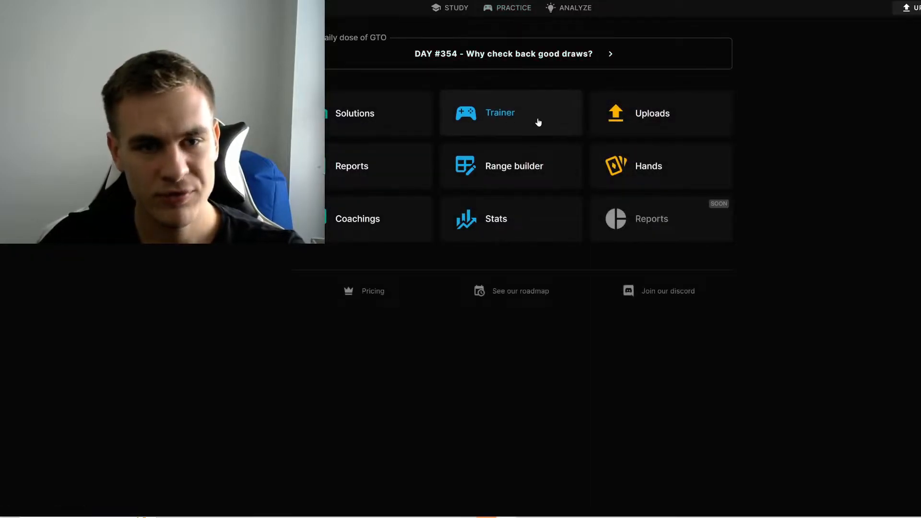
# - Open the Trainer and review the small blind seat's Hero/GTO options
pyautogui.click(500, 113)
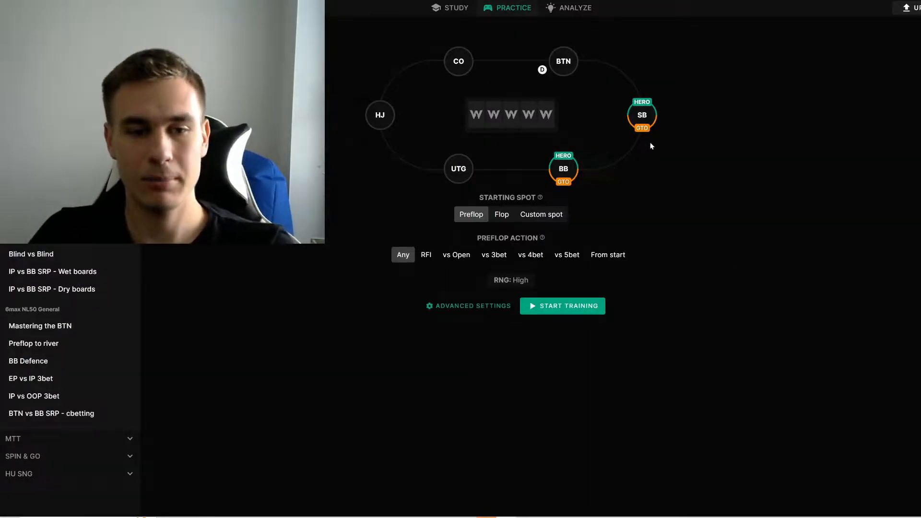
pyautogui.click(642, 114)
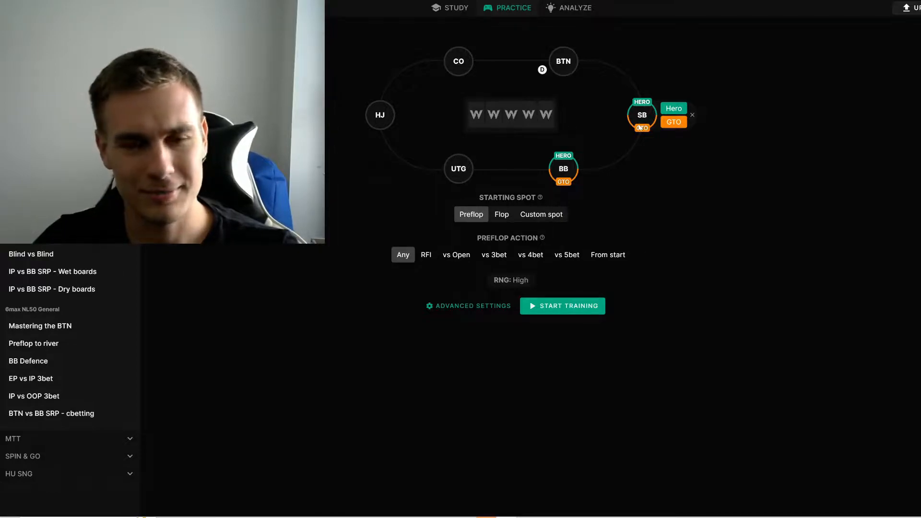
pyautogui.click(692, 115)
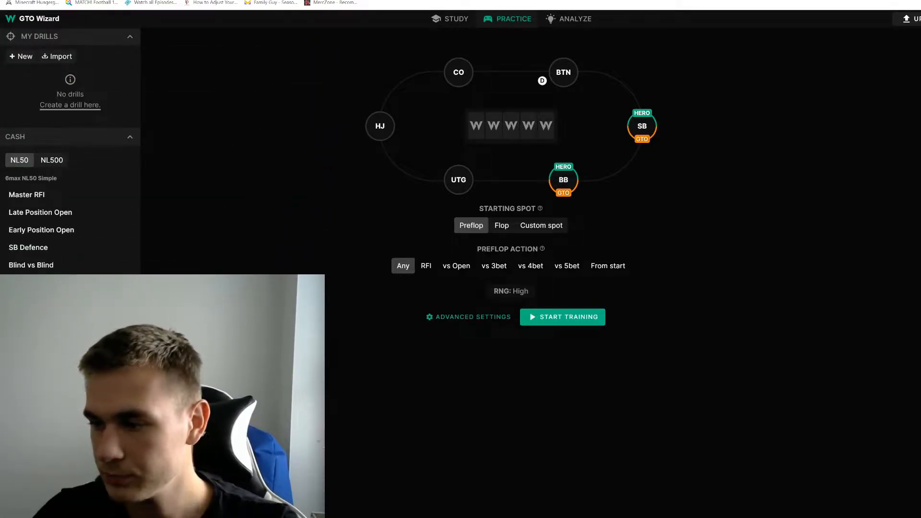
# - Review the big blind and button seats' Hero/GTO options, leaving both blinds as hero
pyautogui.click(563, 180)
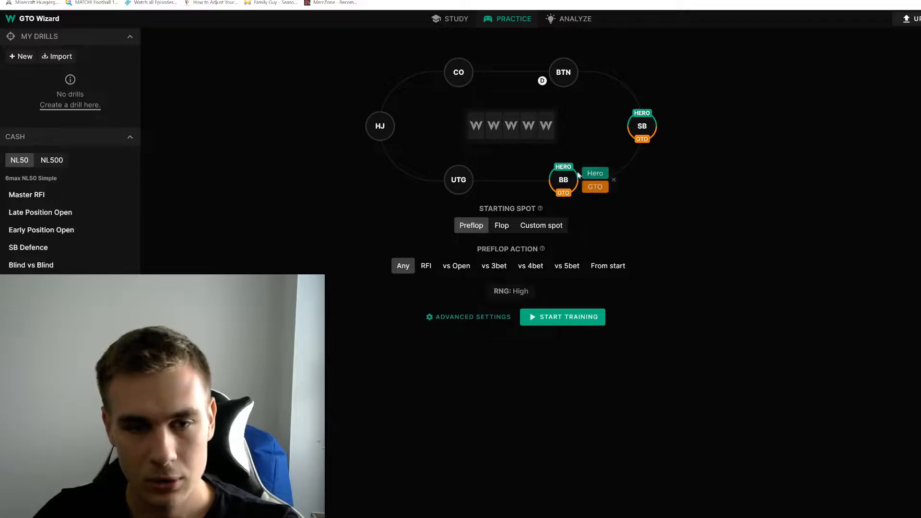
pyautogui.click(563, 72)
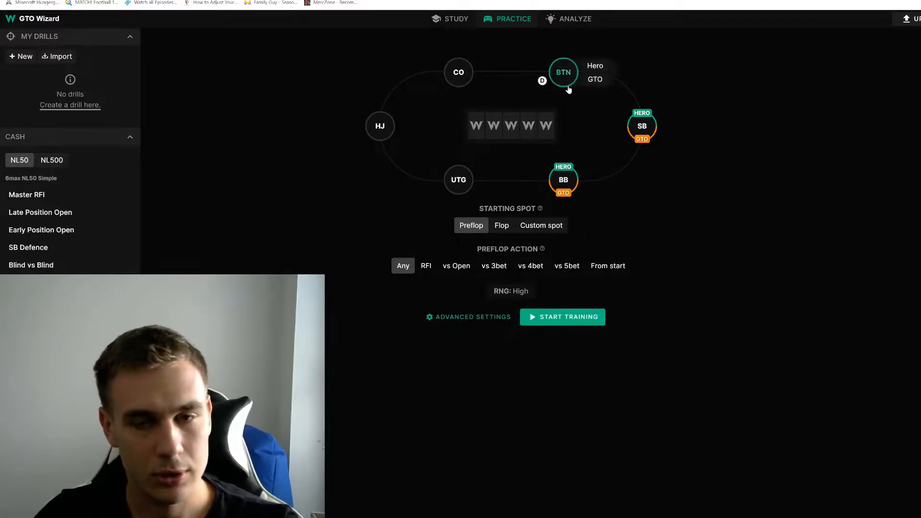
pyautogui.click(563, 179)
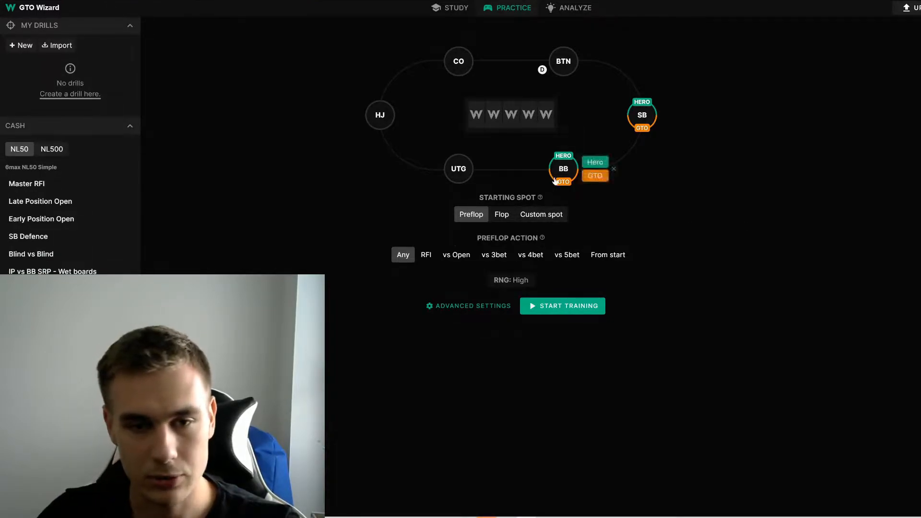
pyautogui.click(614, 168)
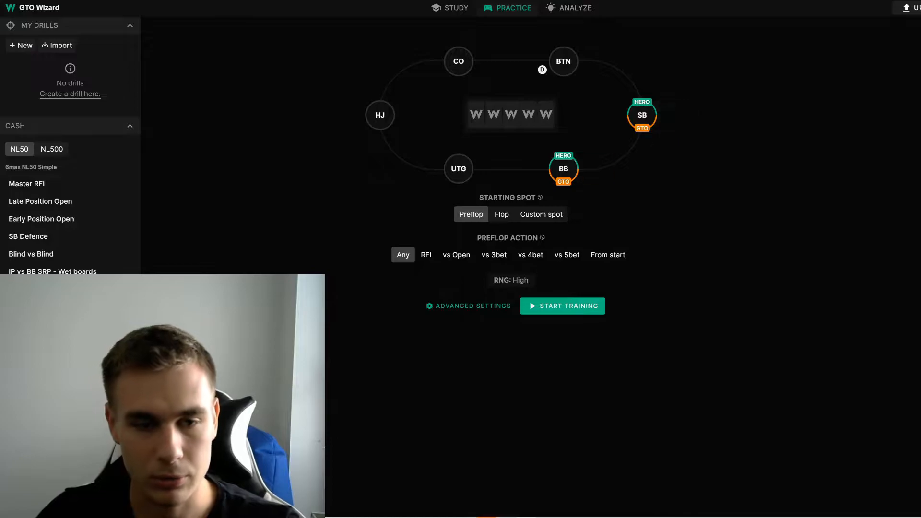
pyautogui.moveTo(540, 214)
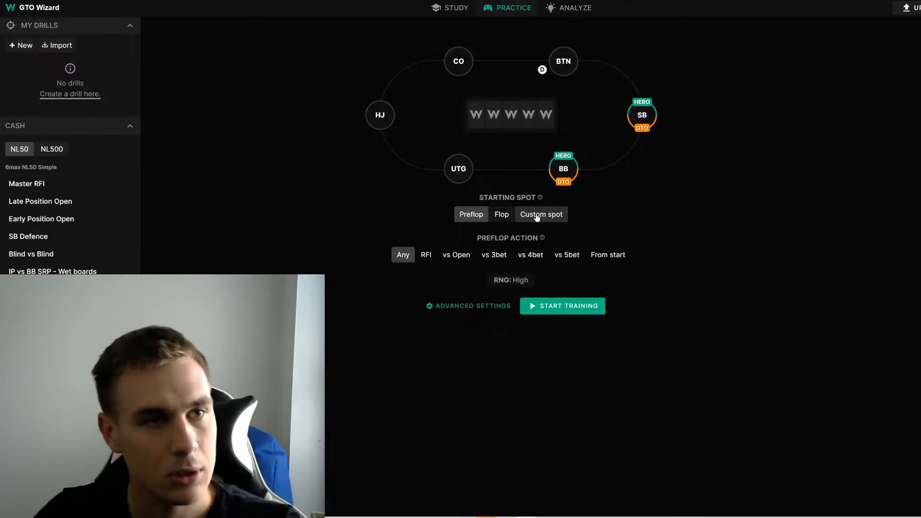
pyautogui.click(564, 169)
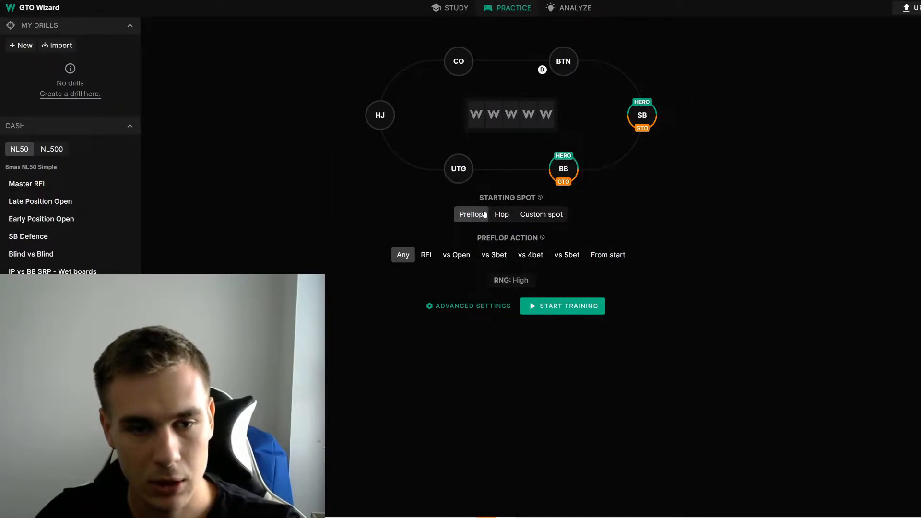
# - Open Advanced settings and accept the drill settings unchanged
pyautogui.click(20, 45)
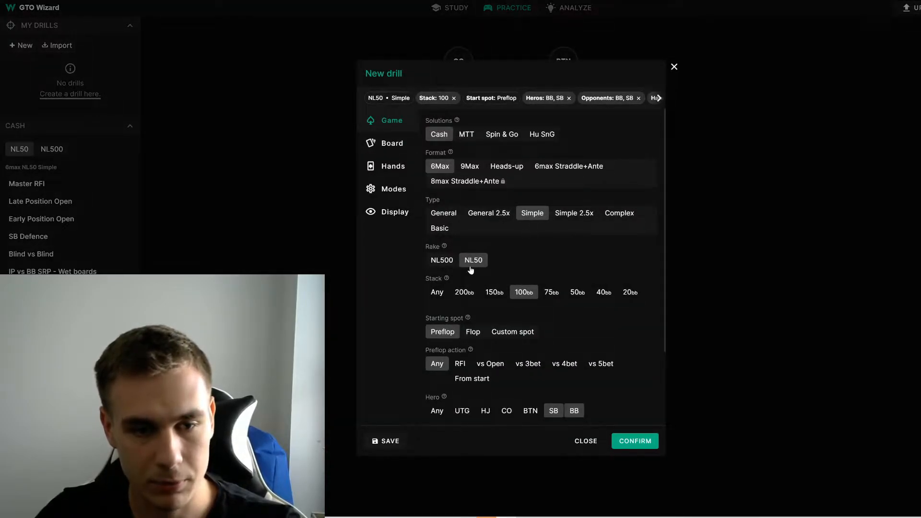
pyautogui.moveTo(513, 320)
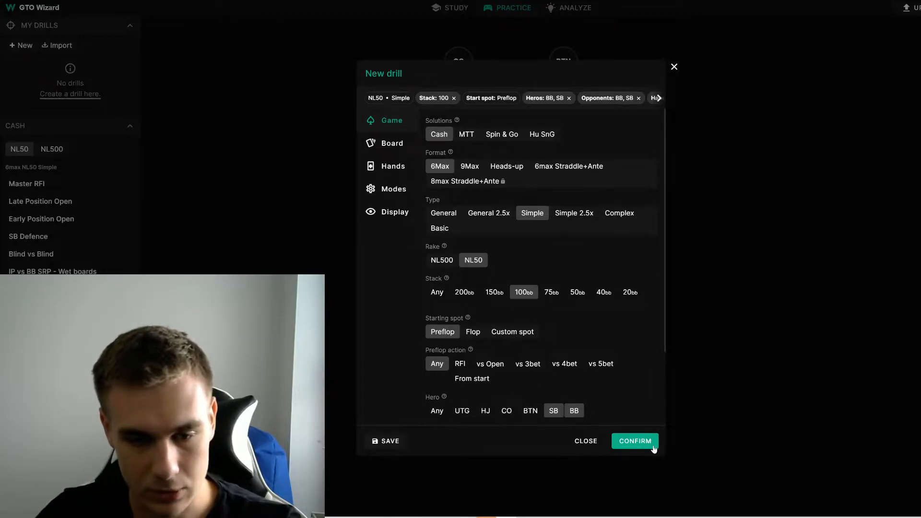
pyautogui.click(634, 441)
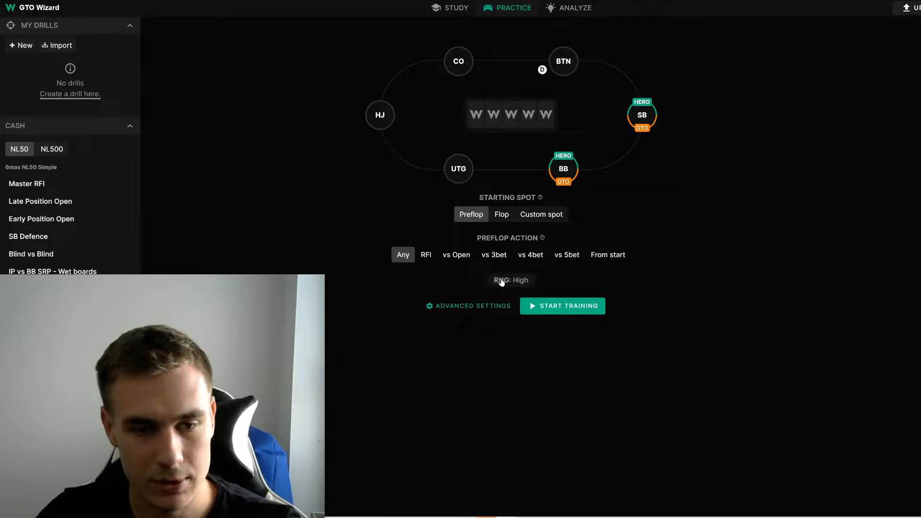
# - Browse the Game, Modes, Board and Hands settings, then launch the blind-vs-blind drill
pyautogui.click(473, 305)
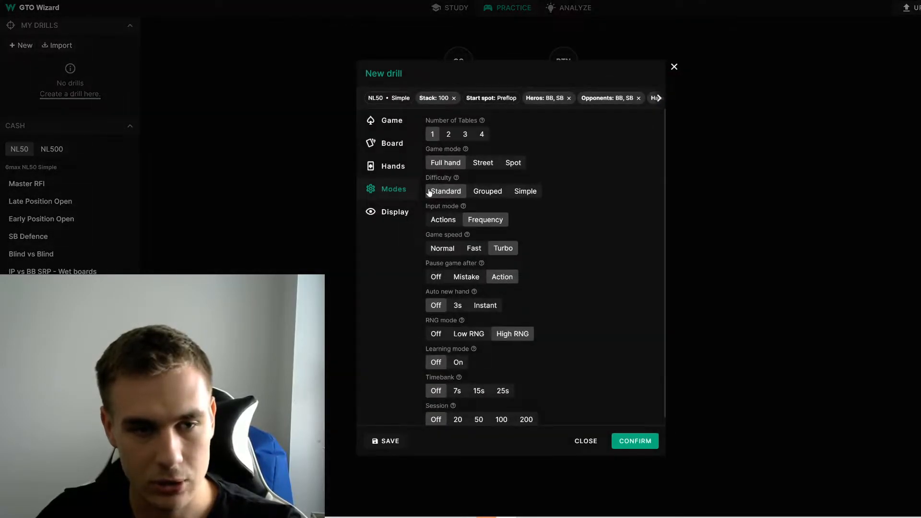
pyautogui.click(392, 143)
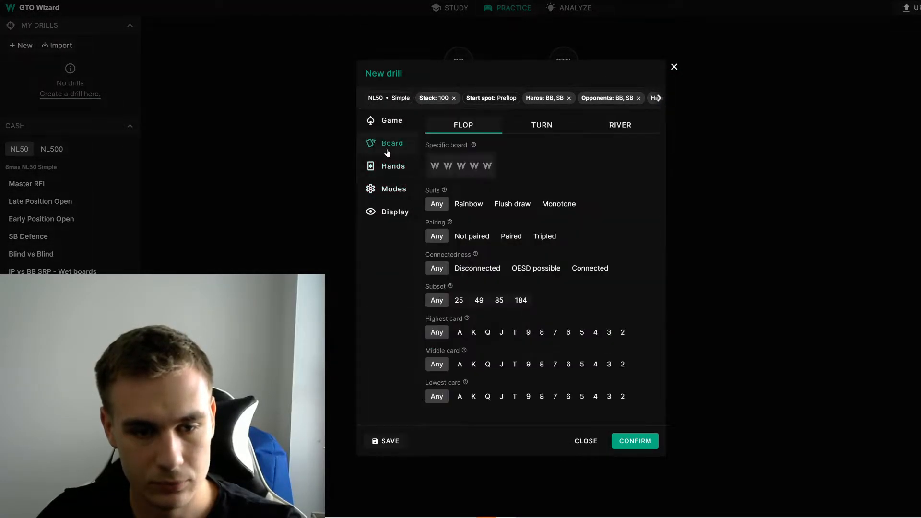
pyautogui.click(392, 166)
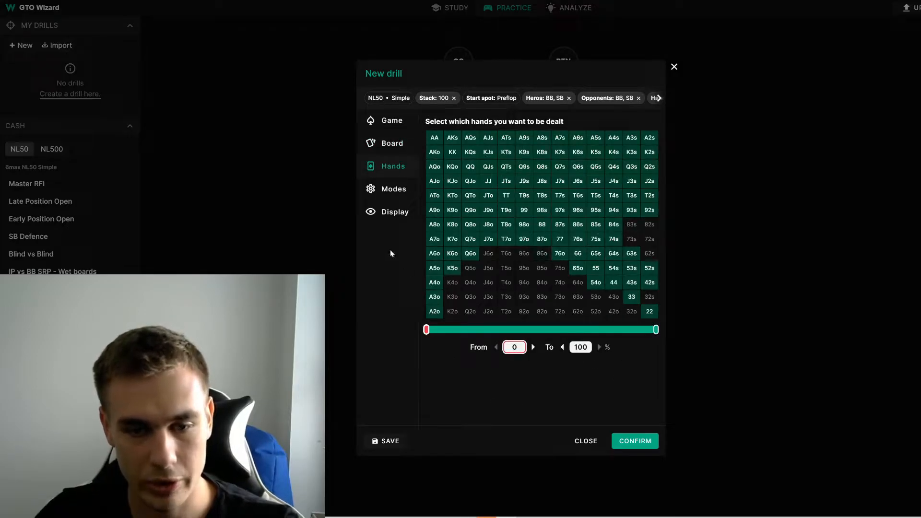
pyautogui.click(391, 121)
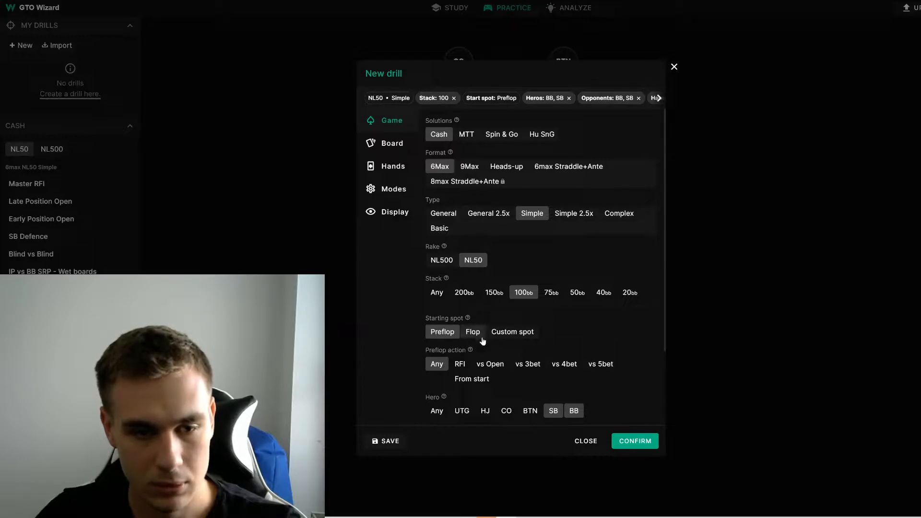
pyautogui.click(391, 143)
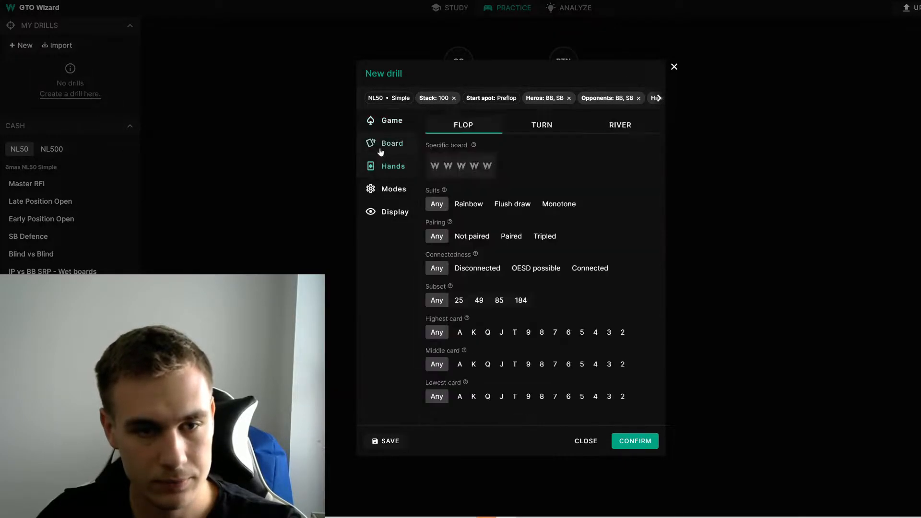
pyautogui.click(634, 441)
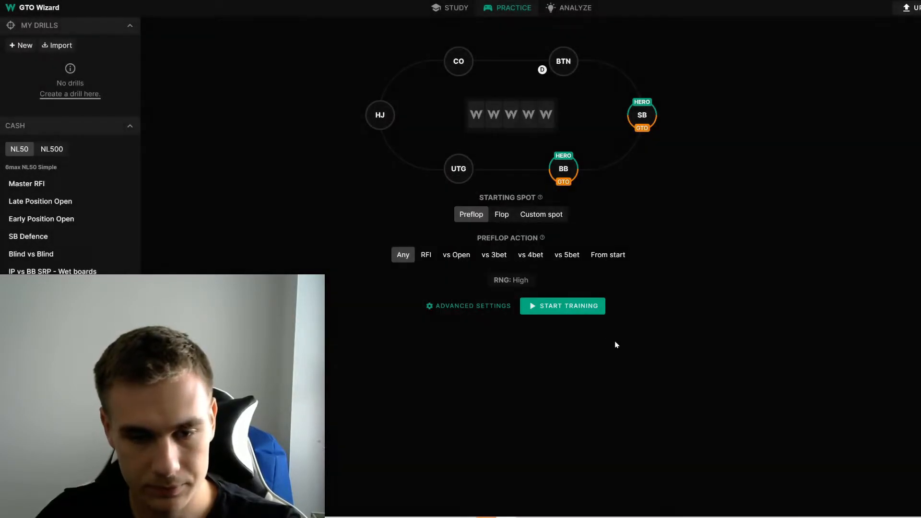
pyautogui.click(563, 305)
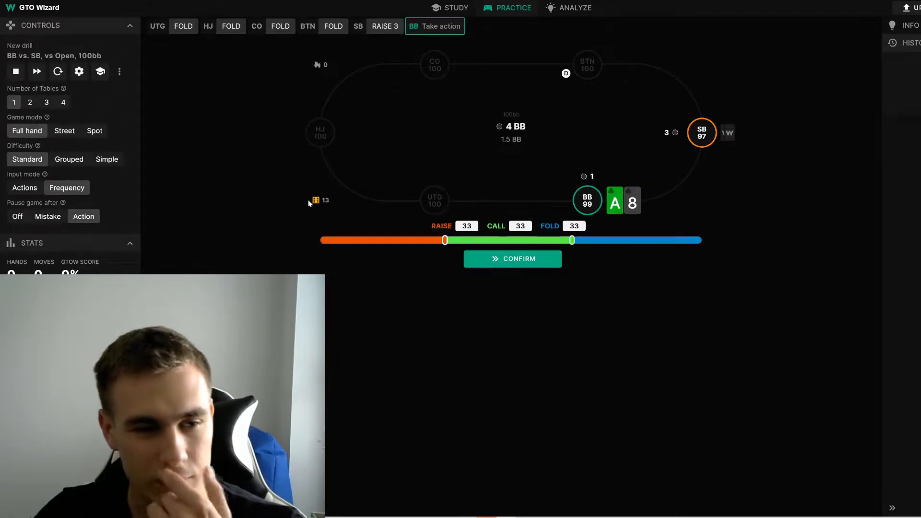
pyautogui.moveTo(316, 201)
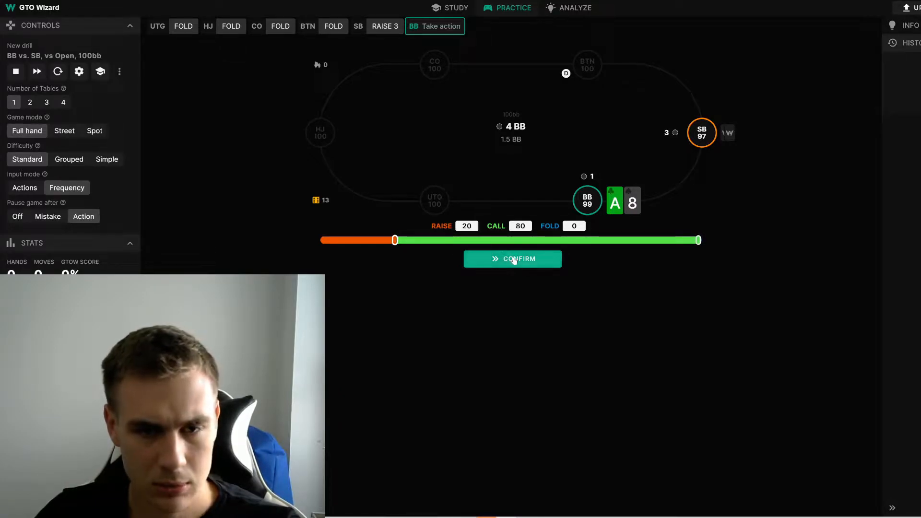
# - Submit a 20% raise, 80% call answer for A8 in the big blind
pyautogui.click(512, 258)
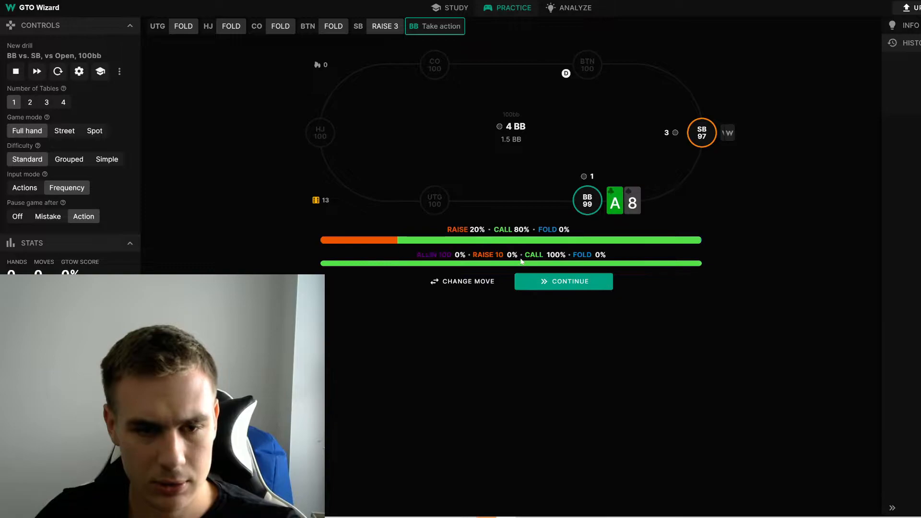
pyautogui.moveTo(265, 242)
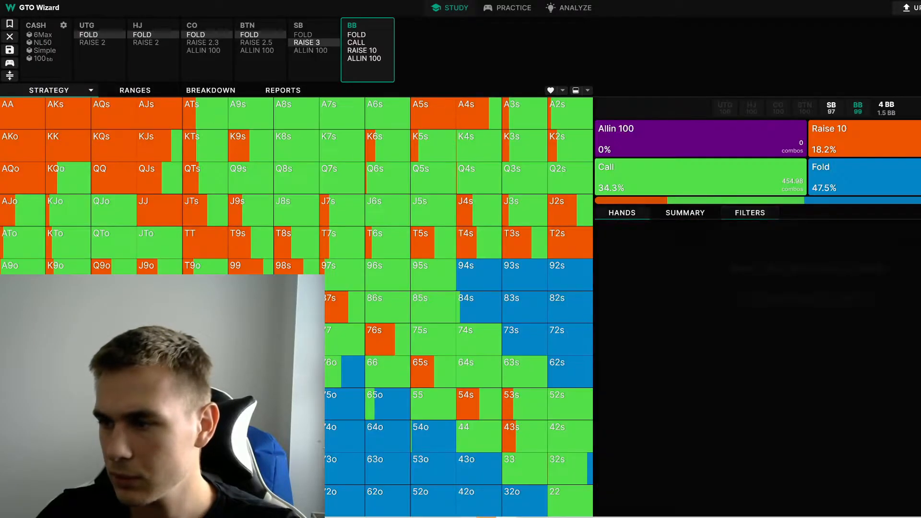
# - Inspect the solver's A7o strategy in the grid and return to the Practice tab
pyautogui.click(750, 213)
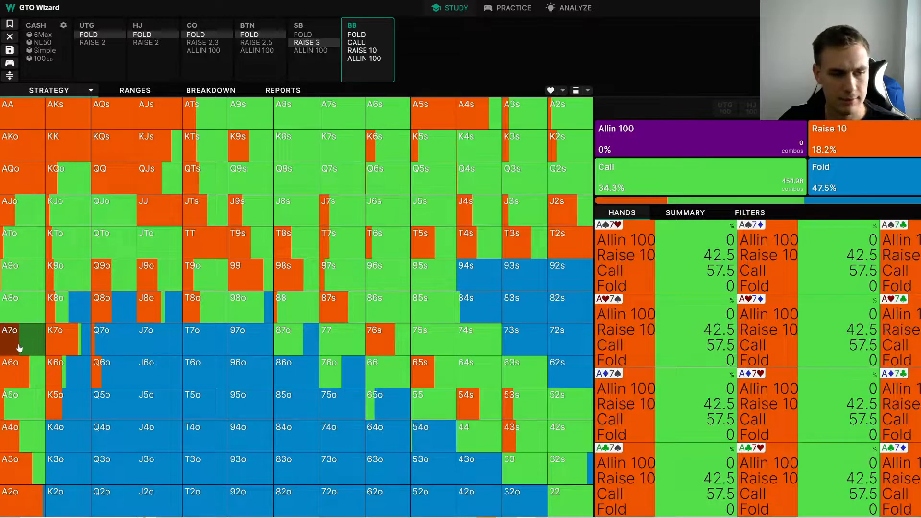
pyautogui.click(512, 8)
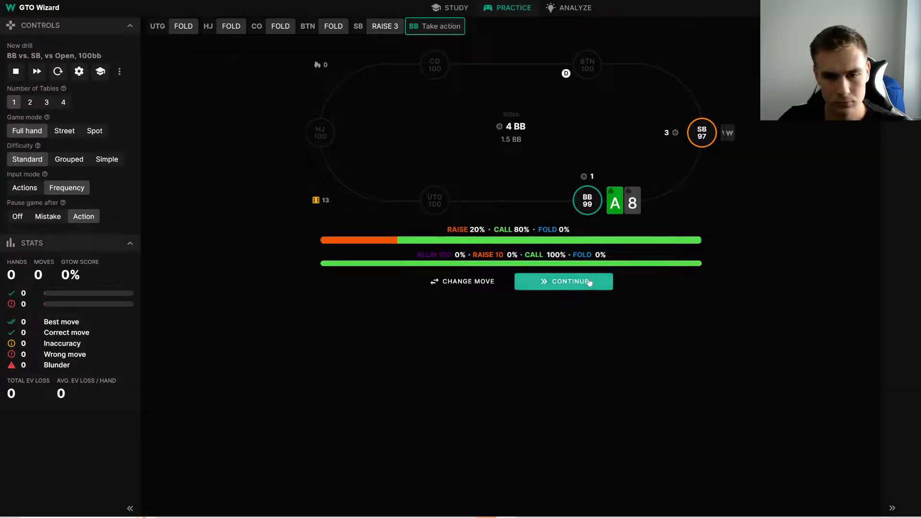
# - Deal the 7-6-2 flop and answer 10% bet, 90% check with A8
pyautogui.click(564, 281)
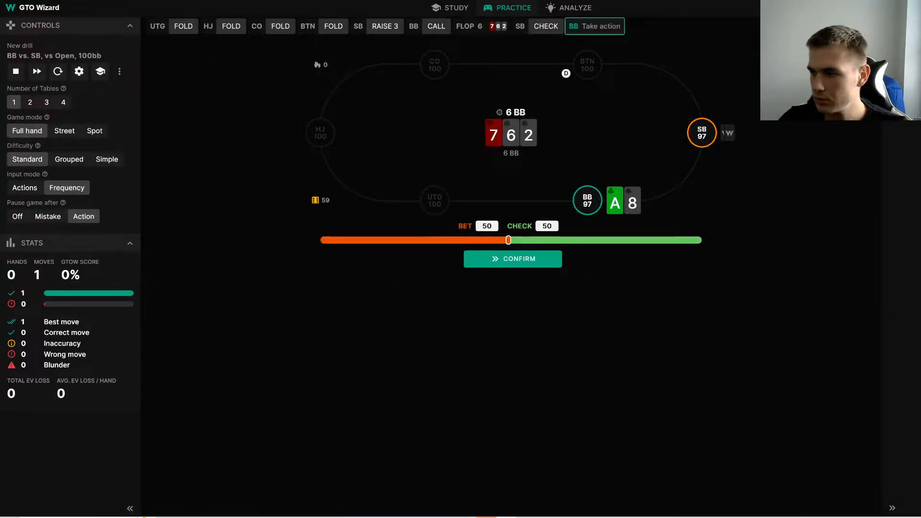
pyautogui.moveTo(669, 160)
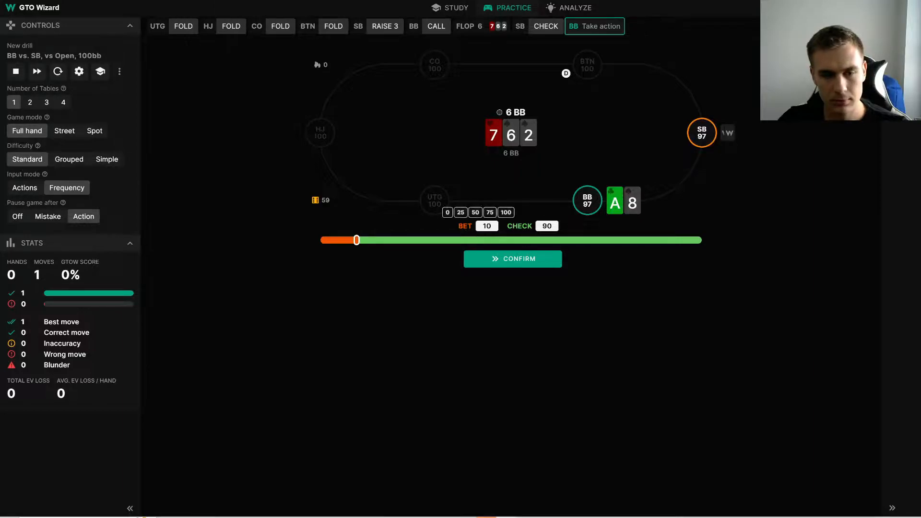
pyautogui.click(511, 258)
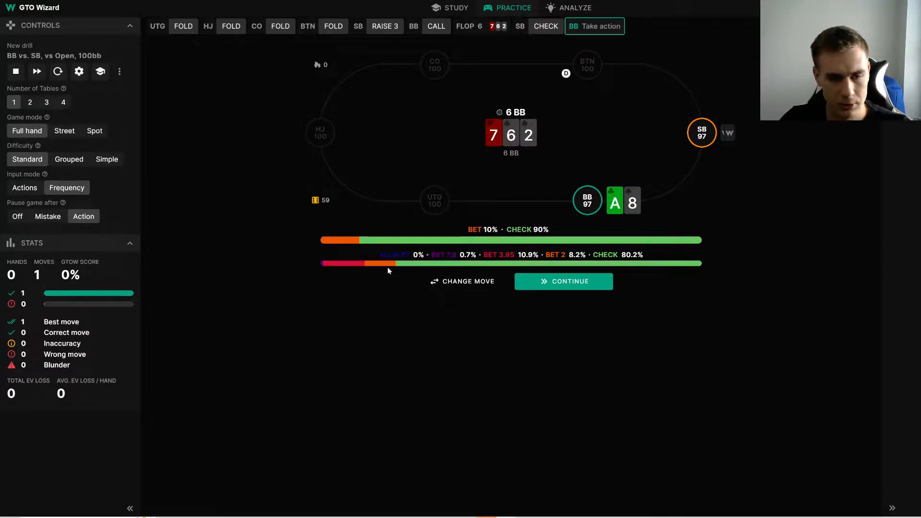
pyautogui.moveTo(598, 258)
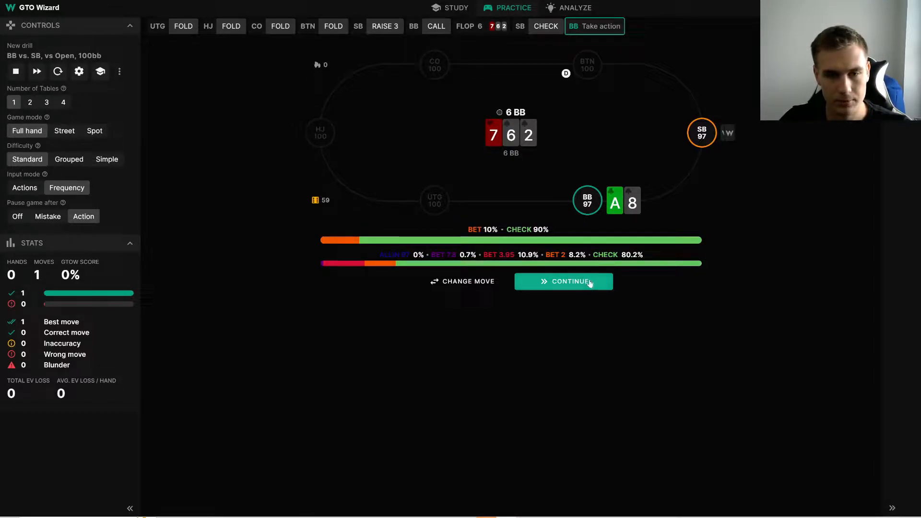
# - Deal the 3 turn and answer a pure check
pyautogui.click(563, 281)
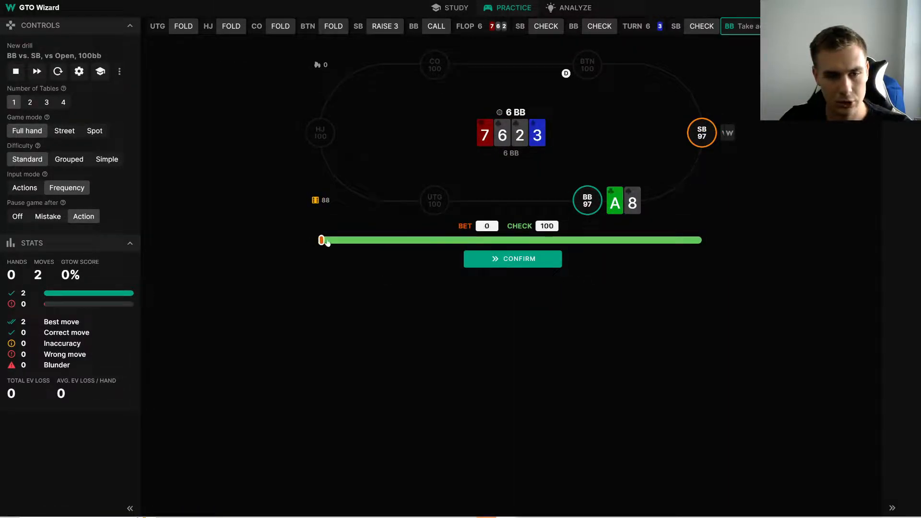
pyautogui.click(511, 258)
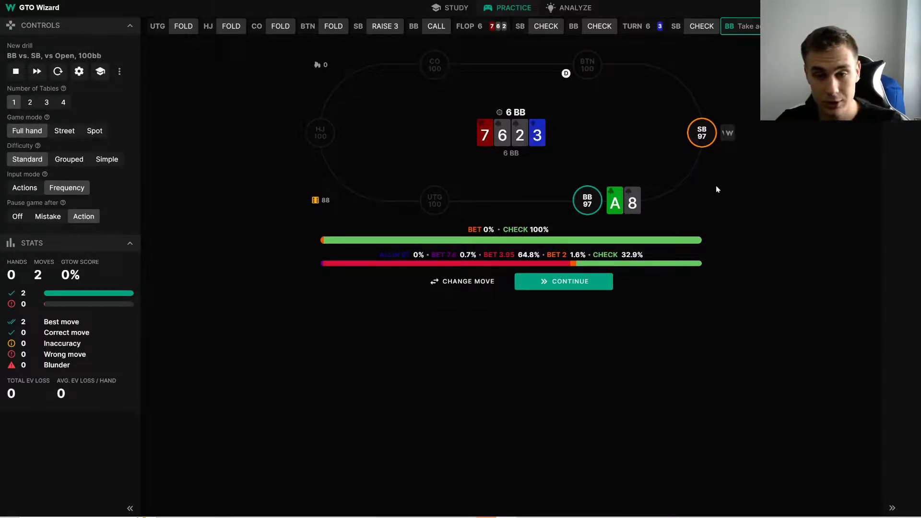
pyautogui.moveTo(470, 289)
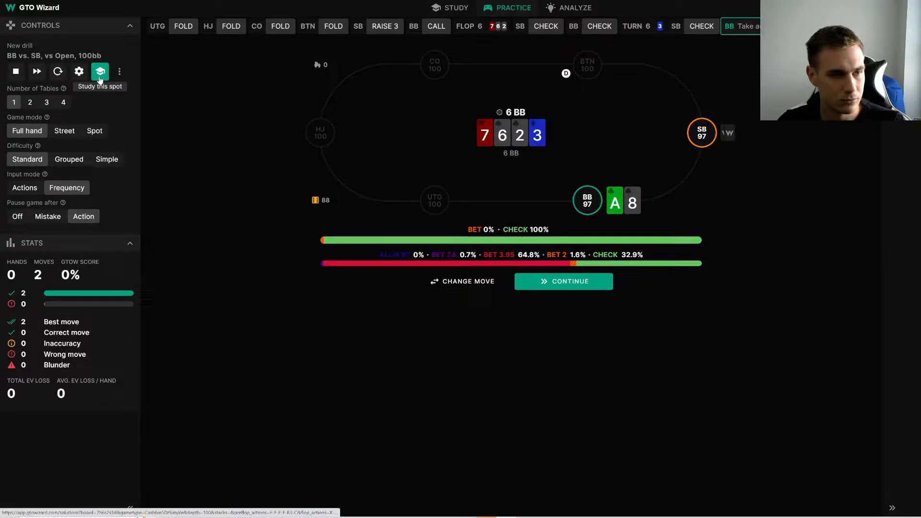
# - Open the turn spot in Study mode and follow the big blind Bet 3.95 line
pyautogui.click(99, 71)
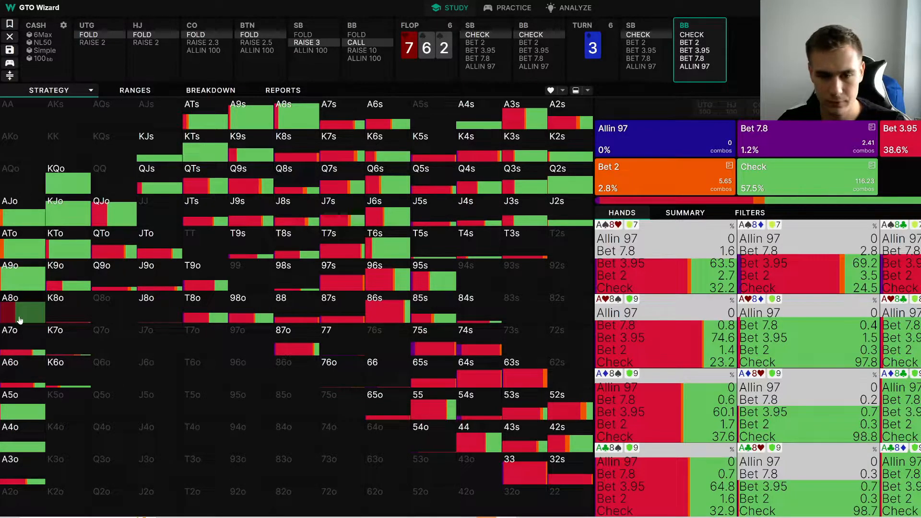
pyautogui.click(750, 213)
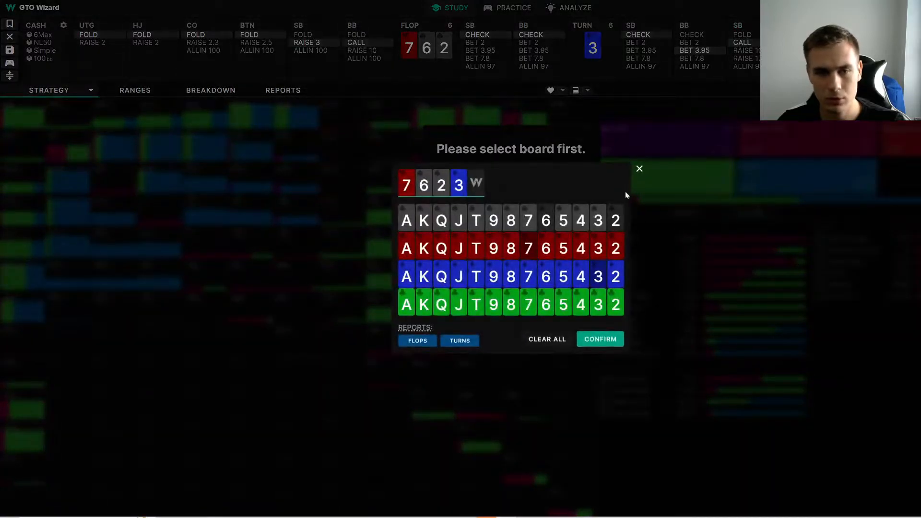
# - Dismiss the board prompt, visit Reports, pick the 6 river and return to the Strategy grid
pyautogui.click(599, 339)
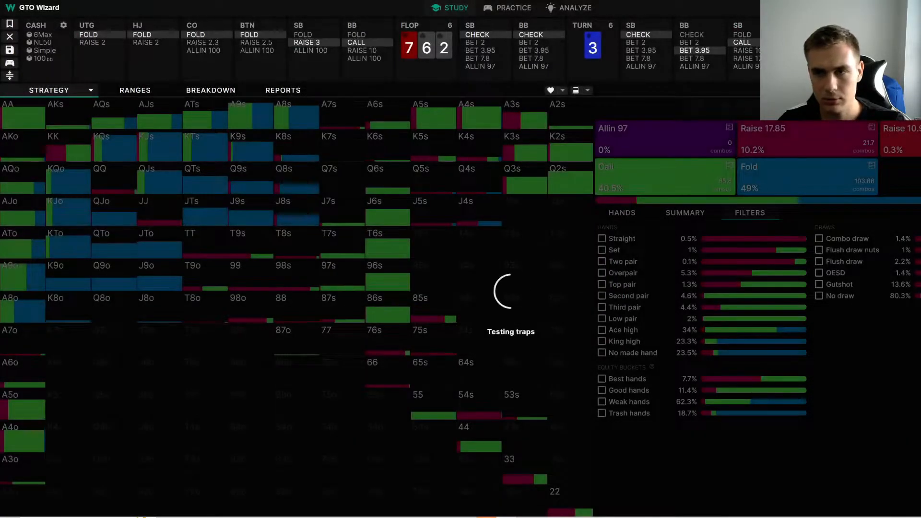
pyautogui.click(282, 90)
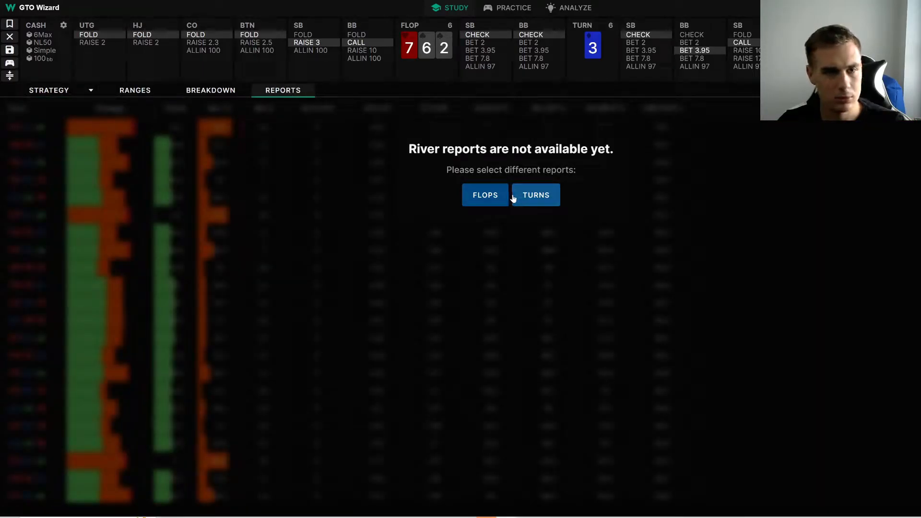
pyautogui.moveTo(535, 195)
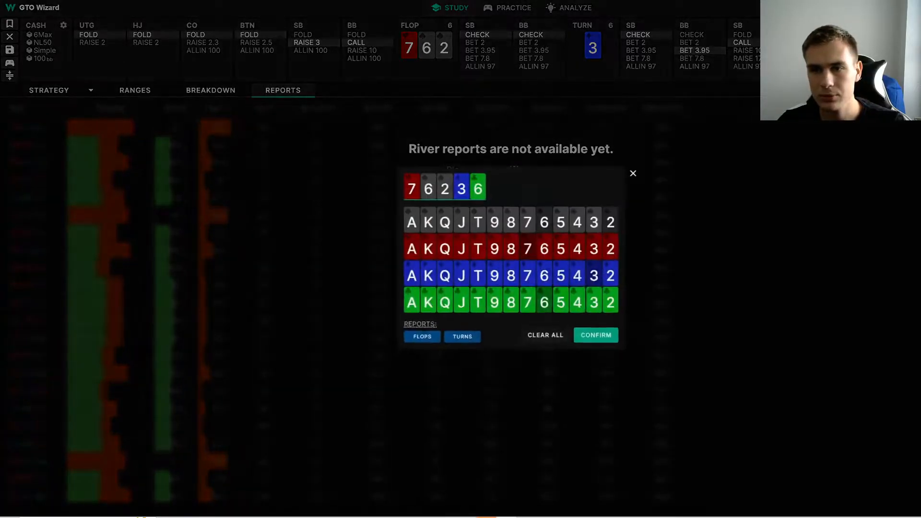
pyautogui.click(477, 188)
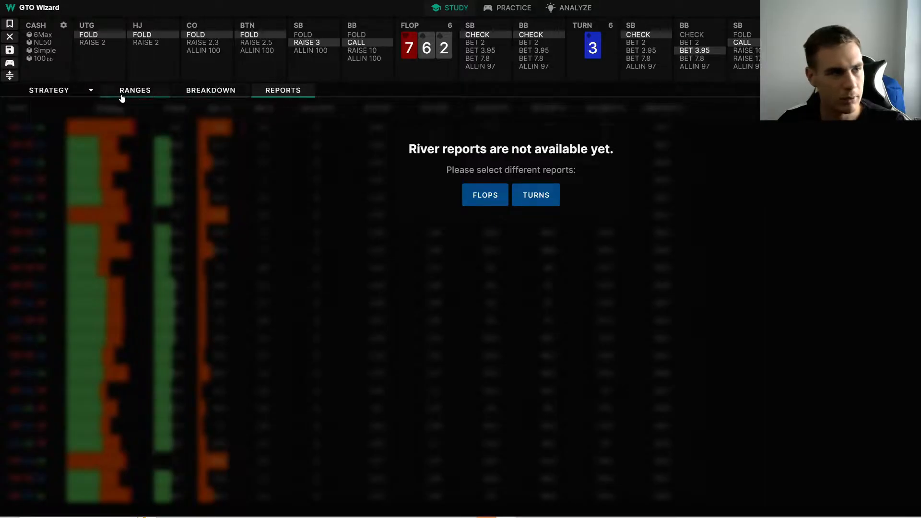
pyautogui.click(134, 90)
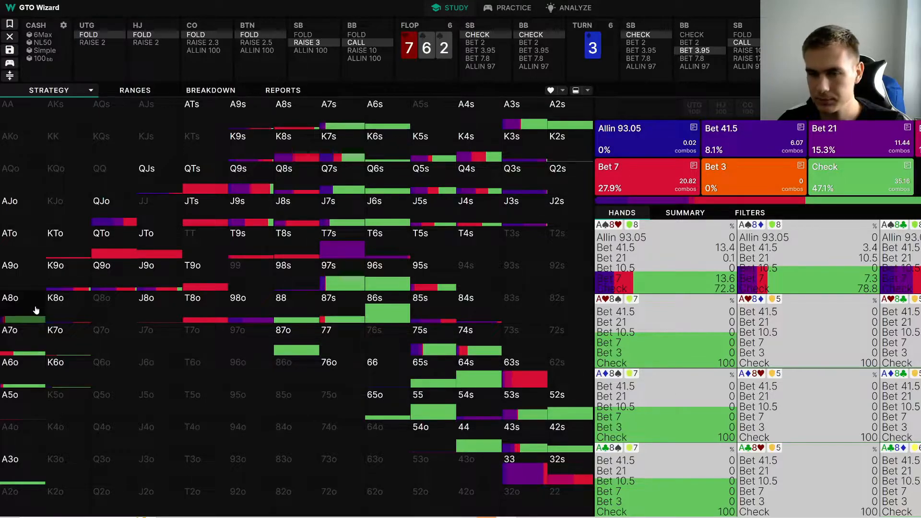
# - View the river hand-category breakdown and the K9o combos' strategy
pyautogui.click(750, 213)
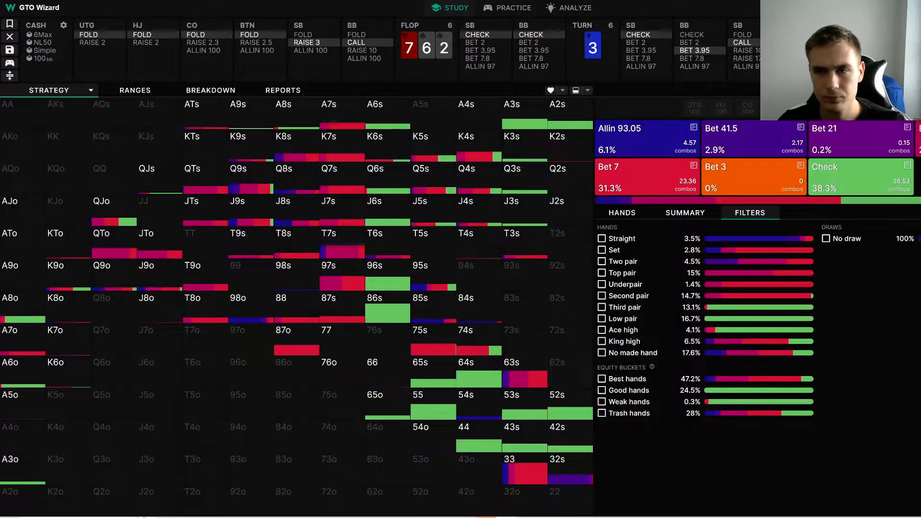
pyautogui.click(621, 213)
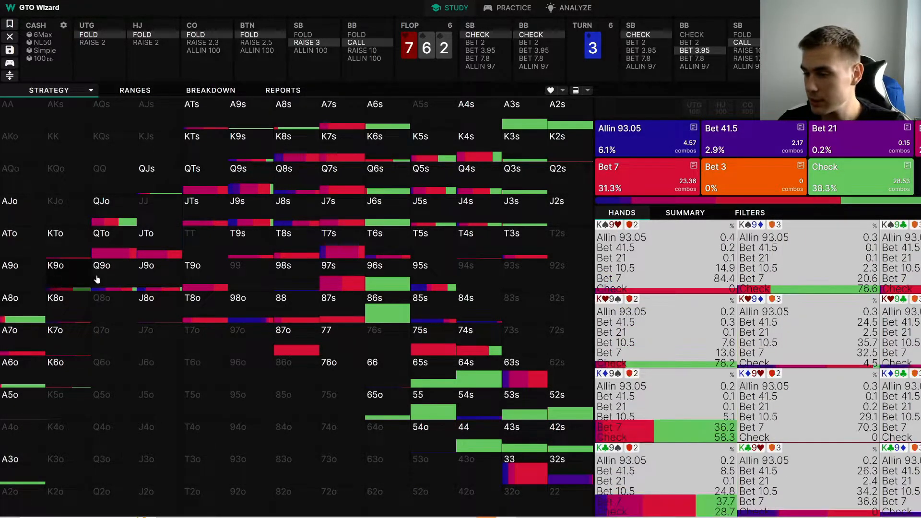
pyautogui.click(749, 212)
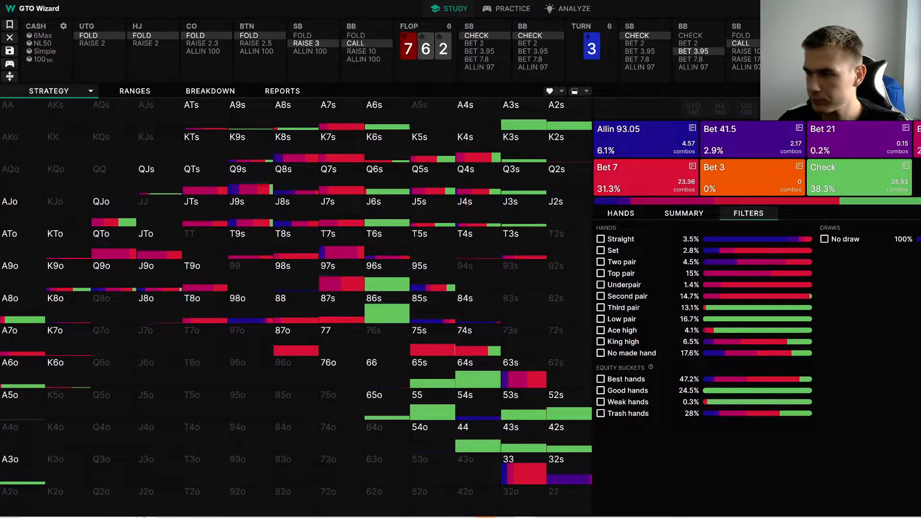
# - Leave full-screen view and return to the practice table
pyautogui.click(620, 213)
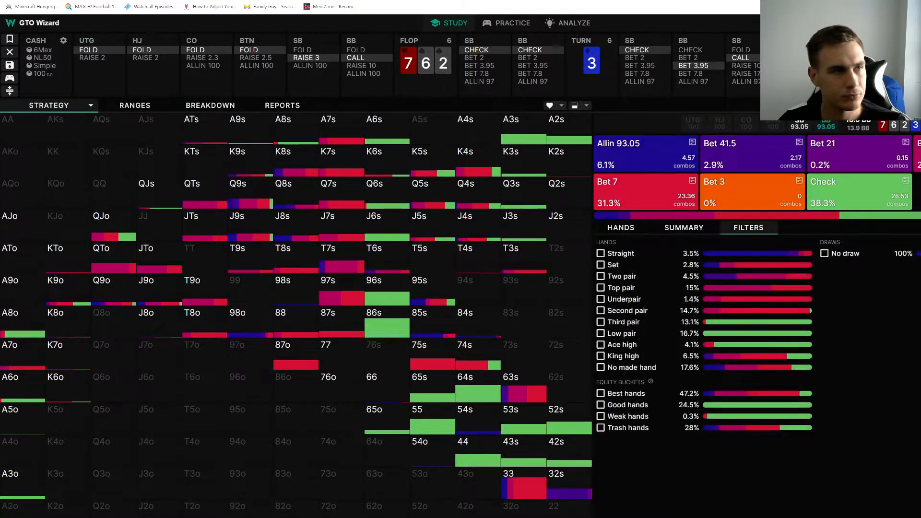
pyautogui.click(513, 22)
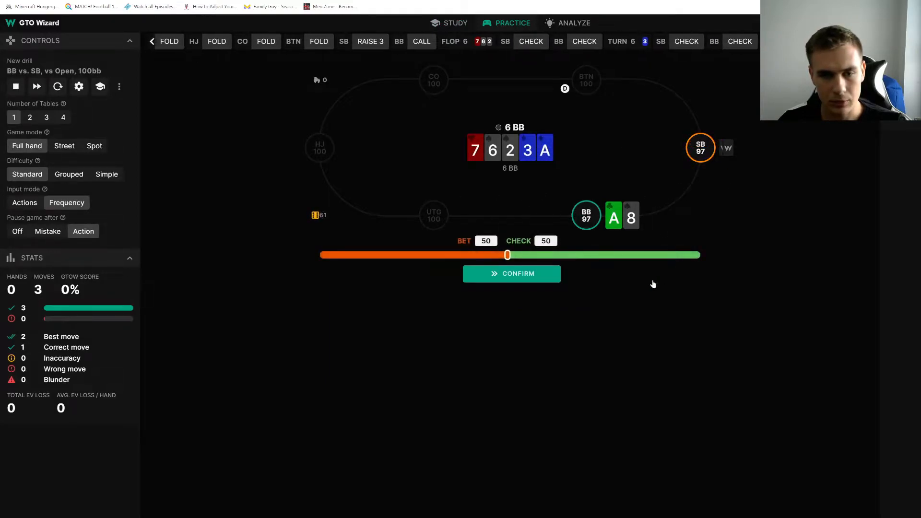
# - Answer 100% bet on the A8 river and finish the hand with a 70% score
pyautogui.click(512, 274)
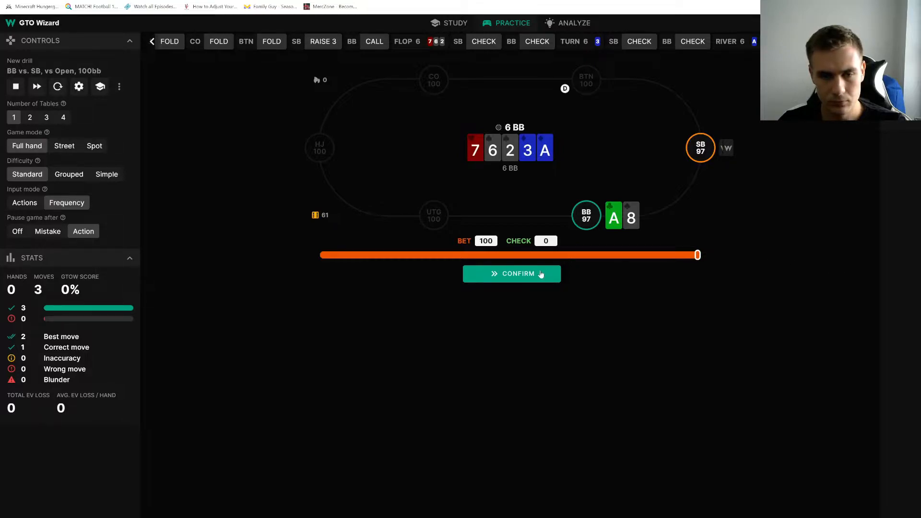
pyautogui.click(510, 273)
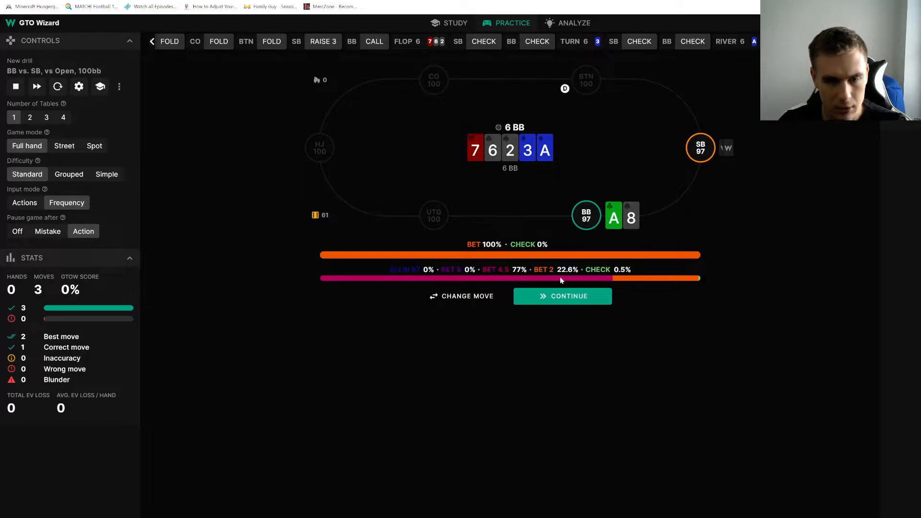
pyautogui.click(561, 297)
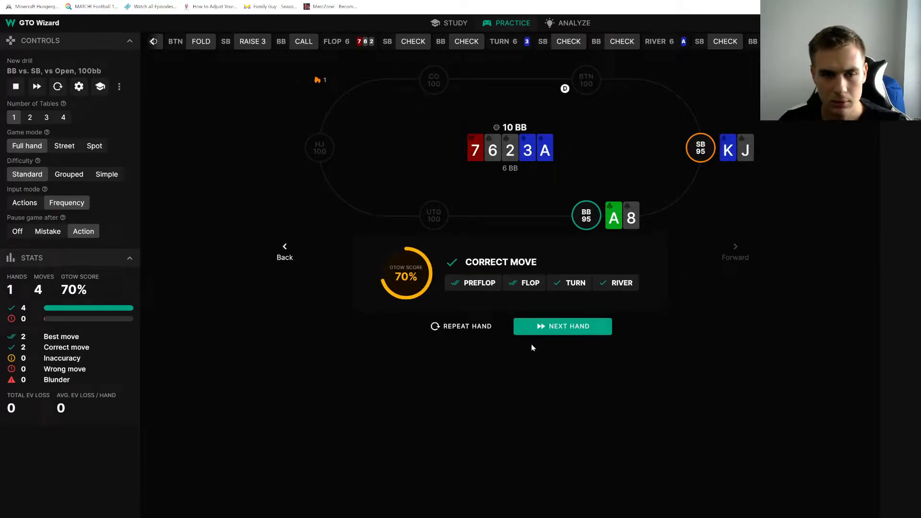
pyautogui.moveTo(540, 326)
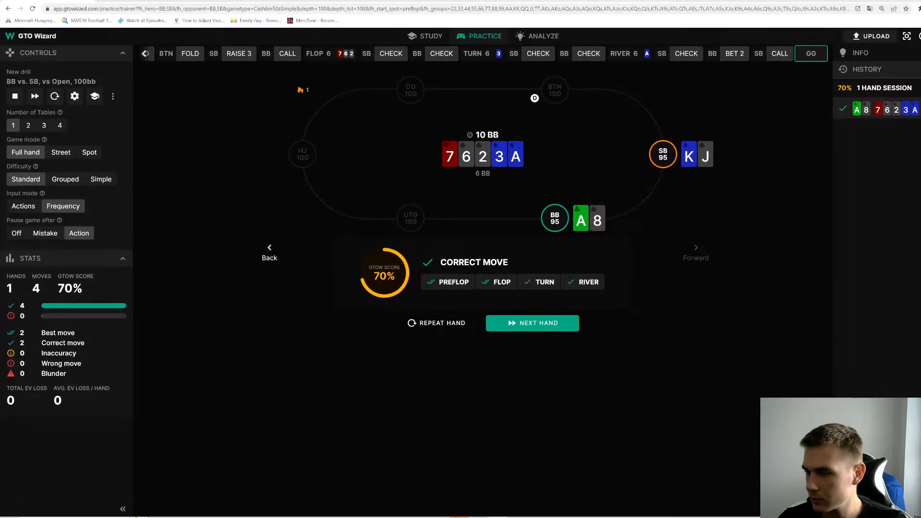
pyautogui.moveTo(740, 251)
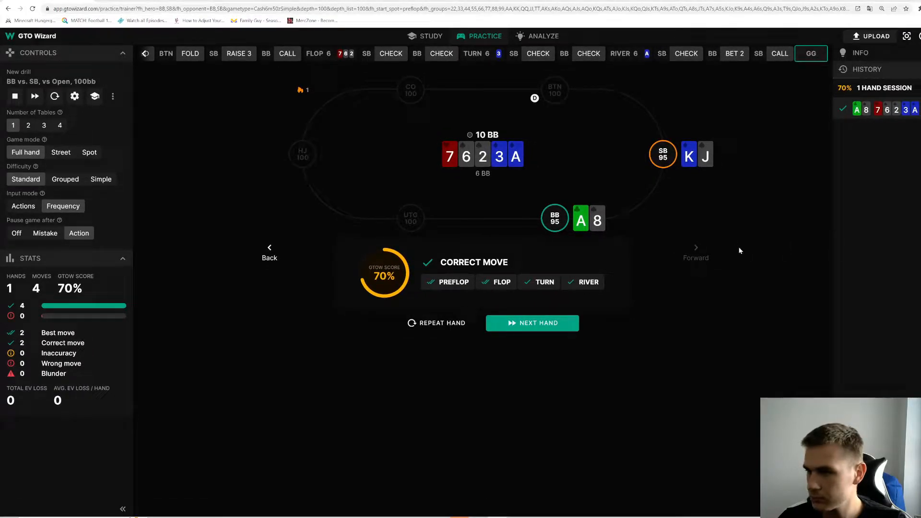
# - Deal the next hand and submit a 100% call of the 4-bet with K-J
pyautogui.click(532, 323)
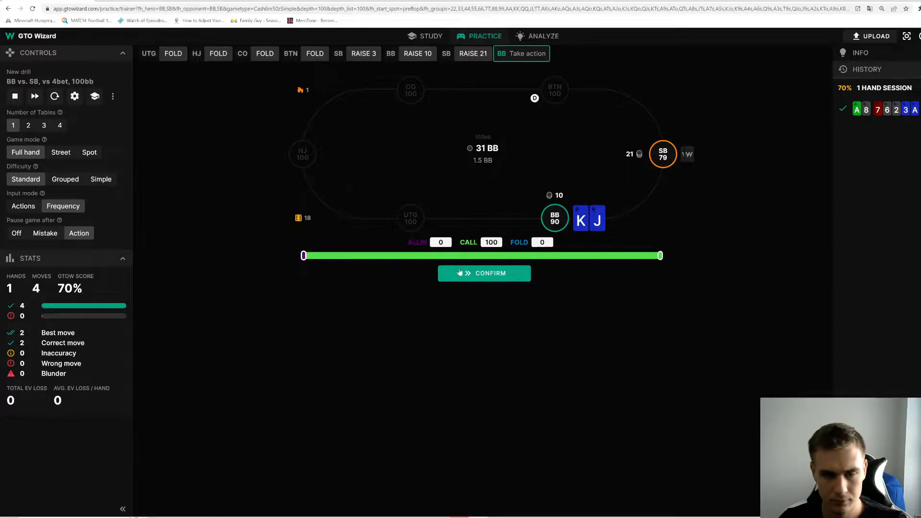
pyautogui.click(484, 273)
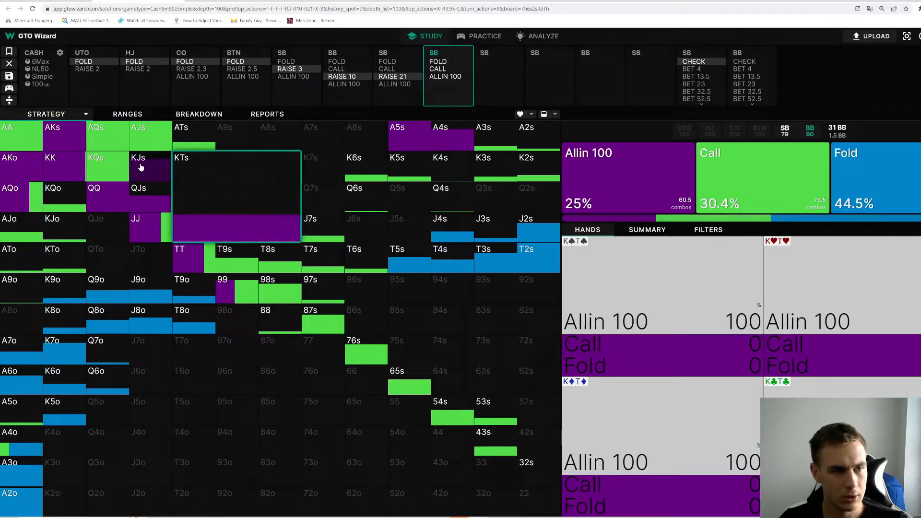
# - Inspect the QJs, J8o, KQo and KJs combos in the grid, then return to the practice table
pyautogui.click(138, 202)
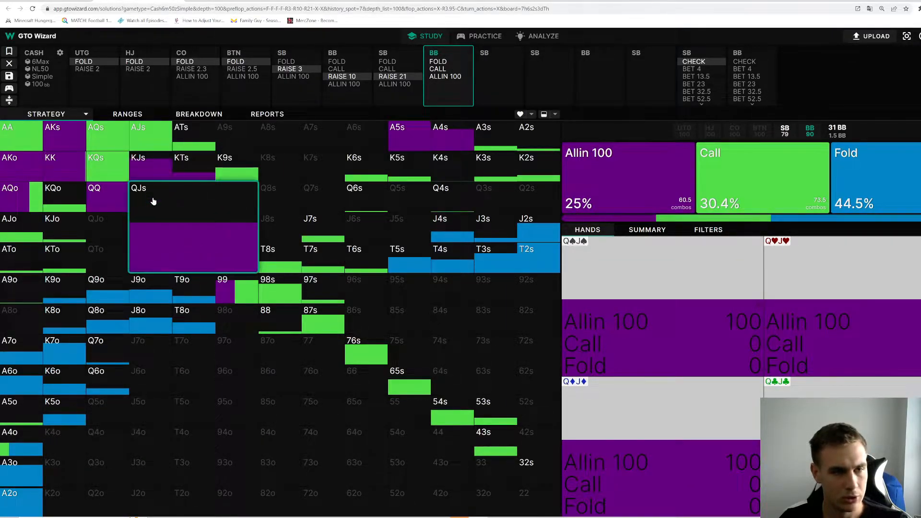
pyautogui.click(440, 138)
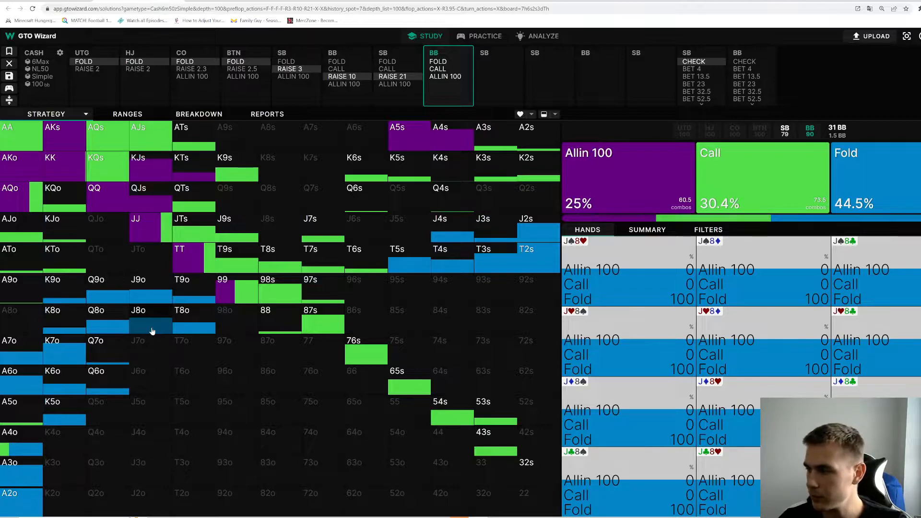
pyautogui.click(94, 200)
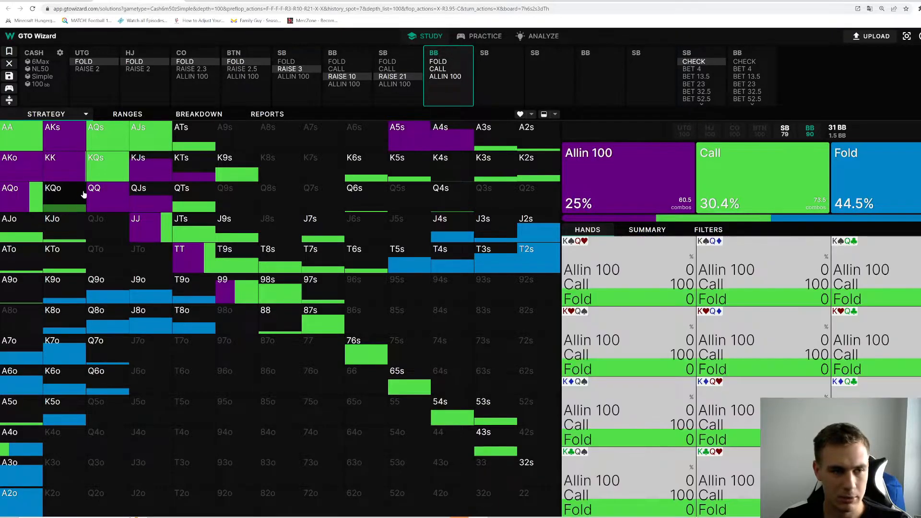
pyautogui.click(138, 157)
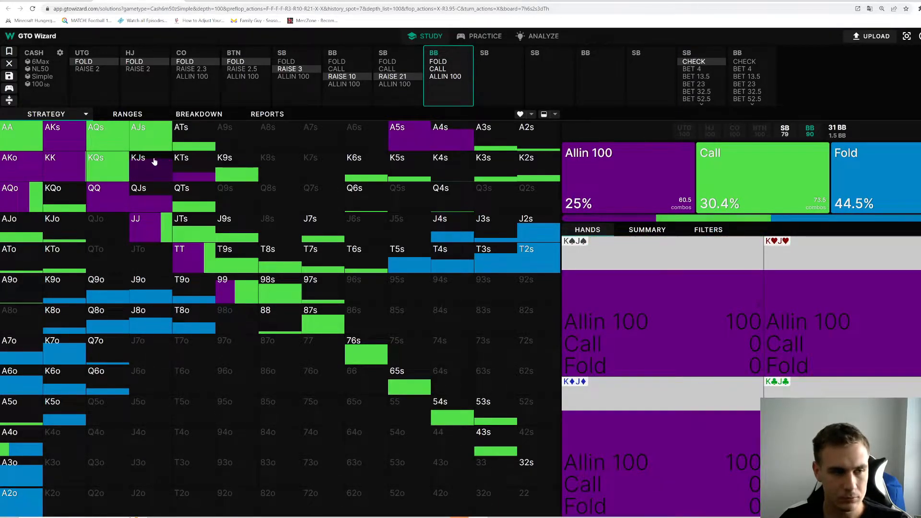
pyautogui.click(485, 36)
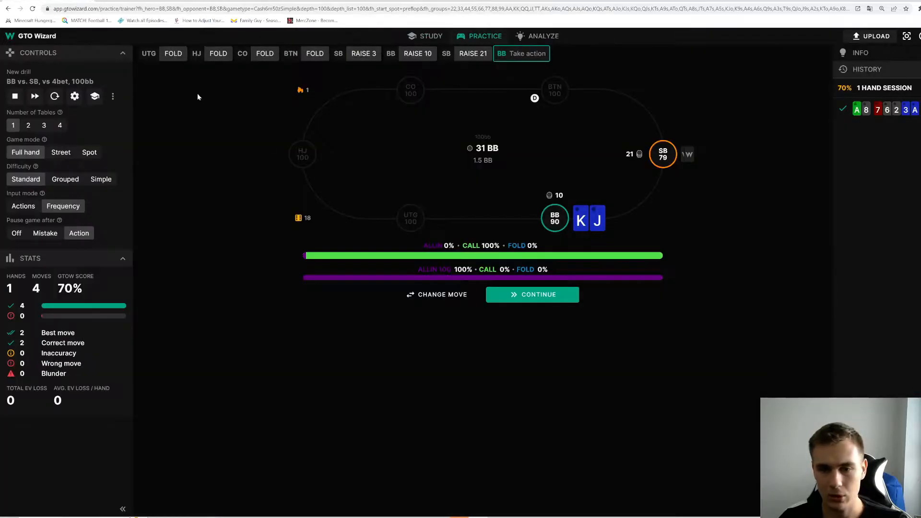
pyautogui.moveTo(699, 185)
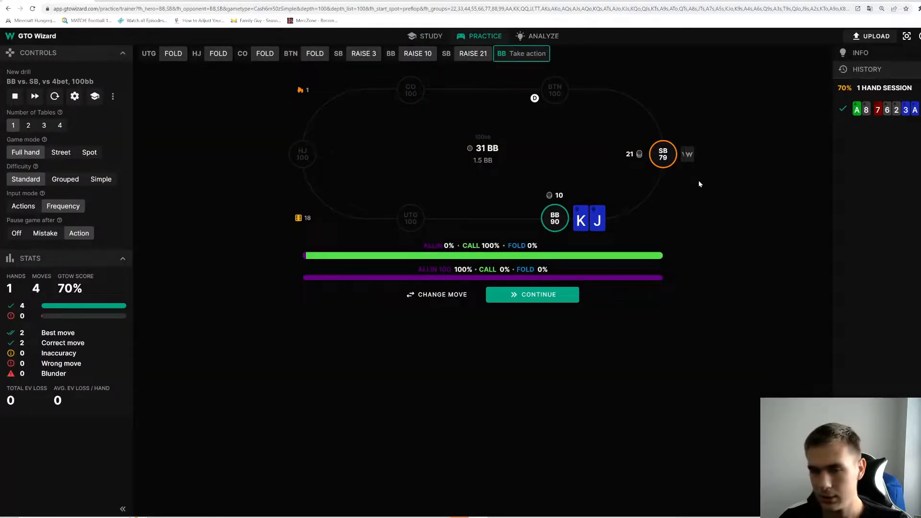
pyautogui.moveTo(532, 295)
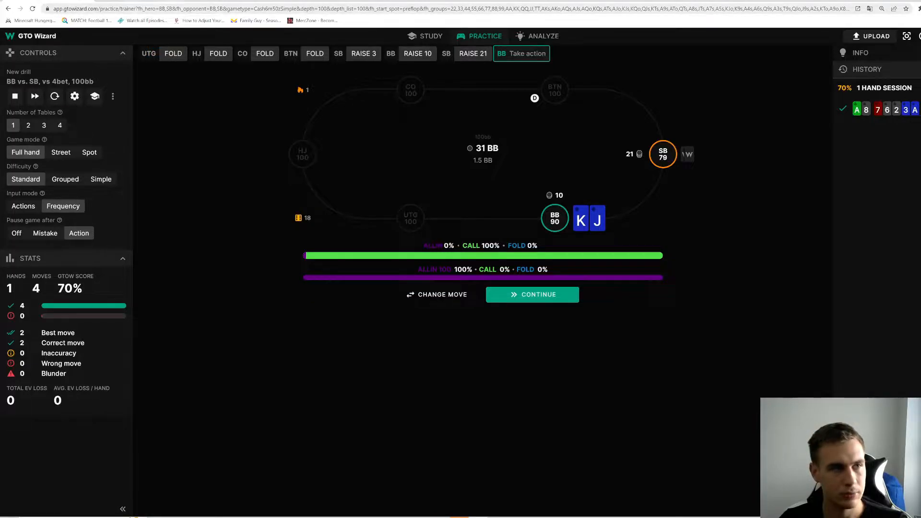
# - Reopen the solver solution for the K-J hand's 4-bet response (all-in 25%, call 30.4%, fold 44.5%)
pyautogui.click(430, 36)
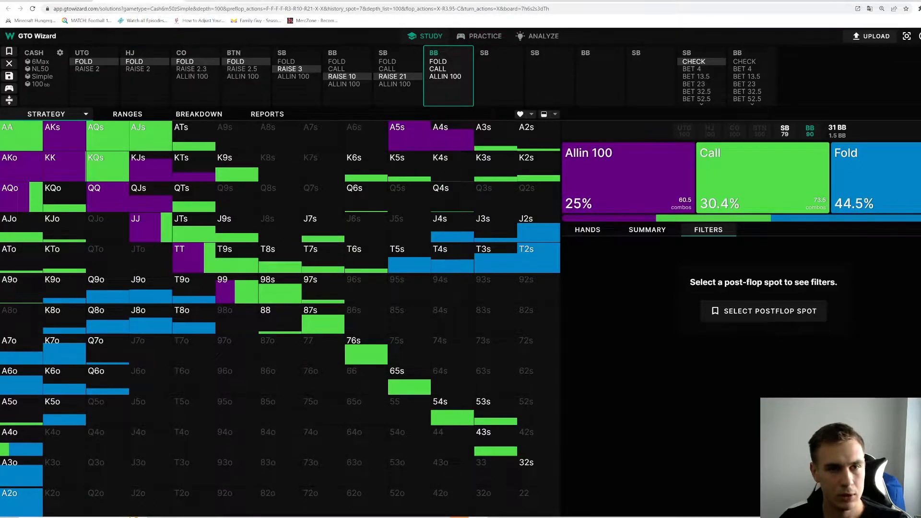
# - Review the small blind's 4-betting range including JTs and JJ, then return to the practice drill
pyautogui.click(397, 75)
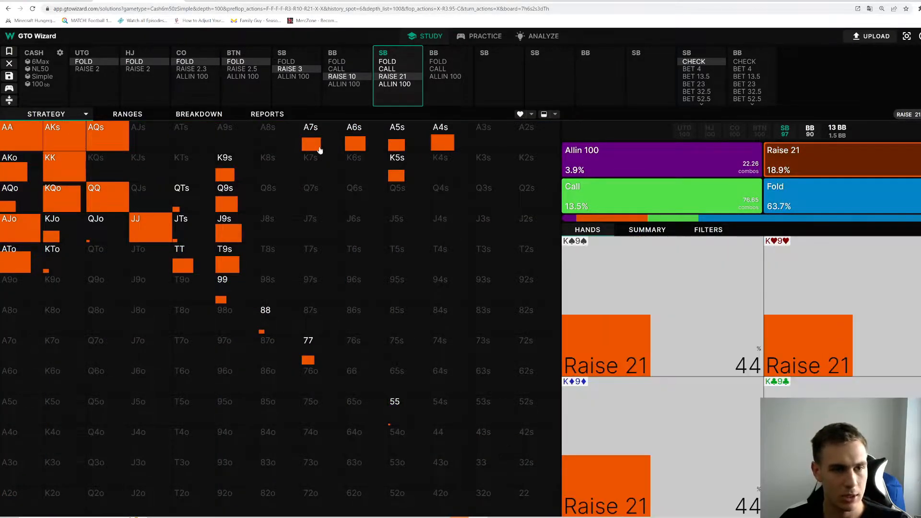
pyautogui.click(441, 141)
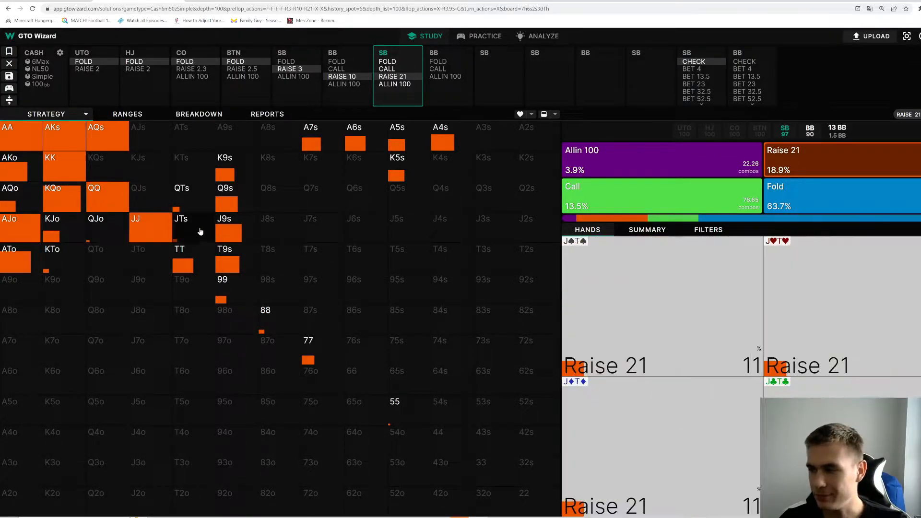
pyautogui.click(150, 229)
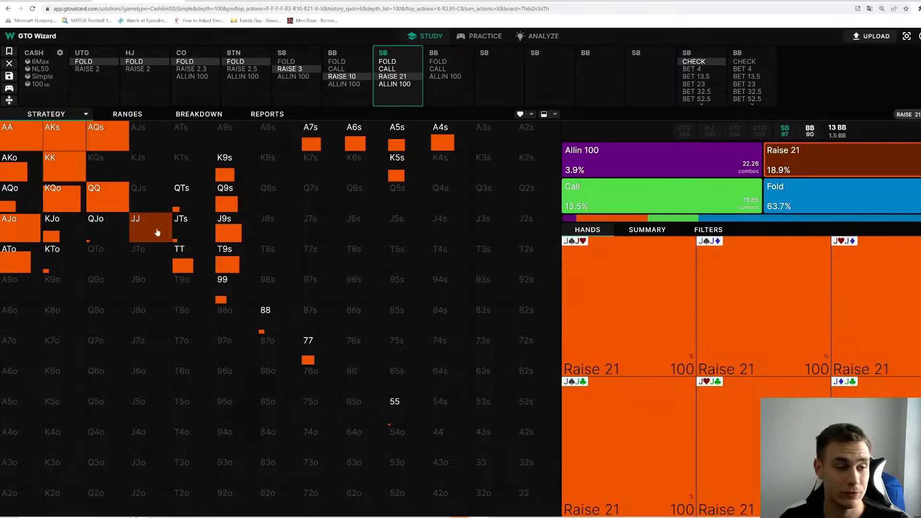
pyautogui.click(52, 259)
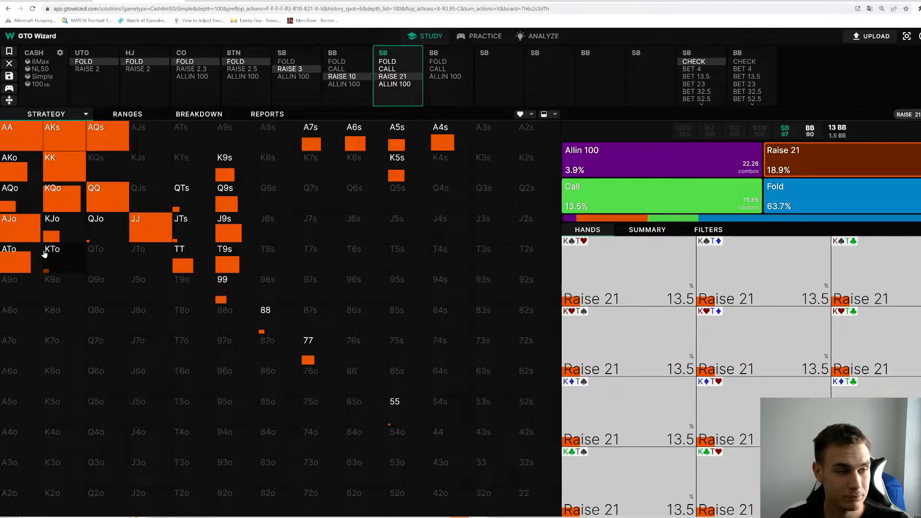
pyautogui.click(480, 36)
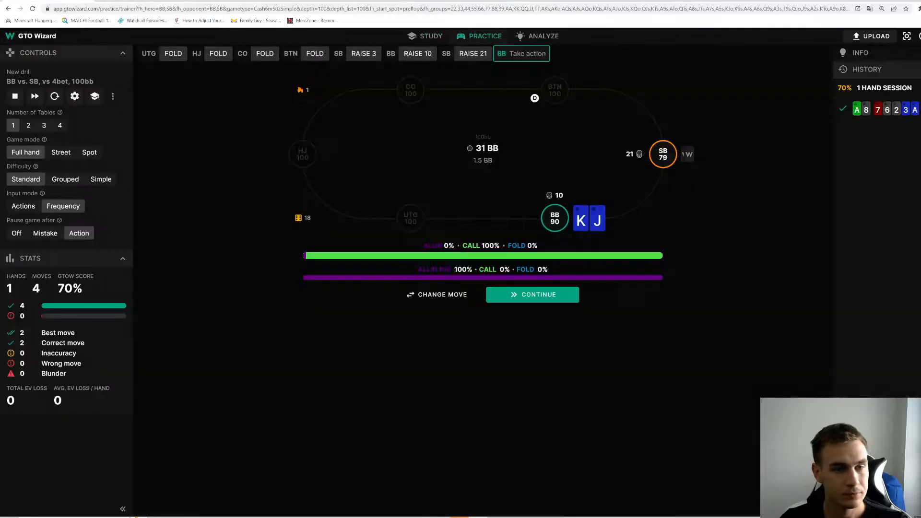
# - Play the K-J hand through the Q-T-9 flop to showdown, logged as one wrong move
pyautogui.click(532, 294)
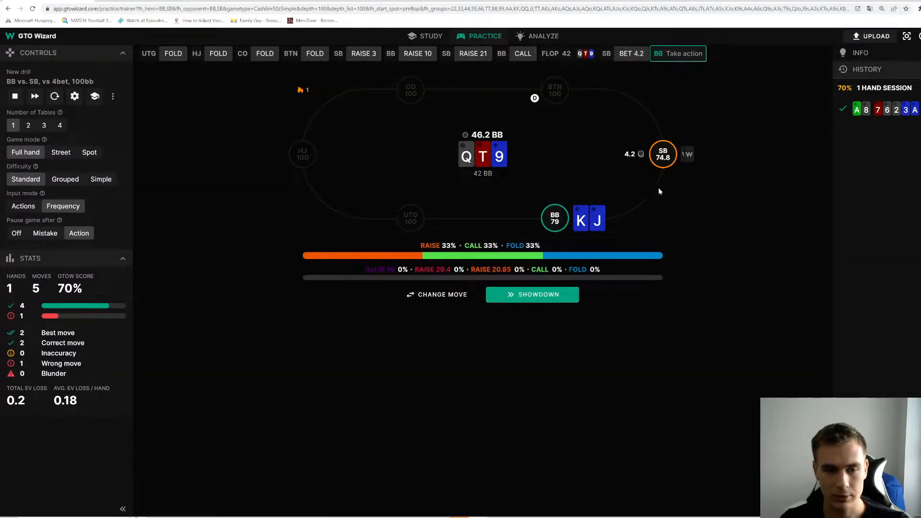
pyautogui.click(532, 295)
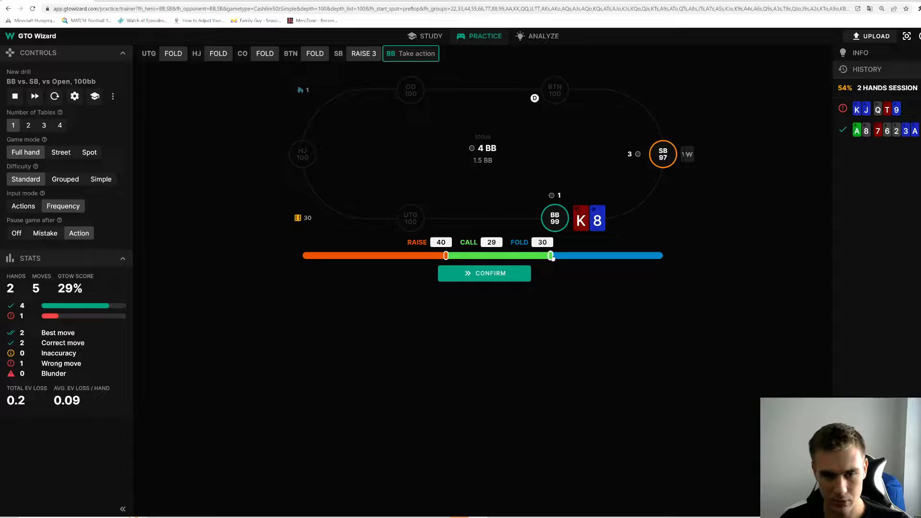
# - Submit K8's 40/29/30 preflop mix, fold 100% to the four-bet for a correct grade, and deal J-T
pyautogui.click(483, 273)
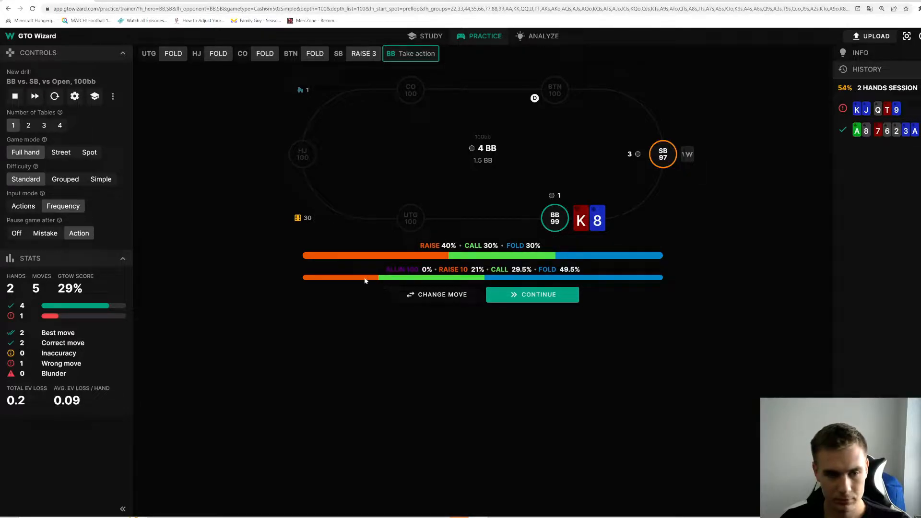
pyautogui.moveTo(464, 282)
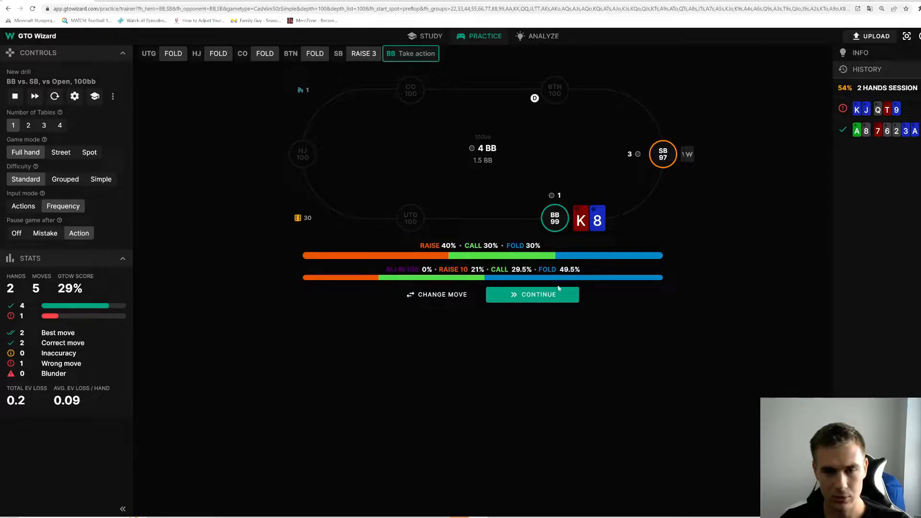
pyautogui.click(531, 294)
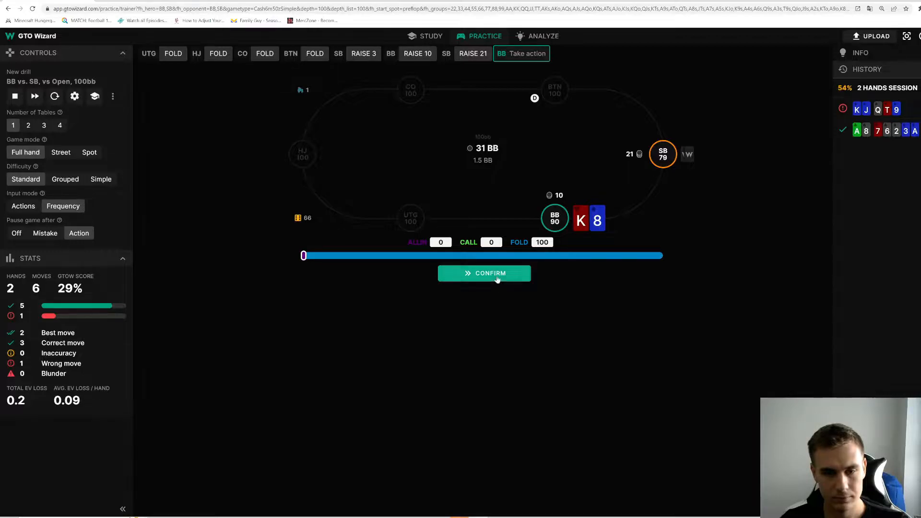
pyautogui.click(484, 273)
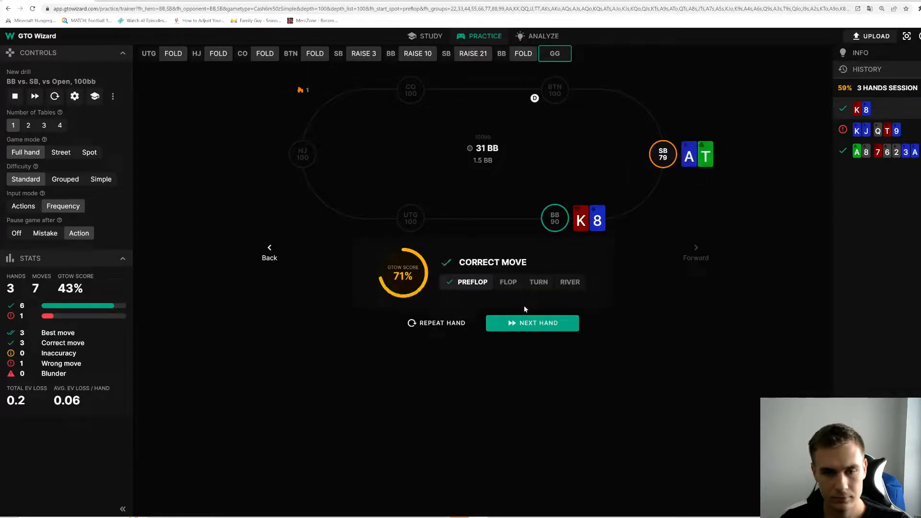
pyautogui.click(532, 323)
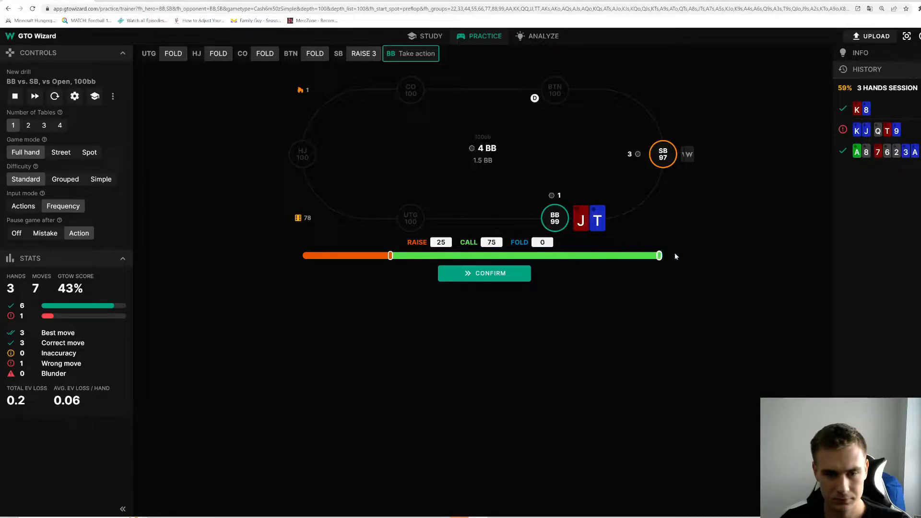
pyautogui.moveTo(674, 265)
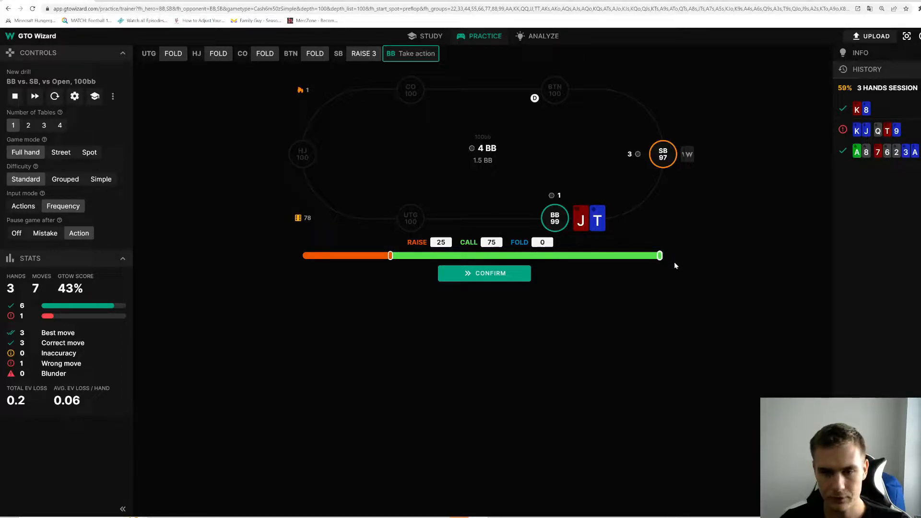
# - Submit J-T's call-heavy preflop mix and the flop check/bet mix, continuing to the turn
pyautogui.click(483, 273)
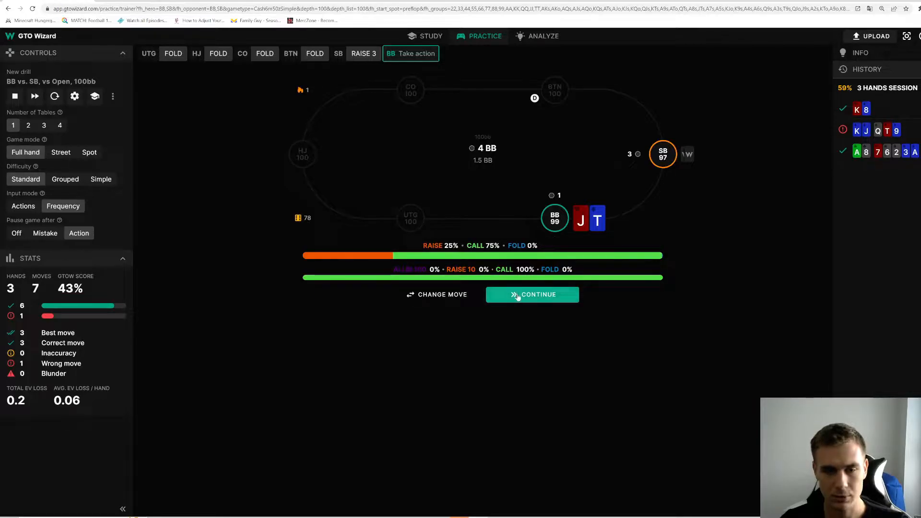
pyautogui.click(532, 294)
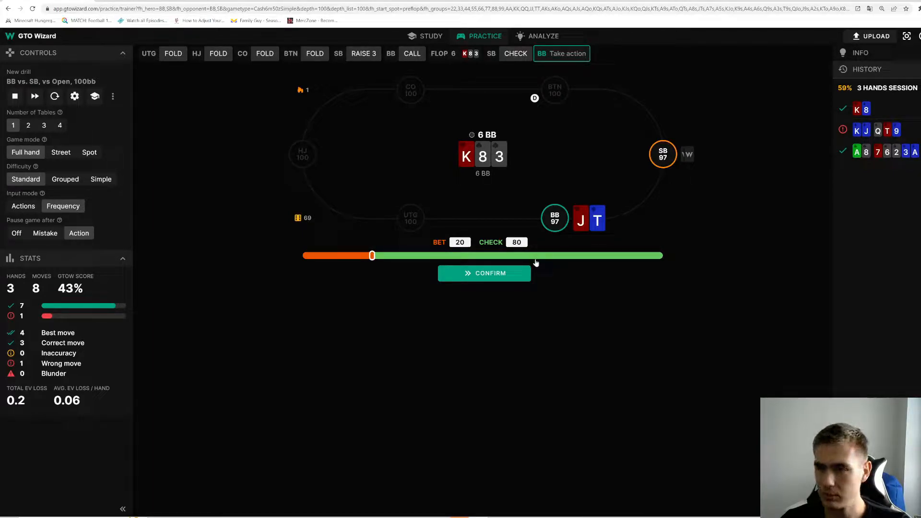
pyautogui.click(483, 273)
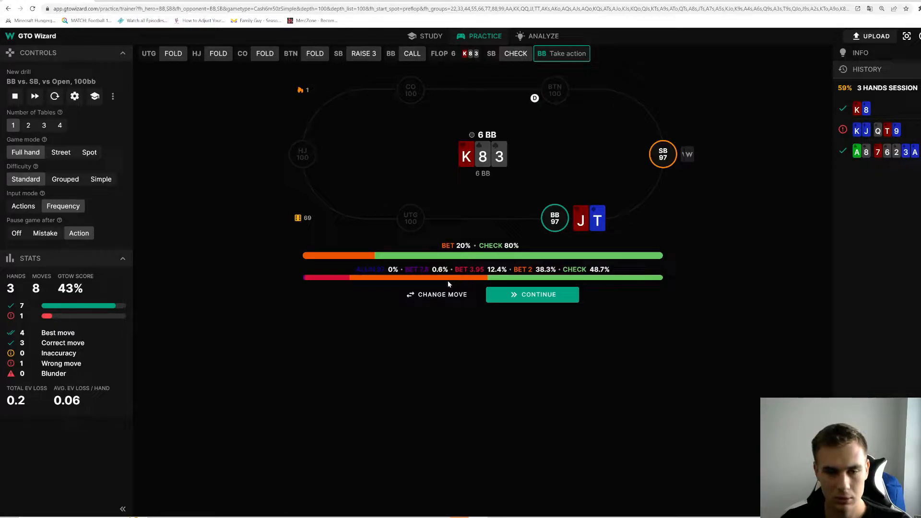
pyautogui.moveTo(528, 314)
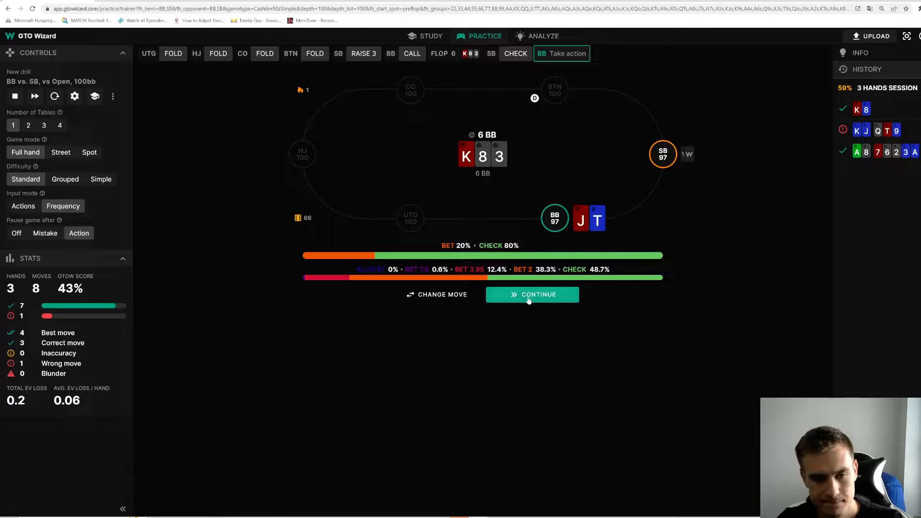
pyautogui.click(533, 294)
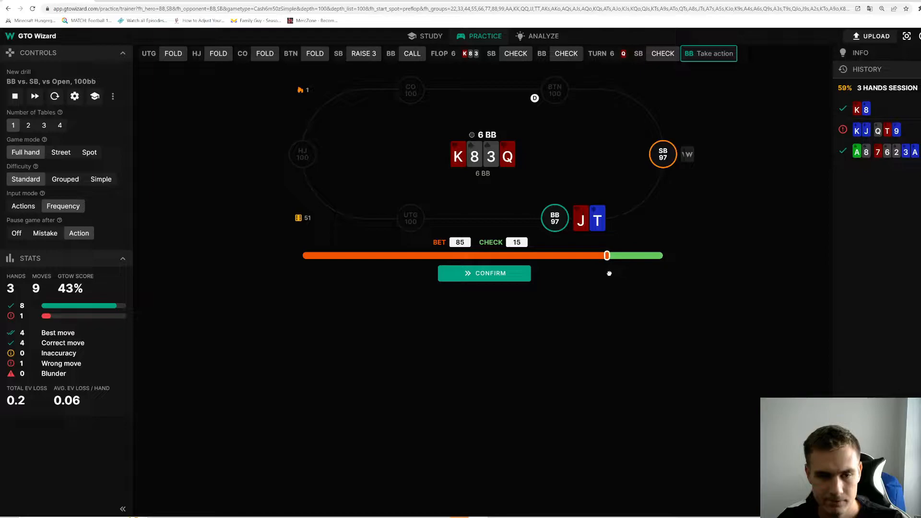
# - Submit the mostly-bet turn answer, graded correct at 4 hands and 50%, and deal the K-T hand
pyautogui.click(483, 272)
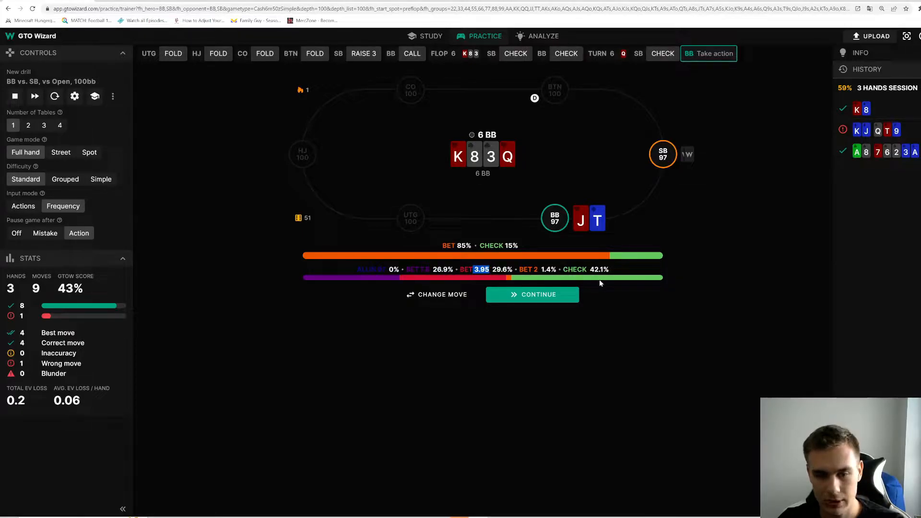
pyautogui.moveTo(441, 268)
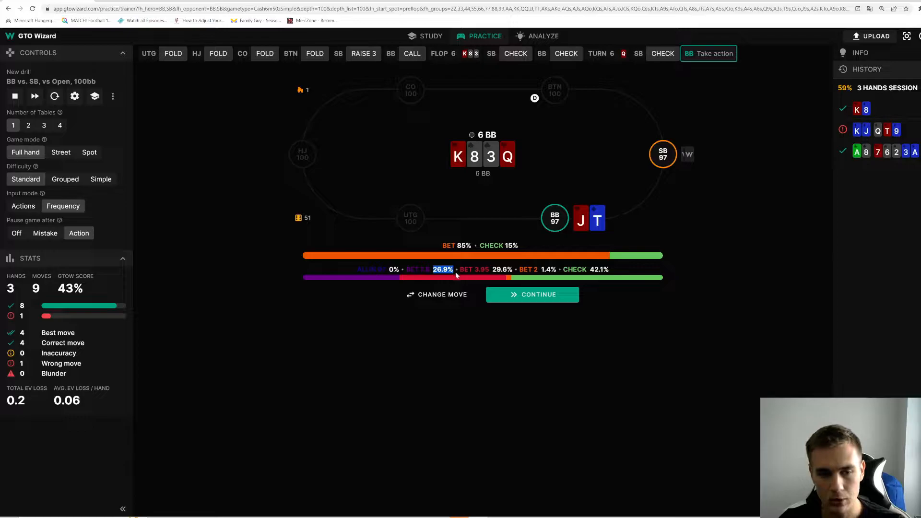
pyautogui.click(532, 294)
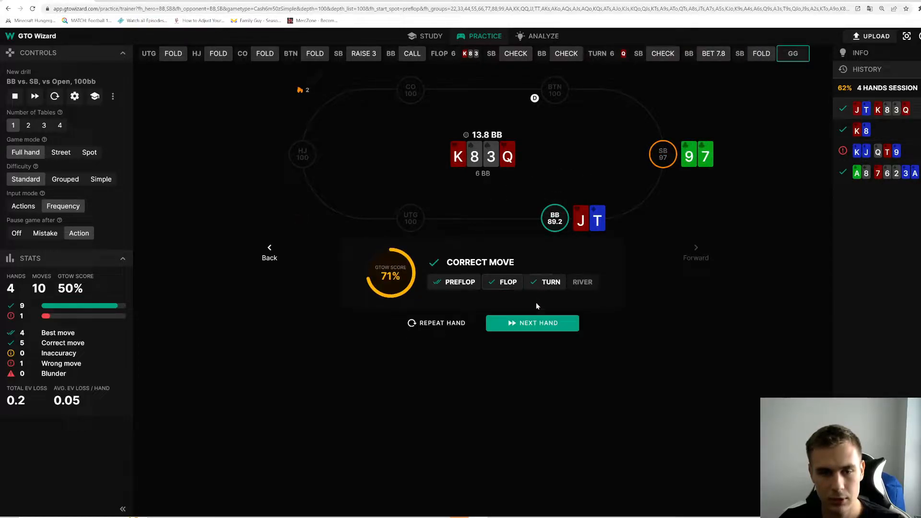
pyautogui.click(531, 322)
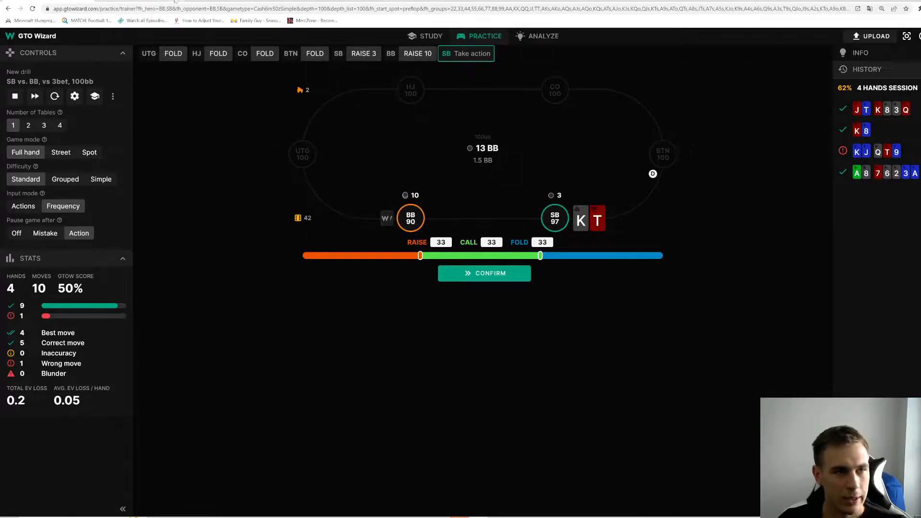
pyautogui.moveTo(214, 96)
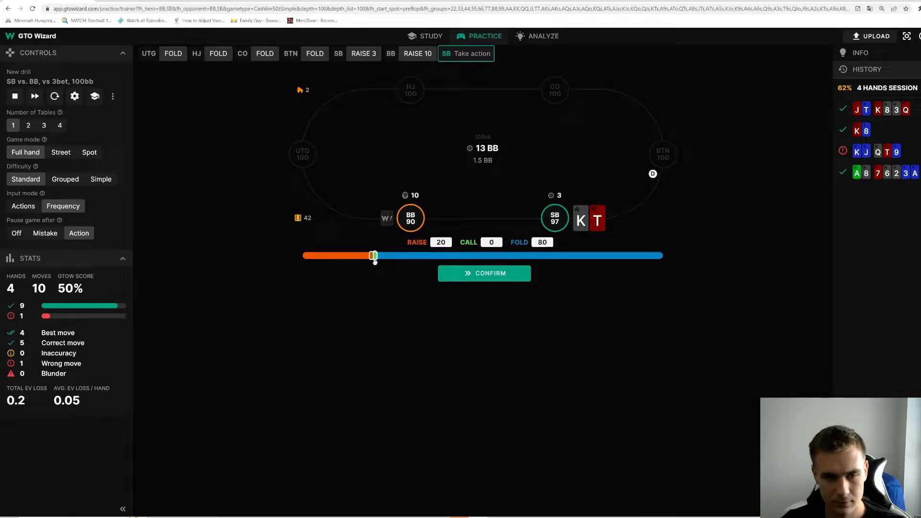
# - Answer K-T raise 20/fold 80 and T-9 fold 100 to the three-bet, both graded best moves, session at 67%
pyautogui.click(484, 273)
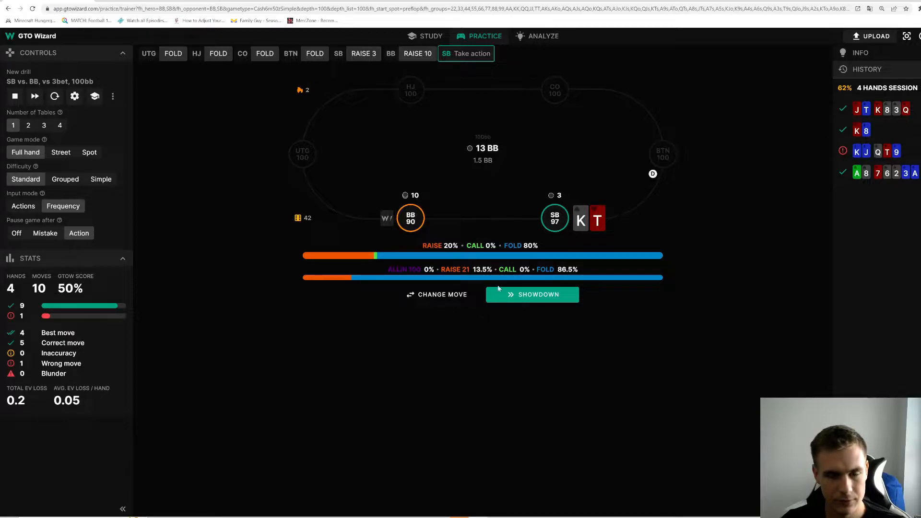
pyautogui.click(531, 295)
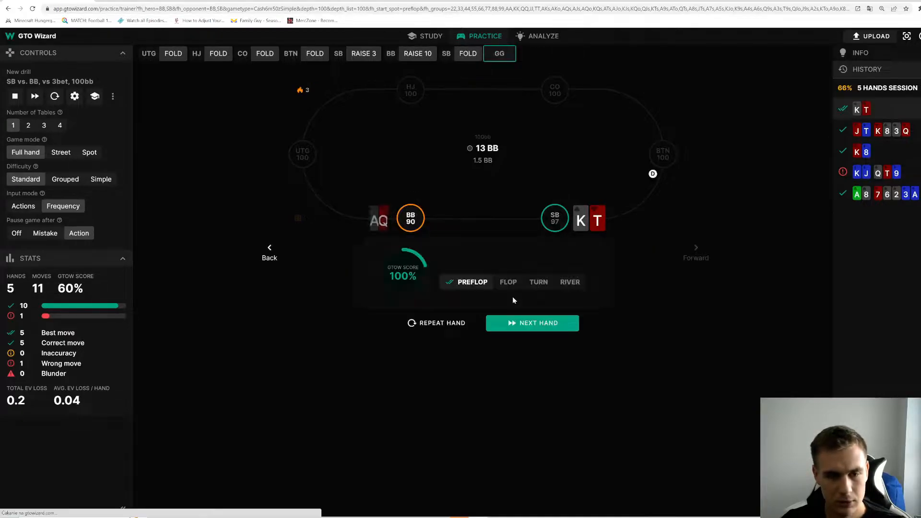
pyautogui.click(532, 322)
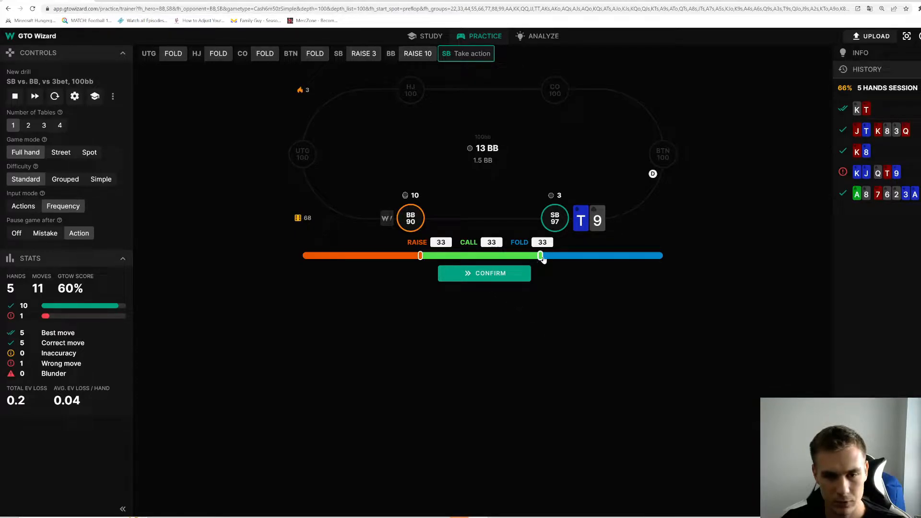
pyautogui.click(484, 272)
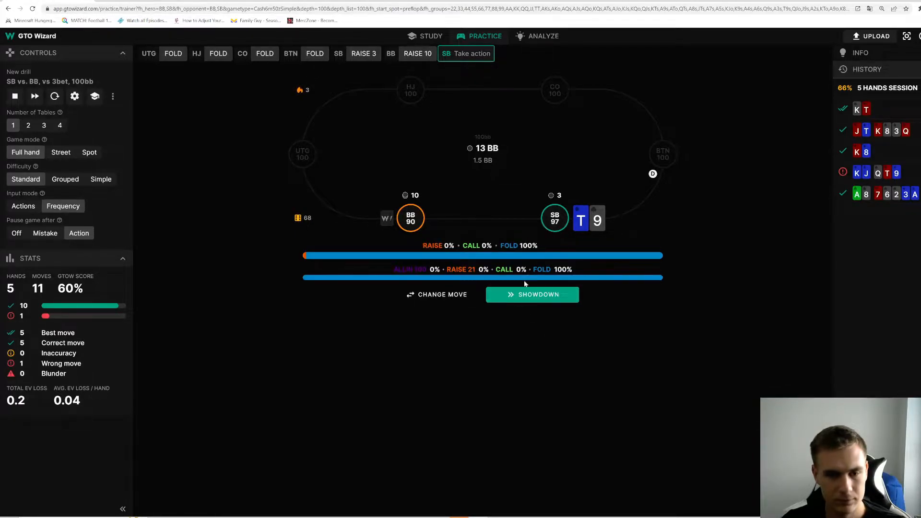
pyautogui.click(531, 294)
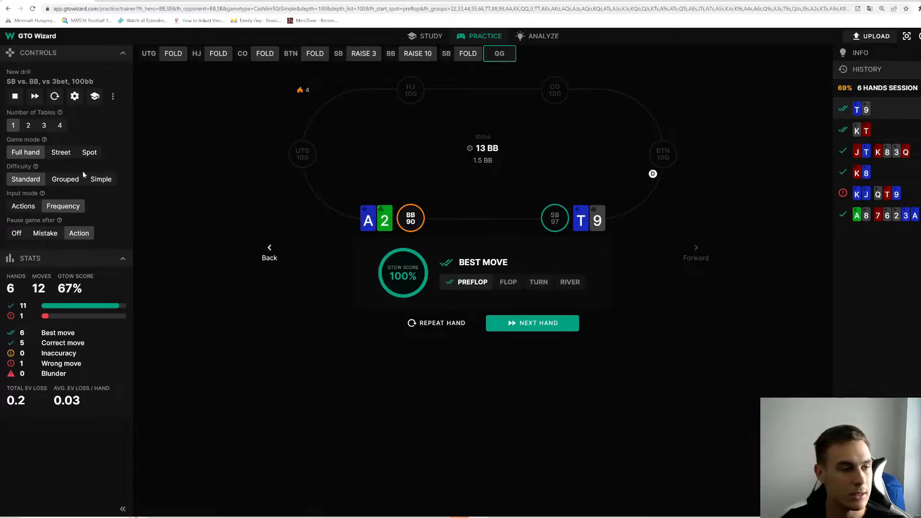
pyautogui.moveTo(23, 205)
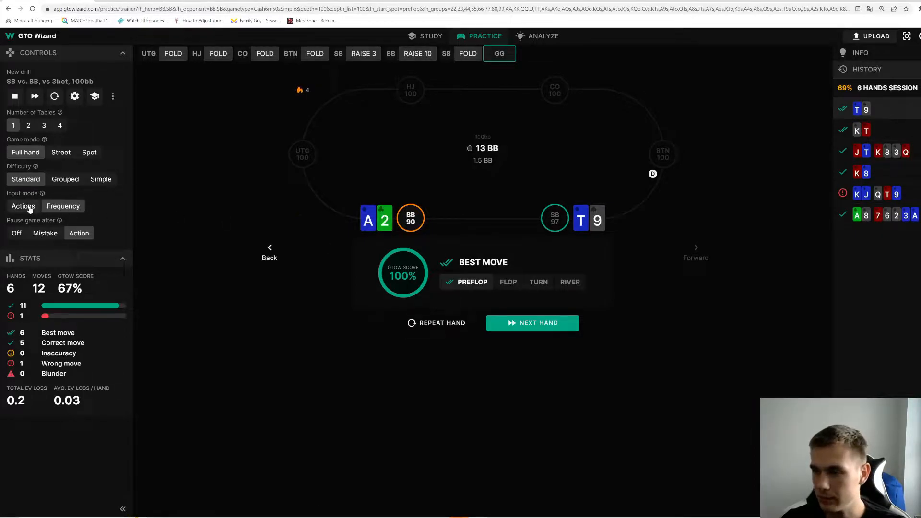
pyautogui.moveTo(351, 247)
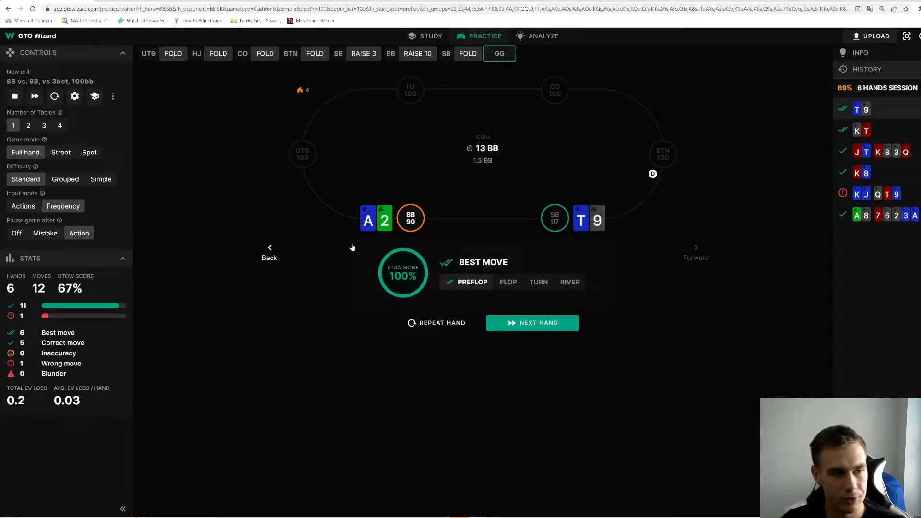
# - Deal K-J, answer raise 24/fold 76 to the three-bet, graded a best move with session at 7 hands, 71%
pyautogui.click(531, 323)
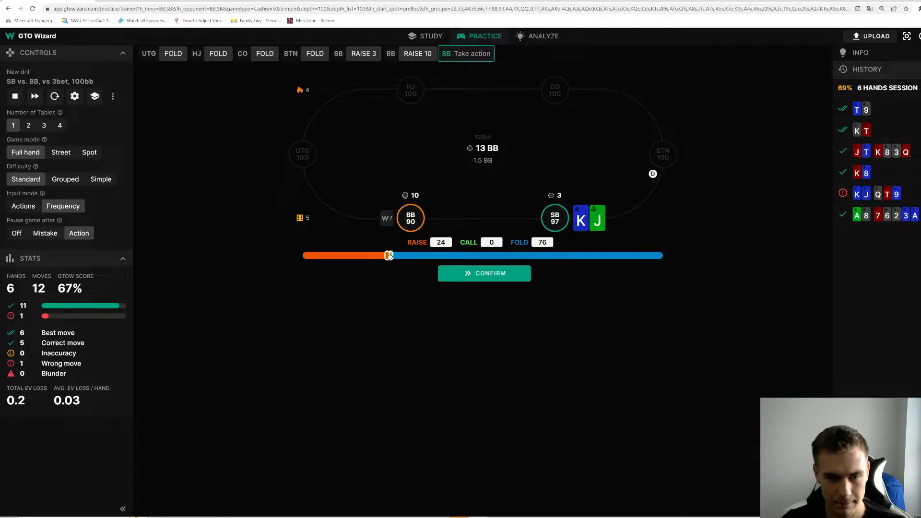
pyautogui.click(484, 273)
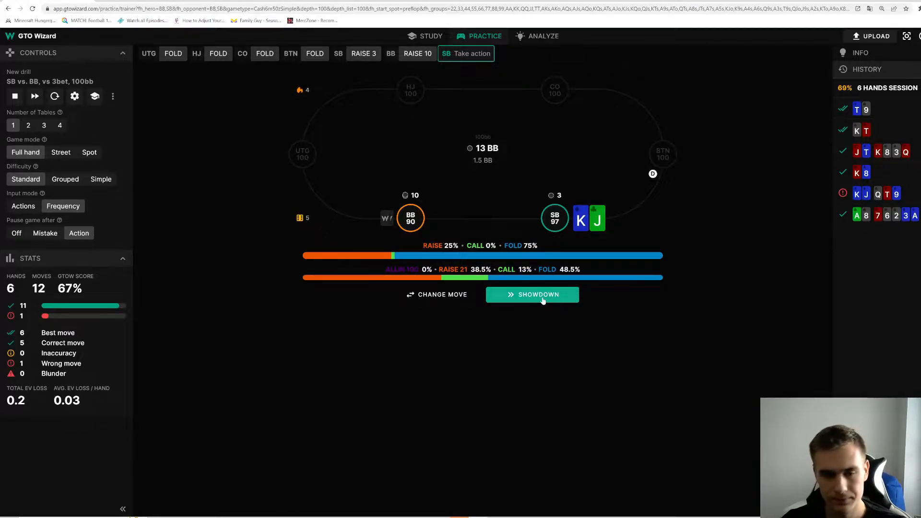
pyautogui.click(532, 294)
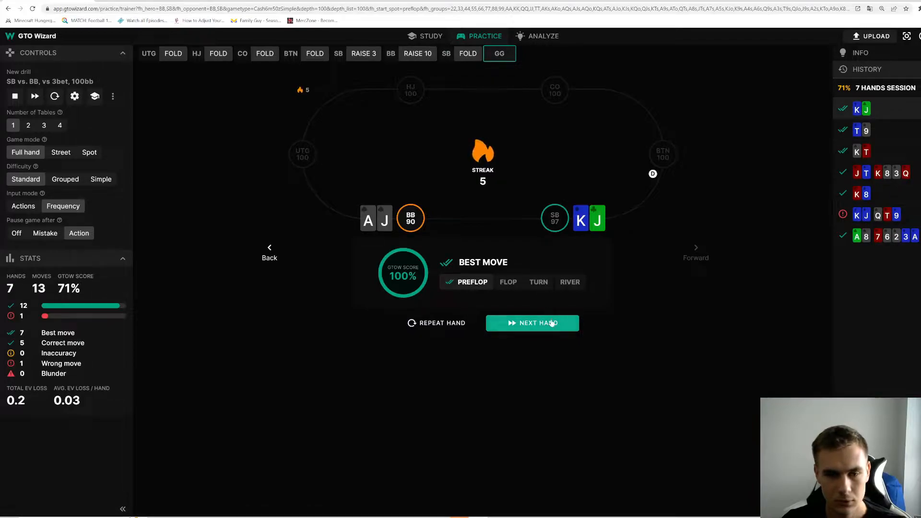
# - Deal J9, answer raise 20/call 80 preflop and 50% bet/50% check on the flop
pyautogui.click(532, 323)
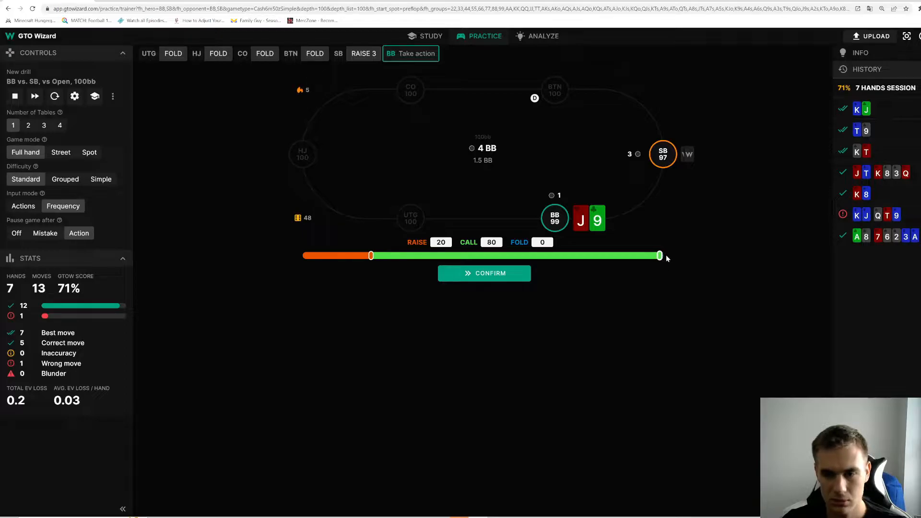
pyautogui.click(484, 273)
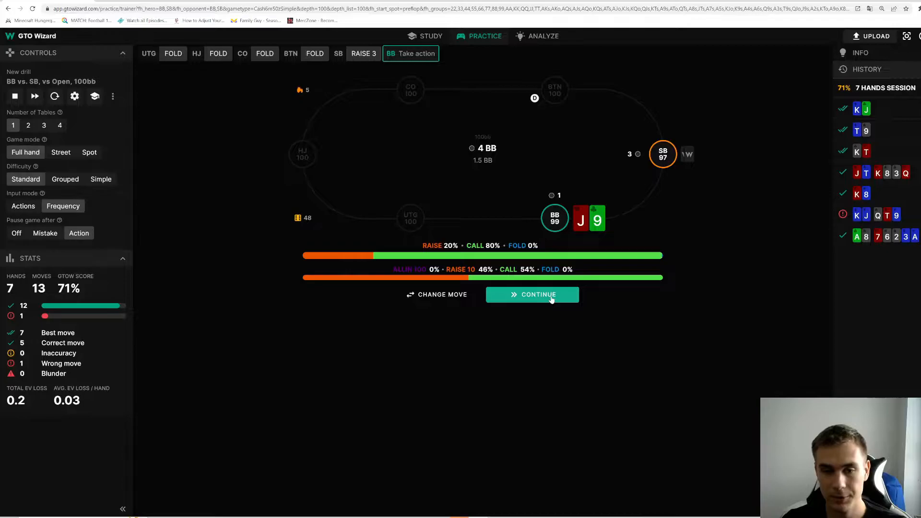
pyautogui.click(533, 294)
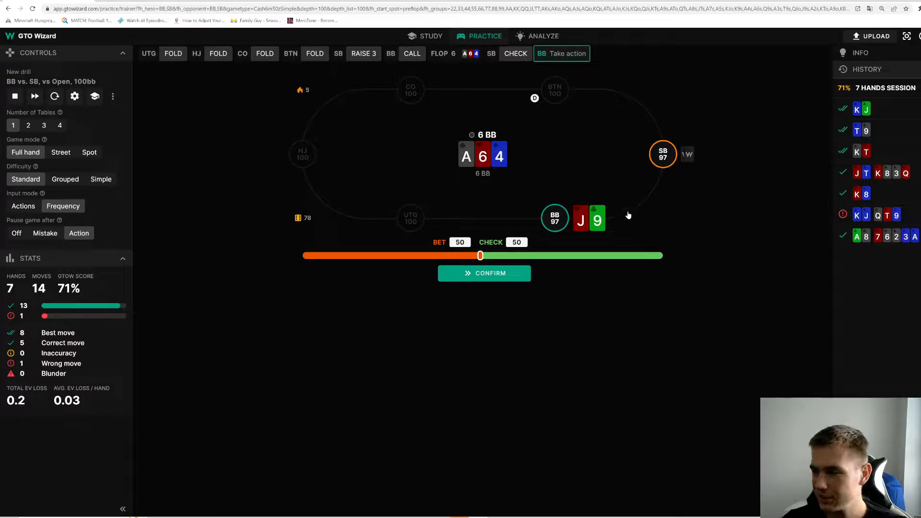
pyautogui.click(483, 273)
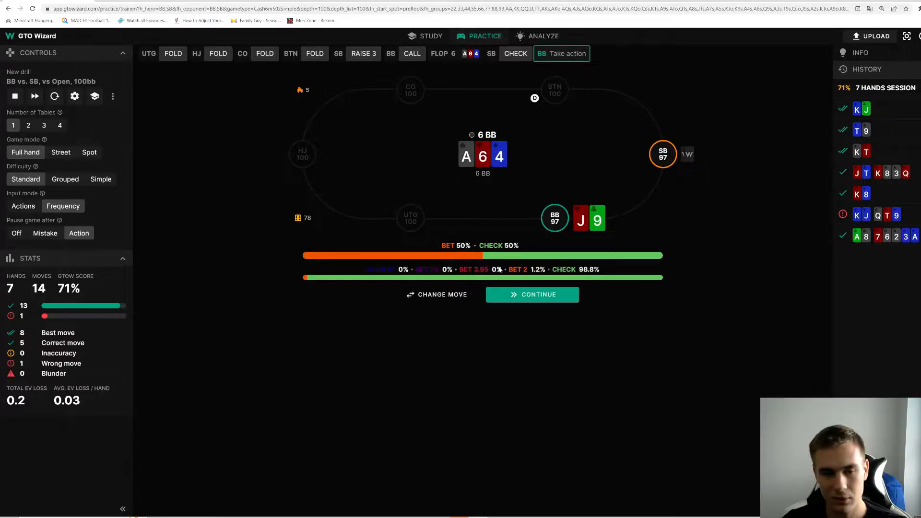
pyautogui.click(532, 294)
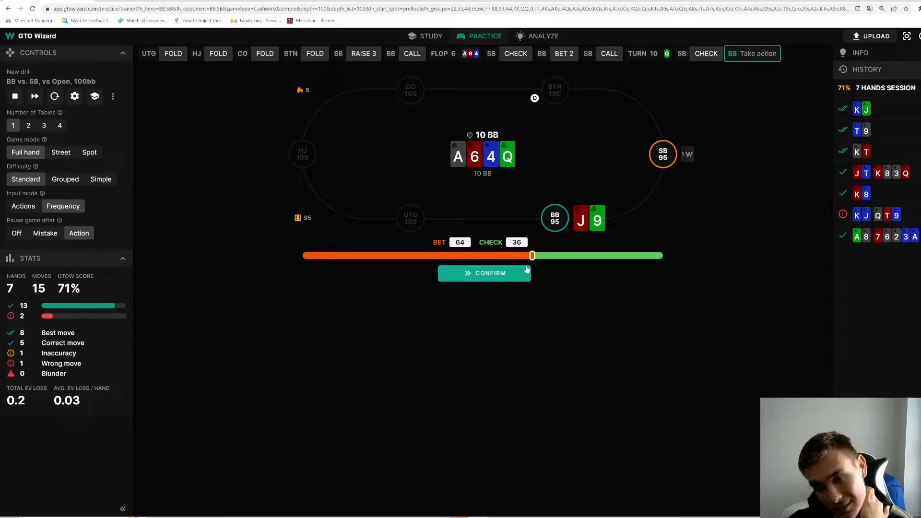
pyautogui.moveTo(585, 262)
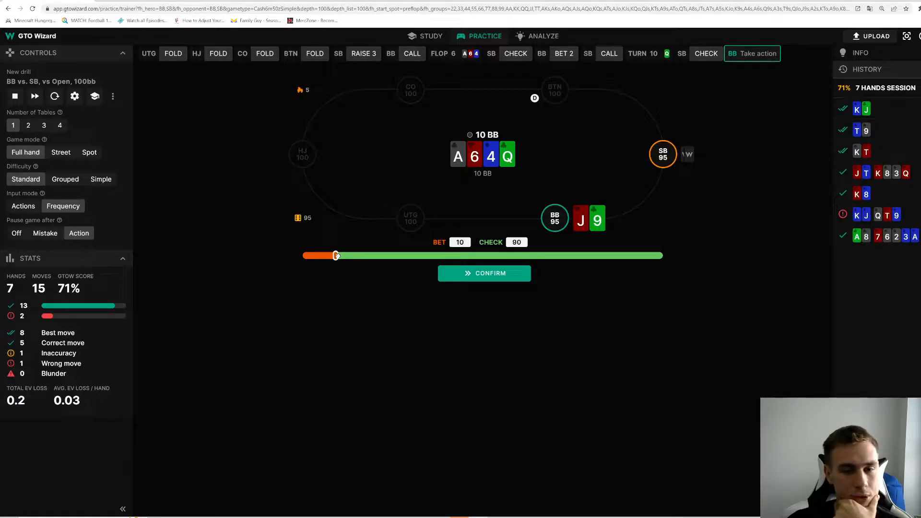
# - Answer the turn 10% bet, 90% check against the solver's 98.7% check and move to the river
pyautogui.click(484, 273)
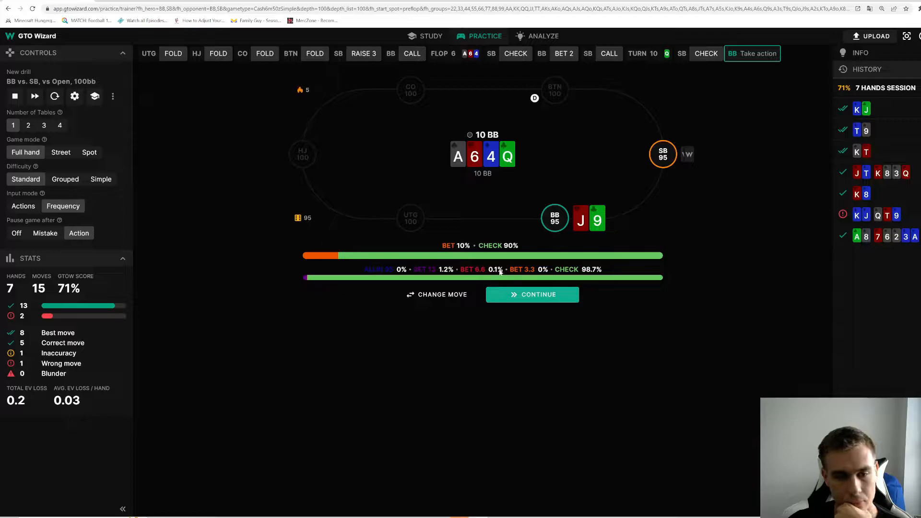
pyautogui.click(532, 295)
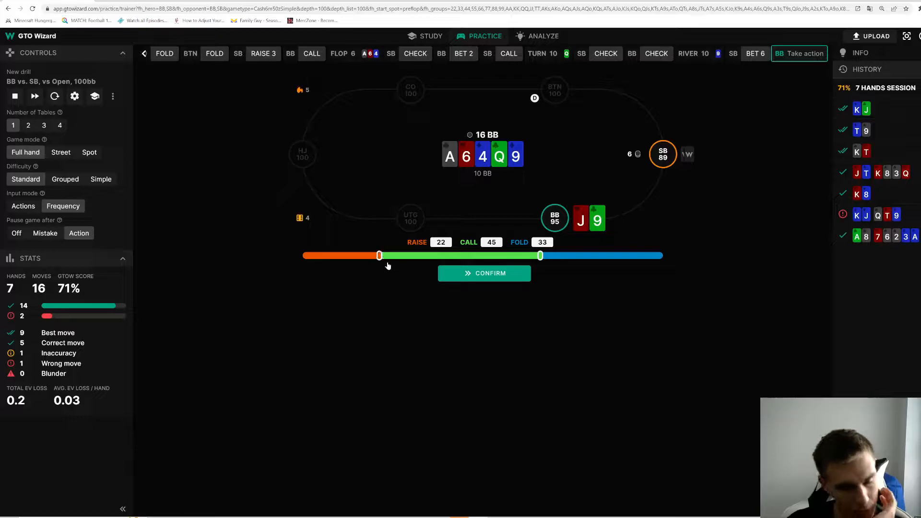
pyautogui.moveTo(413, 272)
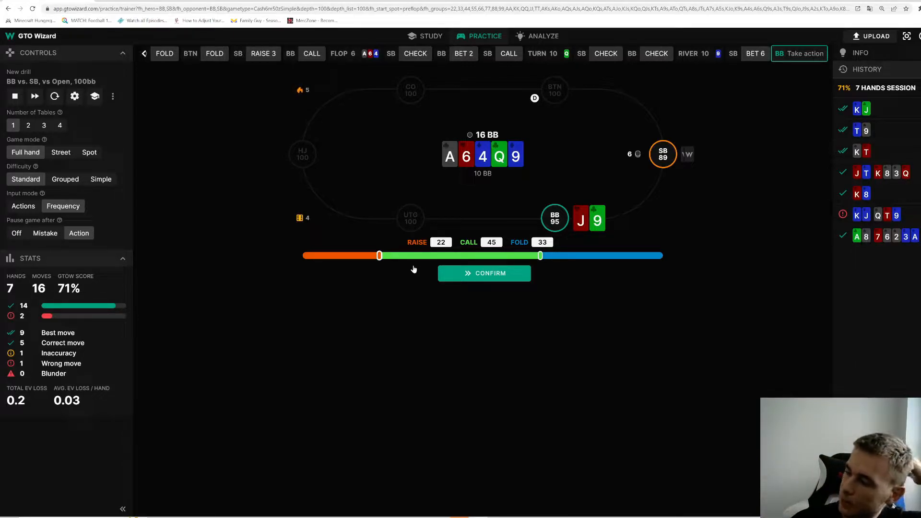
pyautogui.moveTo(399, 254)
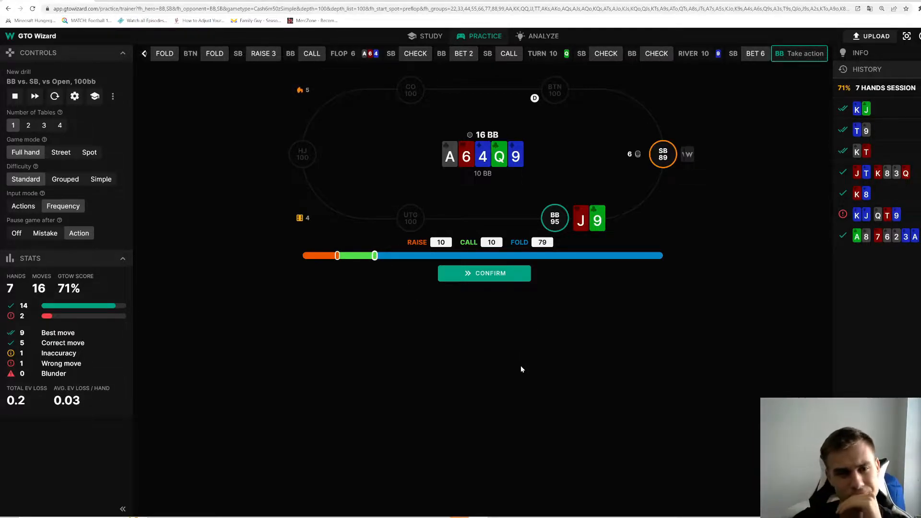
# - Submit the river raise/call/fold split and go to showdown: fold graded an inaccuracy, 75% hand, session 72%
pyautogui.click(484, 273)
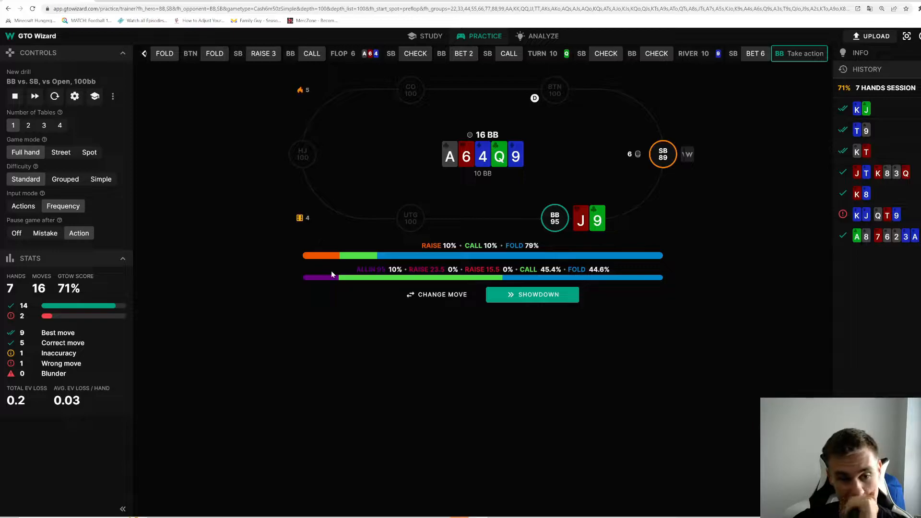
pyautogui.moveTo(378, 305)
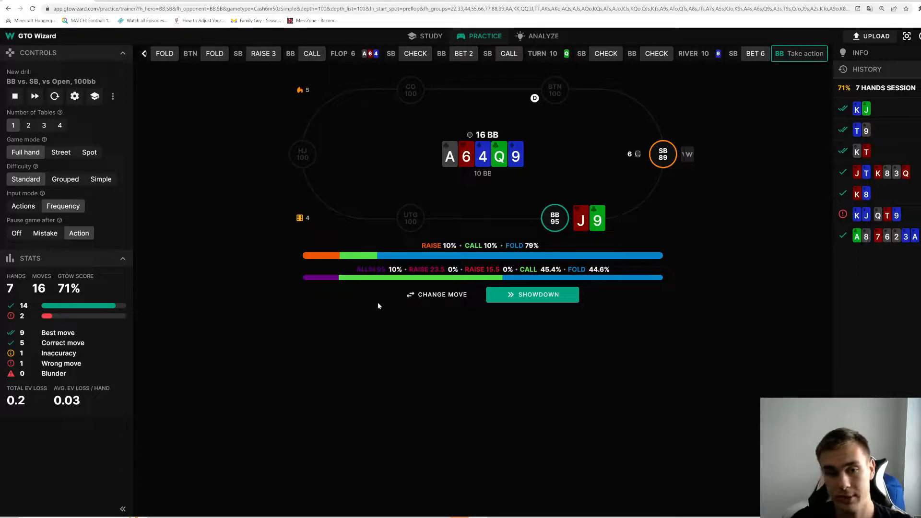
pyautogui.moveTo(440, 274)
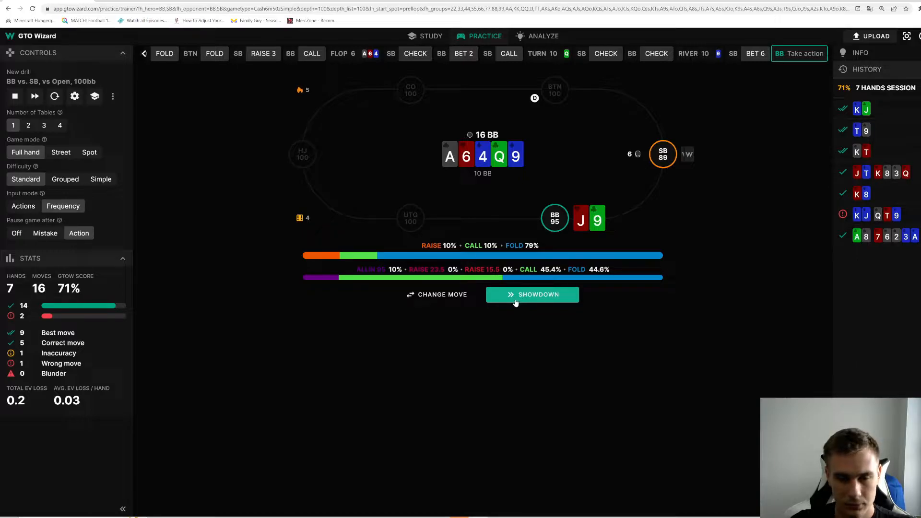
pyautogui.click(532, 295)
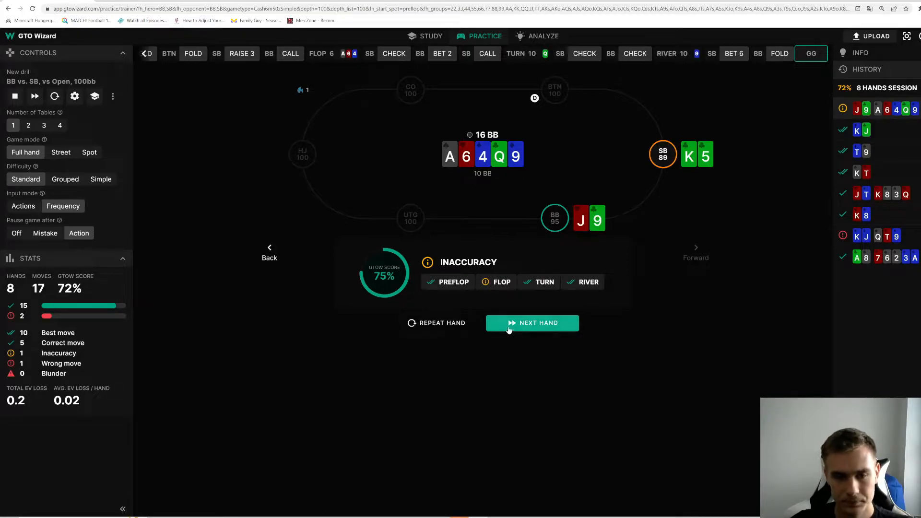
# - Deal the A4 hand and submit the preflop answer of 32% raise, 68% call
pyautogui.click(532, 323)
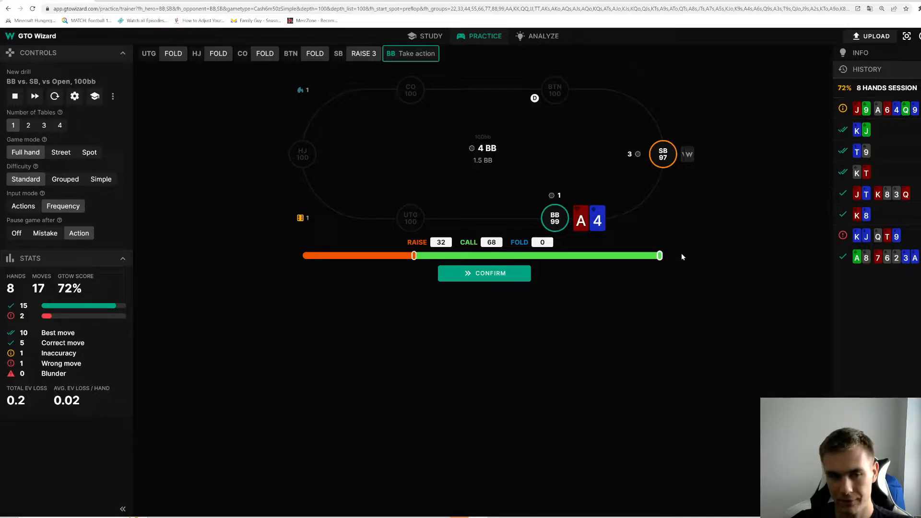
pyautogui.click(483, 272)
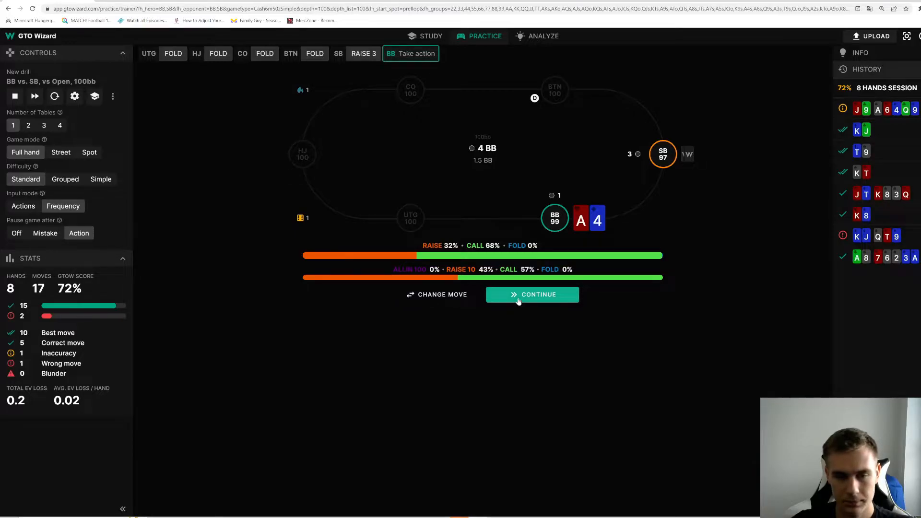
pyautogui.click(531, 294)
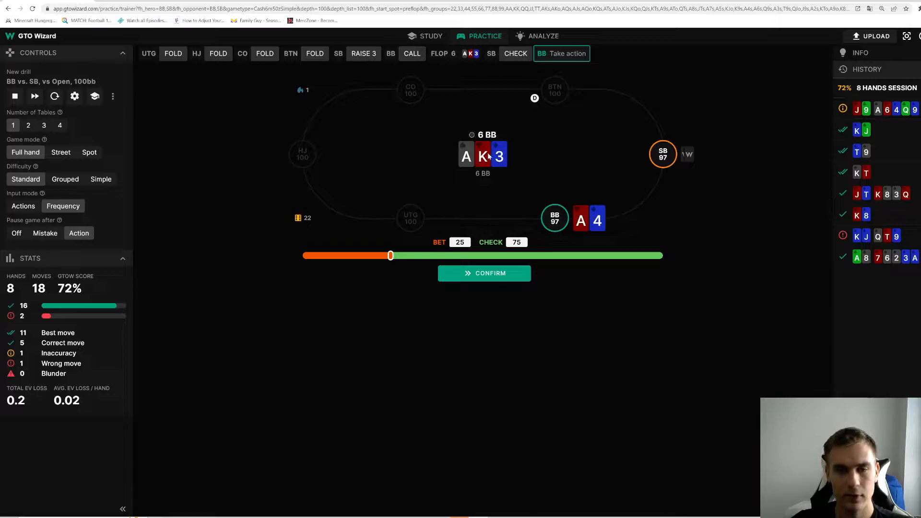
# - Submit a 25% bet, 75% check split on the A-K-3 flop
pyautogui.click(516, 242)
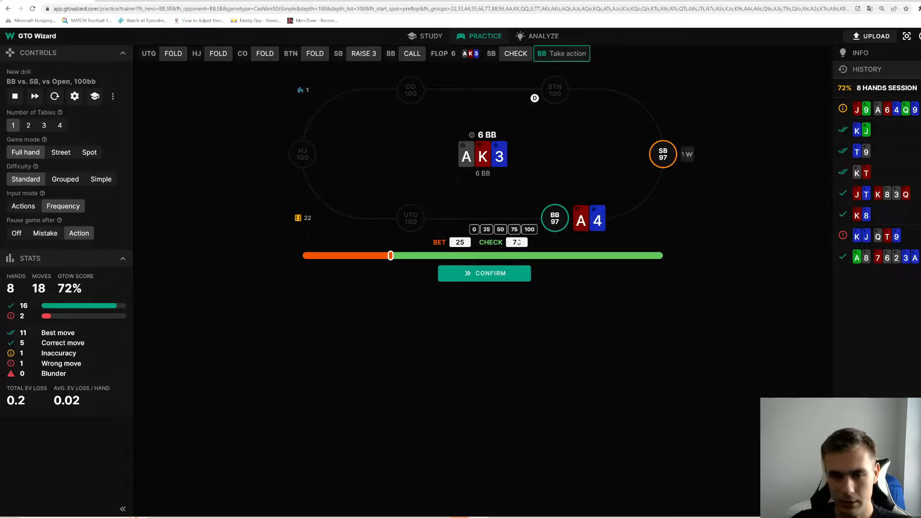
pyautogui.click(484, 272)
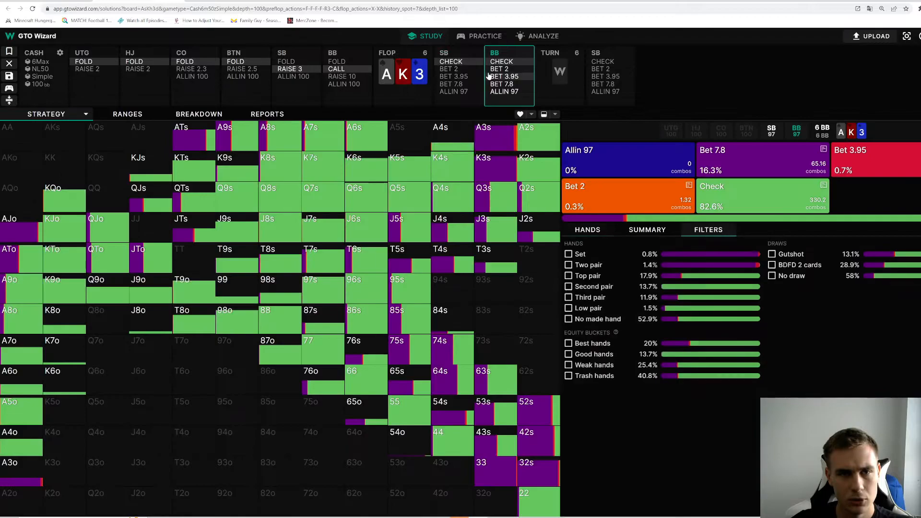
pyautogui.moveTo(764, 239)
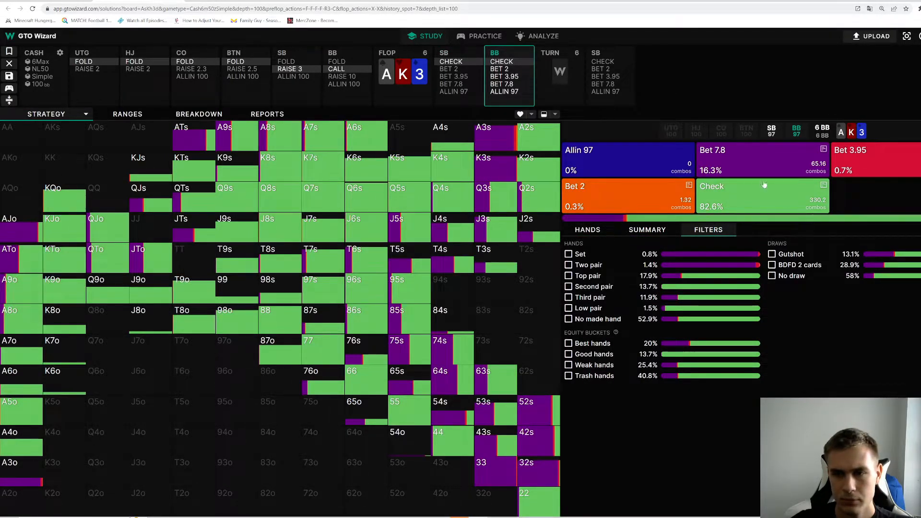
pyautogui.click(586, 229)
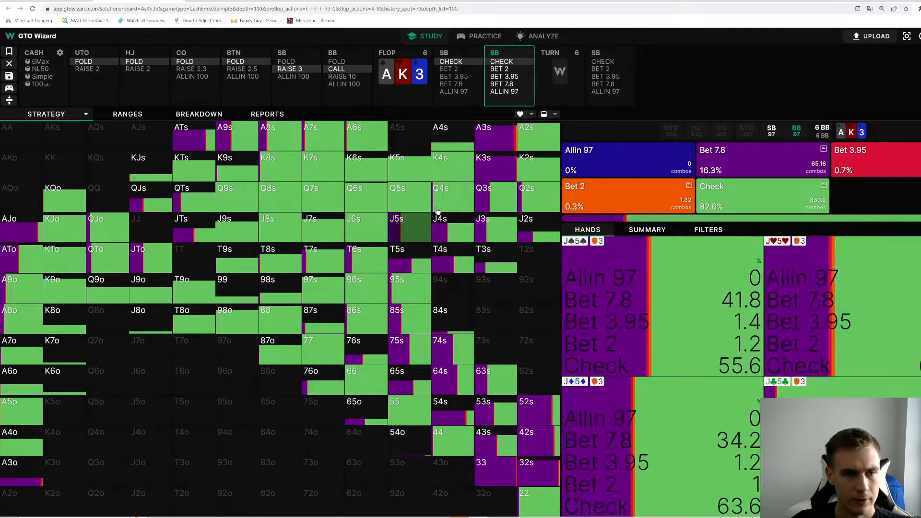
pyautogui.moveTo(413, 229)
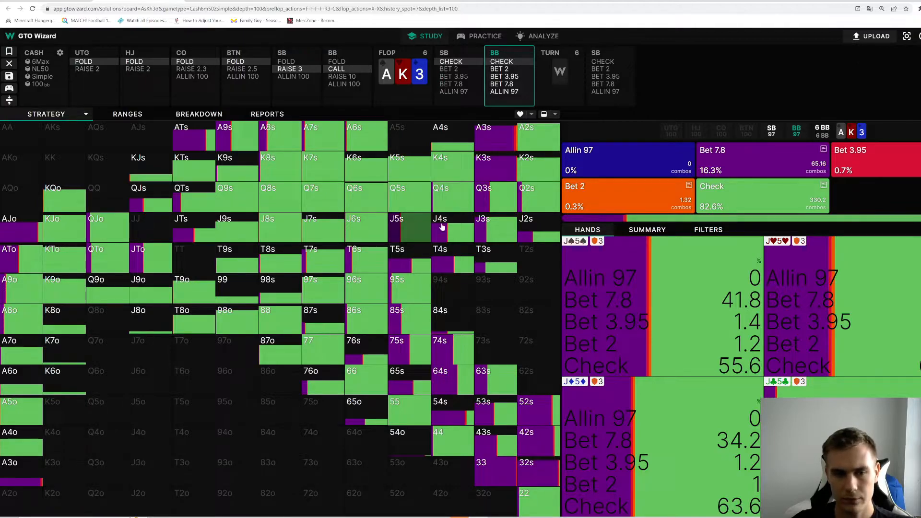
pyautogui.moveTo(422, 225)
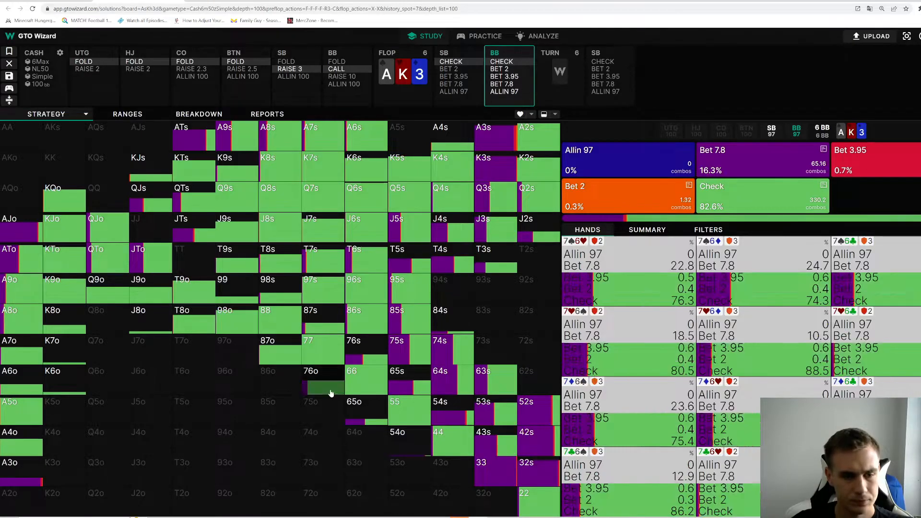
pyautogui.click(708, 229)
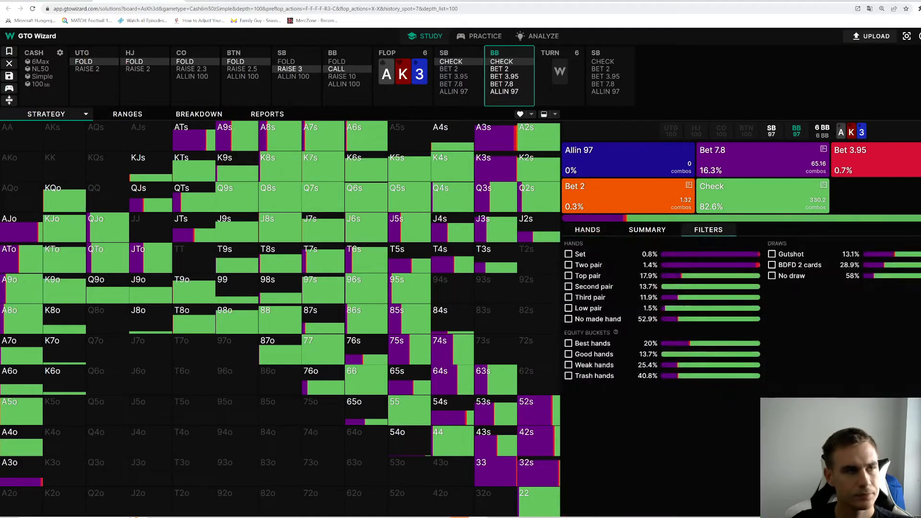
# - Return to Practice, advance to the 6 turn and submit a 50% bet, 50% check split
pyautogui.click(485, 36)
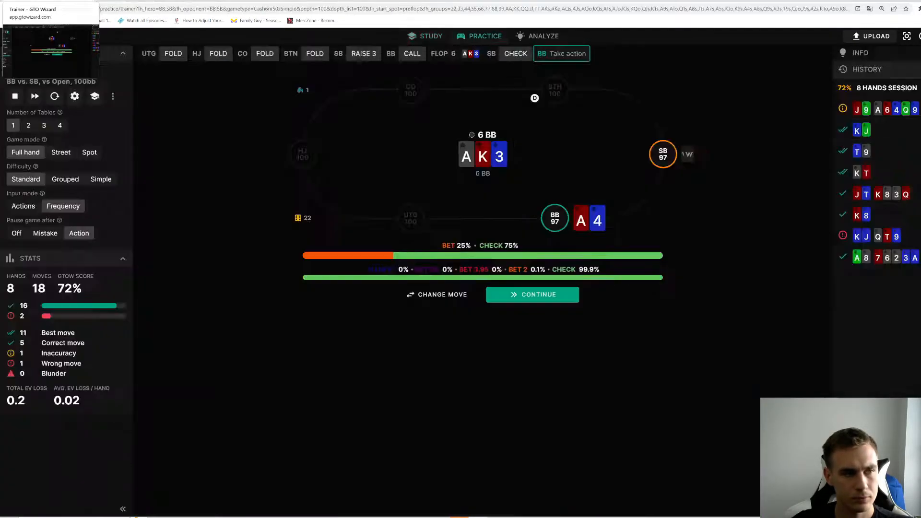
pyautogui.click(531, 295)
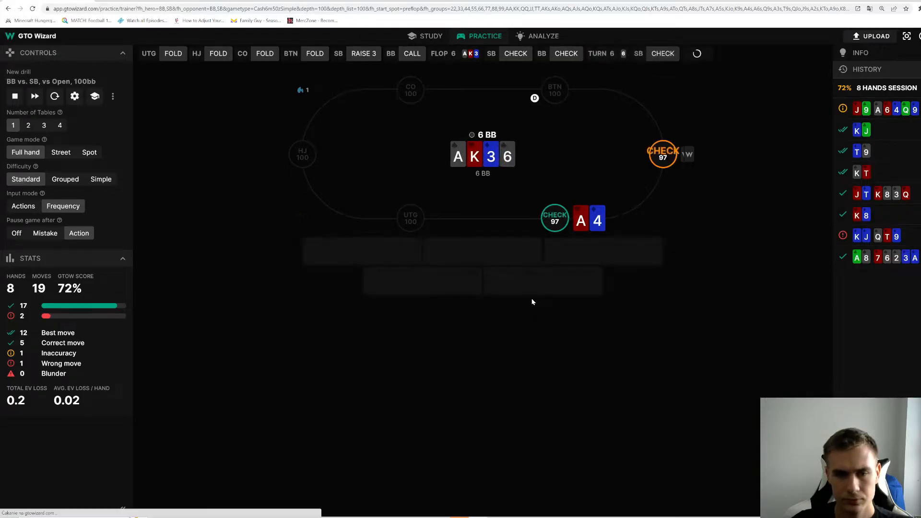
pyautogui.click(708, 54)
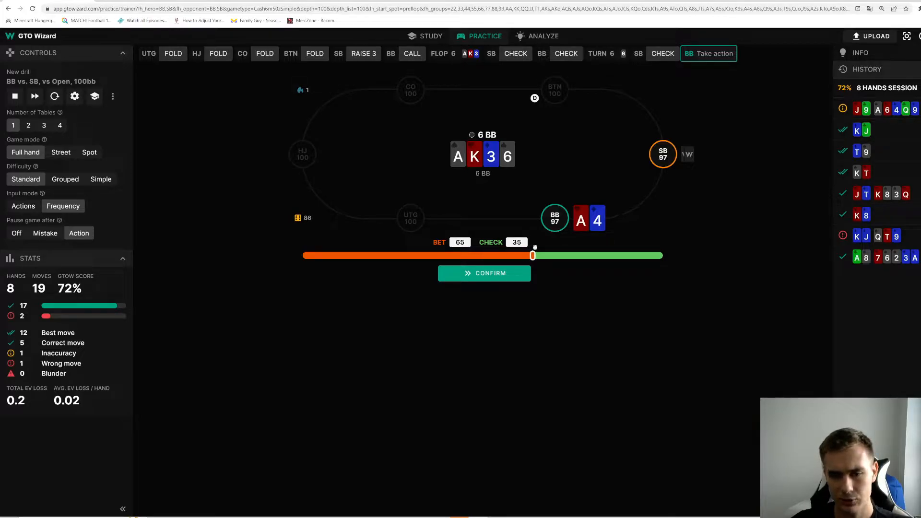
pyautogui.moveTo(529, 305)
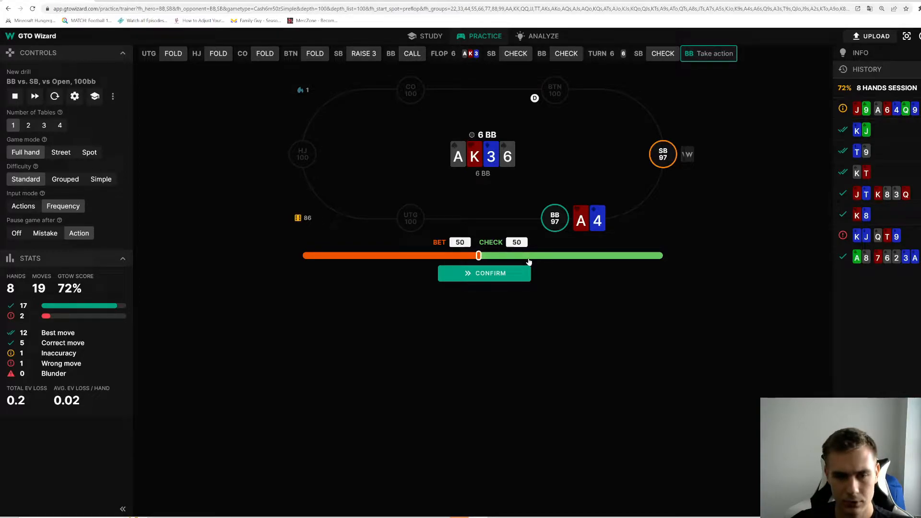
pyautogui.moveTo(578, 247)
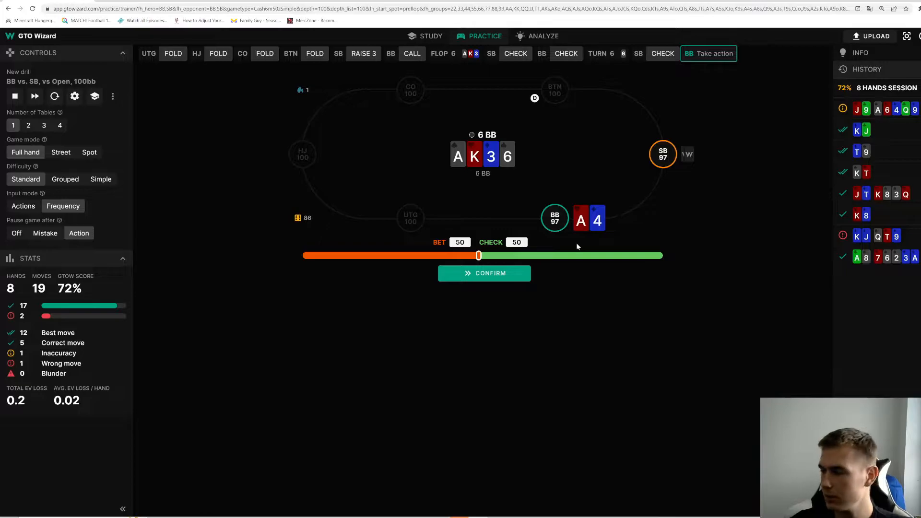
pyautogui.click(484, 272)
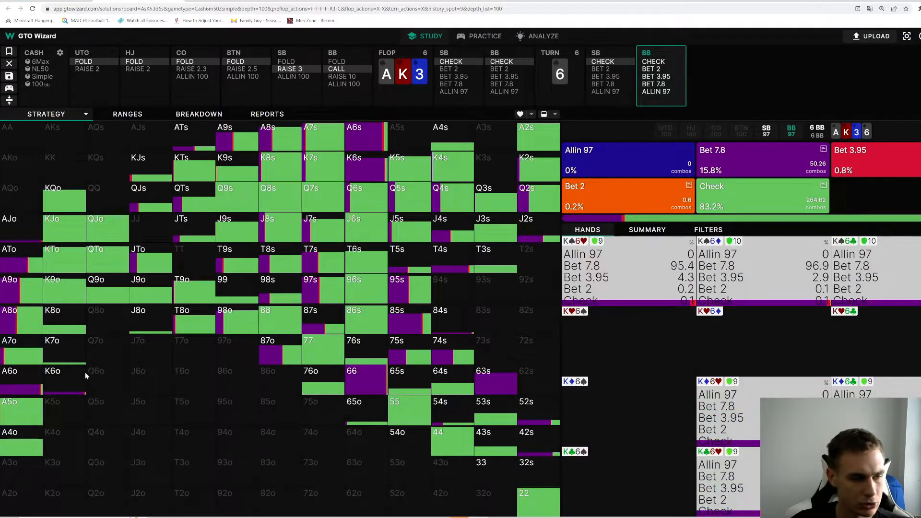
# - Inspect A6 offsuit combos on the turn node and show the hand-category Filters breakdown
pyautogui.click(707, 229)
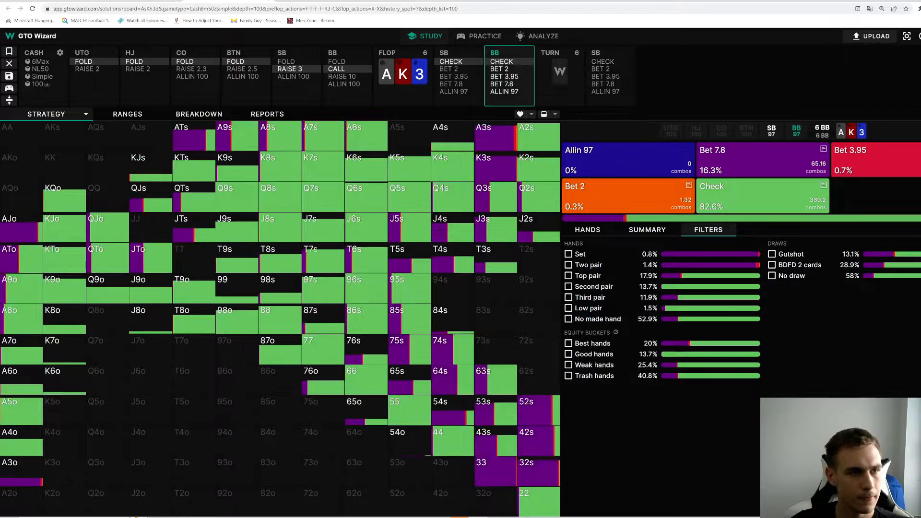
pyautogui.click(587, 229)
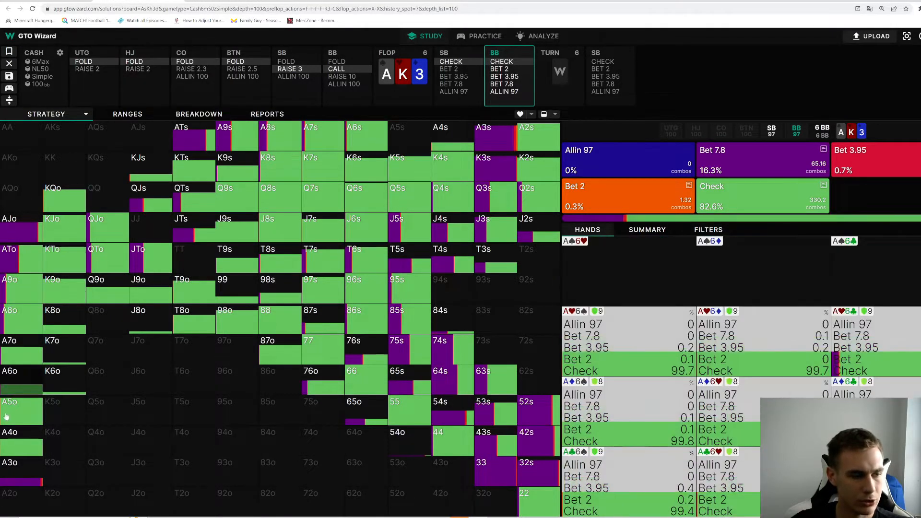
pyautogui.click(709, 230)
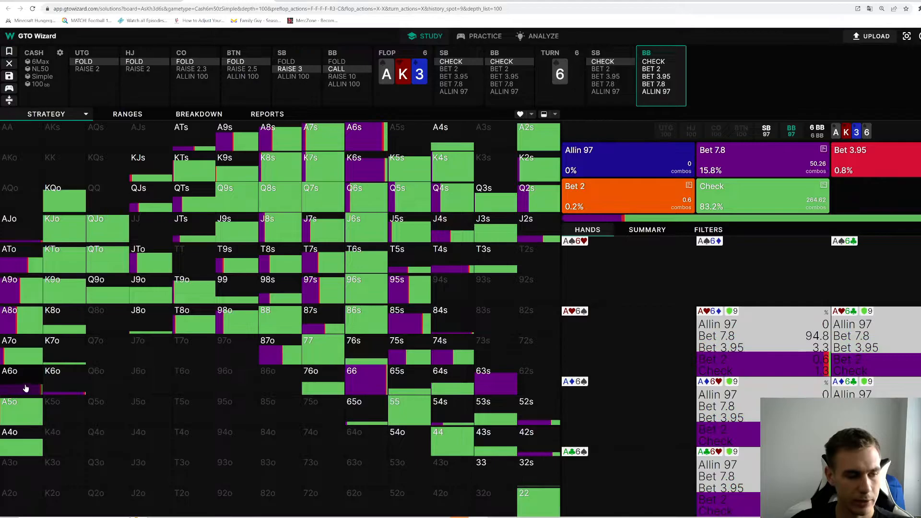
pyautogui.moveTo(27, 368)
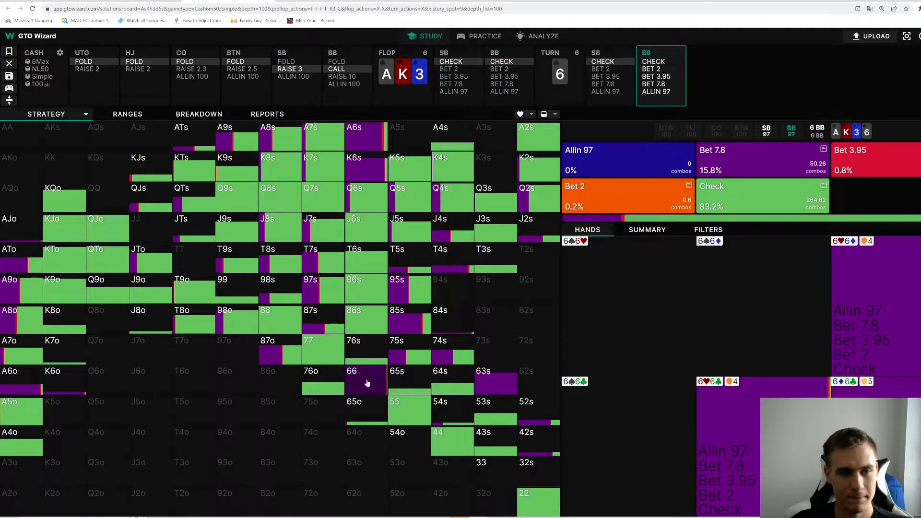
pyautogui.click(708, 230)
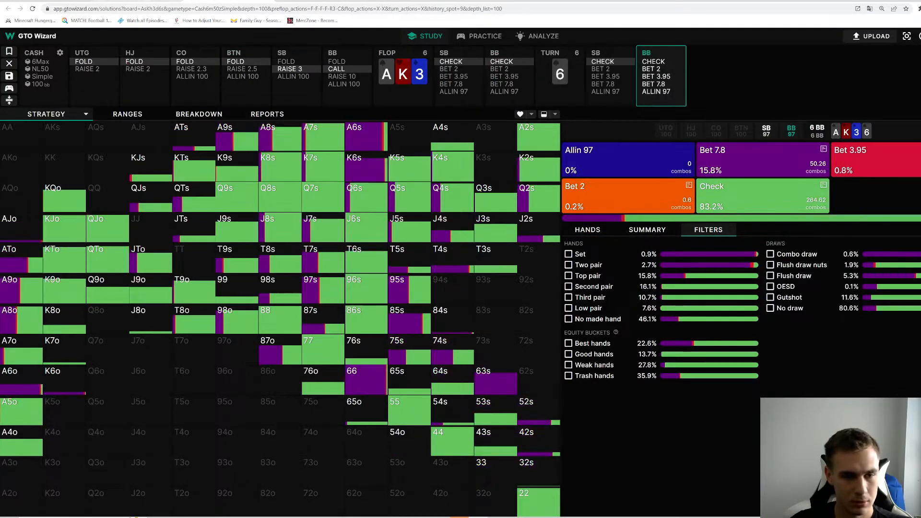
# - Step back to the flop node, compare flop and turn strategies, then return to the turn and inspect K7 combos
pyautogui.click(504, 62)
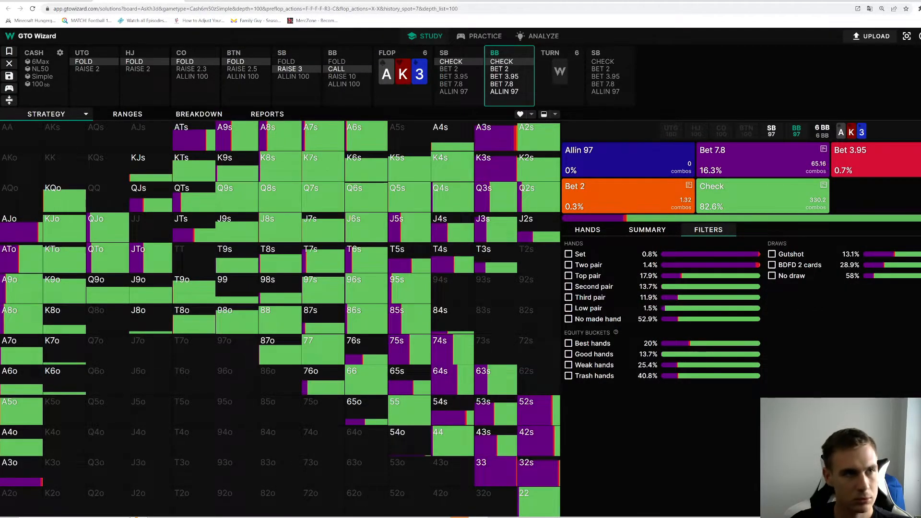
pyautogui.click(660, 61)
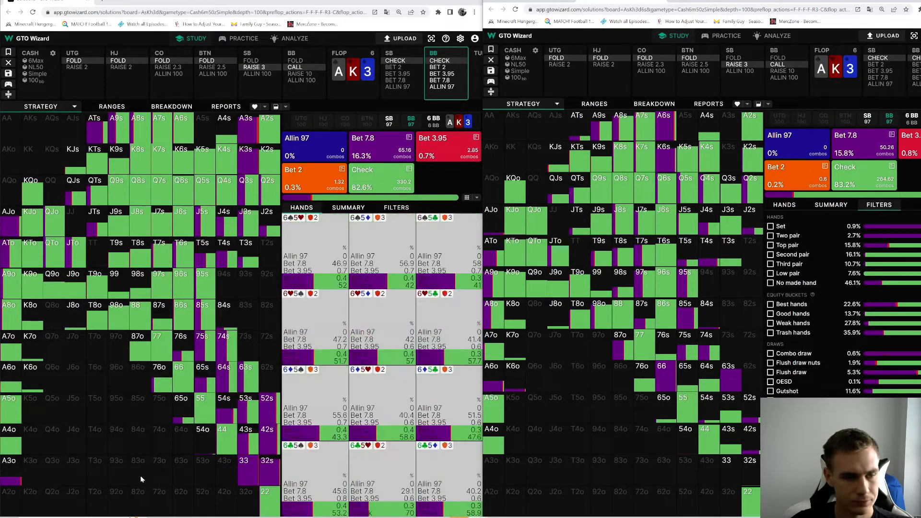
pyautogui.click(395, 207)
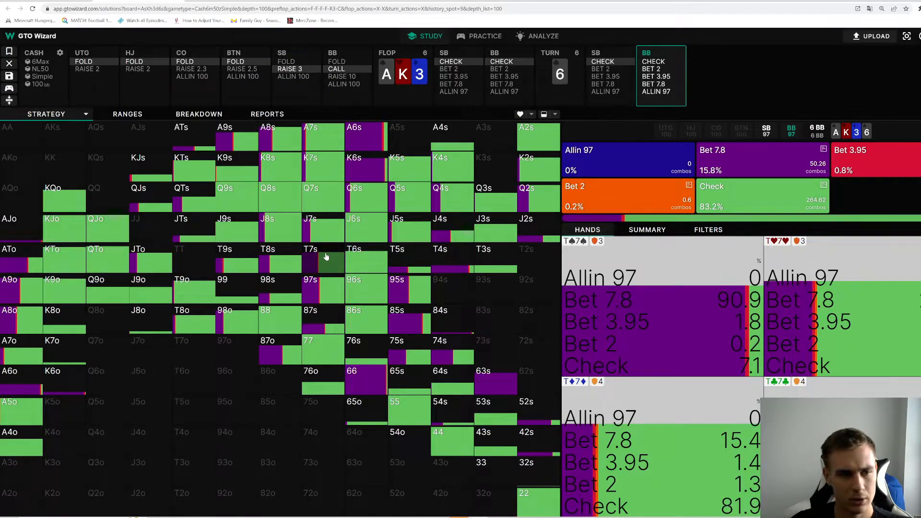
pyautogui.click(708, 229)
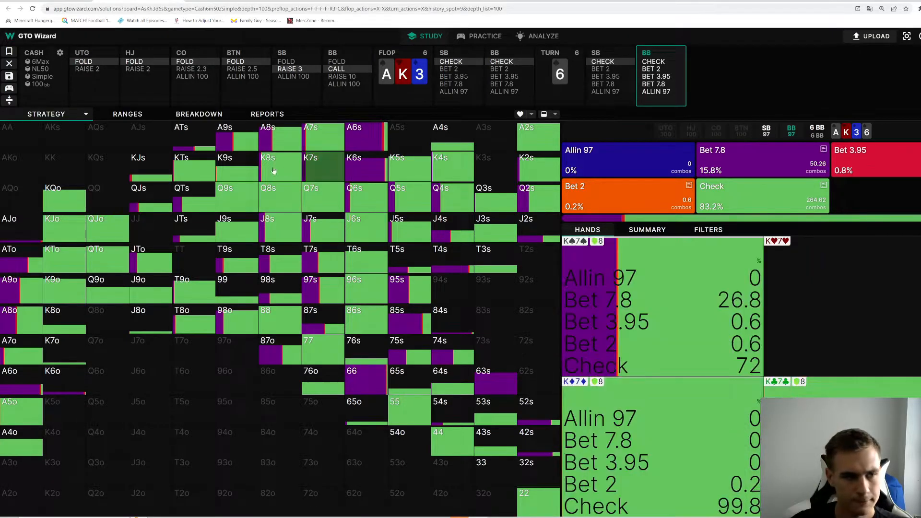
# - Return to Practice, continue to the river and submit a 100% bet with A4
pyautogui.click(485, 35)
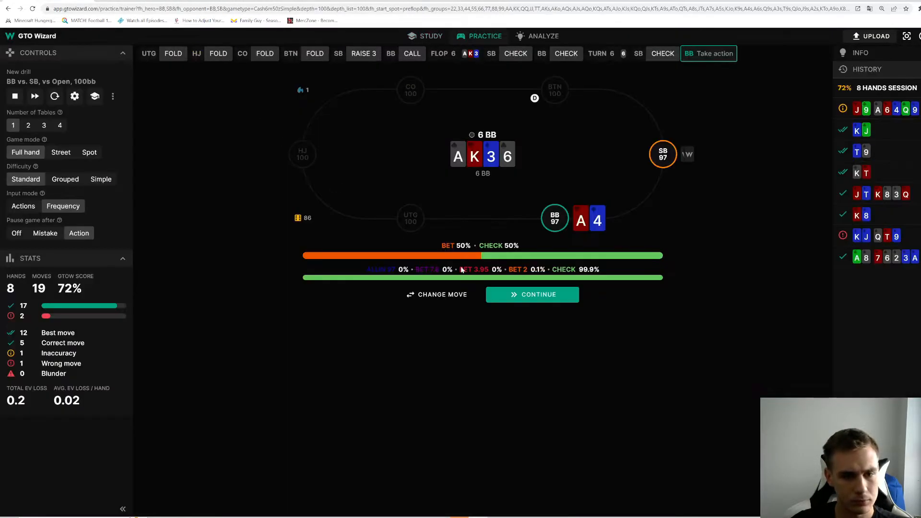
pyautogui.click(531, 294)
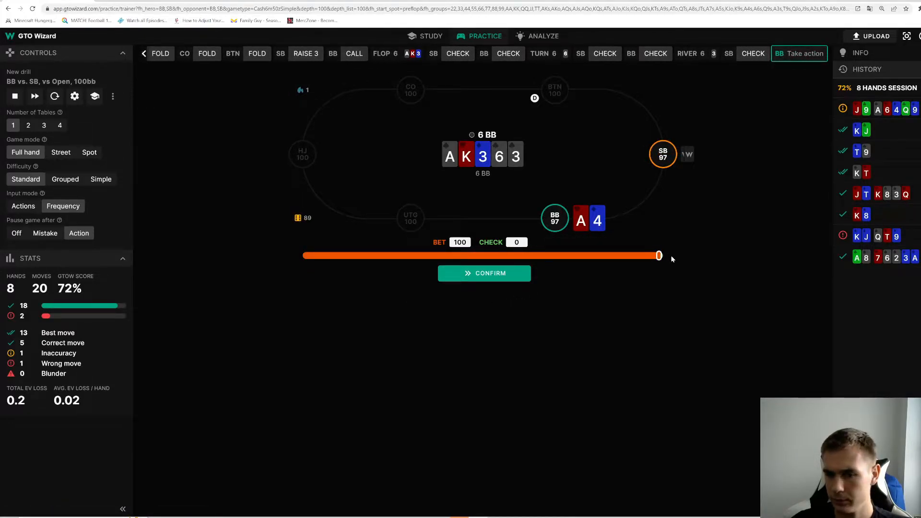
pyautogui.moveTo(539, 279)
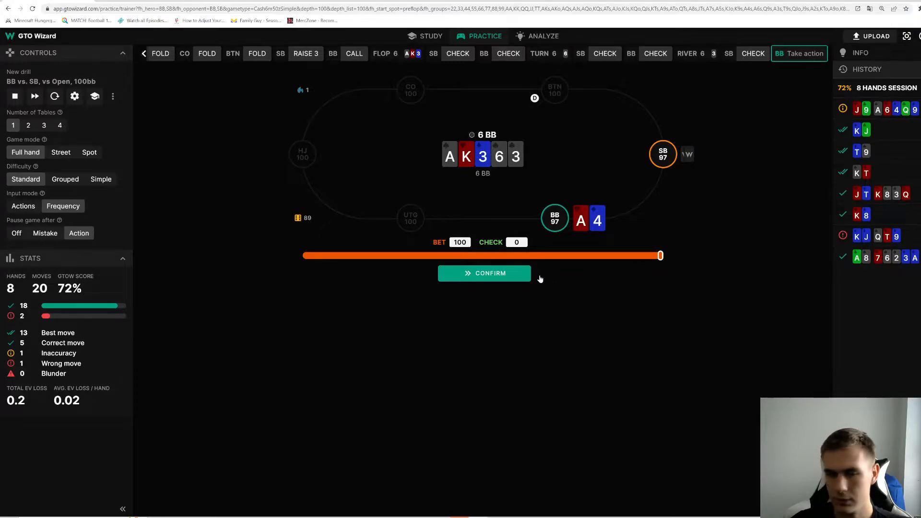
pyautogui.click(483, 273)
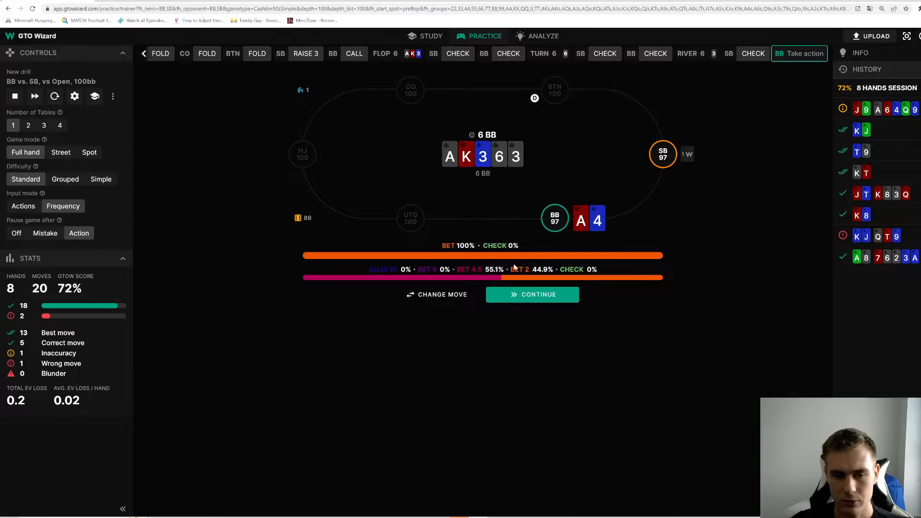
pyautogui.moveTo(477, 284)
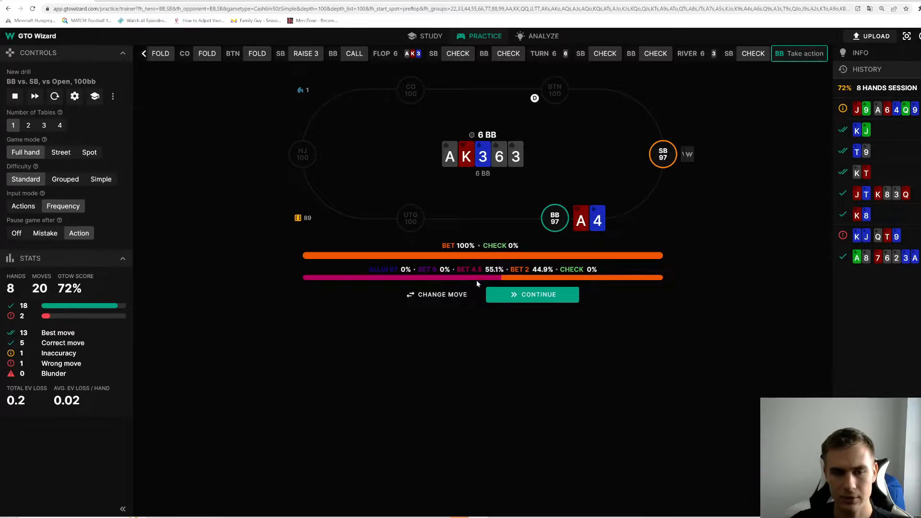
# - View the A4 hand's 95% correct grade and deal the K-Q hand facing a 4-bet
pyautogui.click(532, 295)
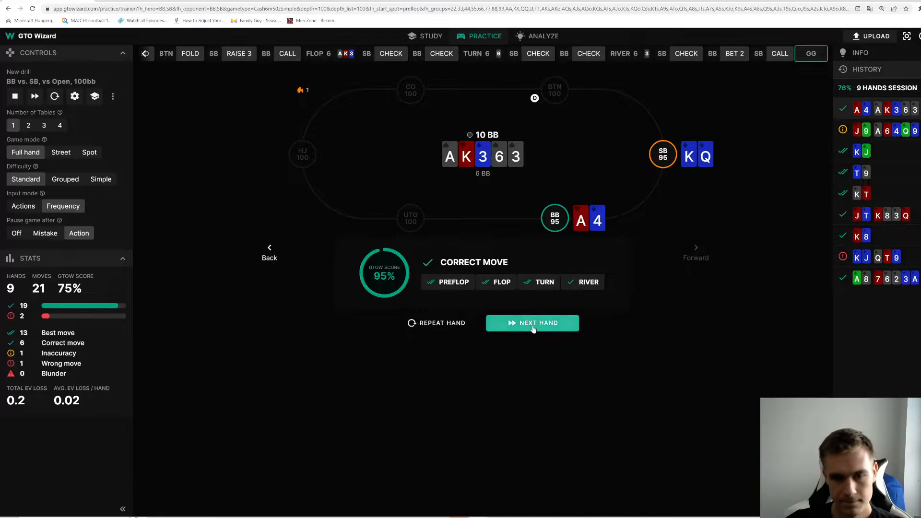
pyautogui.click(533, 322)
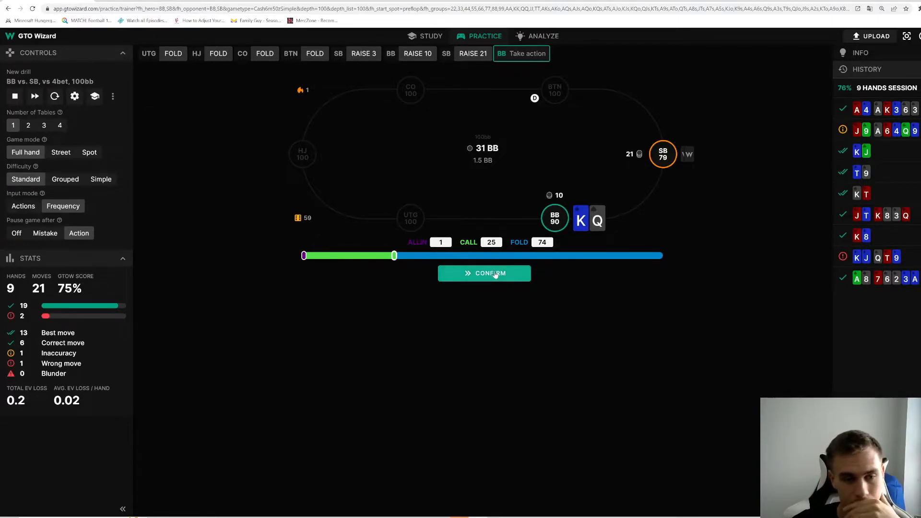
# - Submit 1% all-in, 25% call, 74% fold with K-Q and open the 4-bet spot in Study
pyautogui.click(484, 273)
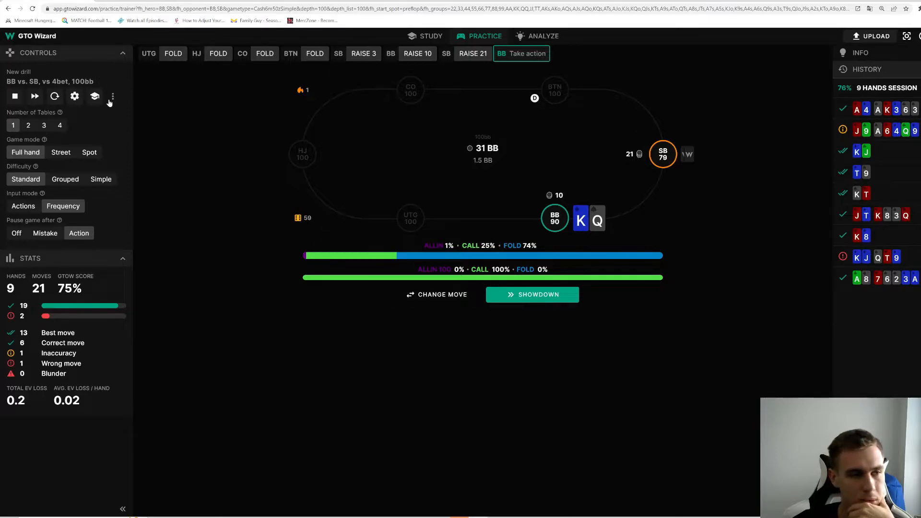
pyautogui.click(531, 294)
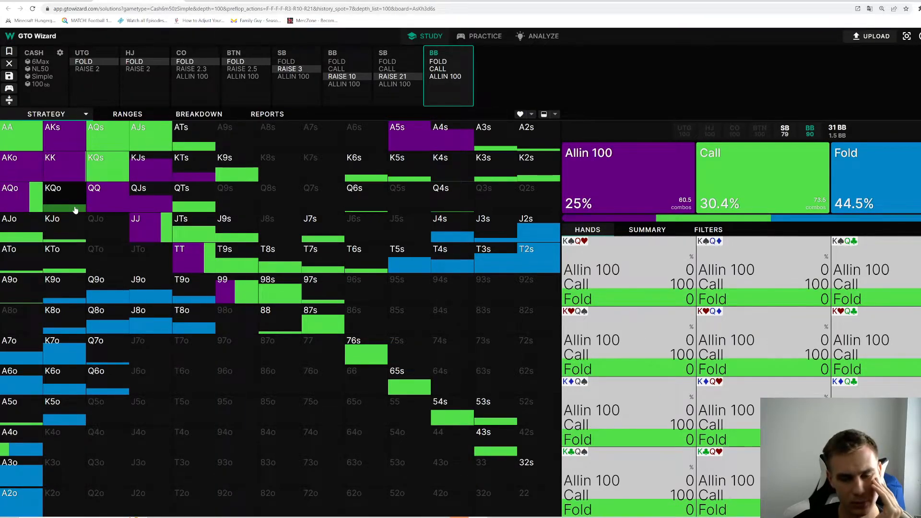
# - Inspect the AJs, KQo and T7s combos' strategies, then return to the Practice hand
pyautogui.click(149, 137)
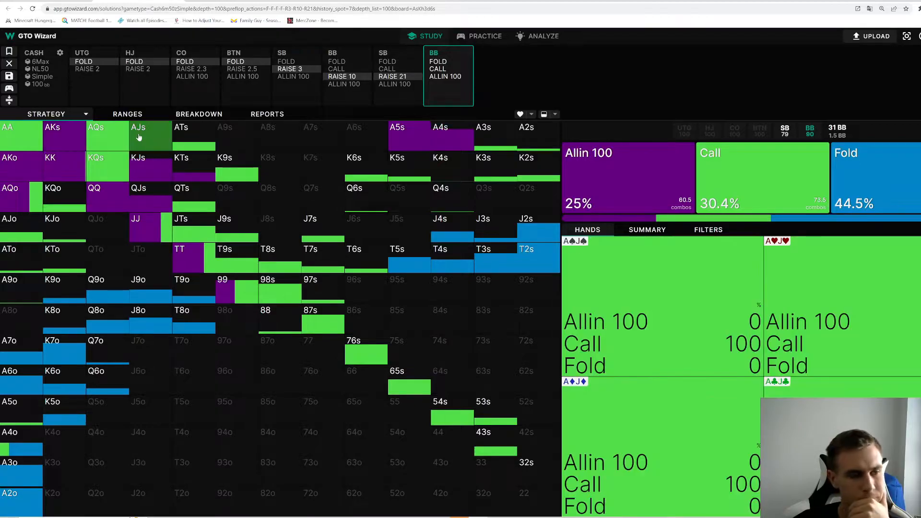
pyautogui.click(52, 188)
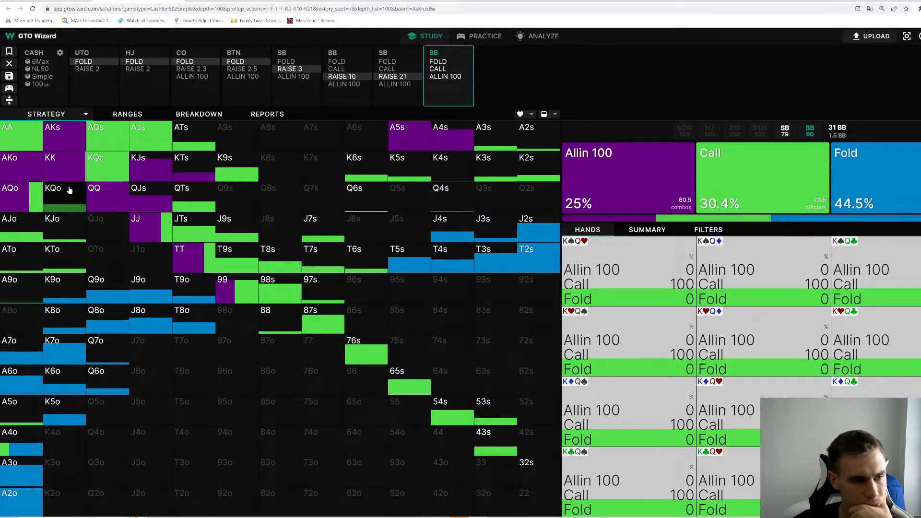
pyautogui.click(181, 219)
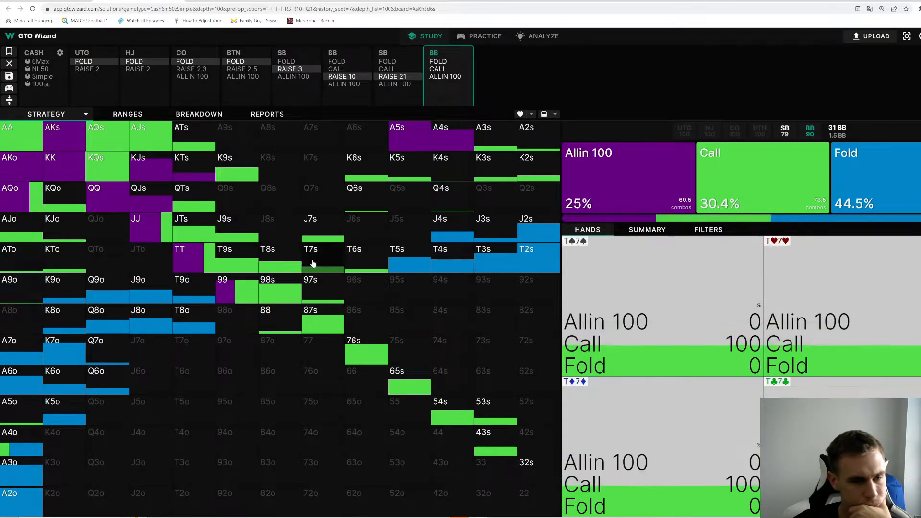
pyautogui.click(486, 35)
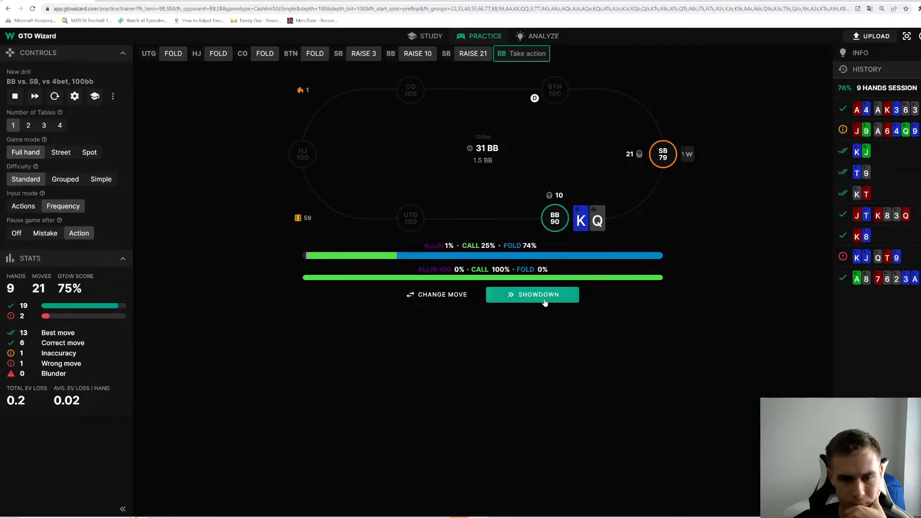
# - Reveal the K-Q showdown and blunder grade, then deal the K-6 hand
pyautogui.click(532, 295)
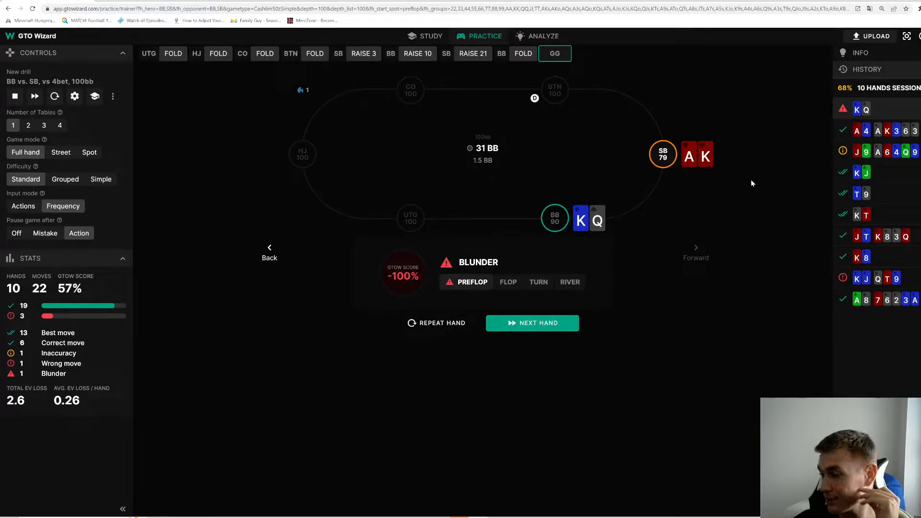
pyautogui.moveTo(728, 203)
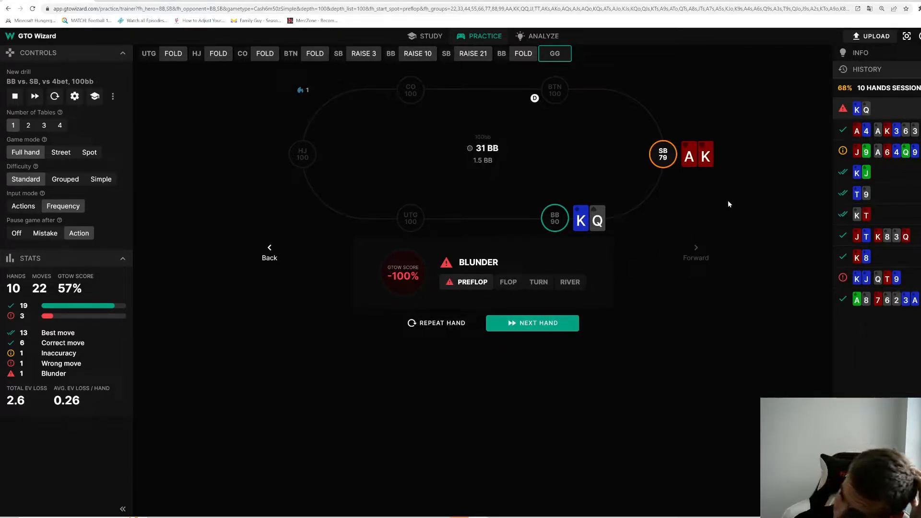
pyautogui.moveTo(513, 339)
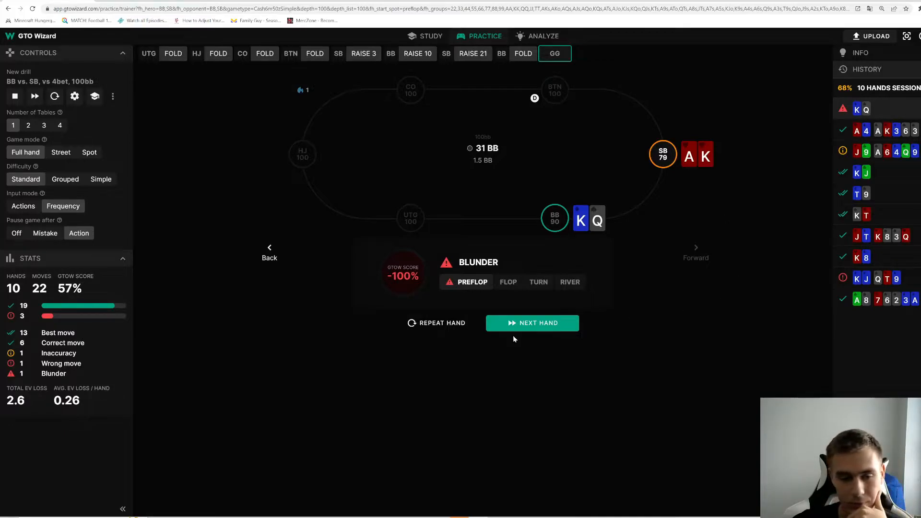
pyautogui.click(531, 322)
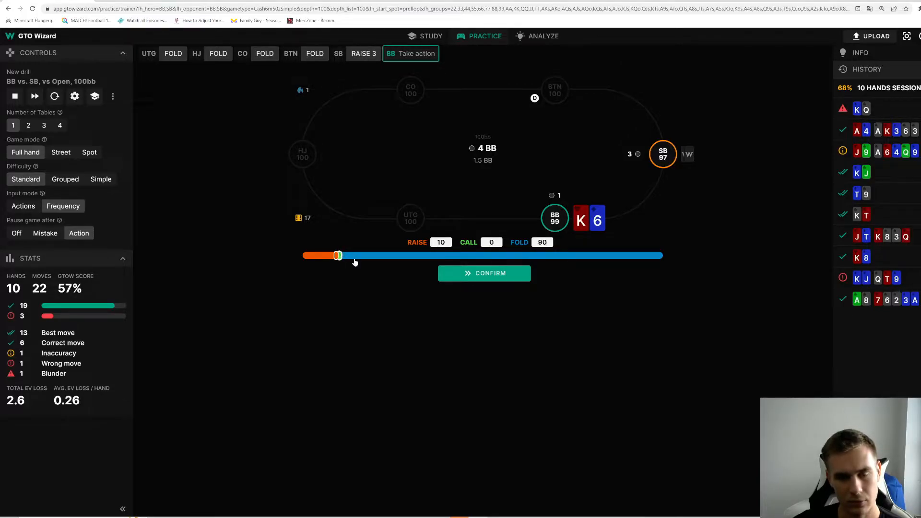
pyautogui.moveTo(517, 281)
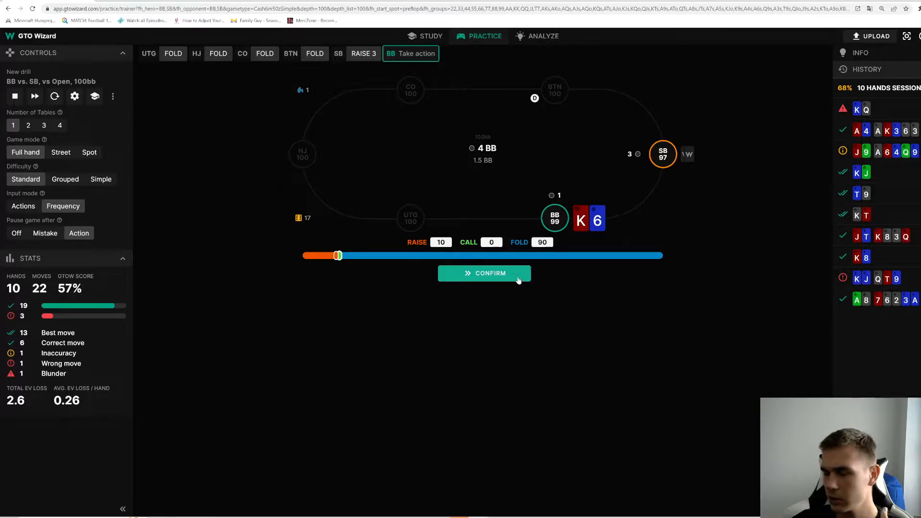
# - Submit 10% raise, 90% fold with K-6 and reveal its best-move grade
pyautogui.click(484, 273)
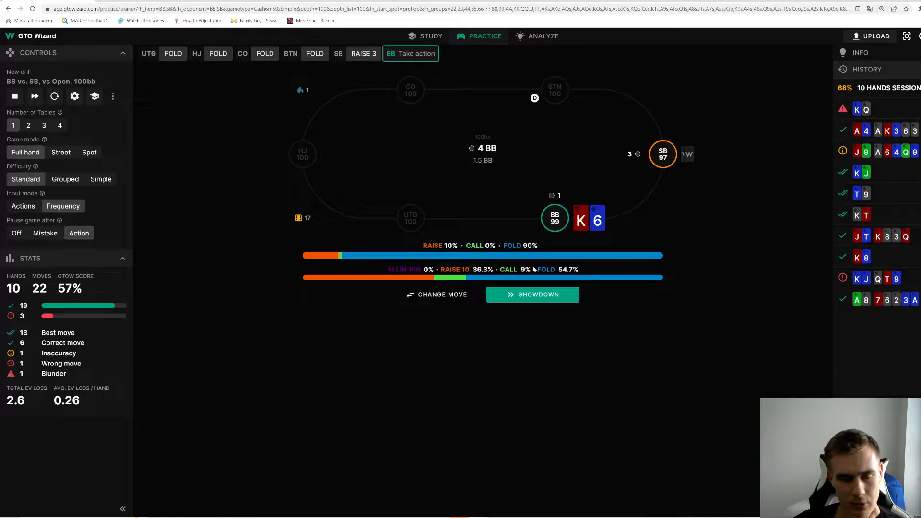
pyautogui.moveTo(516, 290)
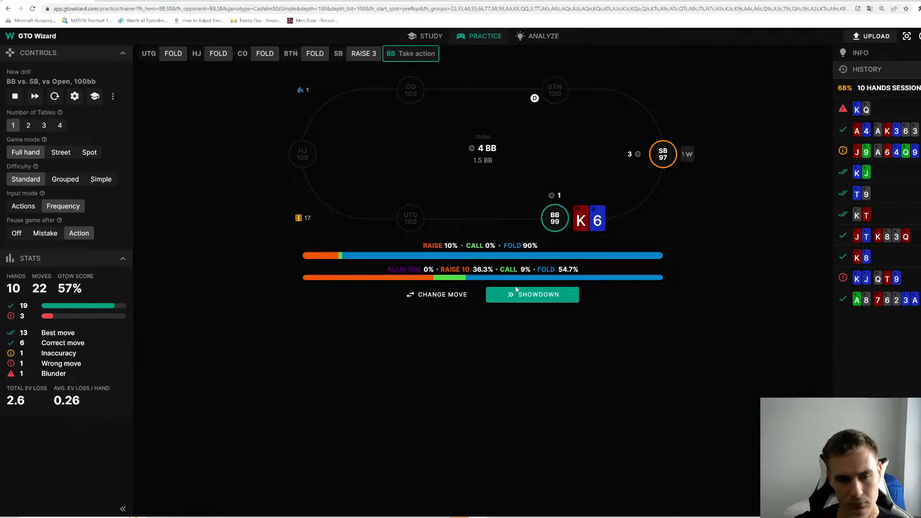
pyautogui.click(531, 295)
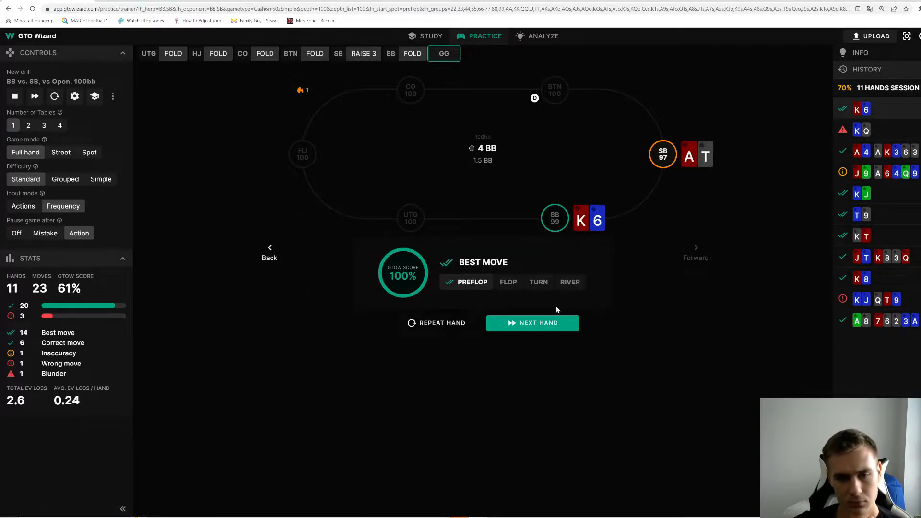
# - Deal and submit folds with J-9 against the 3-bet and with A6, continuing past each grade
pyautogui.click(533, 323)
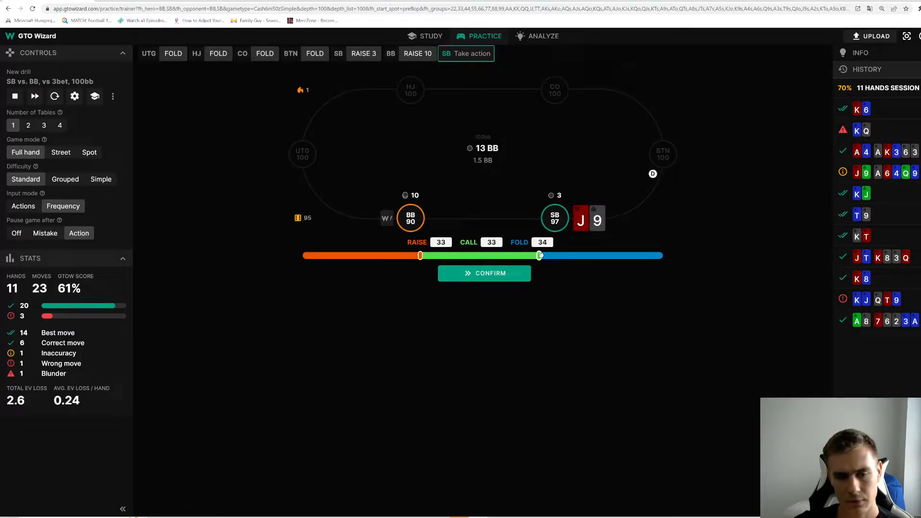
pyautogui.click(483, 273)
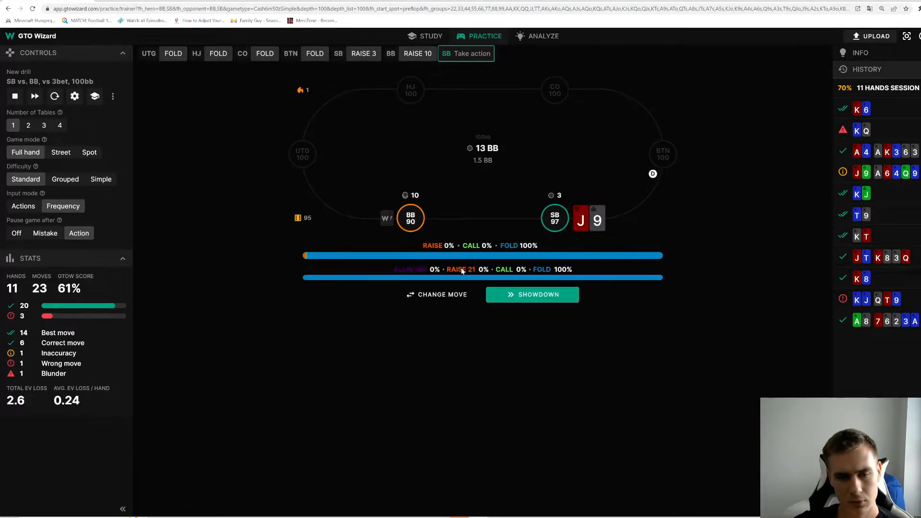
pyautogui.click(530, 294)
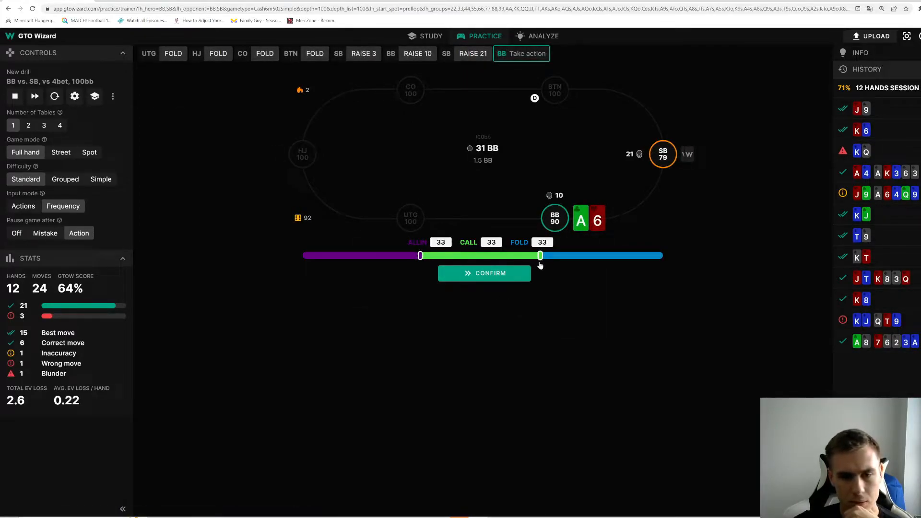
pyautogui.click(484, 272)
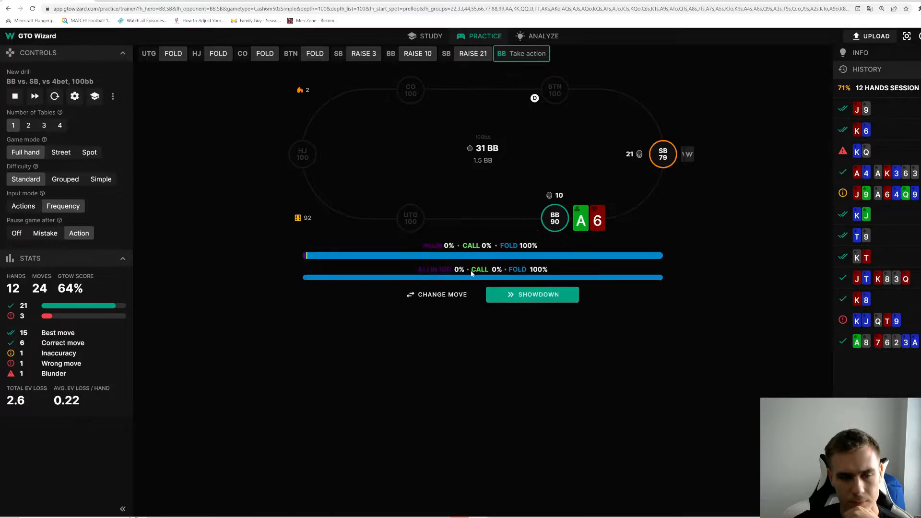
pyautogui.click(531, 295)
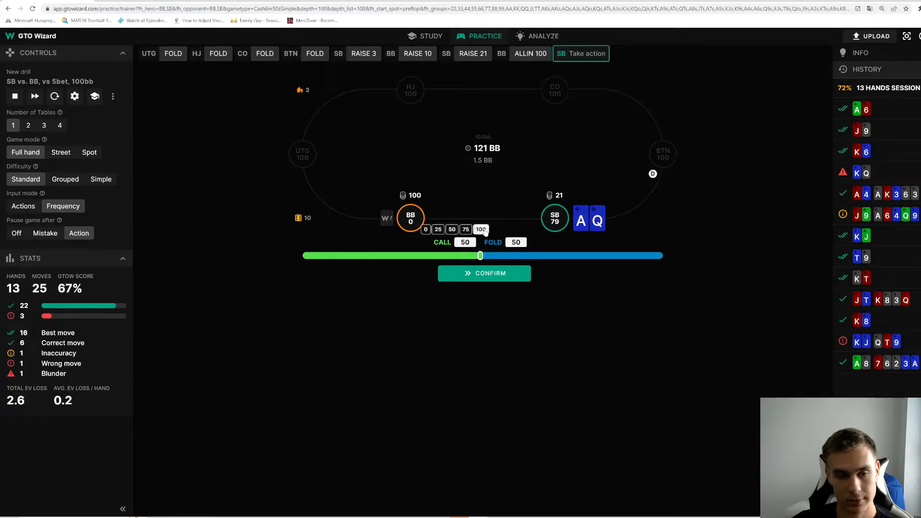
# - Submit the AQ call/fold mix, then deal JJ and submit a full all-in, moving past the comparison
pyautogui.click(484, 272)
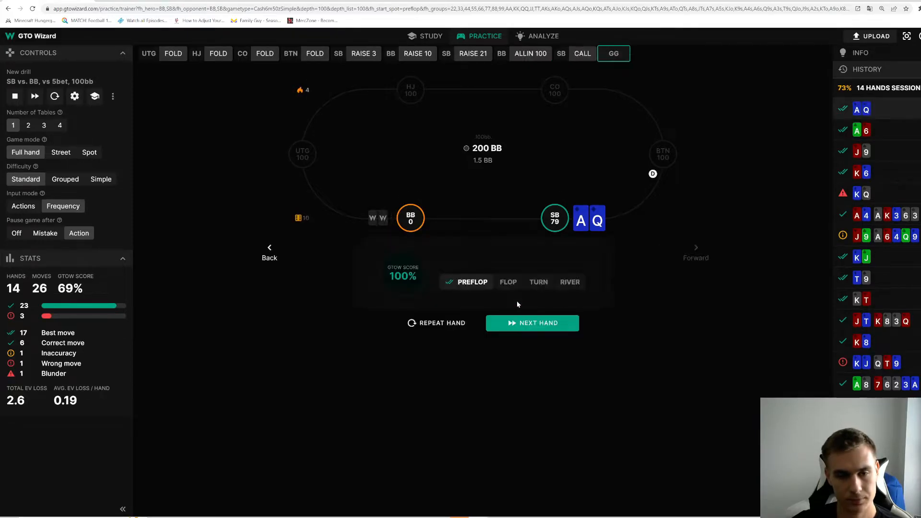
pyautogui.click(531, 322)
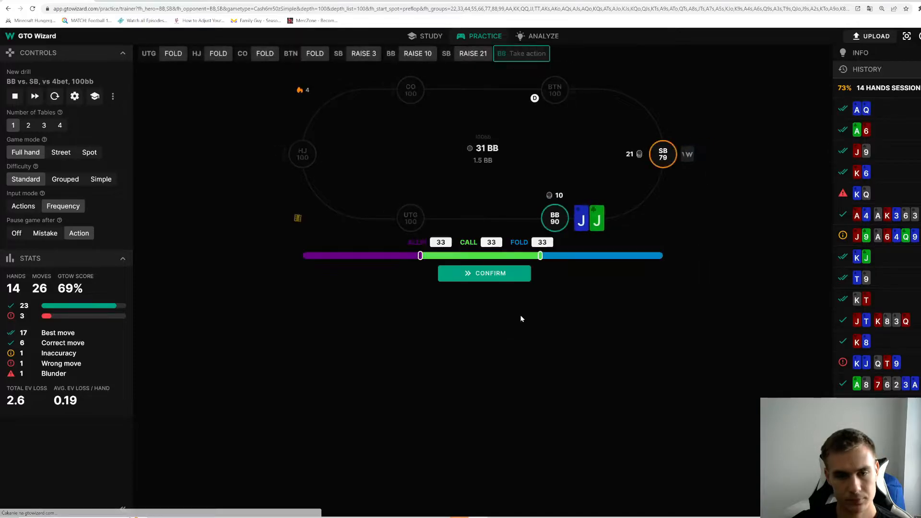
pyautogui.moveTo(418, 242)
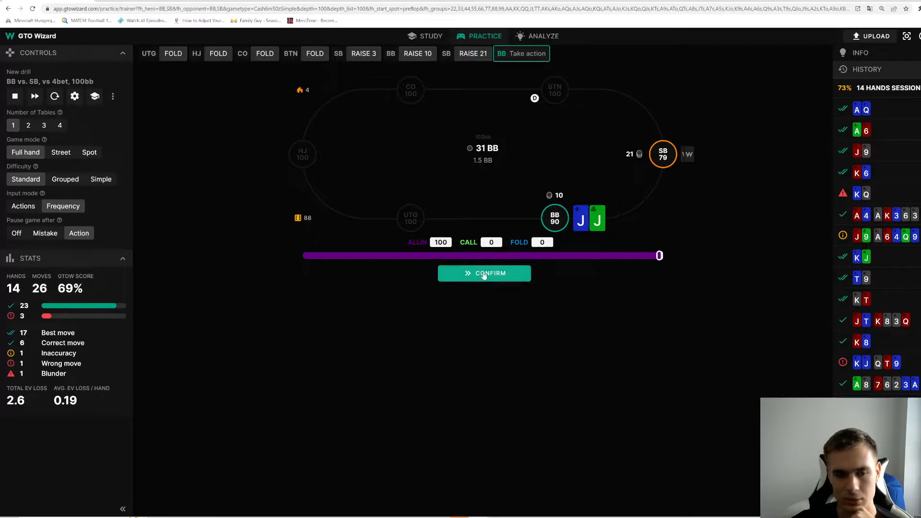
pyautogui.click(483, 272)
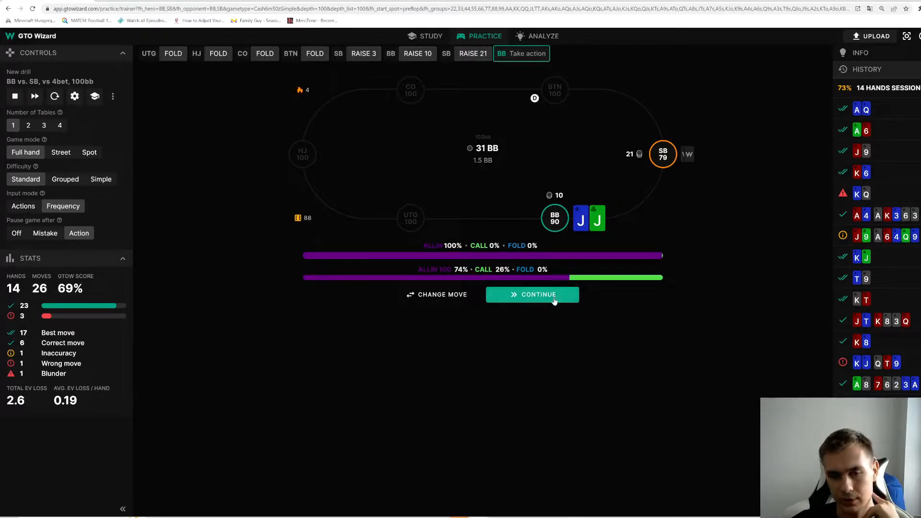
pyautogui.click(532, 294)
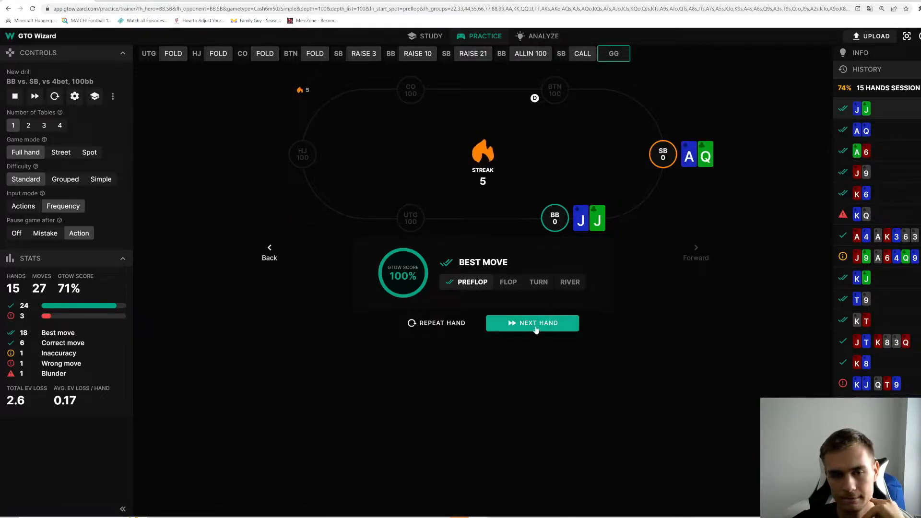
# - Deal the Q9 hand, submit the preflop raise/call mix and continue to the T-8-3 flop
pyautogui.click(531, 322)
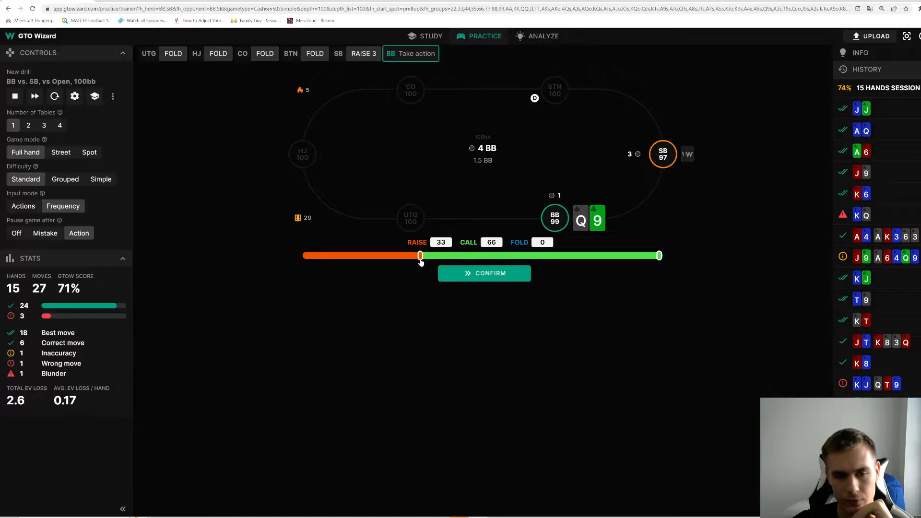
pyautogui.click(483, 273)
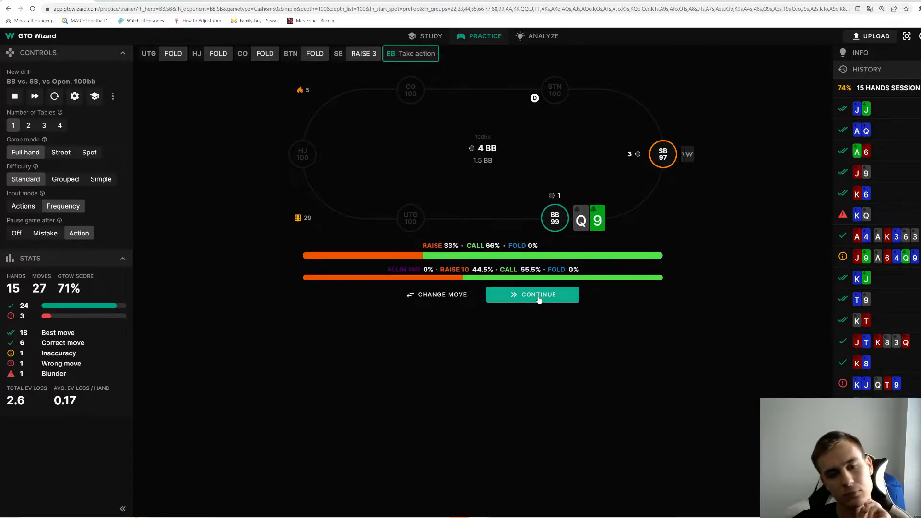
pyautogui.click(531, 295)
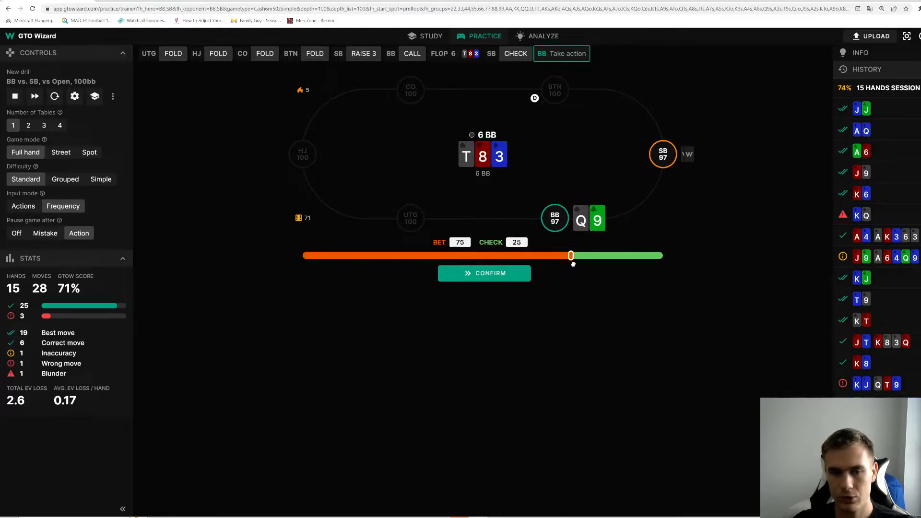
pyautogui.moveTo(546, 284)
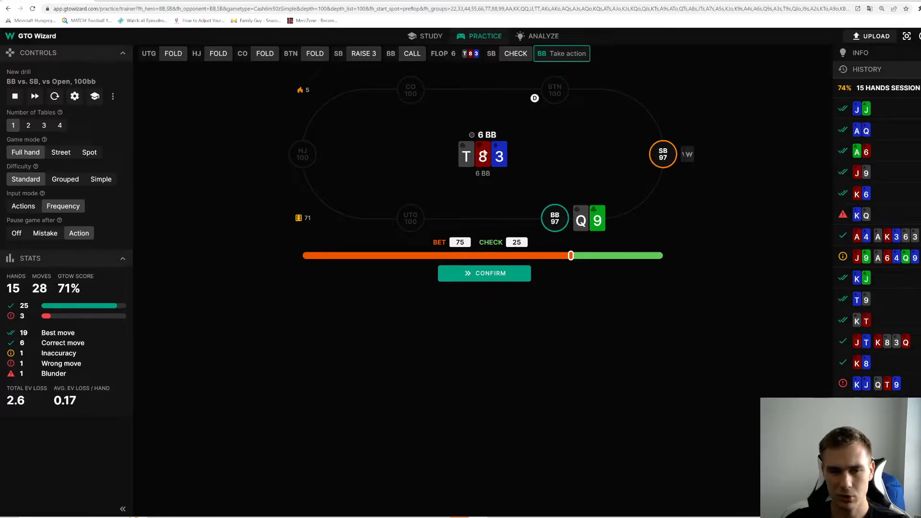
pyautogui.moveTo(520, 232)
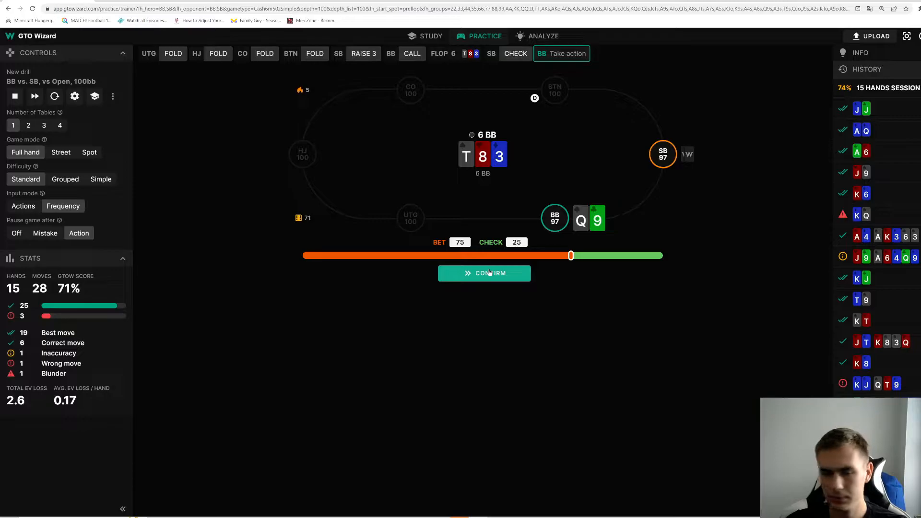
# - Submit a 75% bet on the flop, then a call/fold mix against the small blind's check-raise
pyautogui.click(483, 273)
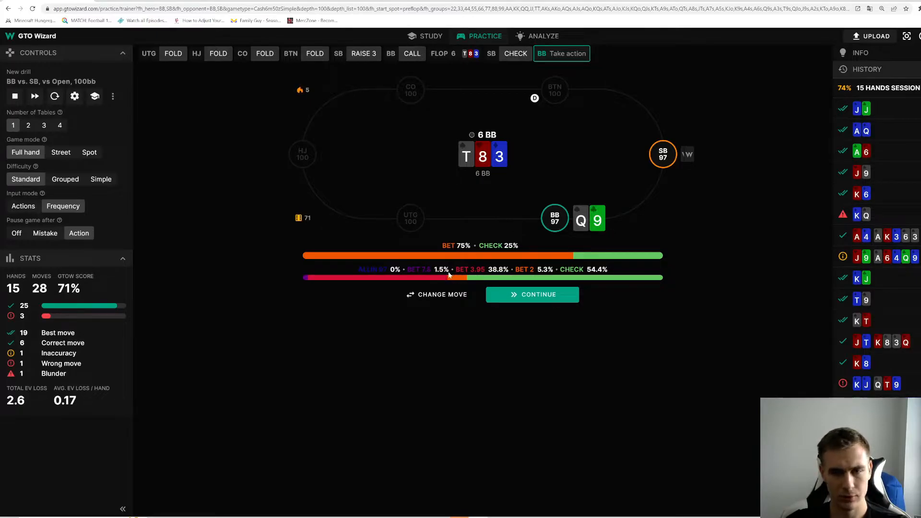
pyautogui.moveTo(471, 288)
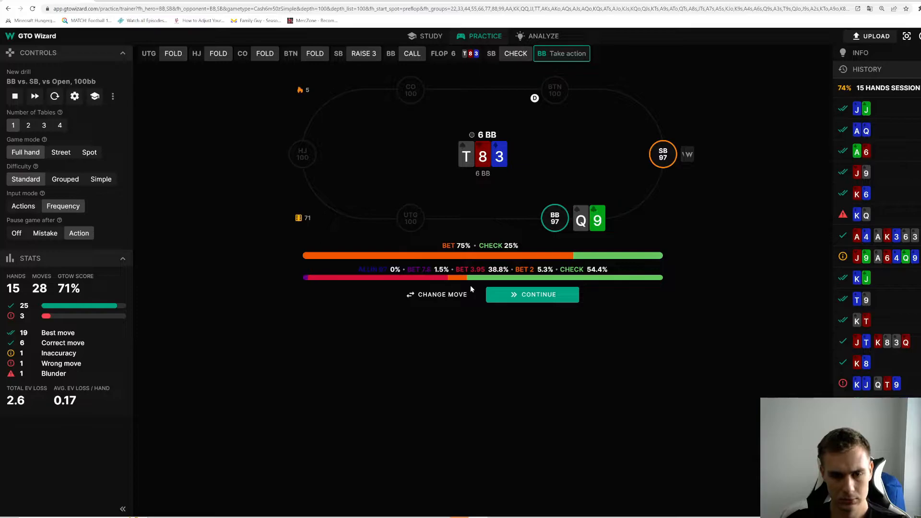
pyautogui.moveTo(633, 261)
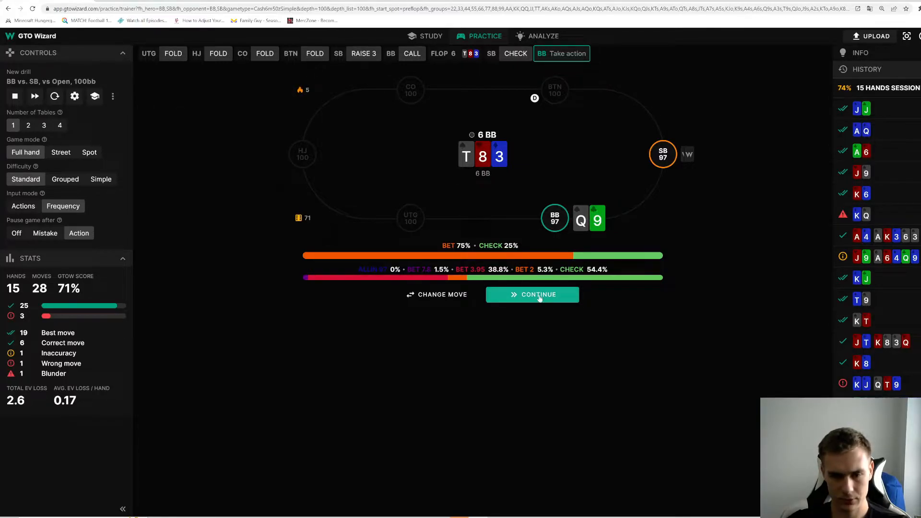
pyautogui.click(532, 295)
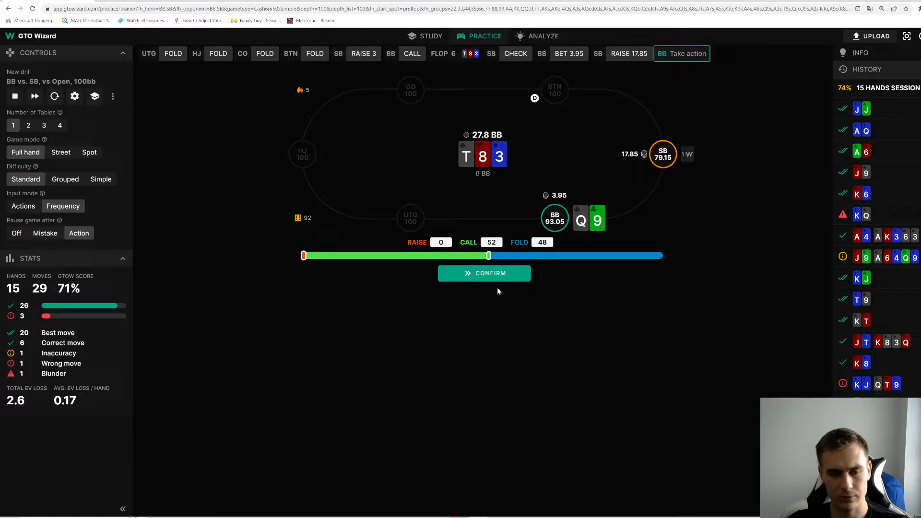
pyautogui.click(484, 273)
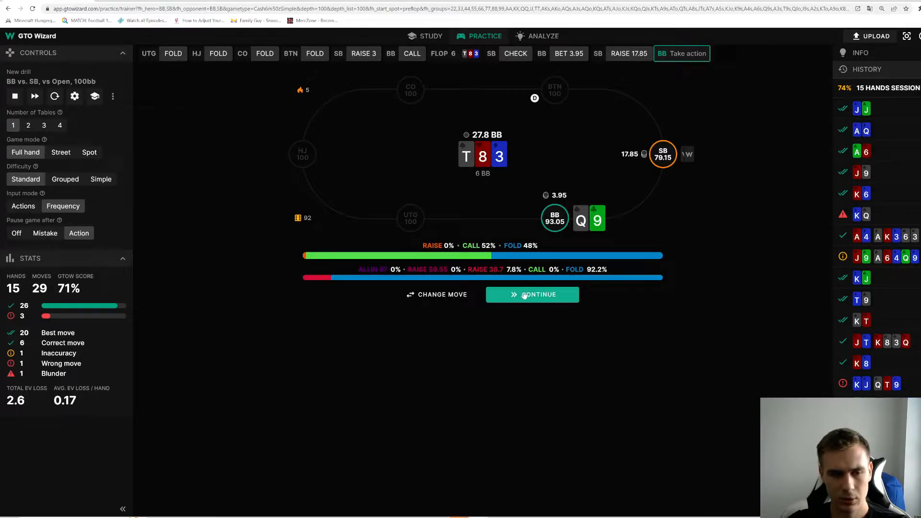
pyautogui.moveTo(563, 280)
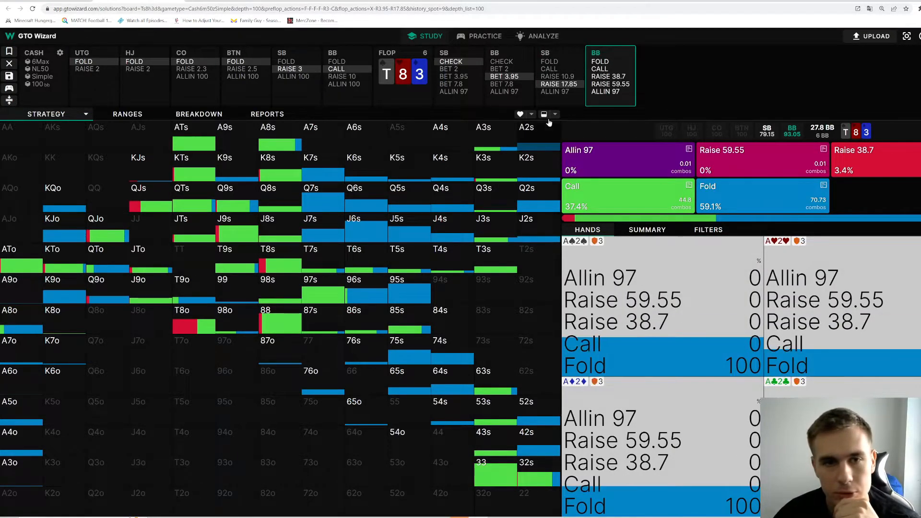
# - Show the hand-category breakdown, then review BB's flop bet node and SB's response with its breakdown
pyautogui.click(708, 229)
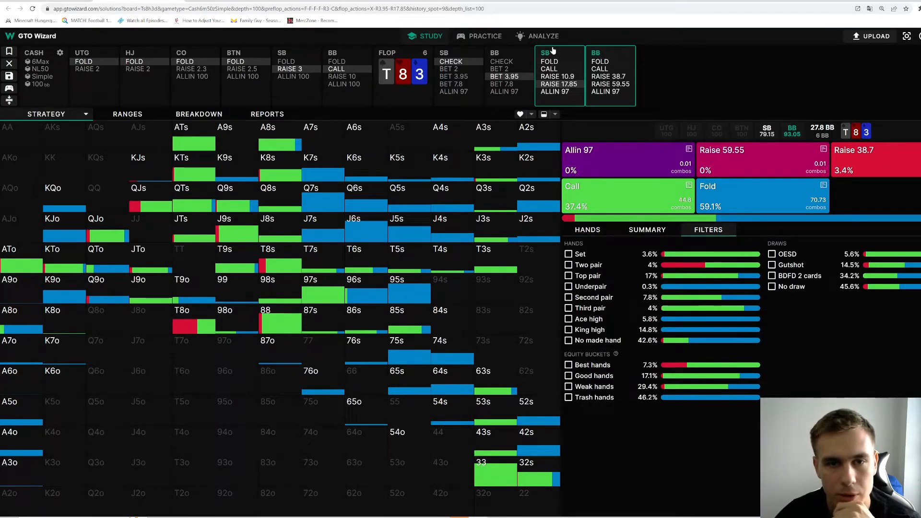
pyautogui.click(509, 62)
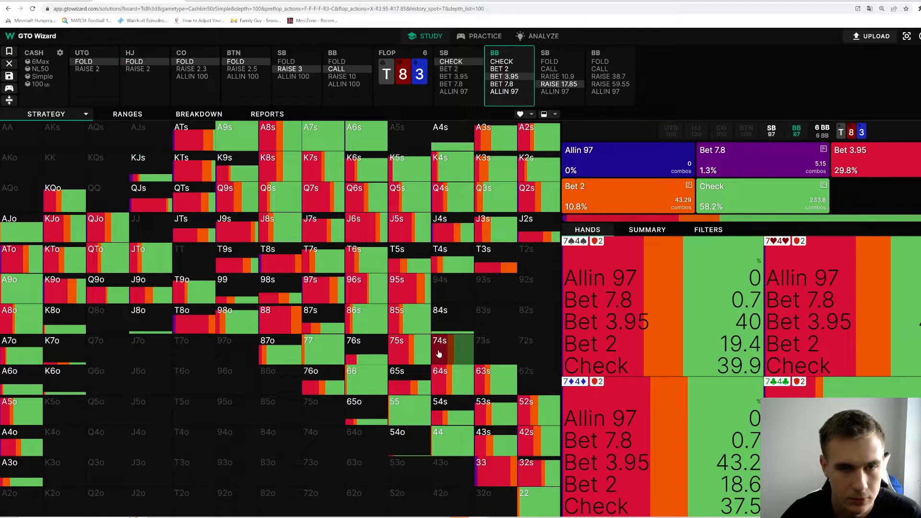
pyautogui.click(559, 76)
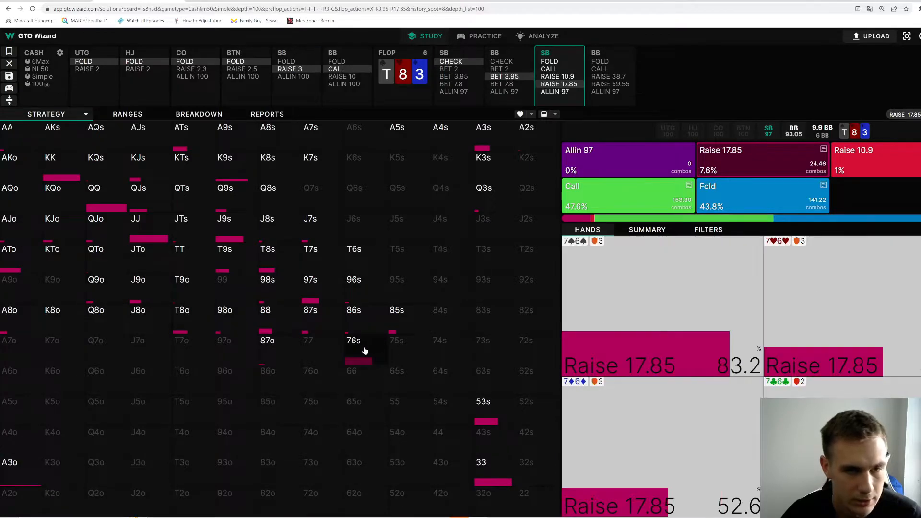
pyautogui.moveTo(354, 357)
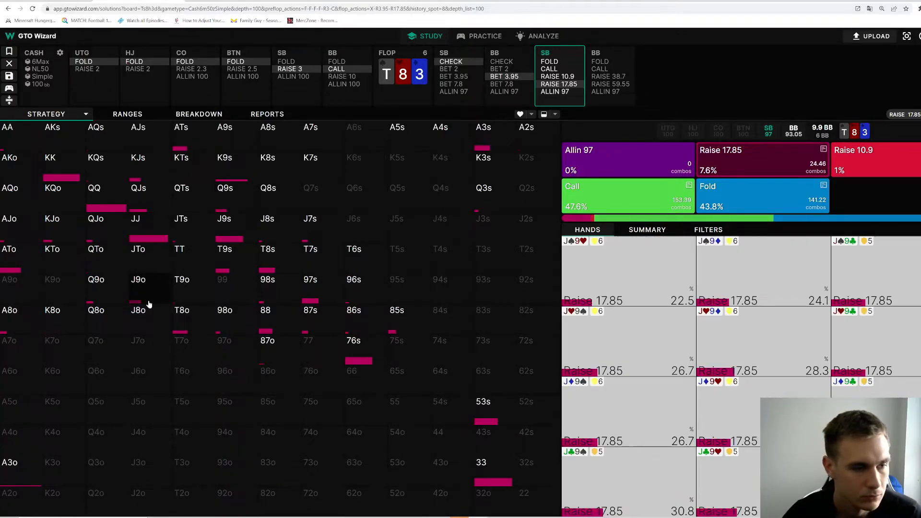
pyautogui.click(708, 229)
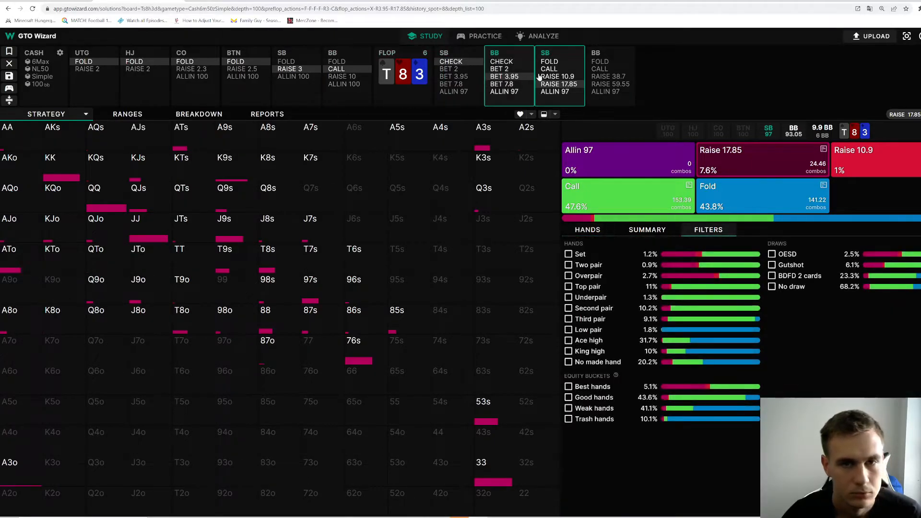
# - Return to BB facing the 17.85 raise and inspect individual QJs and KTo combos, then Filters again
pyautogui.click(611, 77)
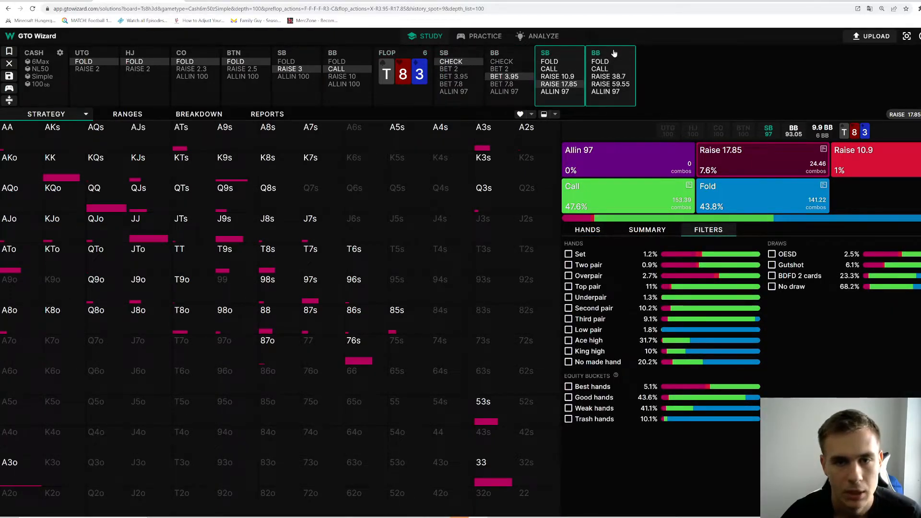
pyautogui.click(610, 75)
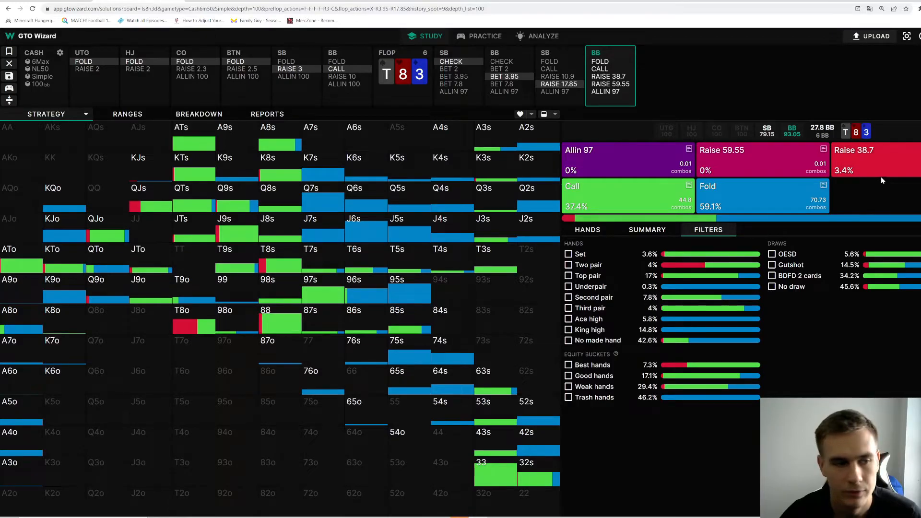
pyautogui.moveTo(880, 178)
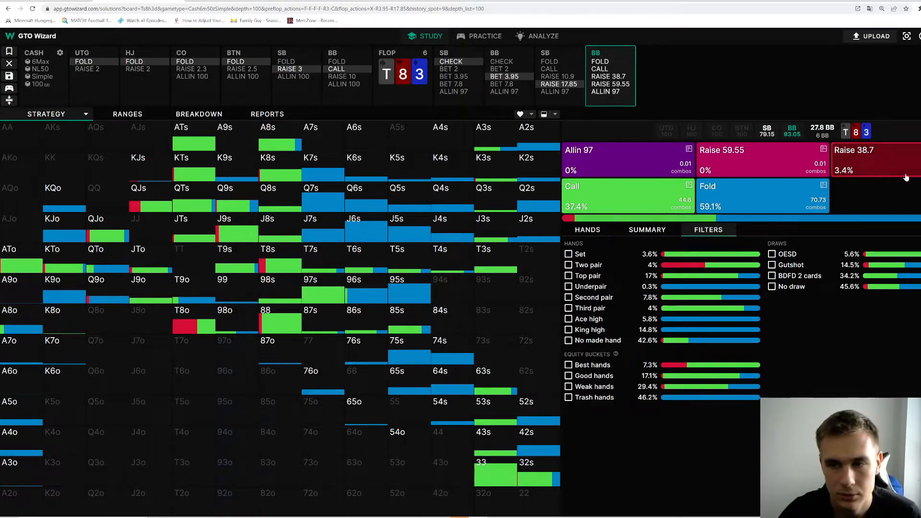
pyautogui.click(587, 230)
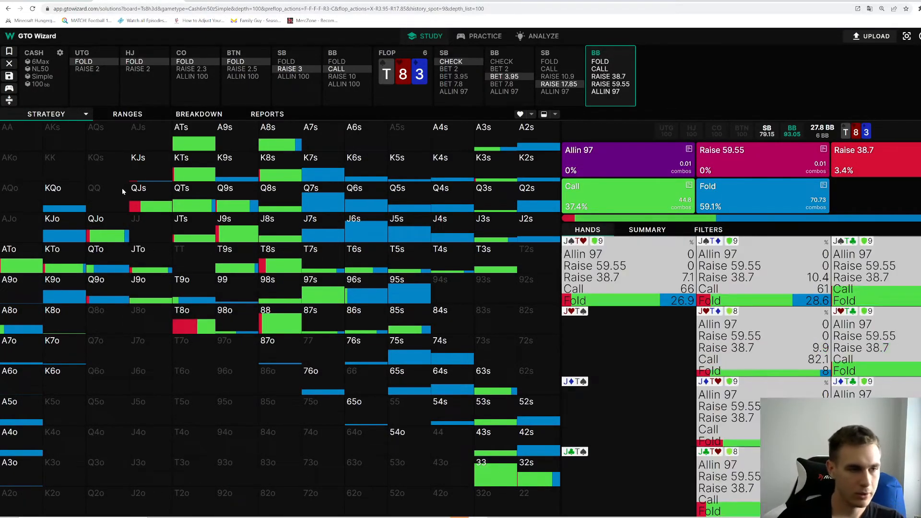
pyautogui.click(137, 188)
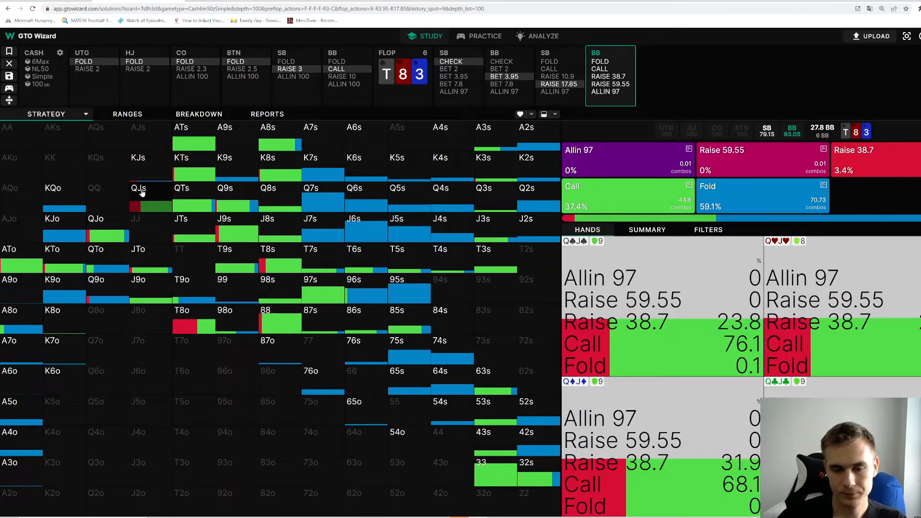
pyautogui.moveTo(144, 203)
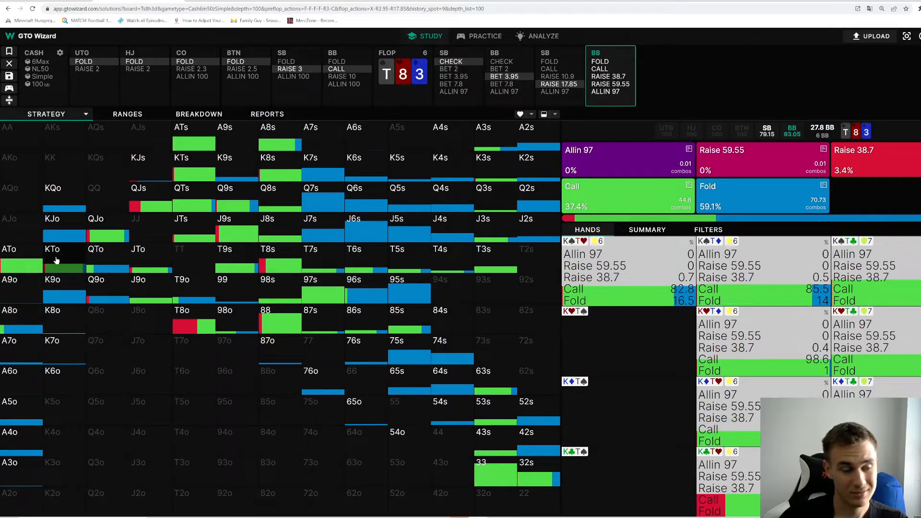
pyautogui.click(22, 260)
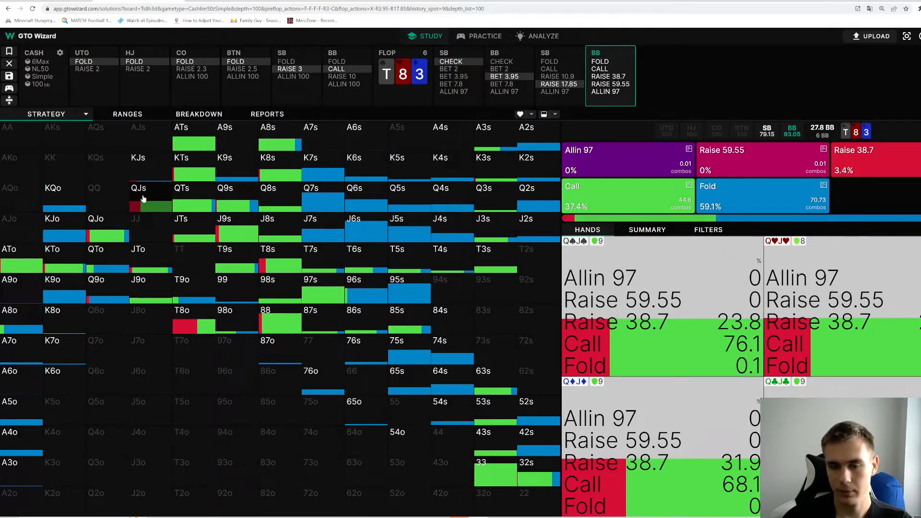
pyautogui.click(709, 230)
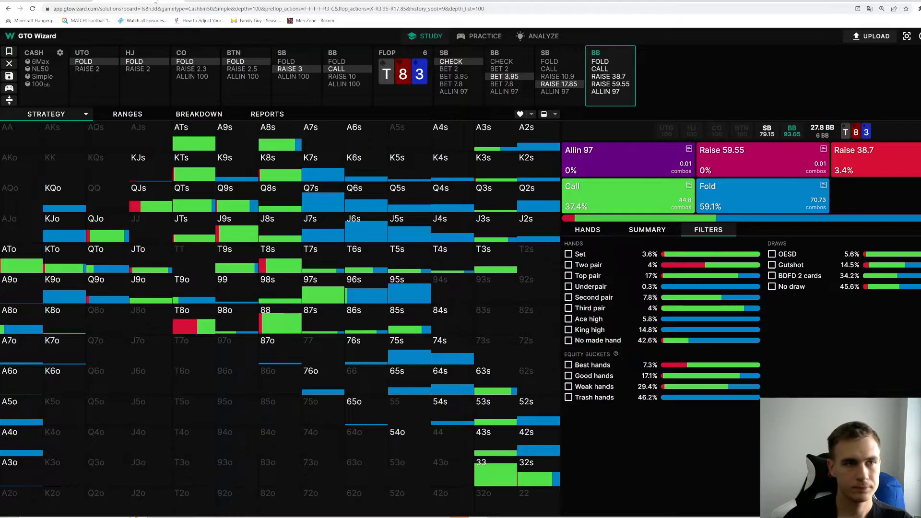
# - View SB's reply to the flop re-raise to 38.7, inspect ATs combos, then open the preflop BB spot facing the raise to 21
pyautogui.click(558, 74)
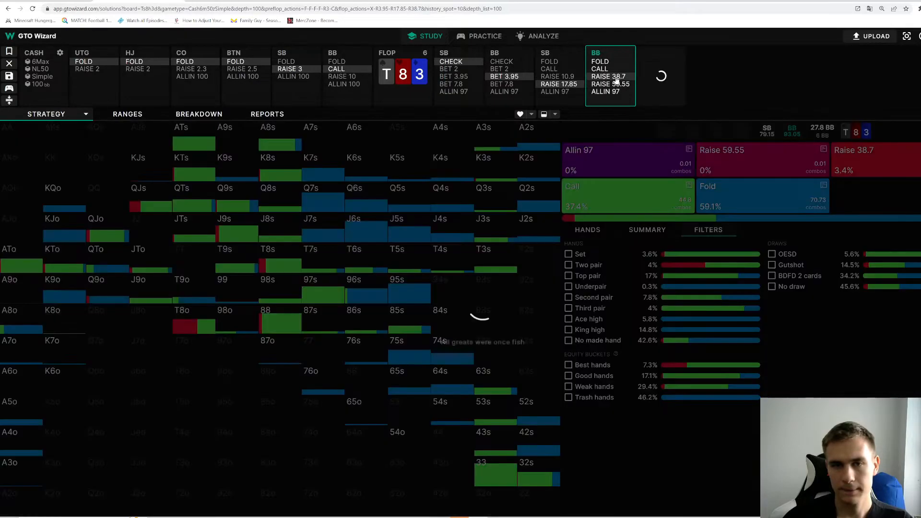
pyautogui.click(660, 74)
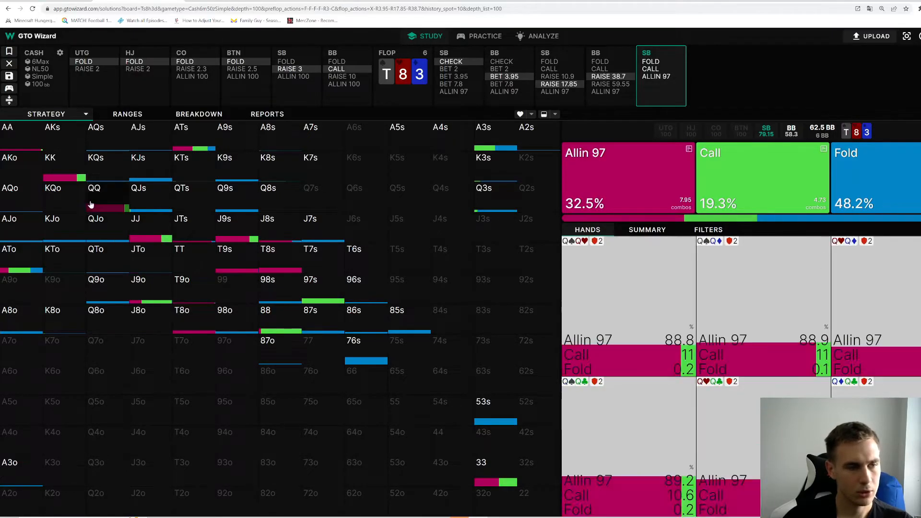
pyautogui.click(9, 248)
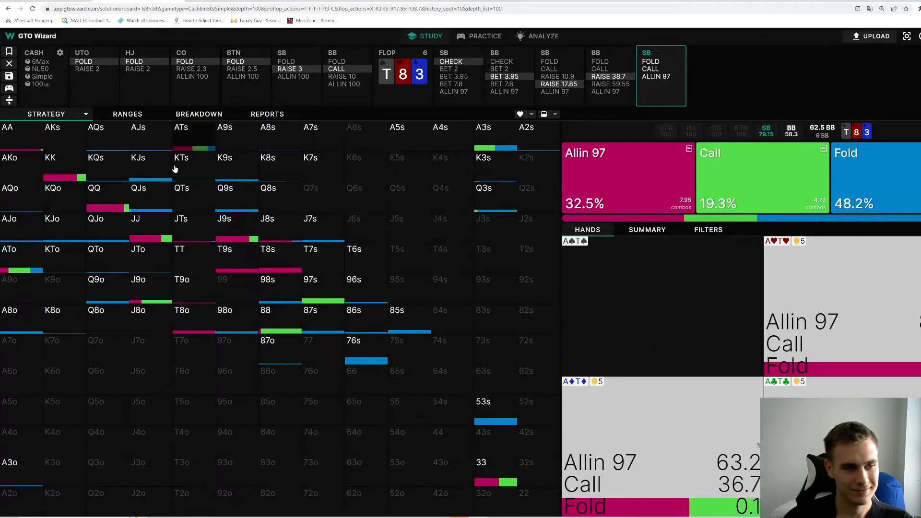
pyautogui.click(708, 229)
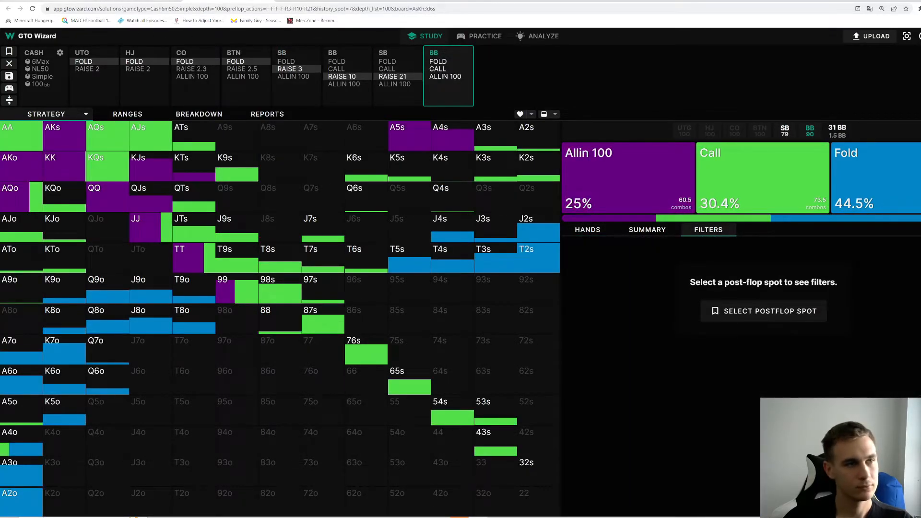
# - Finish the Q-T hand with a mostly-fold turn answer and deal the next hand
pyautogui.click(485, 36)
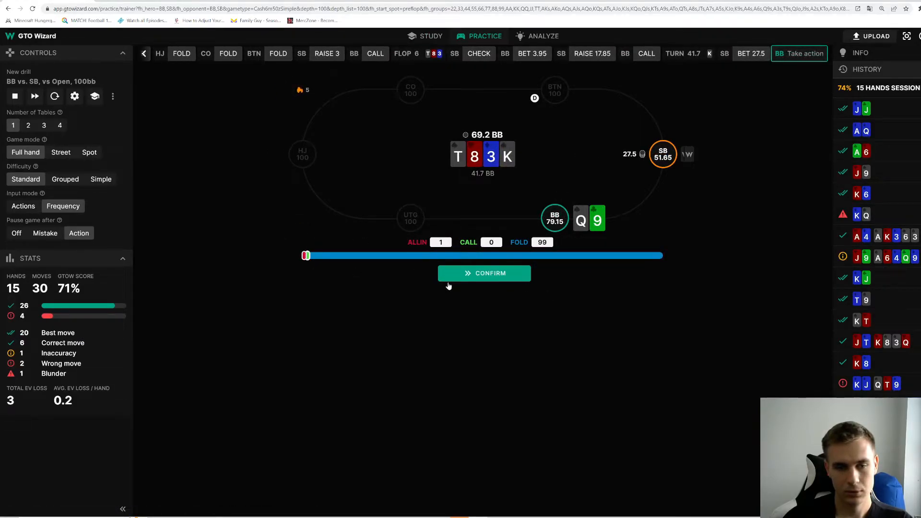
pyautogui.click(483, 272)
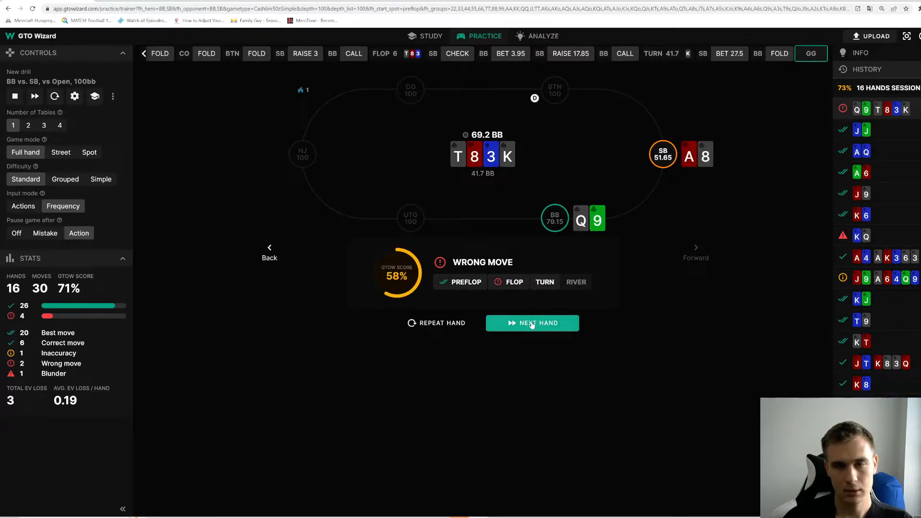
pyautogui.click(531, 322)
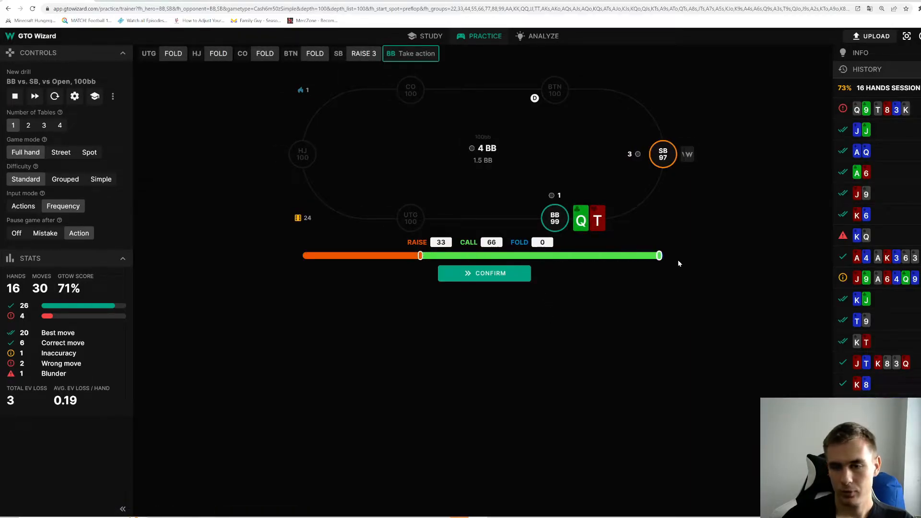
pyautogui.moveTo(428, 262)
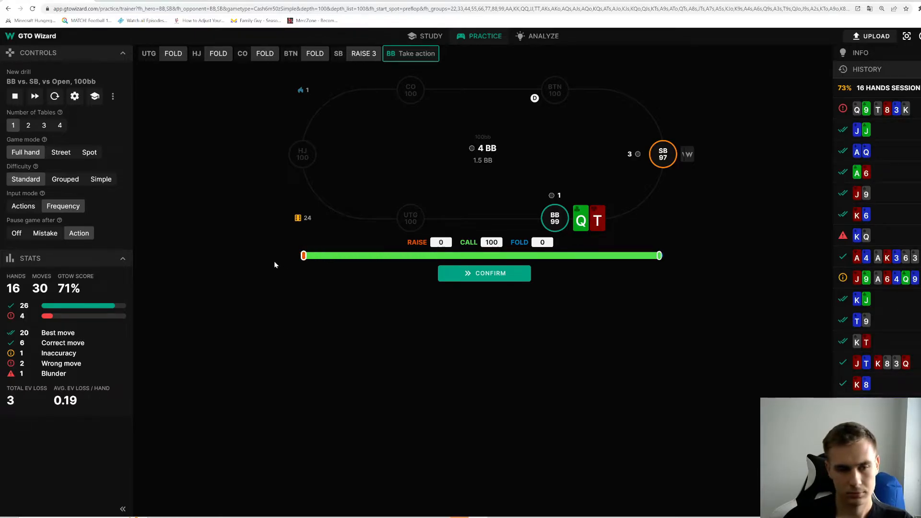
# - Answer always-call preflop, mostly-fold on the K-4-2 flop, then reveal the showdown
pyautogui.click(483, 272)
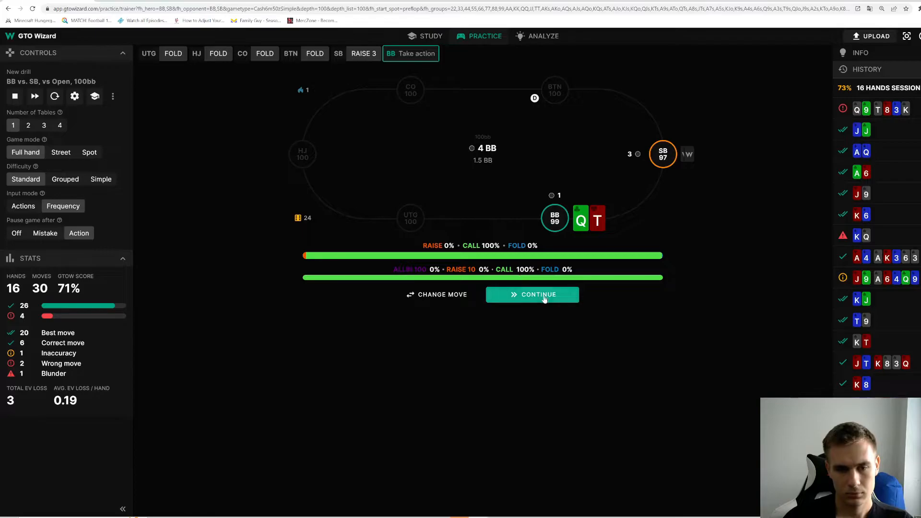
pyautogui.click(532, 295)
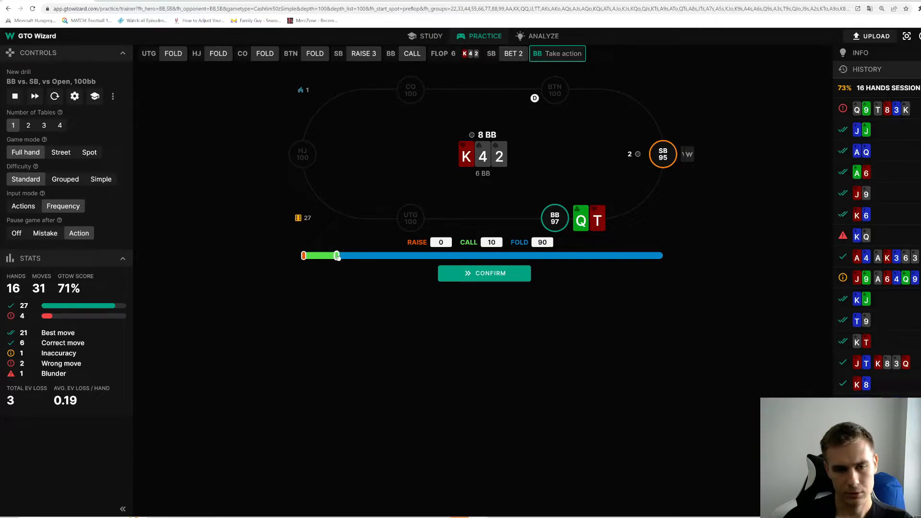
pyautogui.click(483, 273)
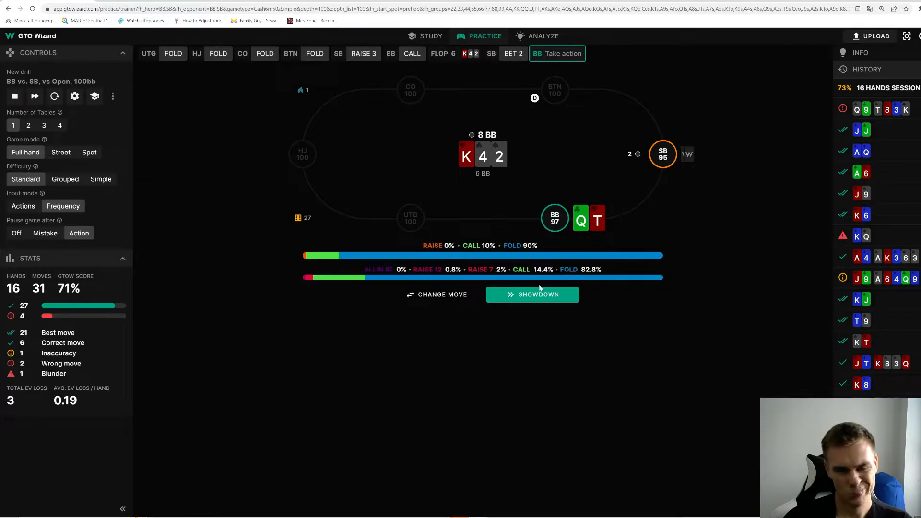
pyautogui.moveTo(566, 293)
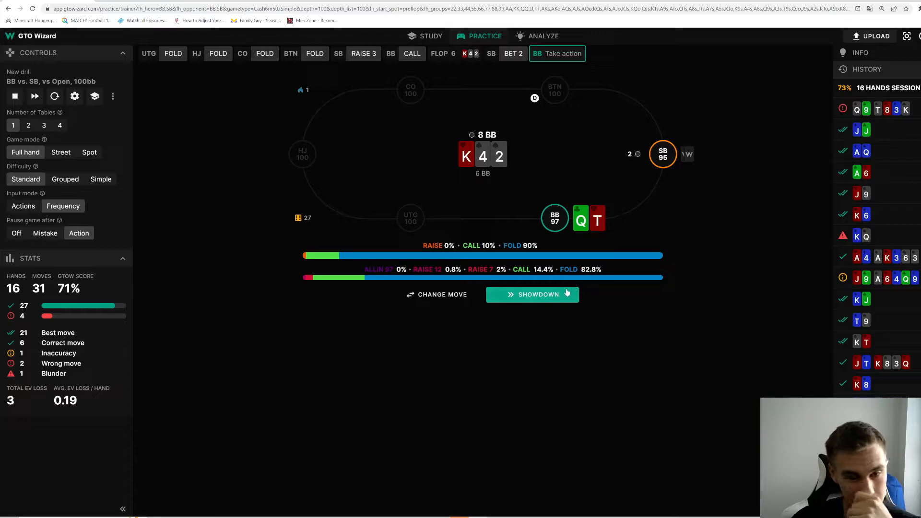
pyautogui.click(531, 294)
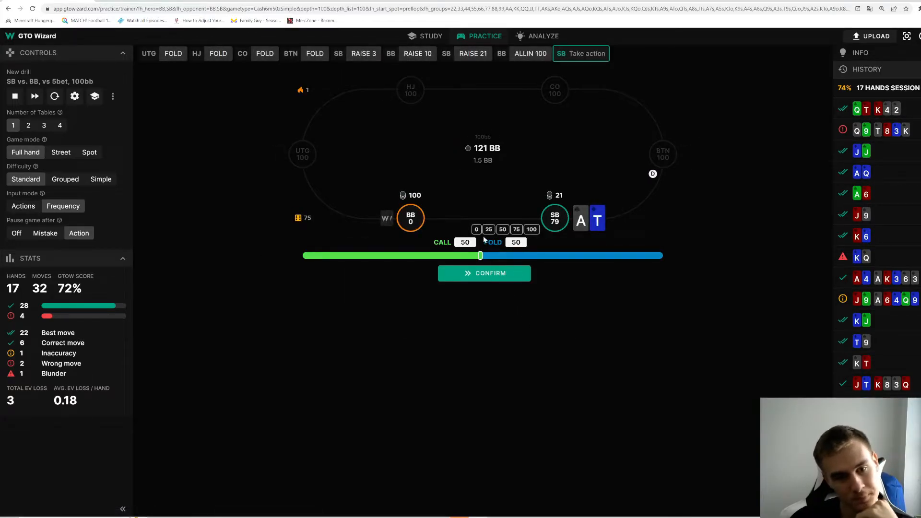
# - Fold A-T and then K-Q against the big blind all-in, reaching 19 hands
pyautogui.click(483, 272)
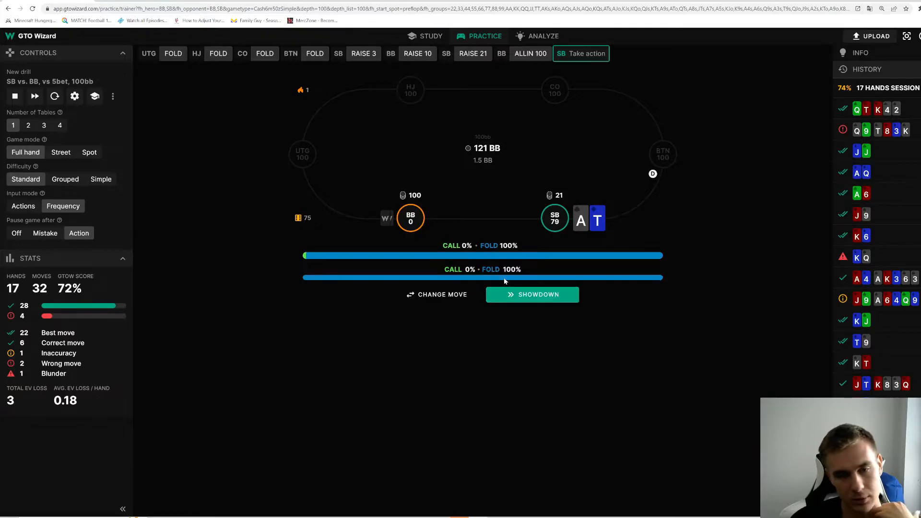
pyautogui.click(532, 294)
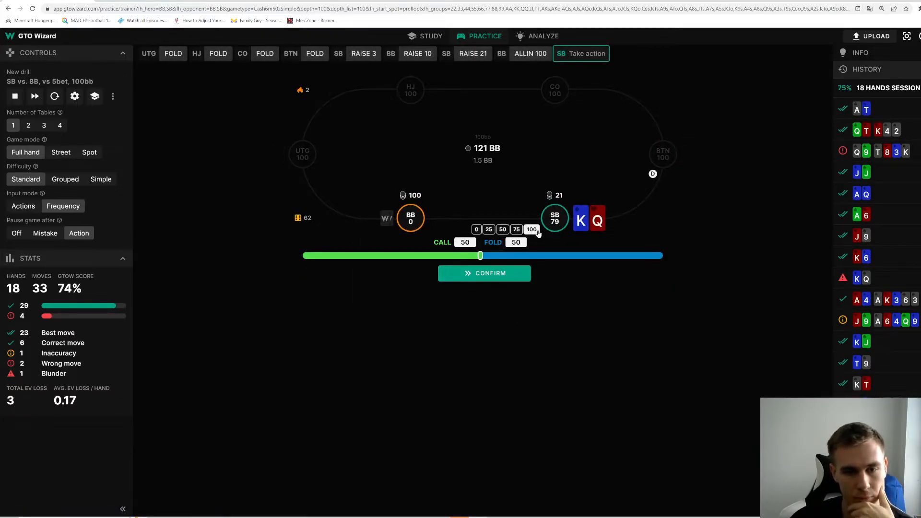
pyautogui.click(484, 273)
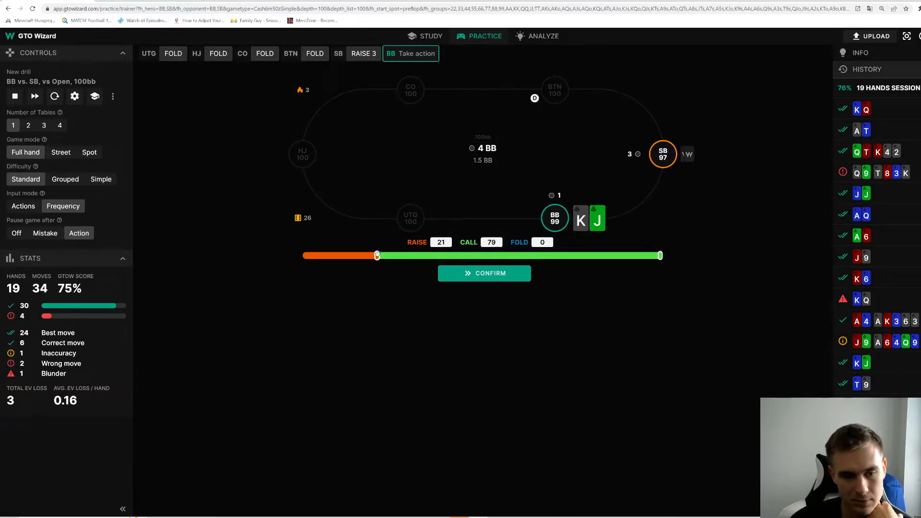
# - Answer mostly-call preflop with K-J and a bet-or-check mix on the 6-5-4 flop
pyautogui.click(483, 272)
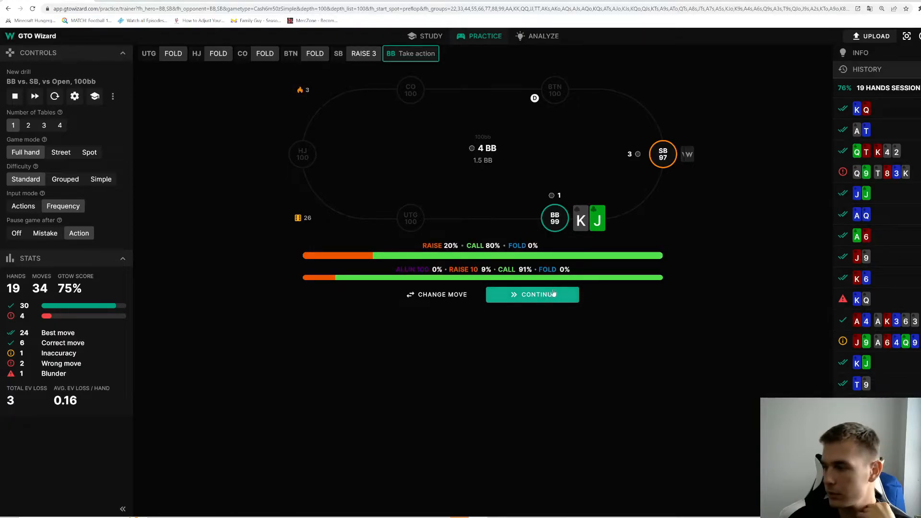
pyautogui.click(532, 295)
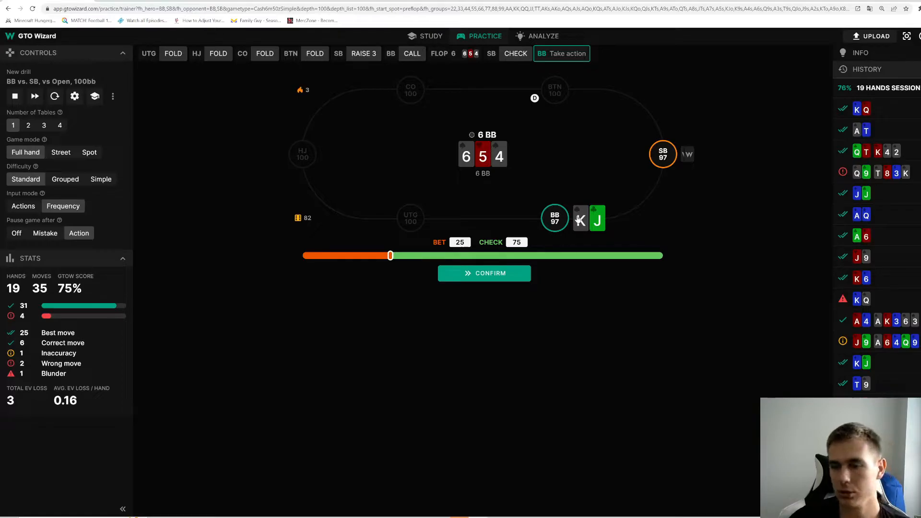
pyautogui.click(484, 273)
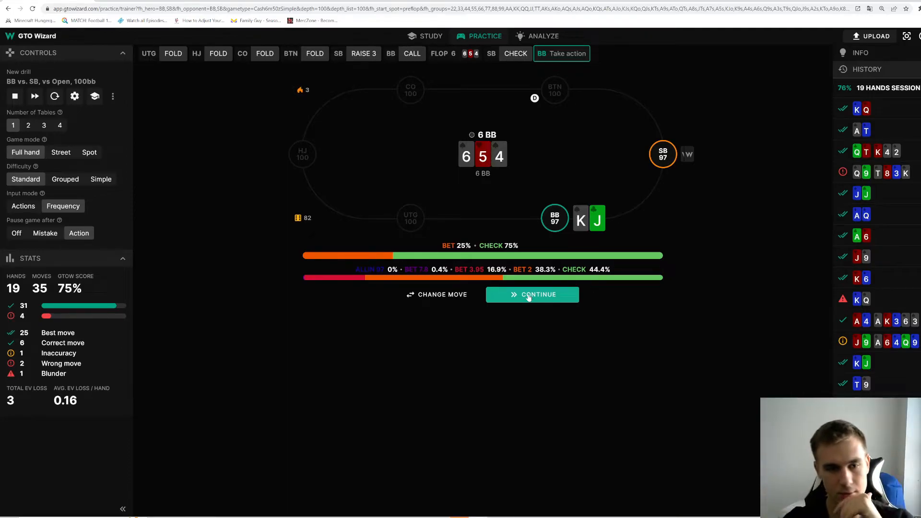
pyautogui.moveTo(203, 142)
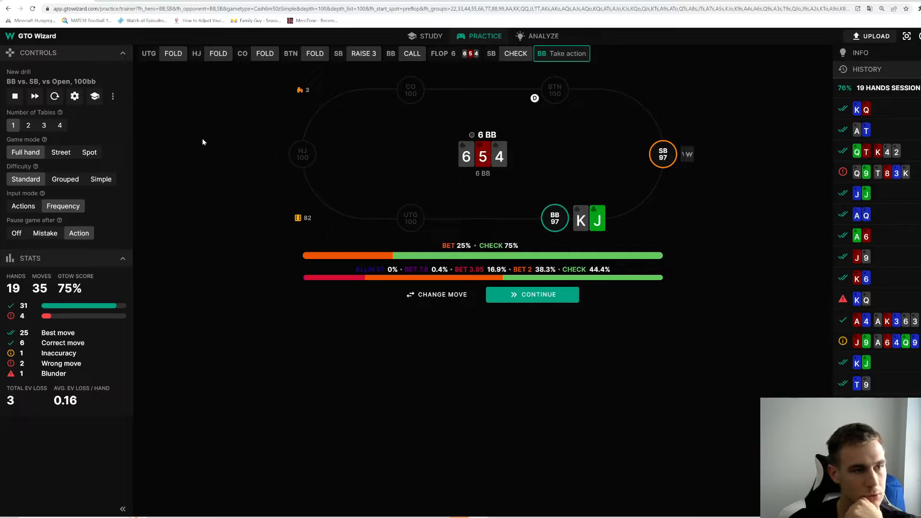
pyautogui.moveTo(687, 181)
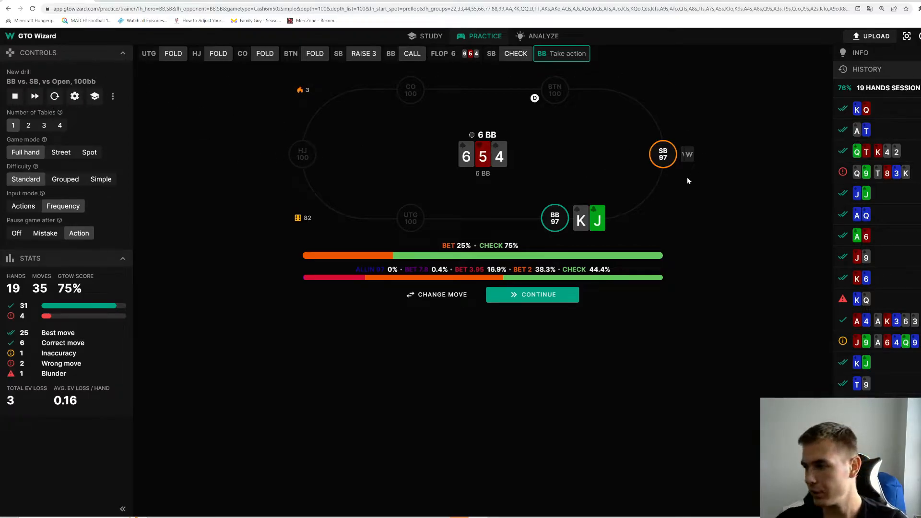
pyautogui.moveTo(126, 79)
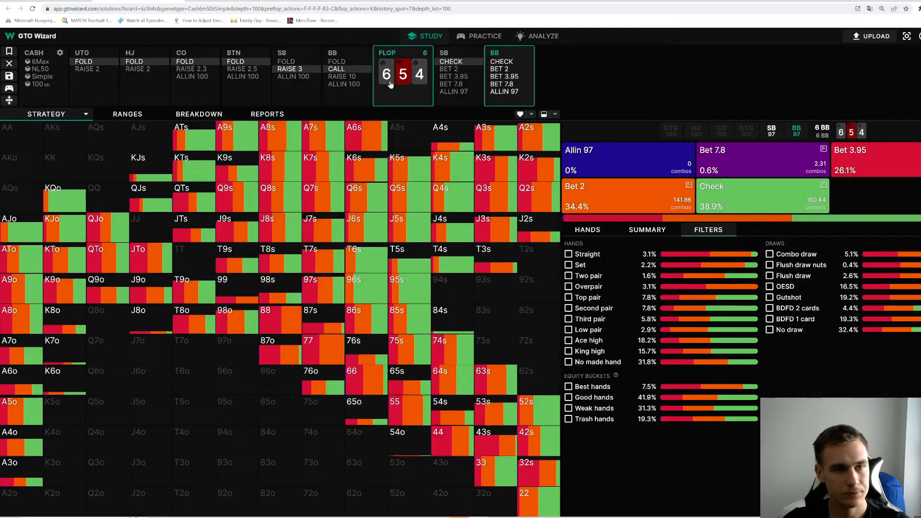
# - Review SB and BB flop nodes and the KJo combos in Study, then return to Practice
pyautogui.click(459, 75)
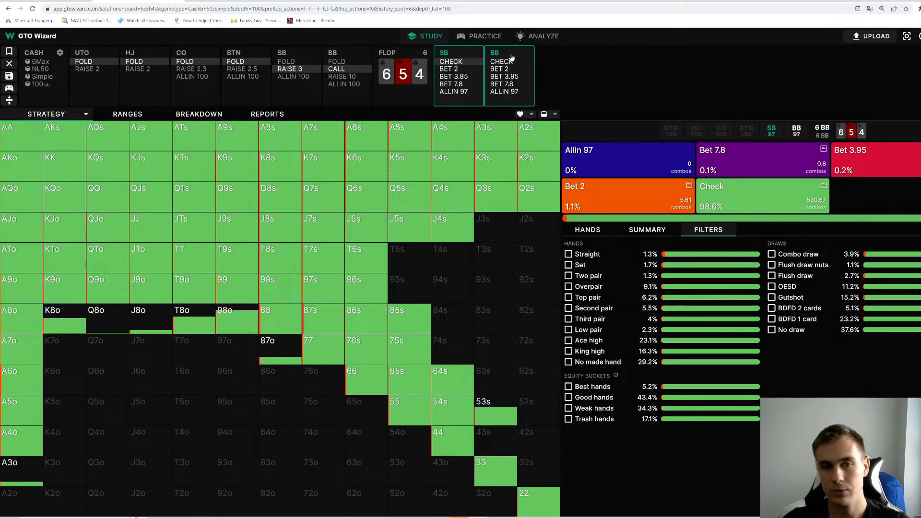
pyautogui.click(451, 61)
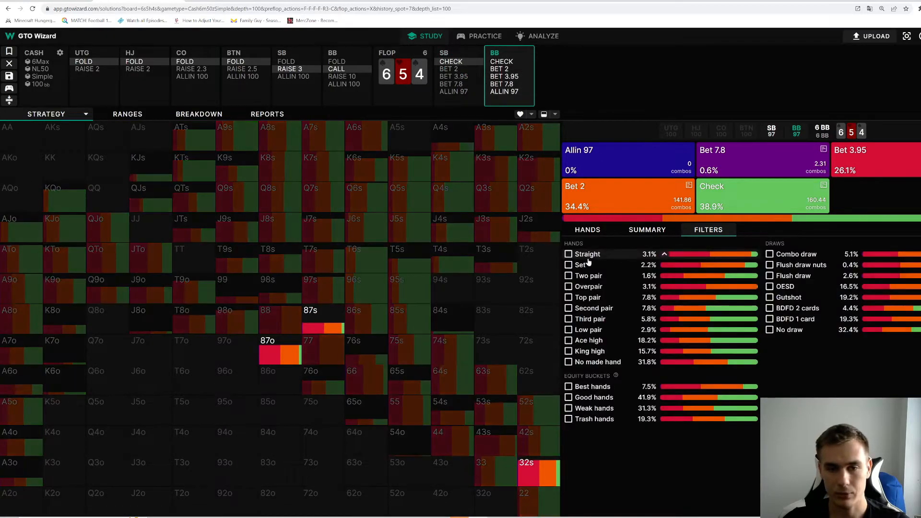
pyautogui.click(404, 385)
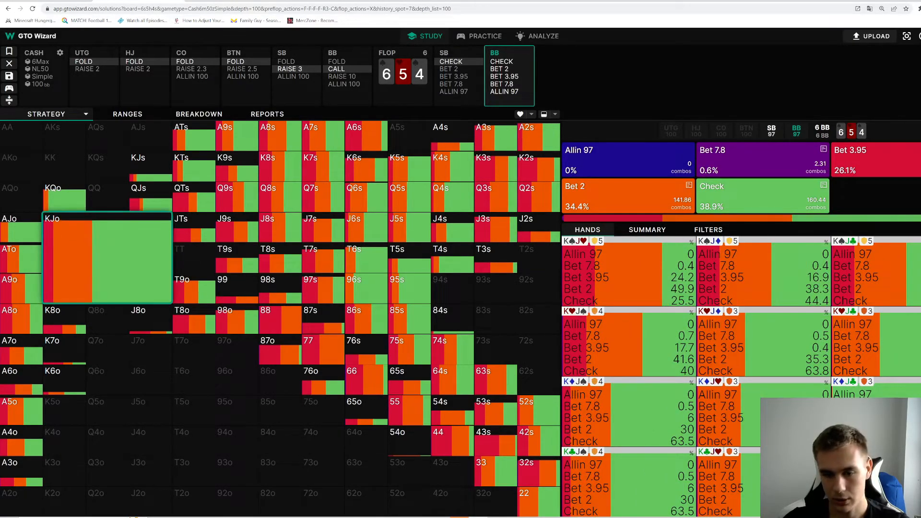
pyautogui.moveTo(652, 304)
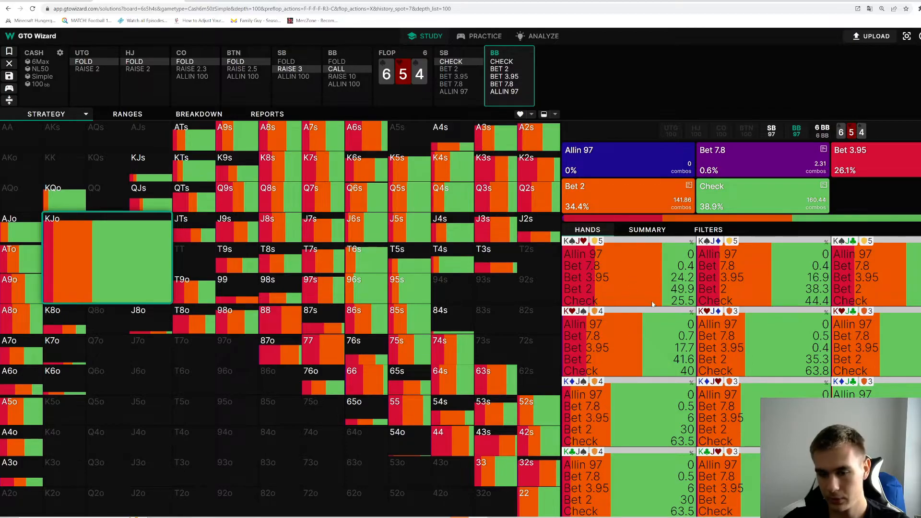
pyautogui.moveTo(881, 263)
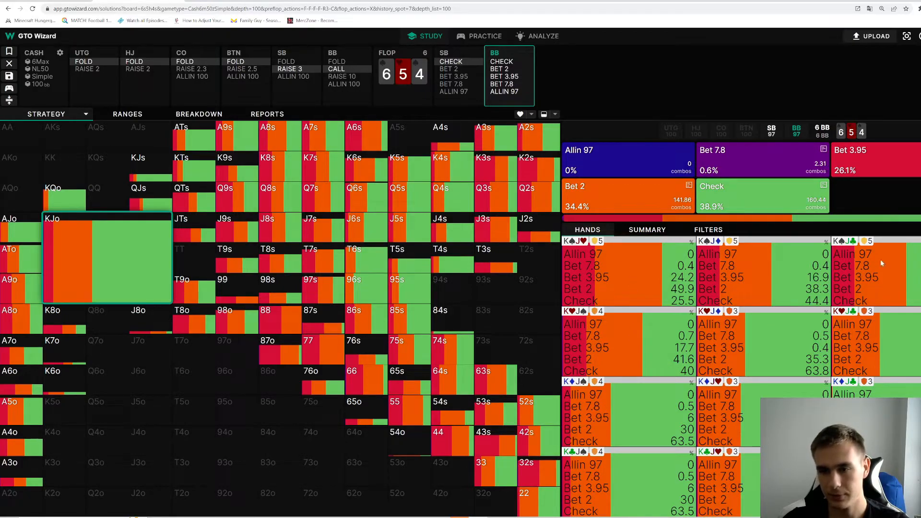
pyautogui.moveTo(528, 323)
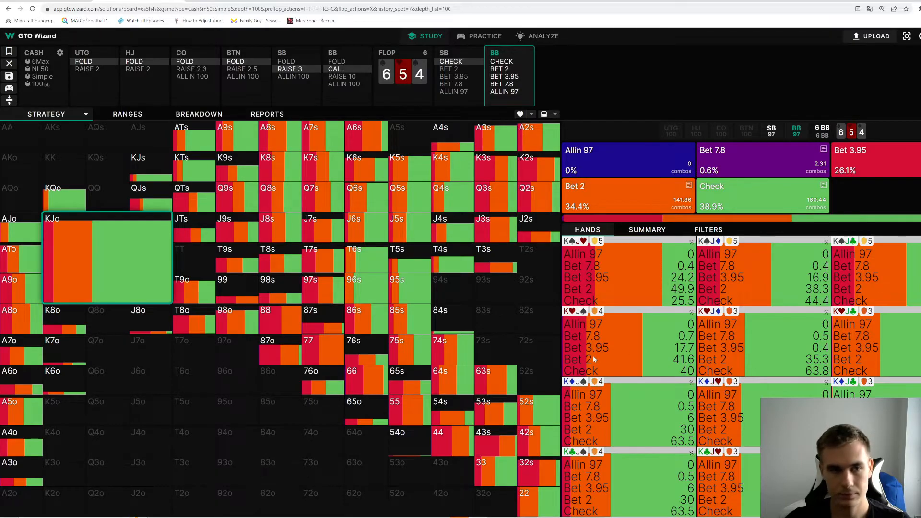
pyautogui.click(486, 35)
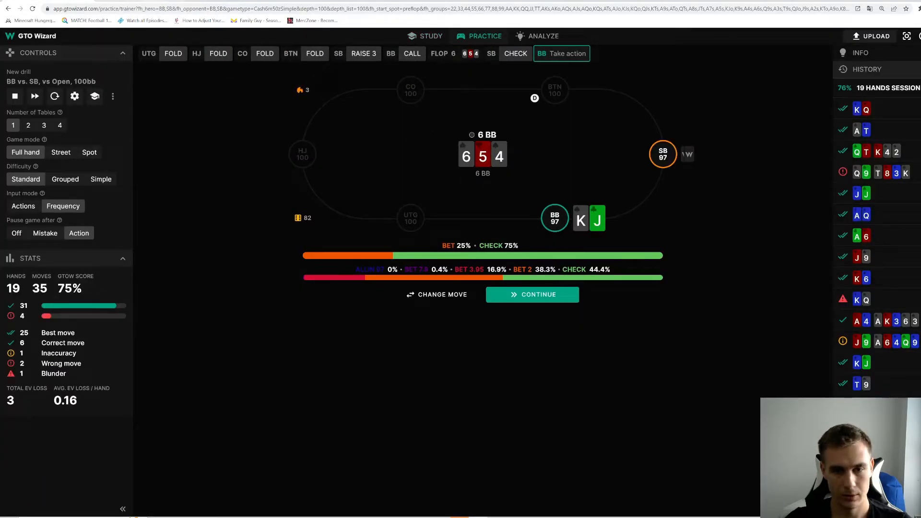
# - After a solver glance, fold K-J to the turn bet and see it graded a correct move
pyautogui.click(430, 36)
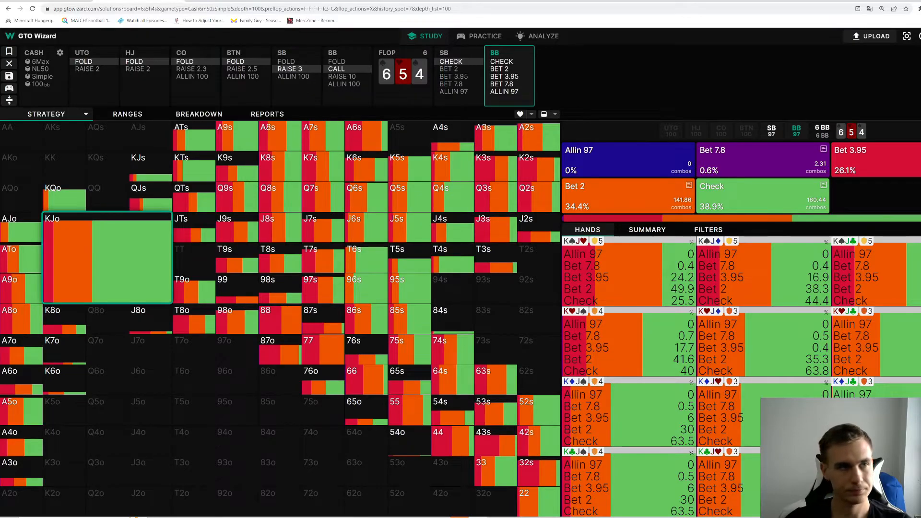
pyautogui.click(484, 36)
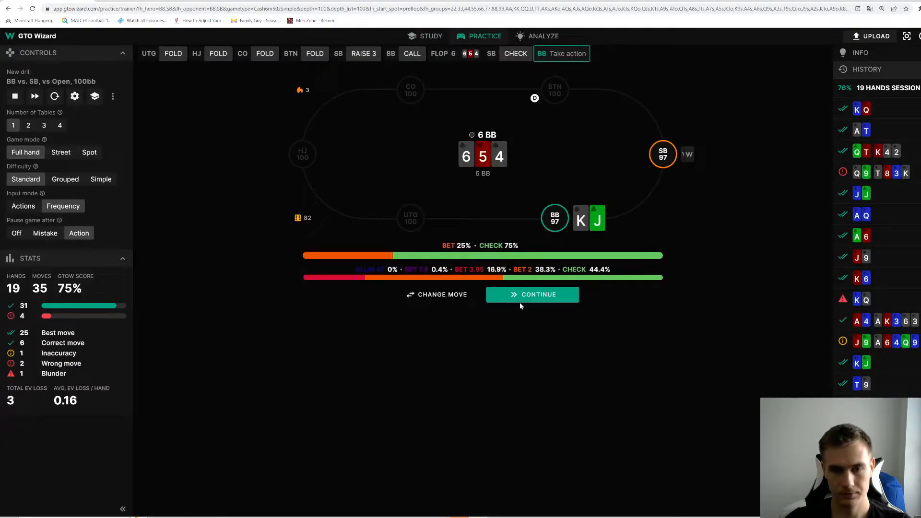
pyautogui.click(532, 295)
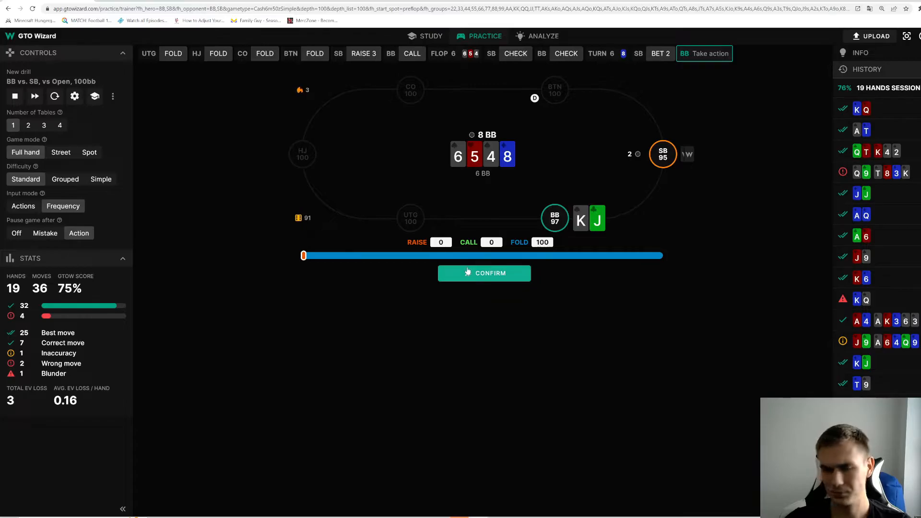
pyautogui.click(484, 273)
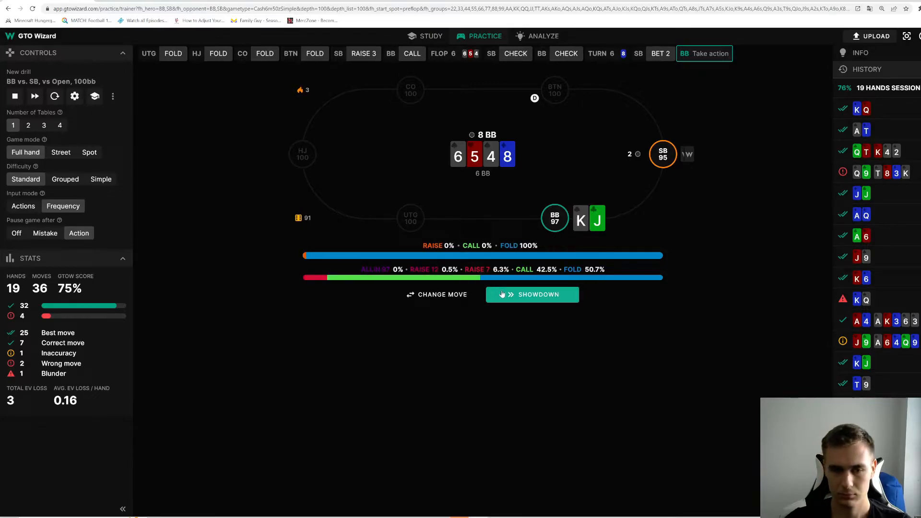
pyautogui.moveTo(524, 310)
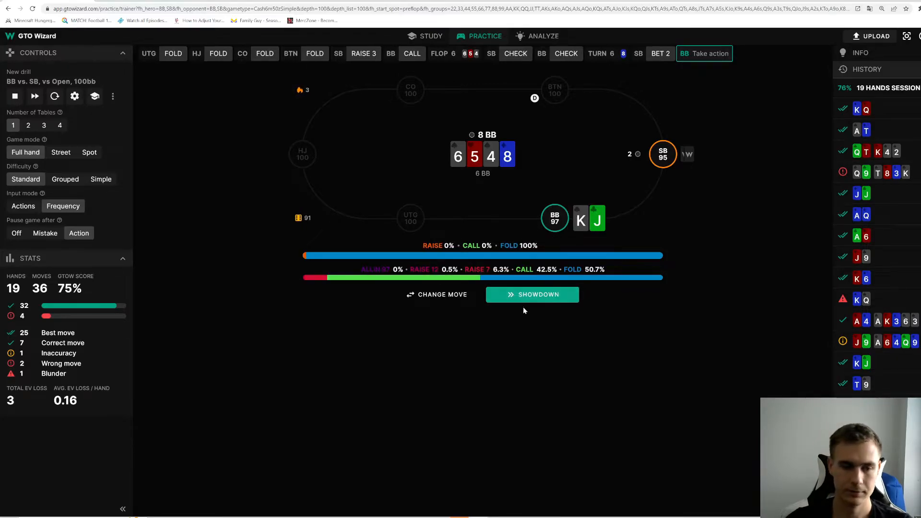
pyautogui.moveTo(528, 318)
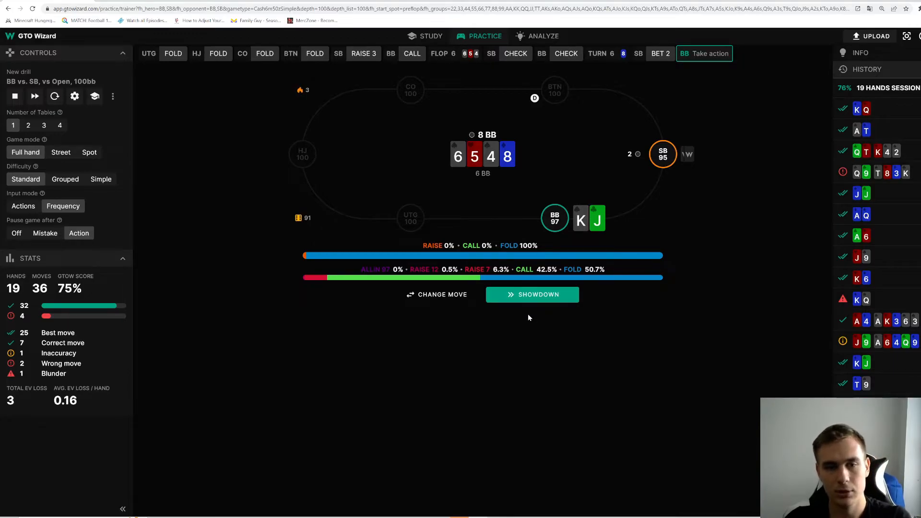
pyautogui.click(532, 295)
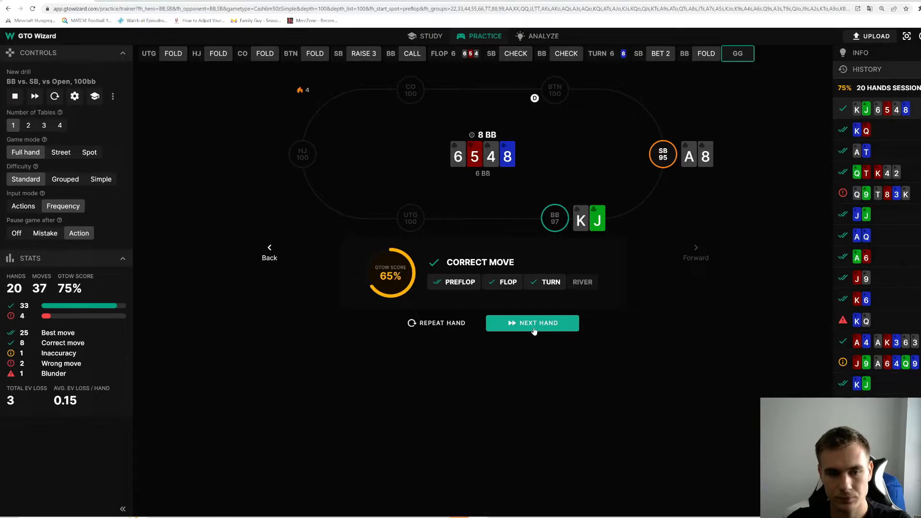
# - Play Q-7 with a 30/70 raise-fold mix, then K-Q with a 50/50 call-fold versus all-in
pyautogui.click(532, 323)
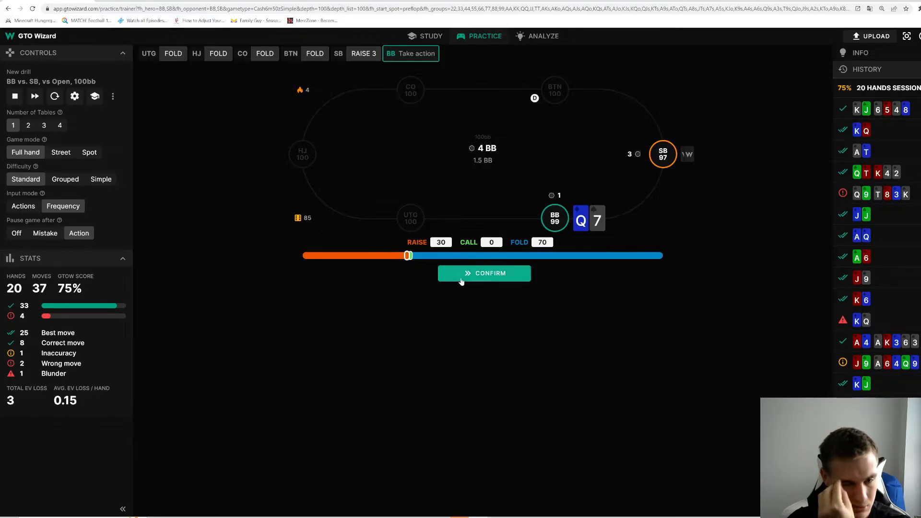
pyautogui.click(483, 273)
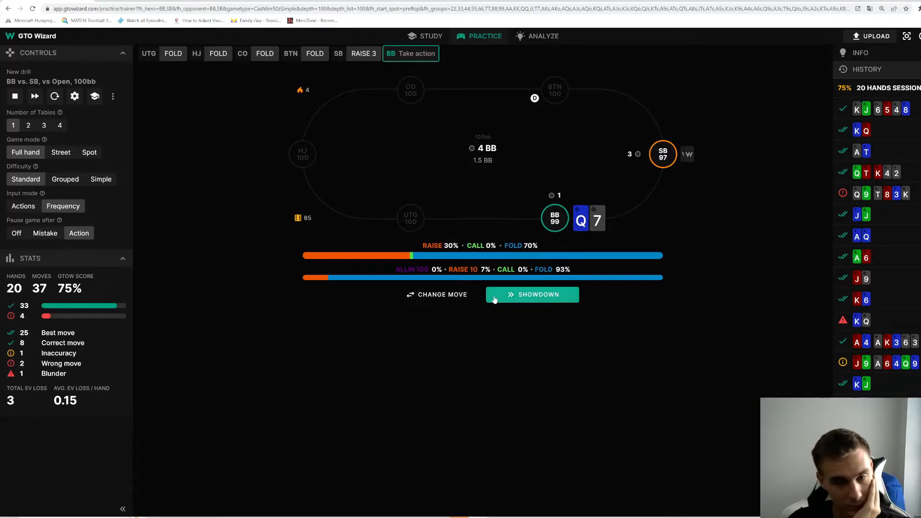
pyautogui.click(532, 295)
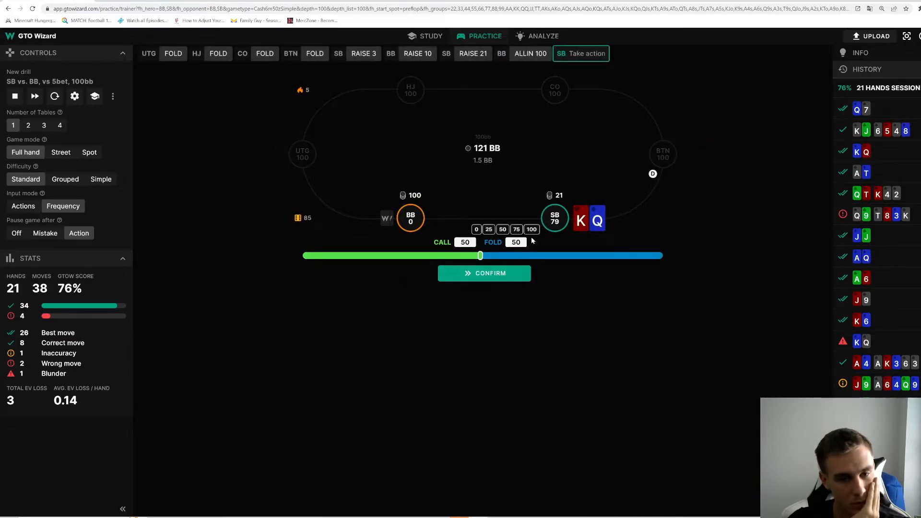
pyautogui.click(484, 272)
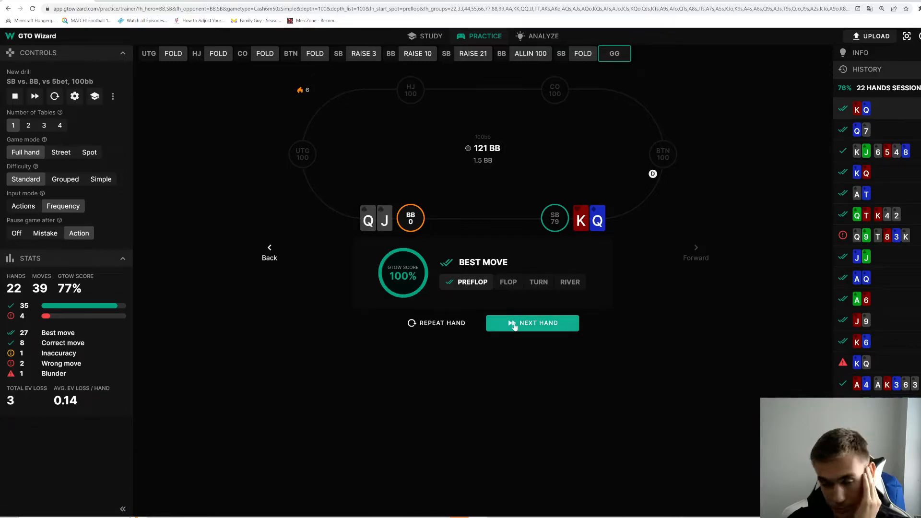
pyautogui.click(531, 323)
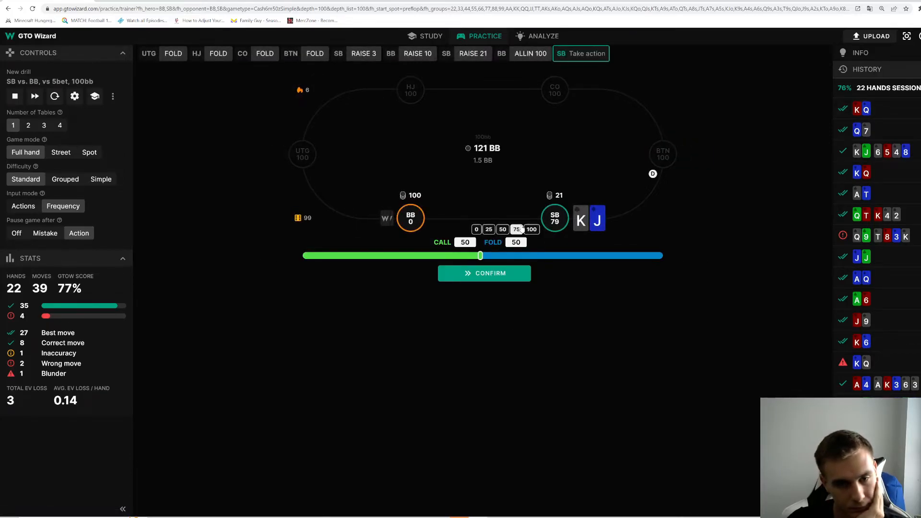
# - Answer 50/50 call-fold with K-J, raise J-T then fold to the 3-bet, reaching 24 hands
pyautogui.click(483, 272)
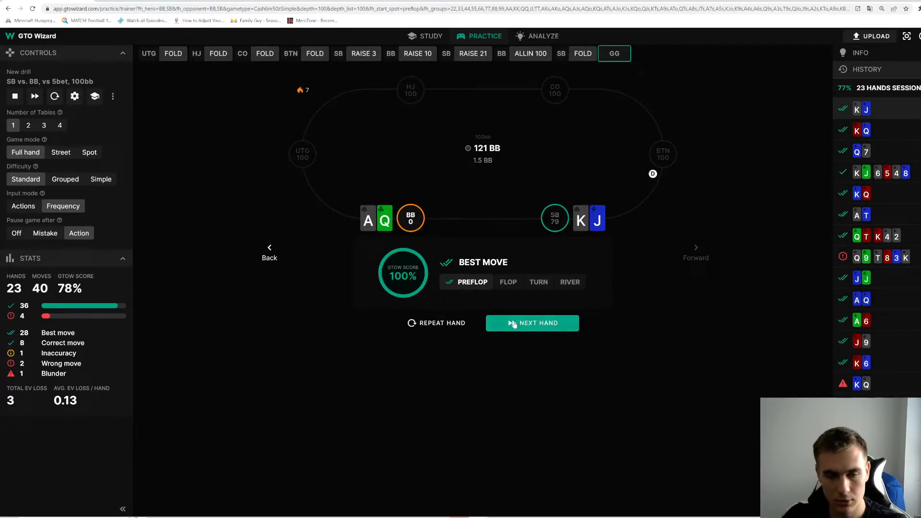
pyautogui.click(532, 323)
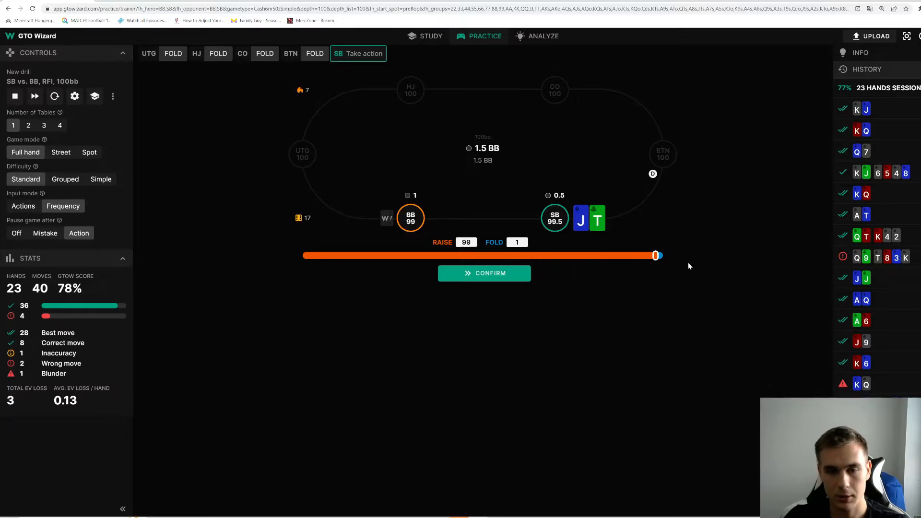
pyautogui.click(484, 272)
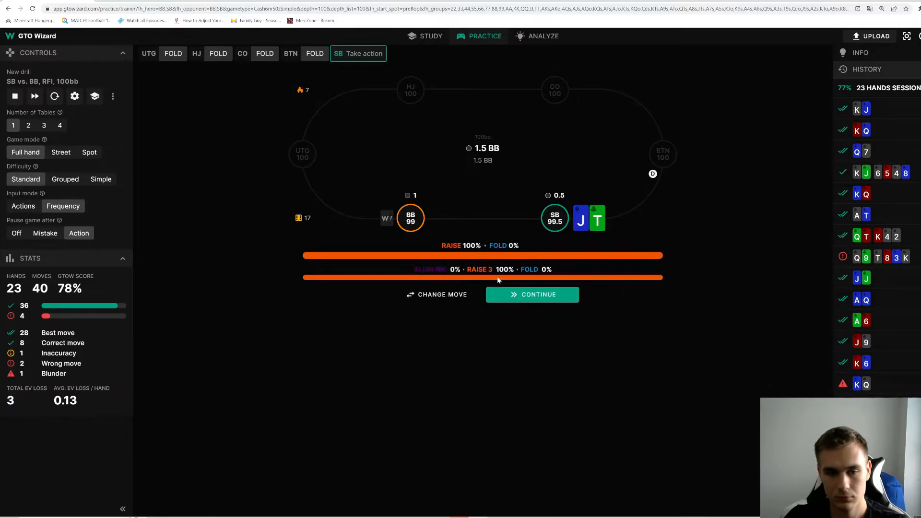
pyautogui.click(531, 294)
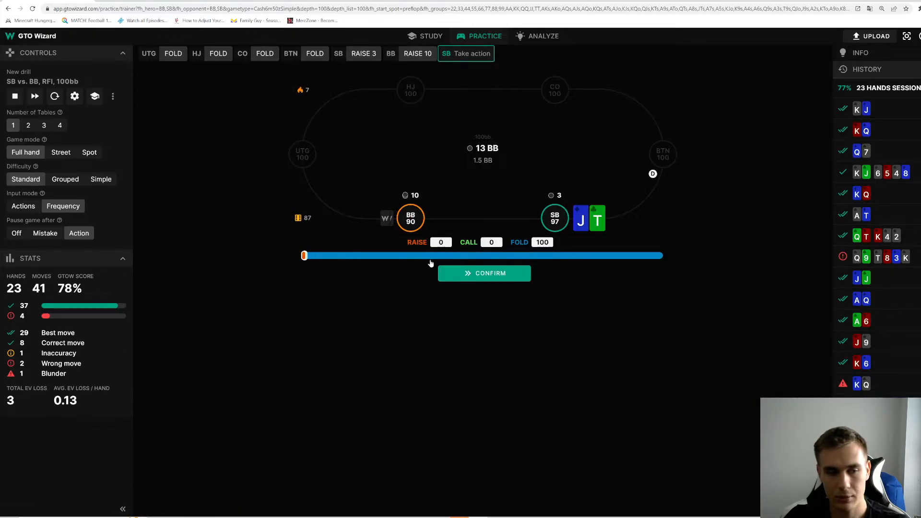
pyautogui.click(484, 272)
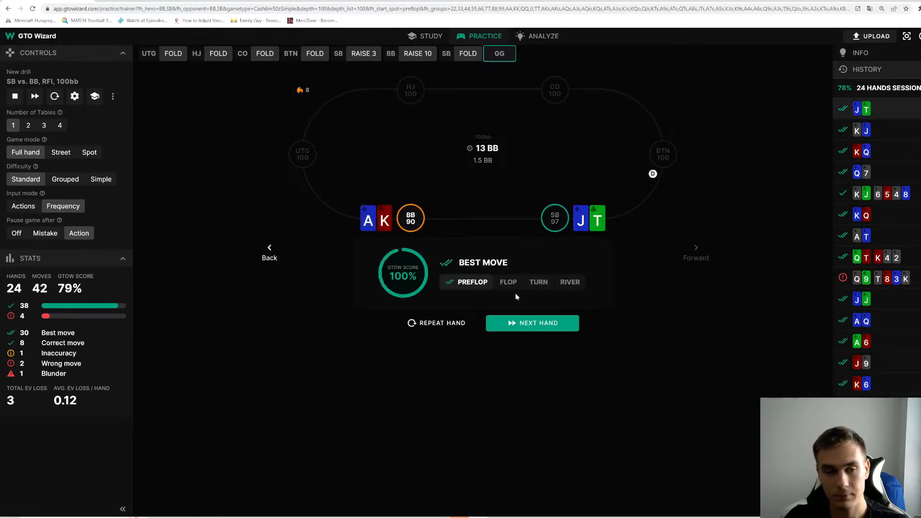
pyautogui.click(531, 322)
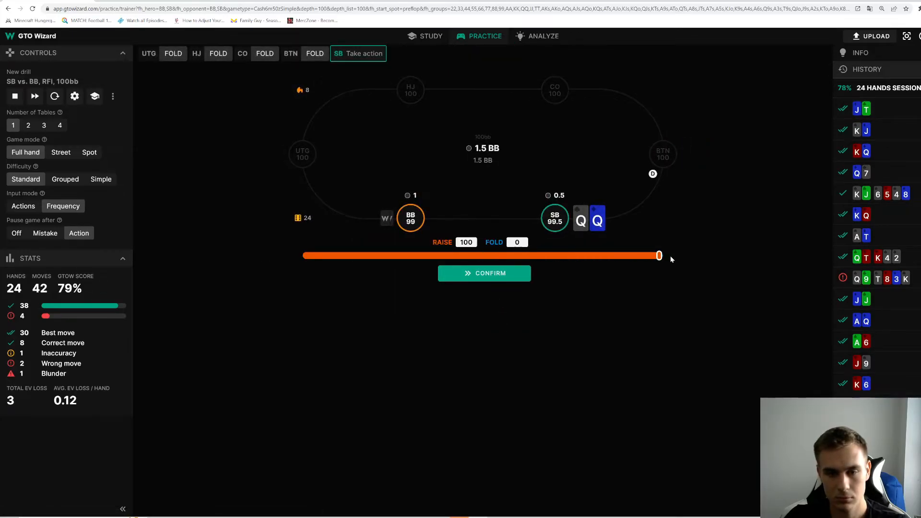
# - Raise Q-Q preflop, answer bet 60 / check 40 on the A-K-T flop, and check the solver's mix
pyautogui.click(484, 273)
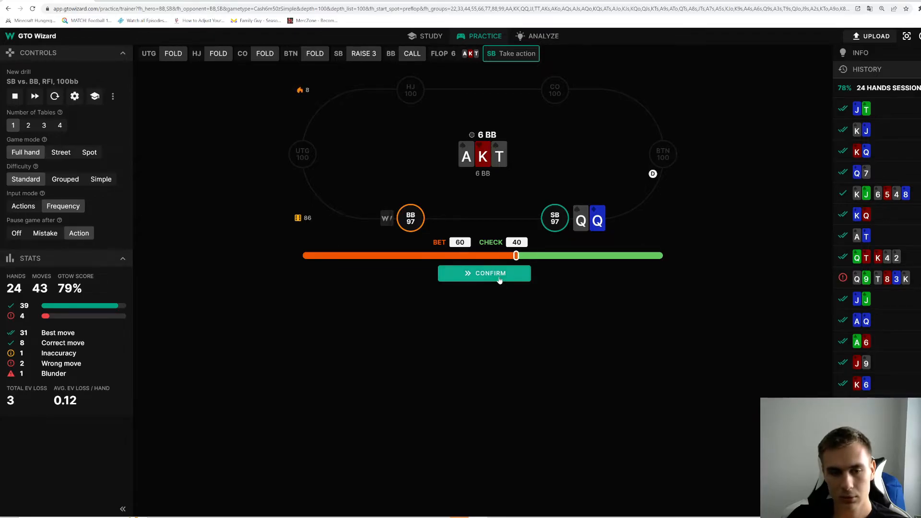
pyautogui.click(483, 272)
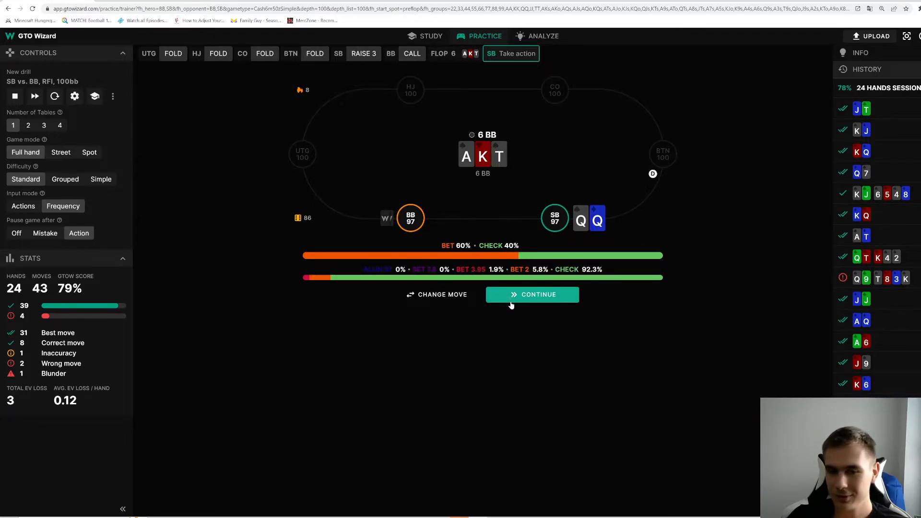
pyautogui.click(532, 295)
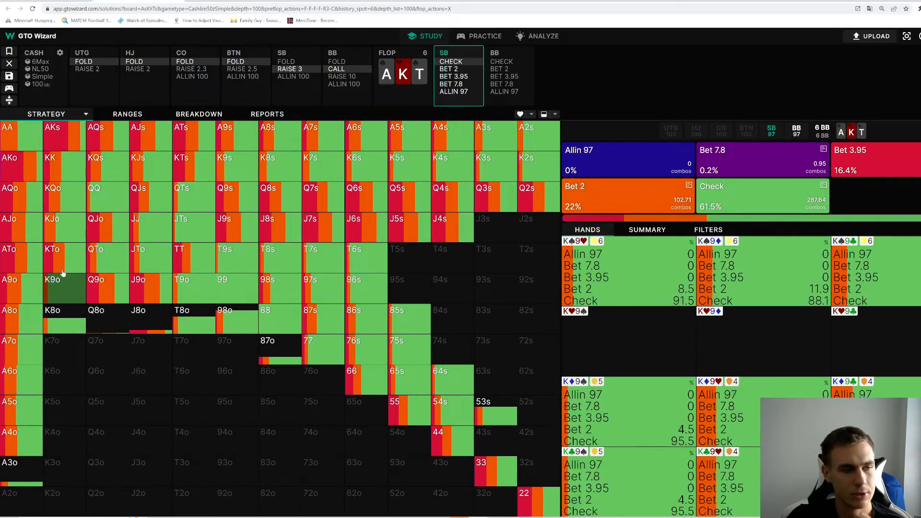
pyautogui.click(485, 36)
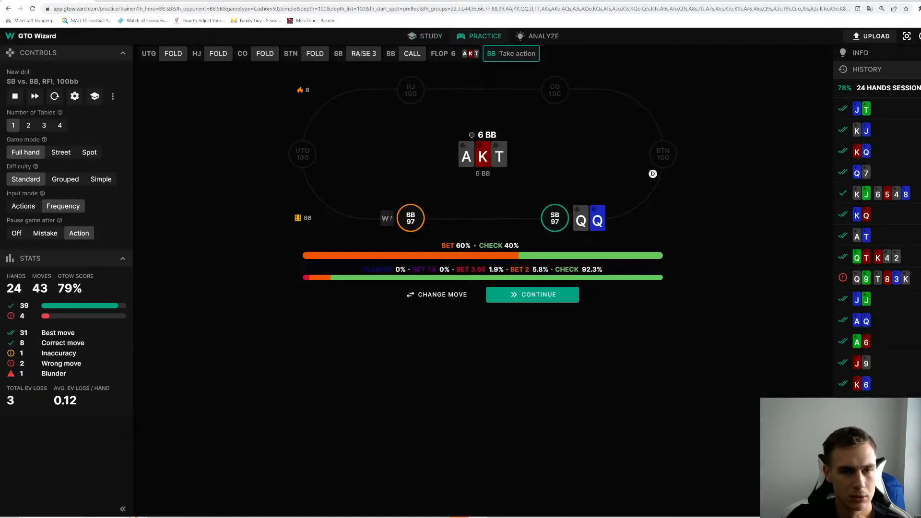
# - Continue to the 3 turn and submit a 70% bet / 30% check answer with Q-Q
pyautogui.click(531, 294)
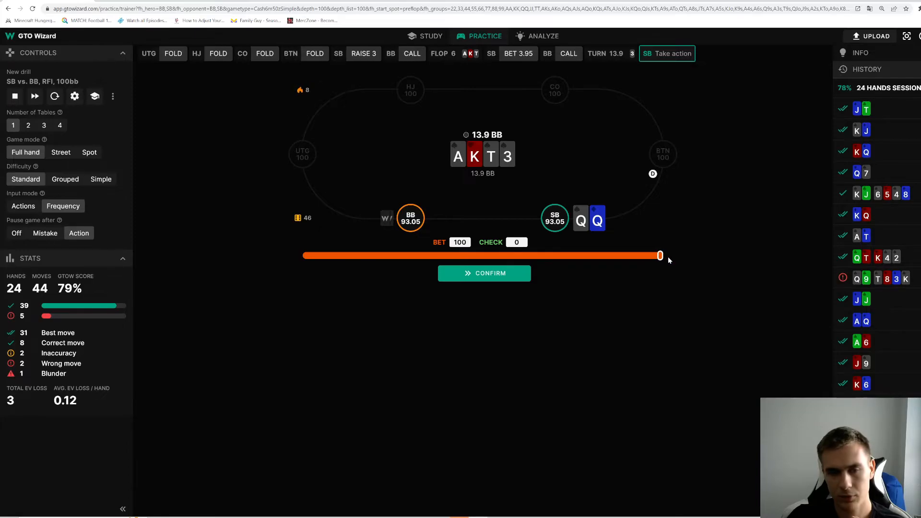
pyautogui.moveTo(634, 266)
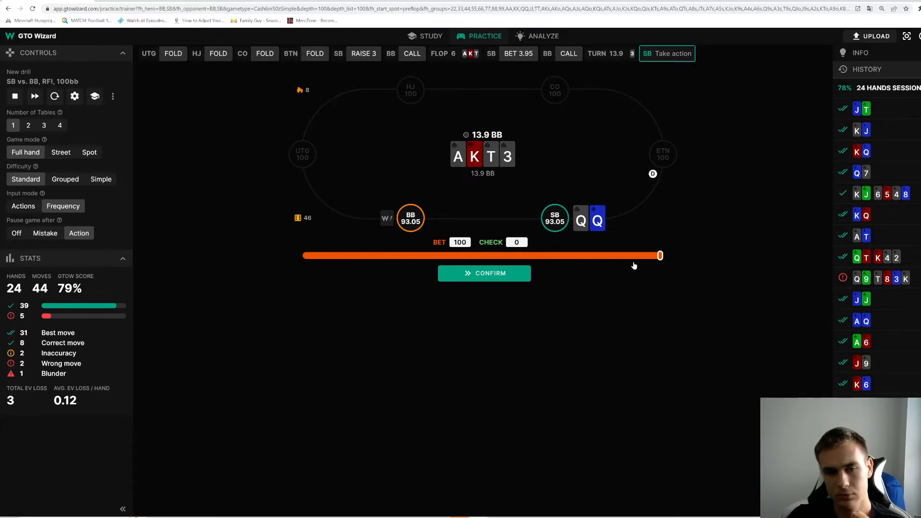
pyautogui.moveTo(632, 284)
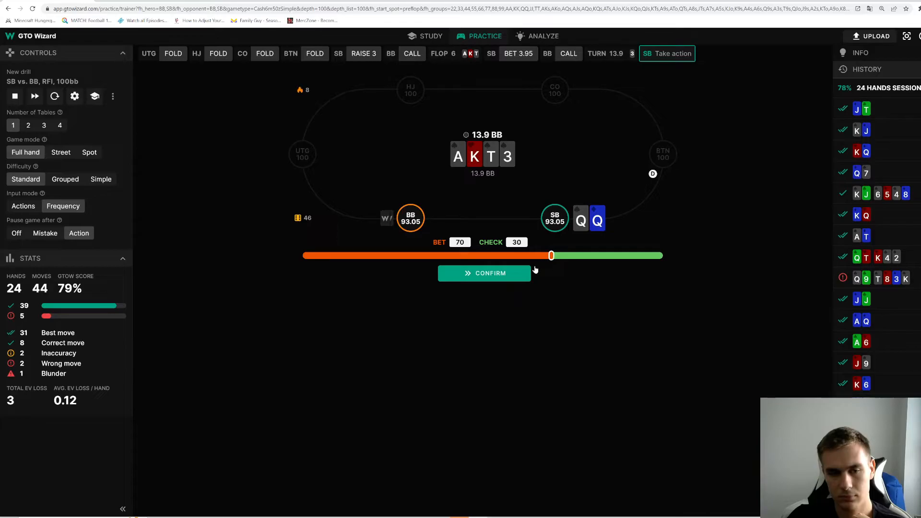
pyautogui.moveTo(516, 288)
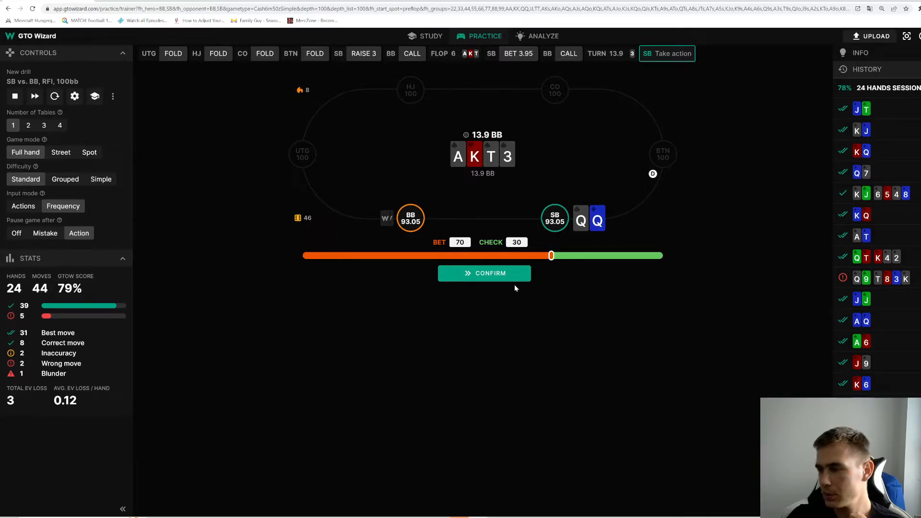
pyautogui.click(483, 272)
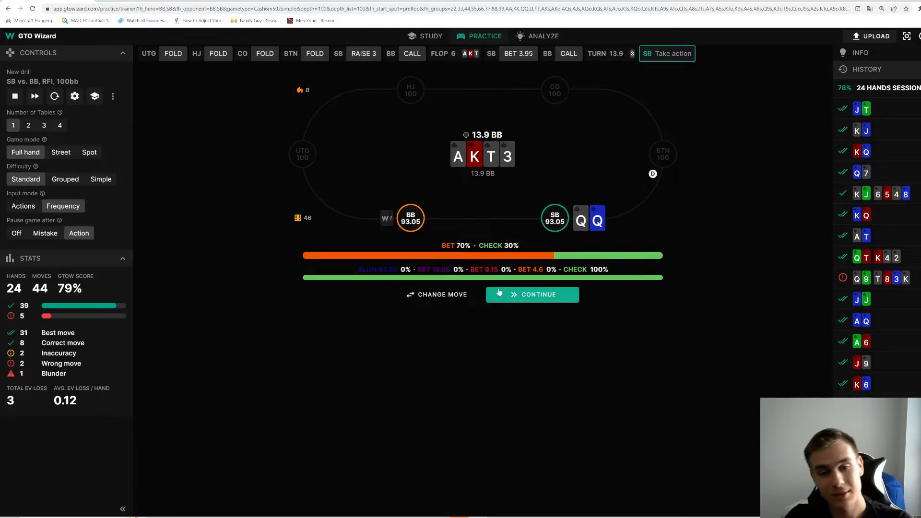
pyautogui.moveTo(498, 298)
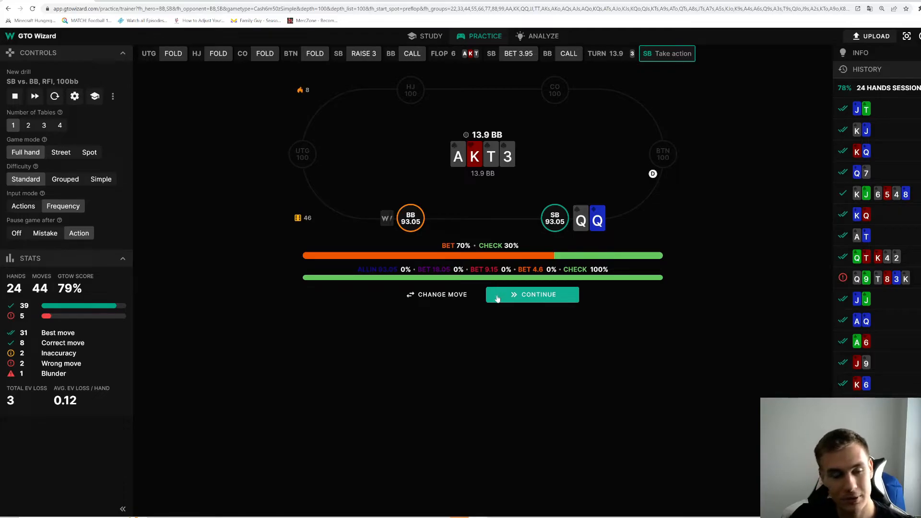
pyautogui.moveTo(622, 246)
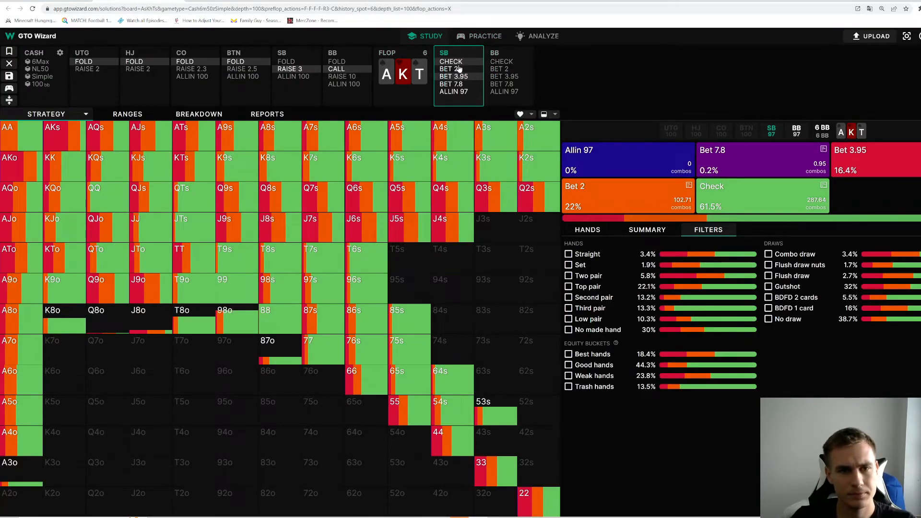
# - Follow SB's flop check and deal the 3 turn in Study to view Q-Q's strategy, then return to Practice
pyautogui.click(509, 53)
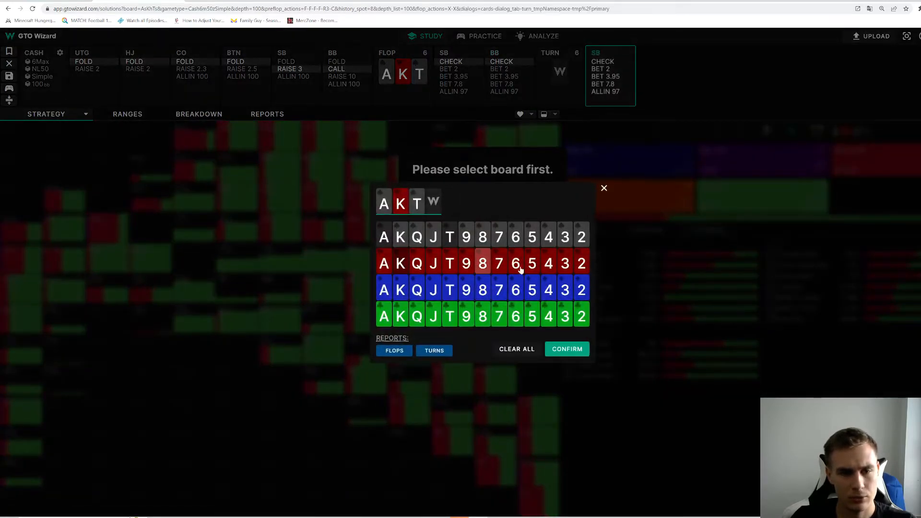
pyautogui.click(566, 350)
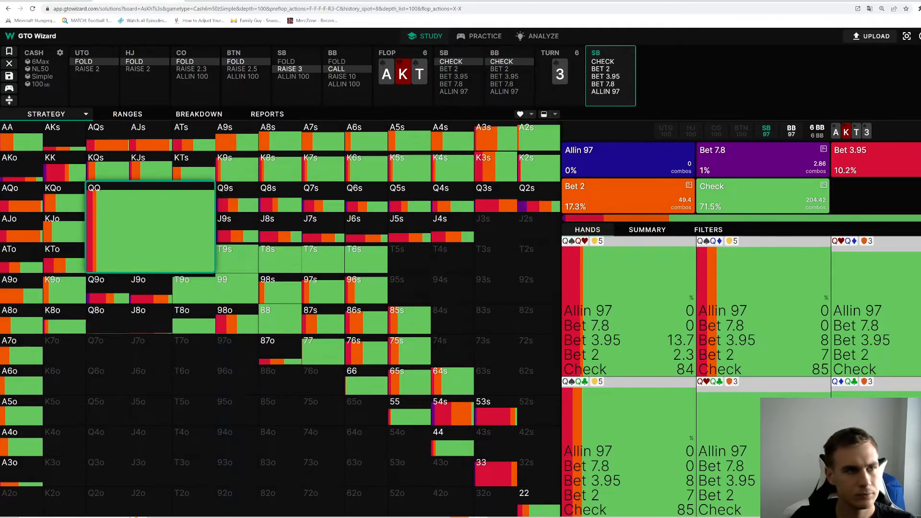
pyautogui.click(479, 35)
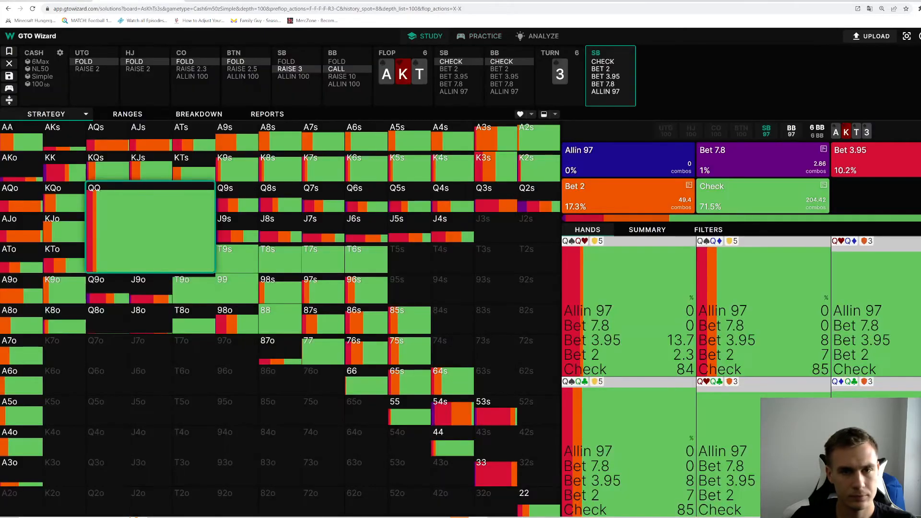
pyautogui.moveTo(748, 82)
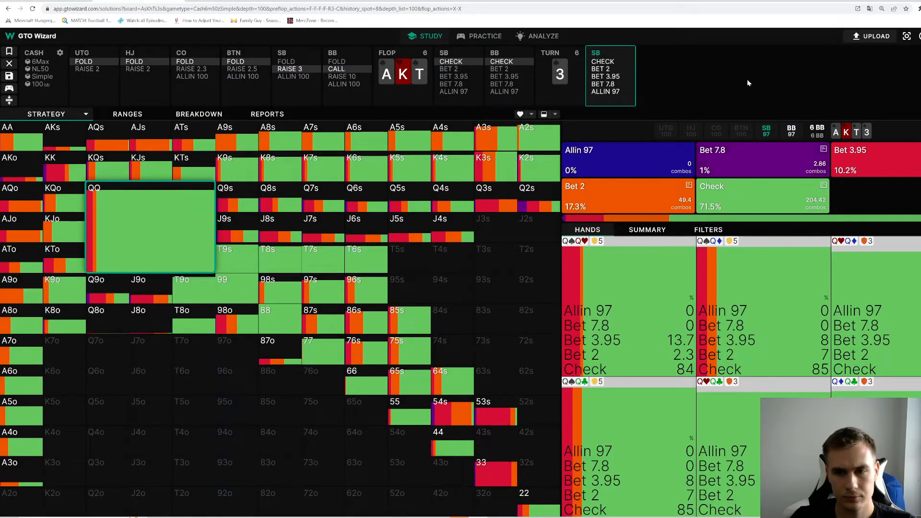
pyautogui.click(484, 36)
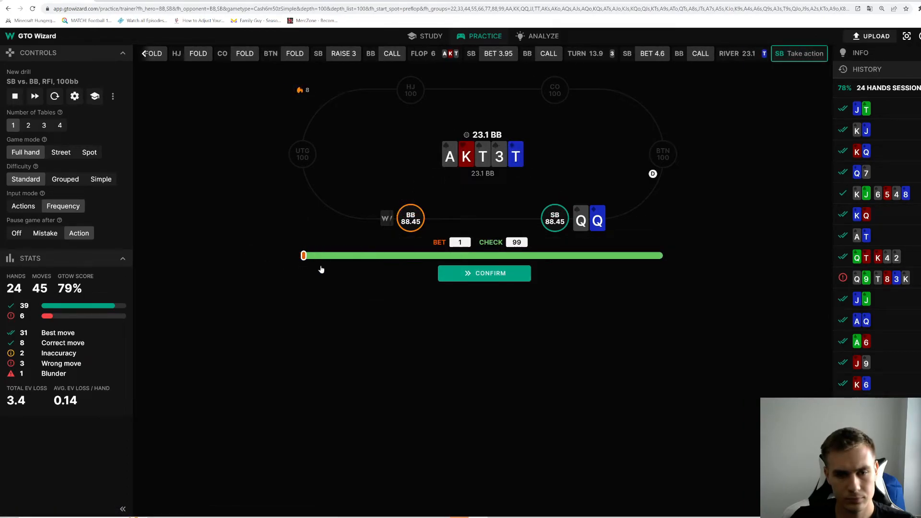
# - Check the river with Q-Q, fold K-J to the five-bet, and deal hand 26
pyautogui.click(483, 272)
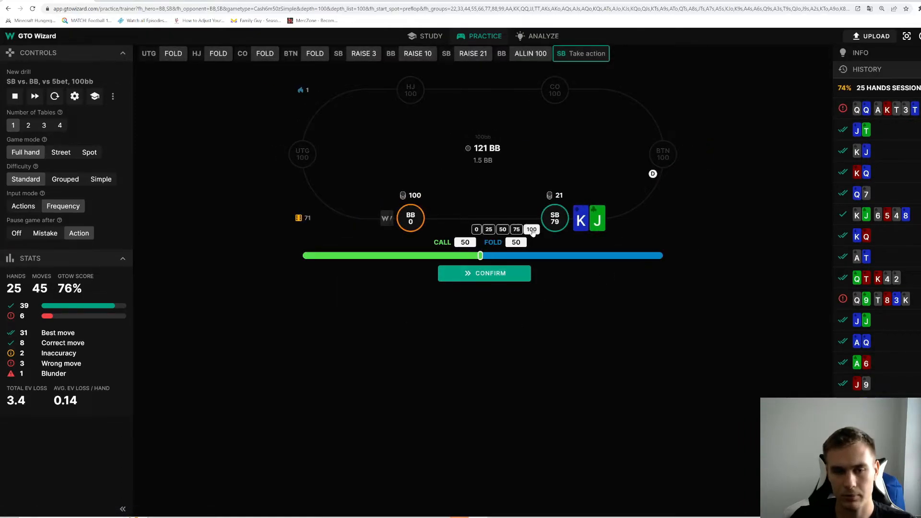
pyautogui.click(484, 273)
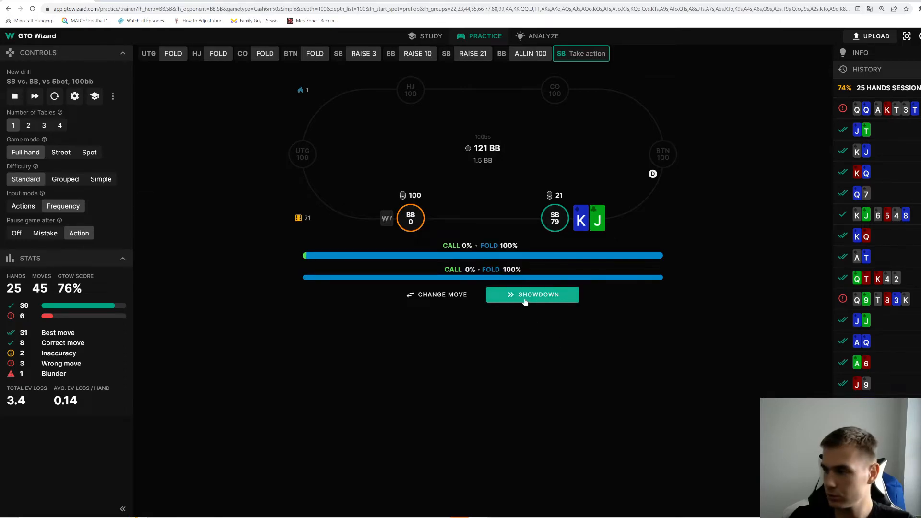
pyautogui.click(531, 294)
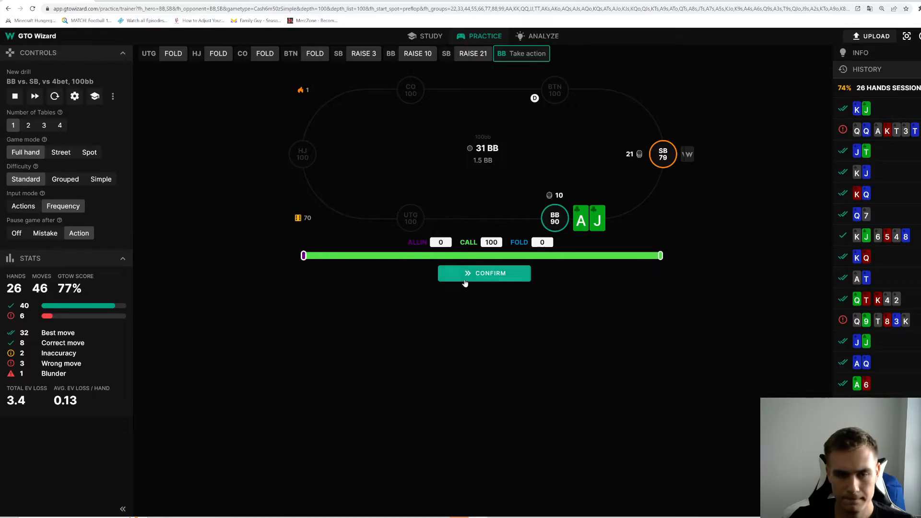
# - Call the 4-bet with A-J and submit bet/check mixes on the A-K-3 flop and 6 turn
pyautogui.click(483, 272)
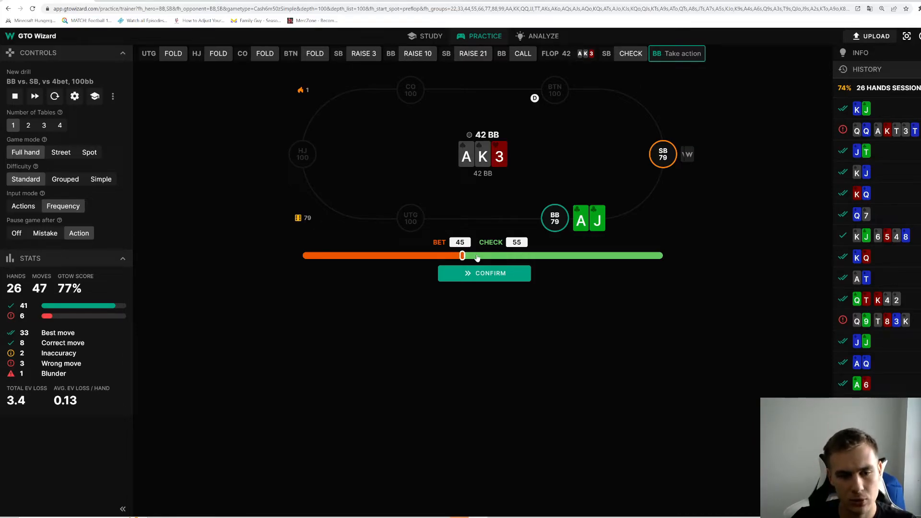
pyautogui.click(484, 273)
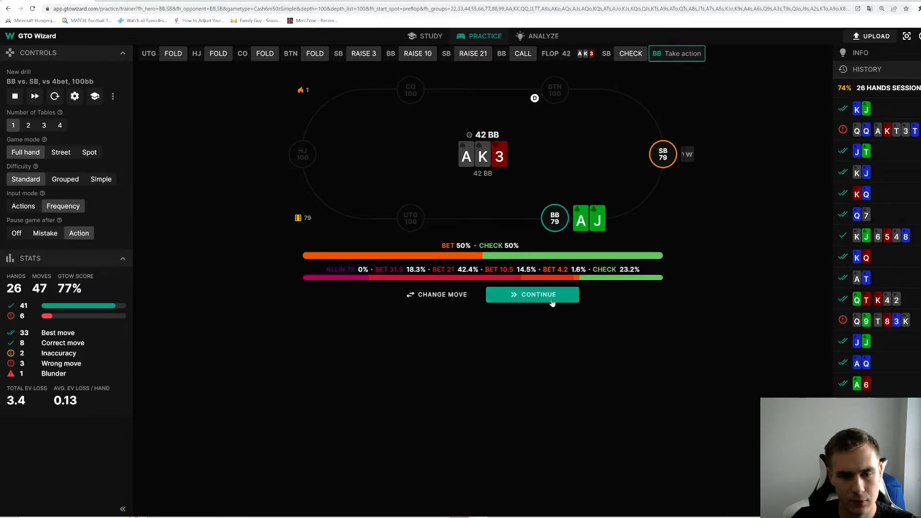
pyautogui.moveTo(437, 294)
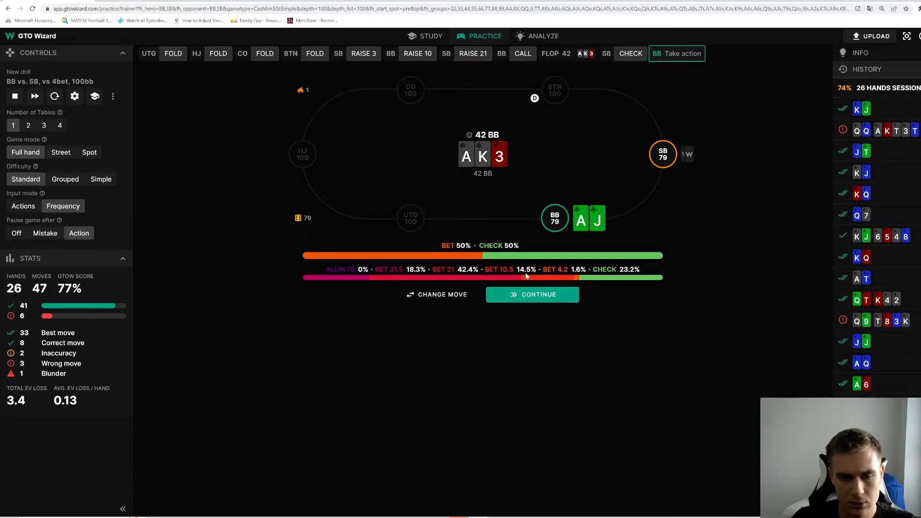
pyautogui.moveTo(459, 272)
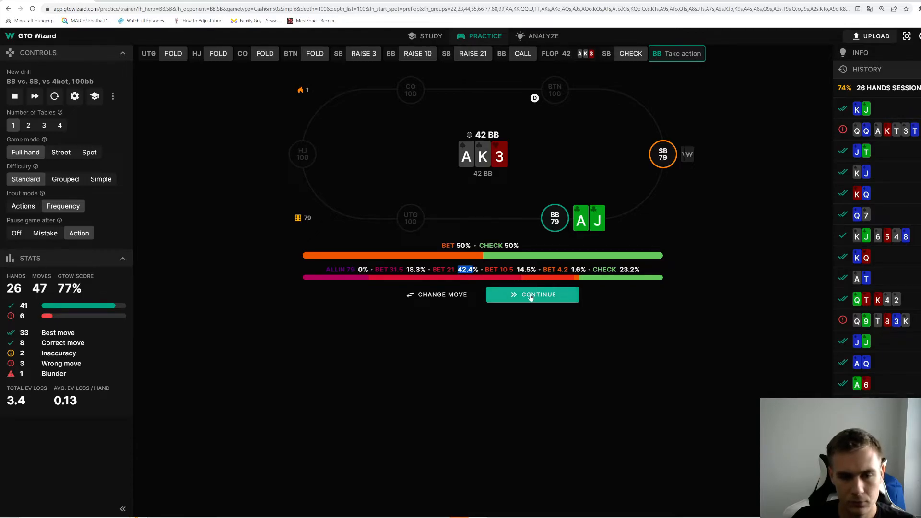
pyautogui.click(532, 294)
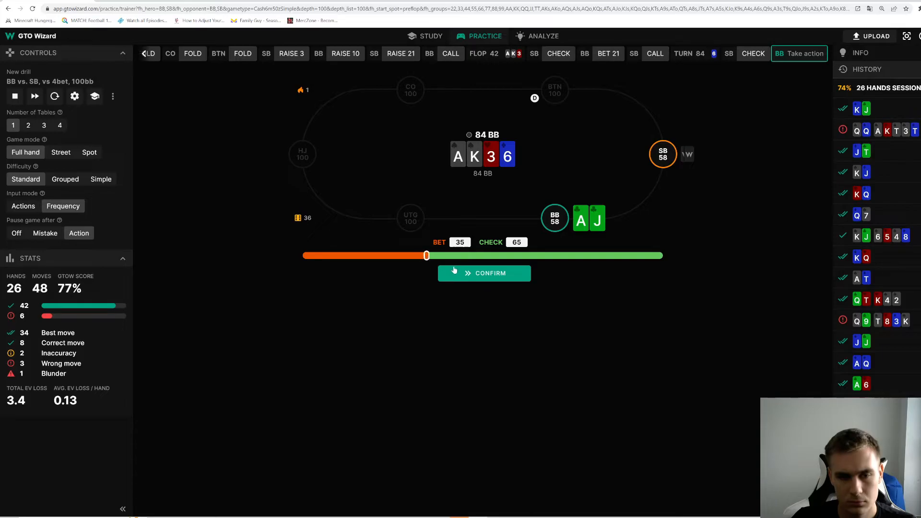
pyautogui.click(484, 273)
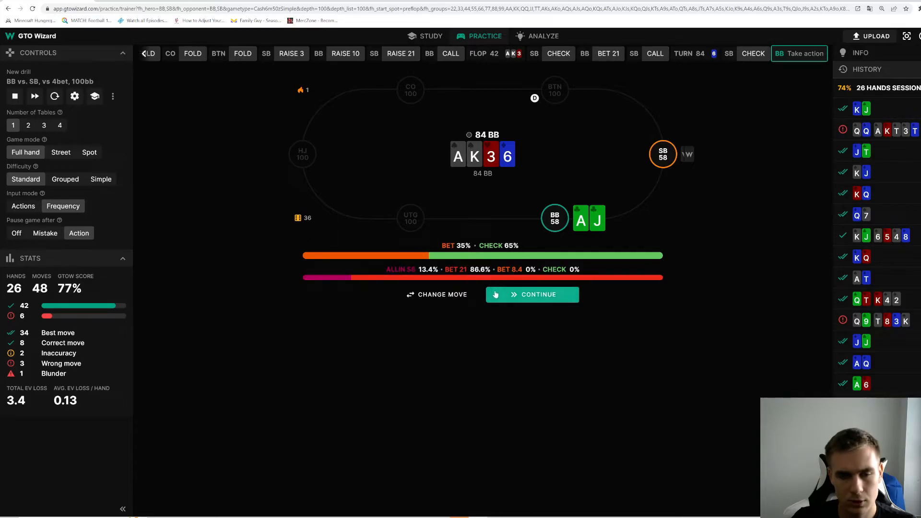
pyautogui.moveTo(504, 294)
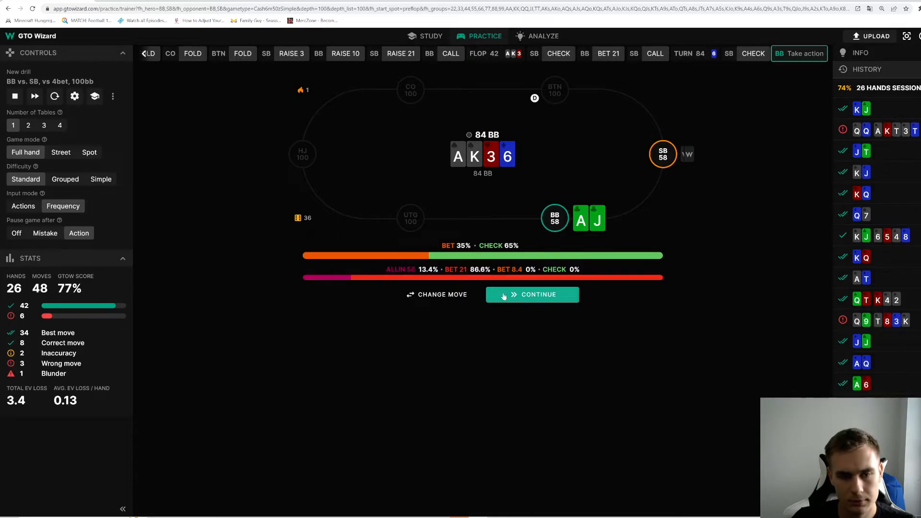
# - On the A river facing a 29.5 bet, set the response to 100% all-in and confirm
pyautogui.click(532, 295)
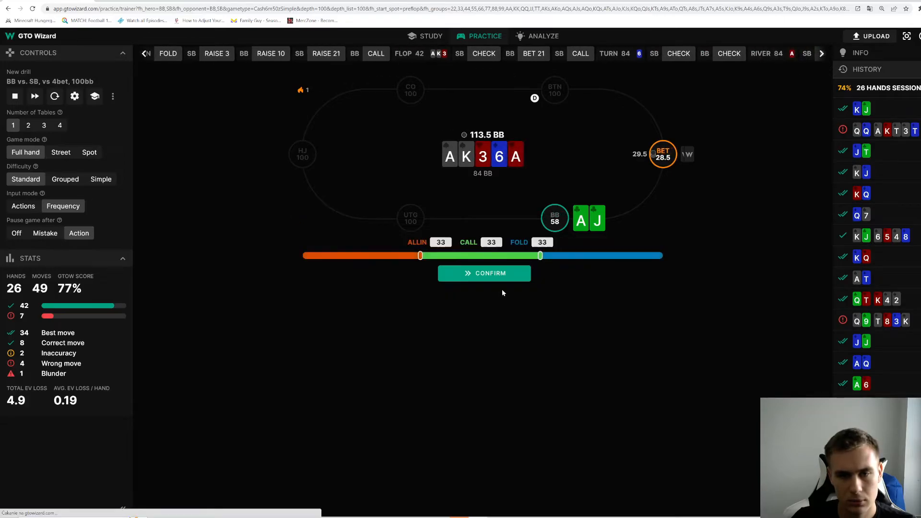
pyautogui.click(483, 272)
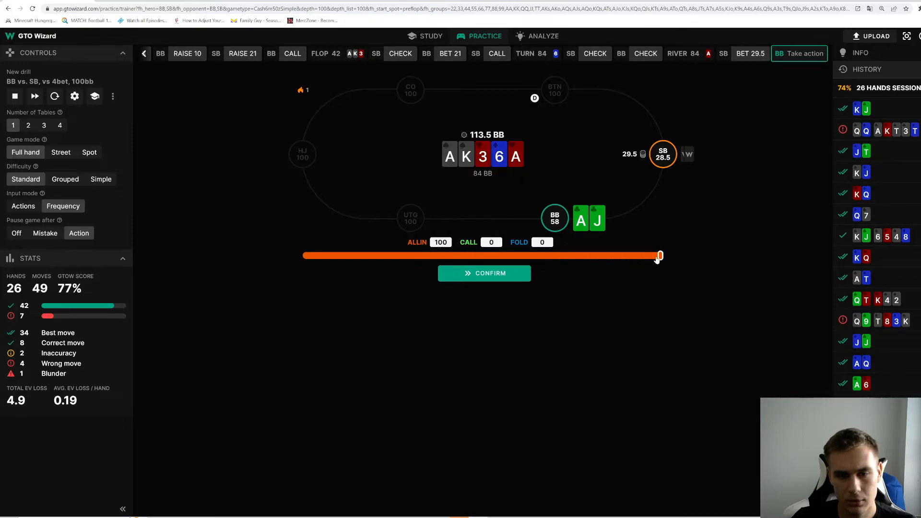
pyautogui.click(483, 272)
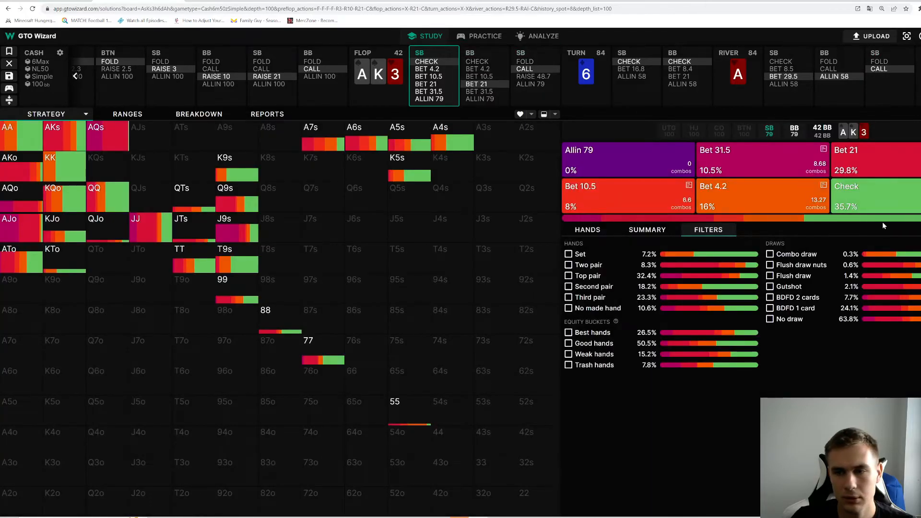
pyautogui.moveTo(875, 200)
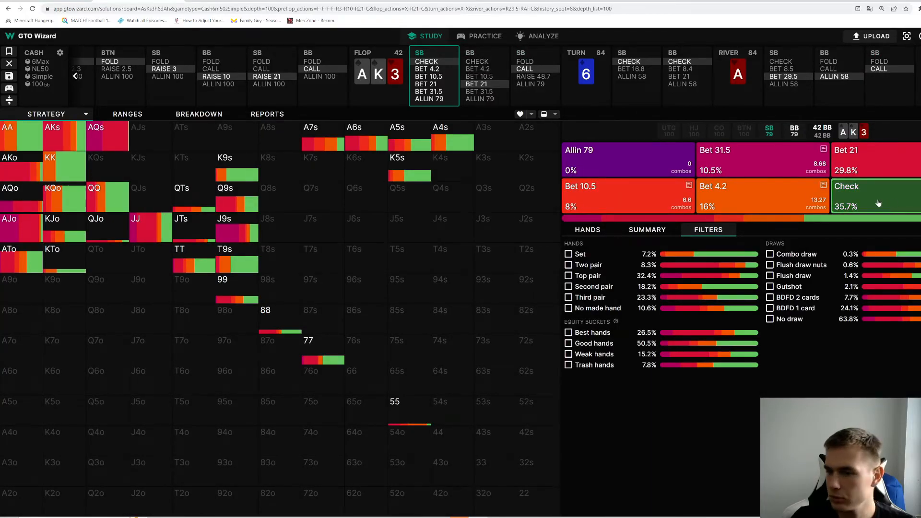
# - Inspect the AA, pocket tens and pocket queens combos, then move to the big blind's flop response
pyautogui.click(485, 35)
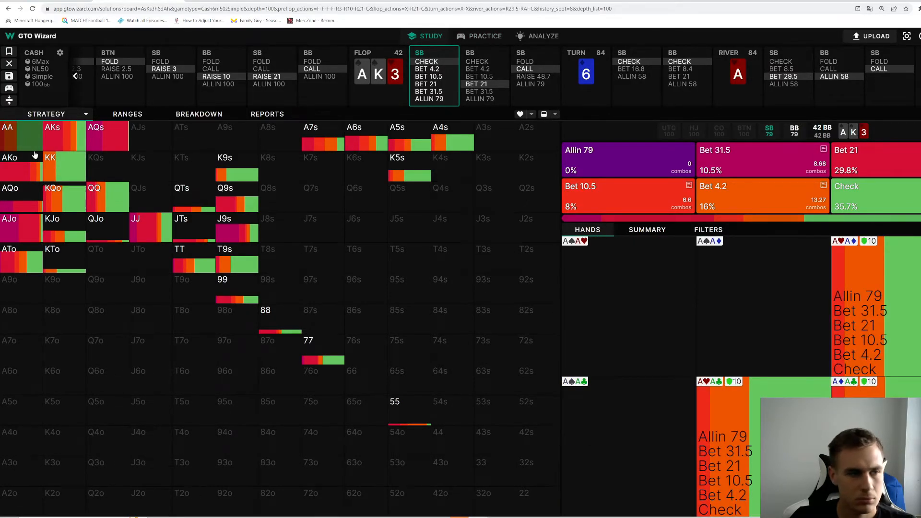
pyautogui.click(52, 167)
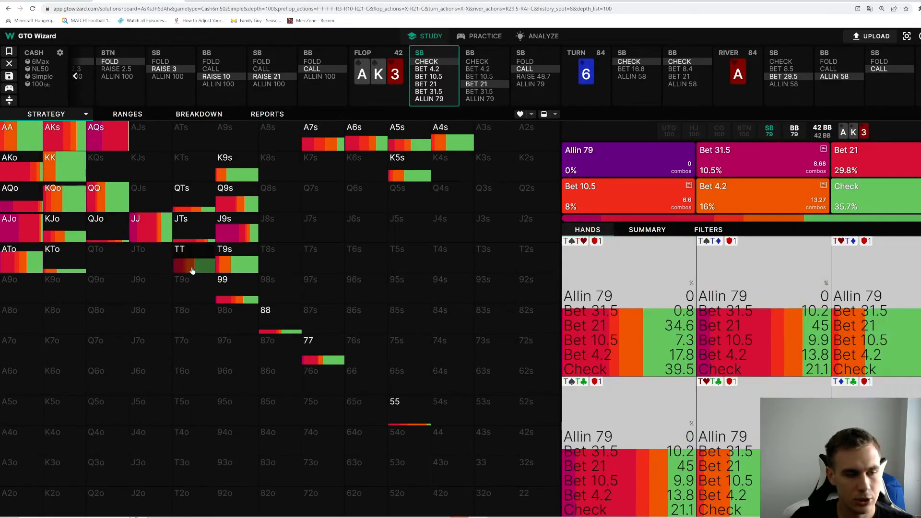
pyautogui.click(15, 263)
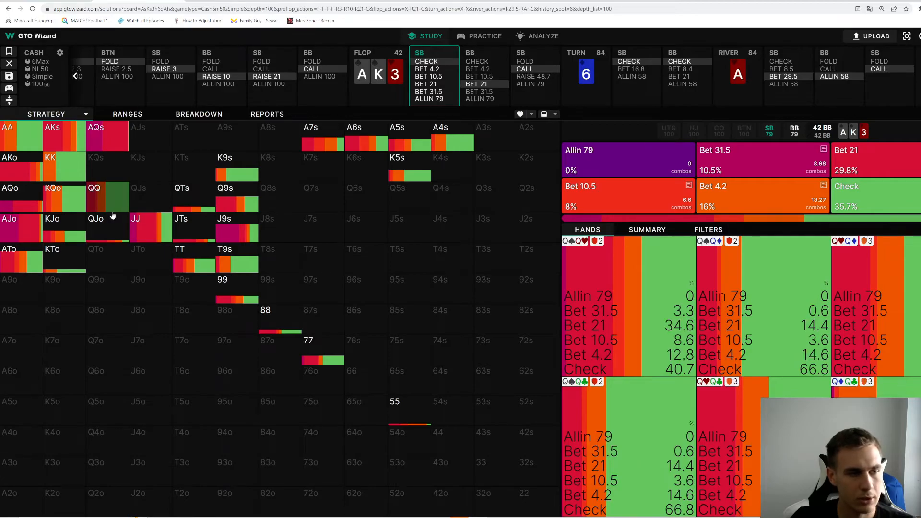
pyautogui.click(485, 77)
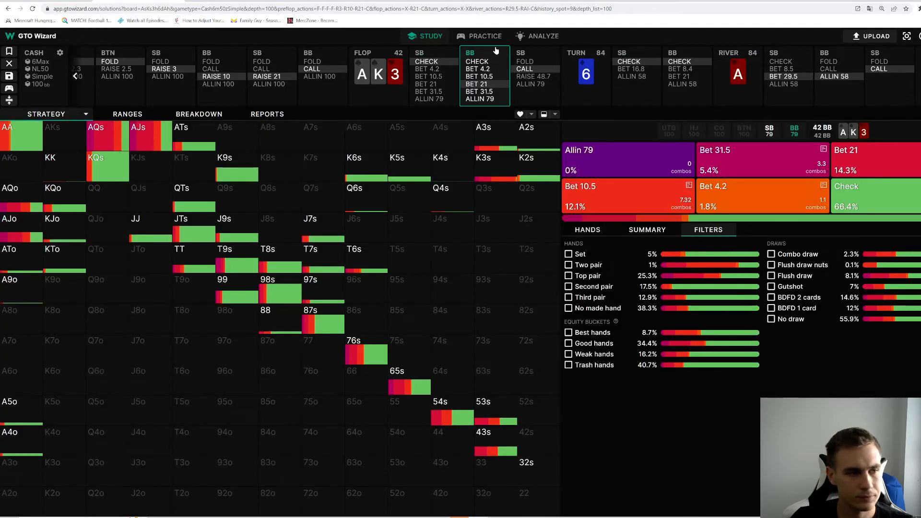
# - Check the AJo and A3s combos in the flop response and step through the big and small blind turn decisions
pyautogui.click(587, 229)
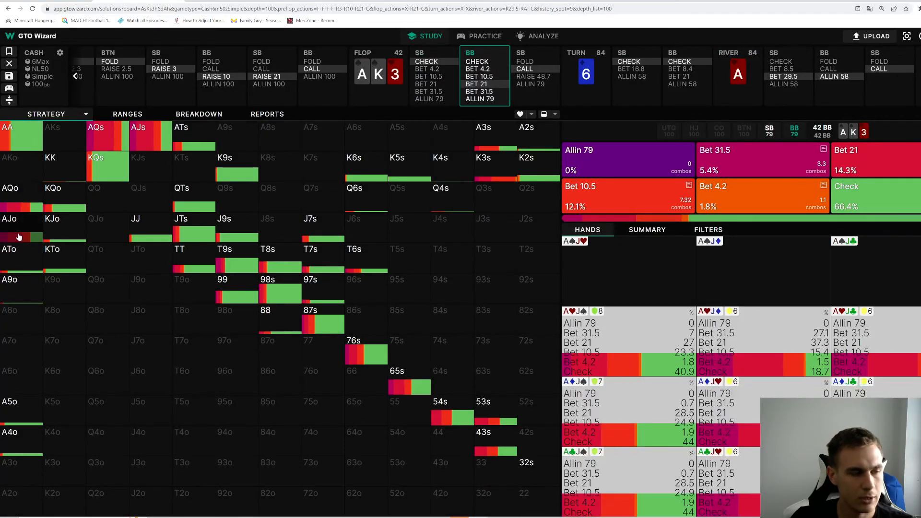
pyautogui.click(709, 229)
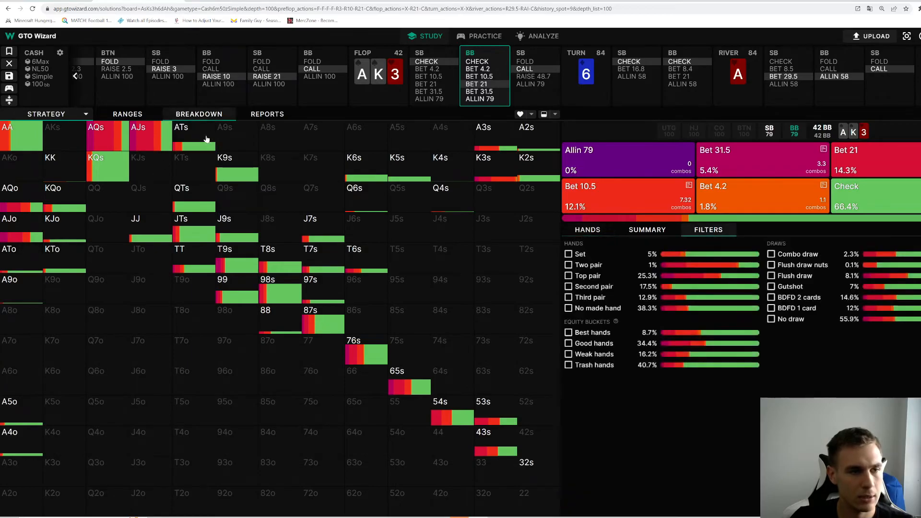
pyautogui.click(588, 230)
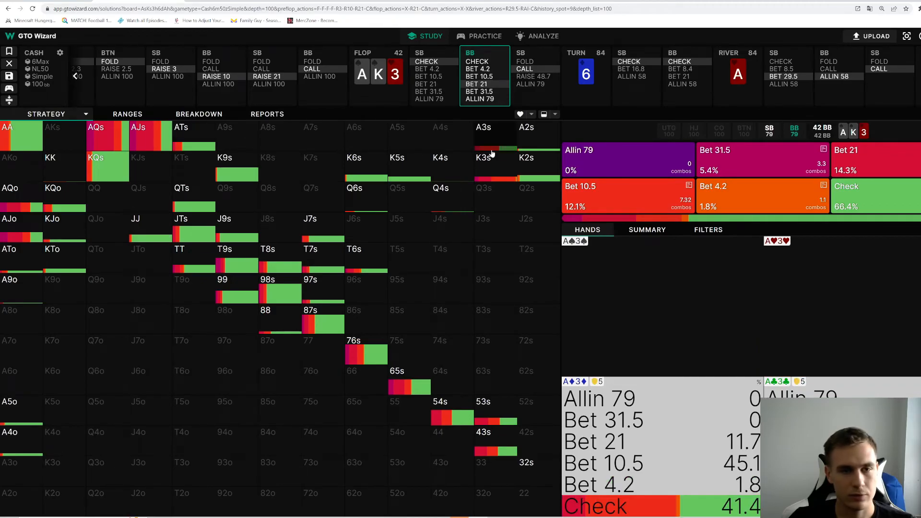
pyautogui.click(708, 229)
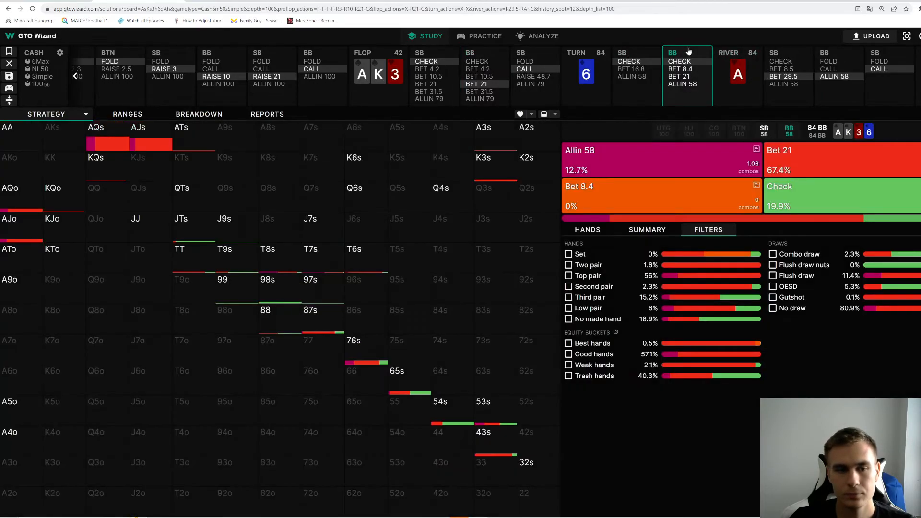
pyautogui.click(637, 69)
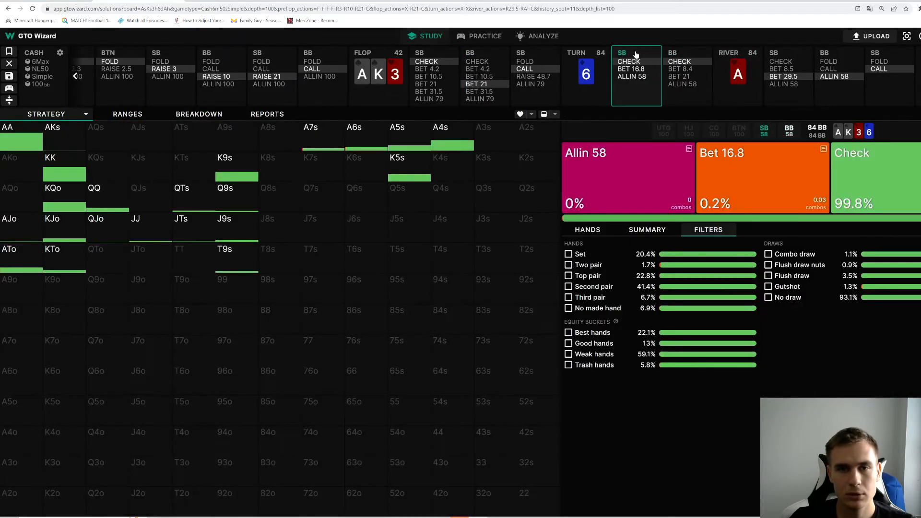
# - Filter the small blind's preflop response to calling hands only, then restore the full strategy
pyautogui.click(534, 76)
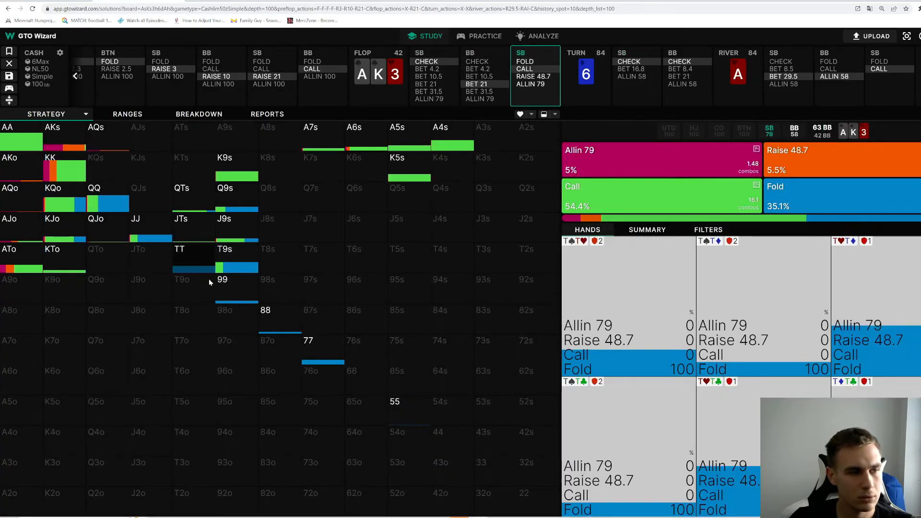
pyautogui.click(708, 230)
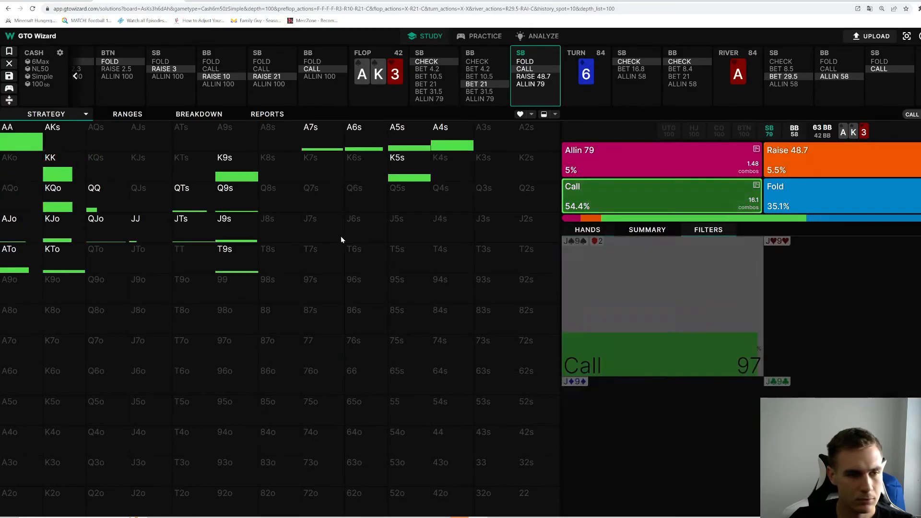
pyautogui.moveTo(225, 229)
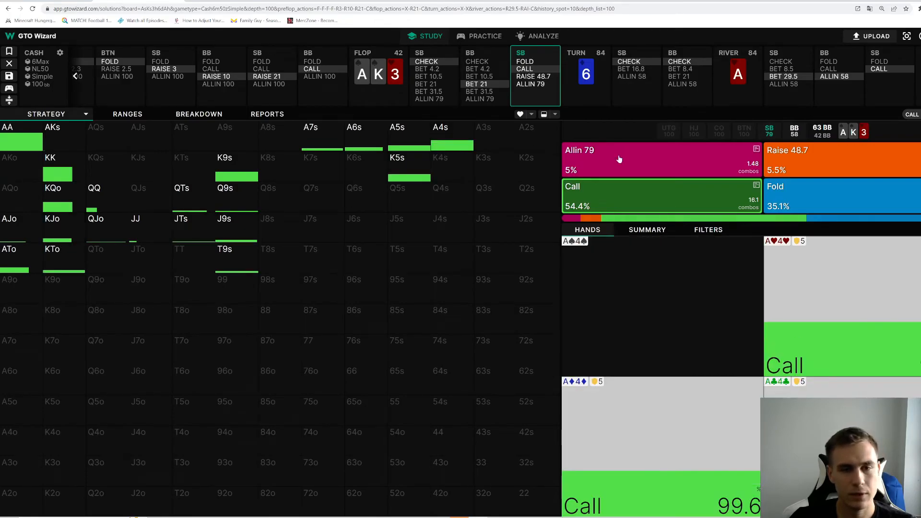
pyautogui.click(708, 229)
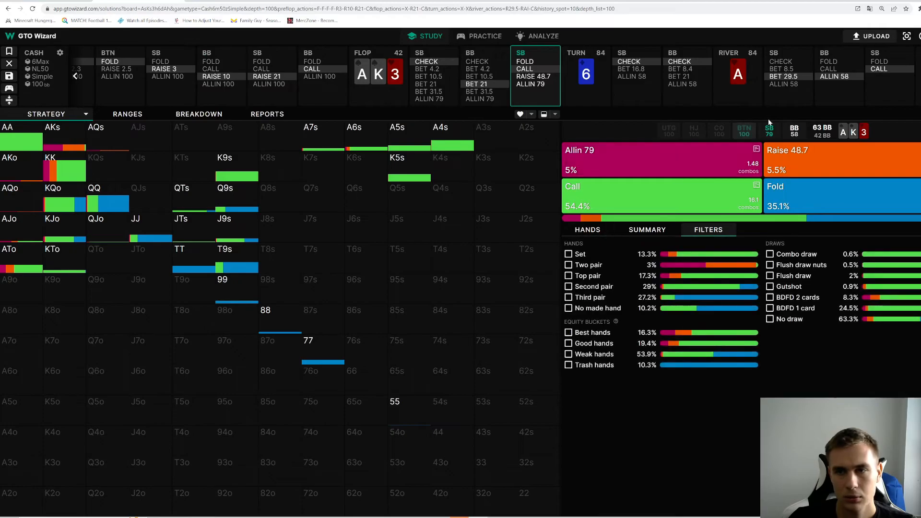
# - Review the small blind's river betting strategy and the flop response, then return to the practice table
pyautogui.click(789, 70)
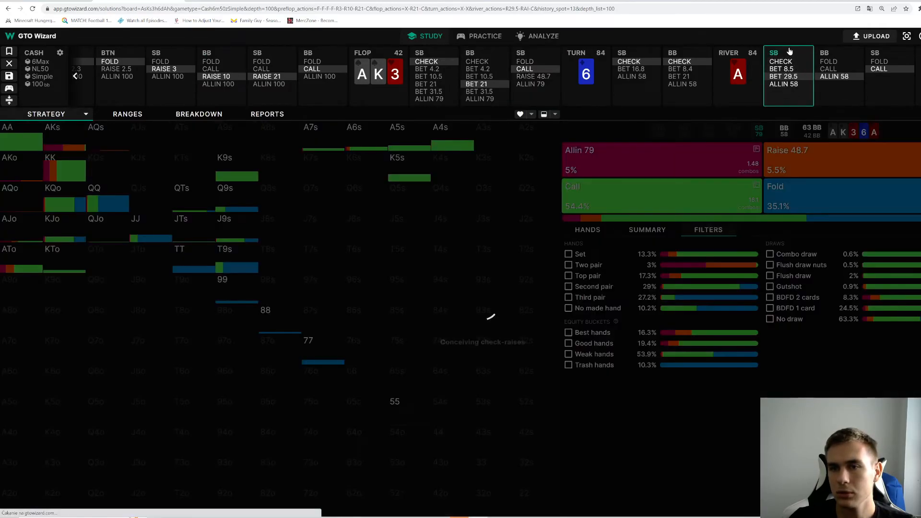
pyautogui.click(686, 62)
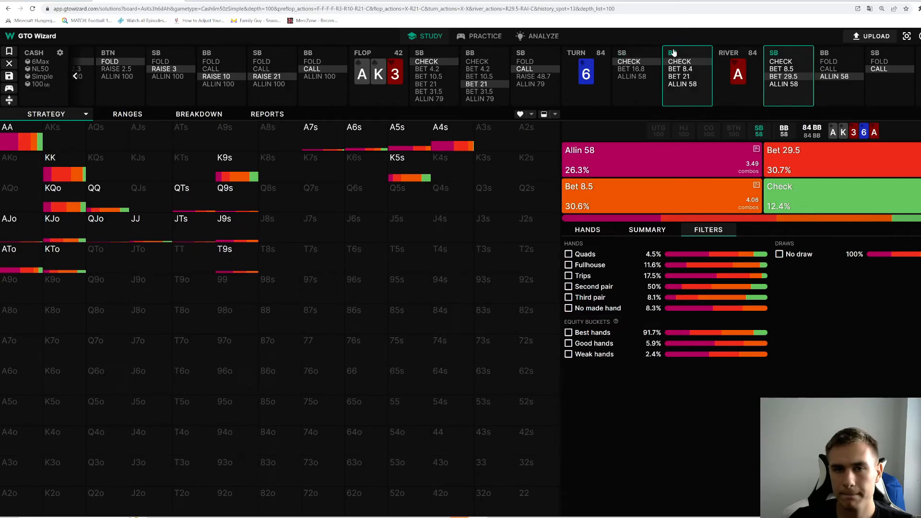
pyautogui.click(686, 75)
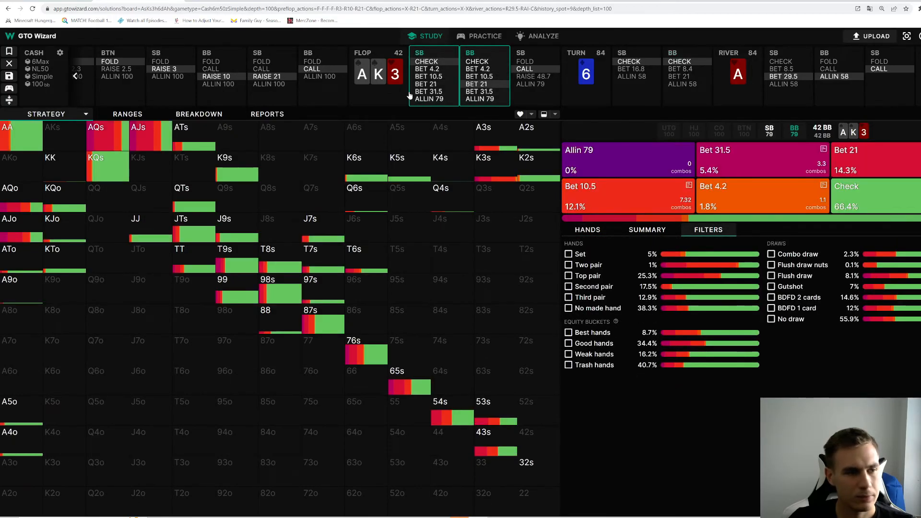
pyautogui.click(587, 229)
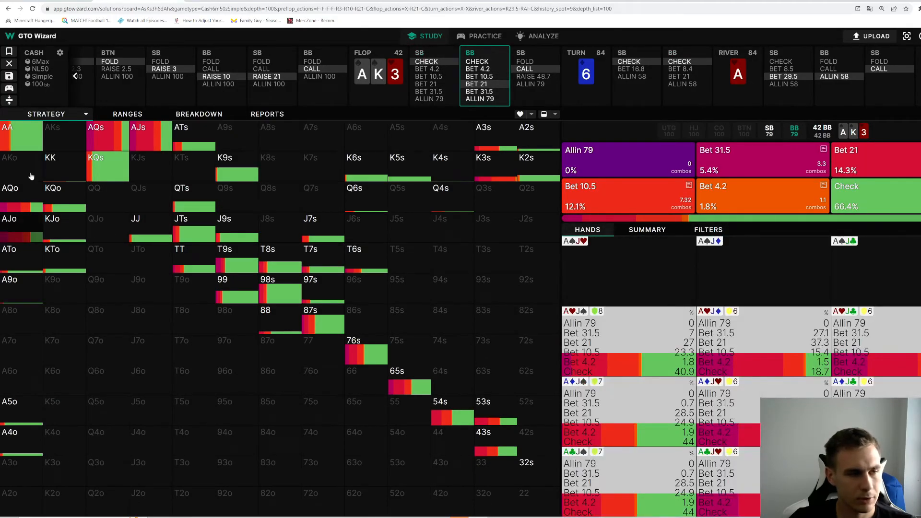
pyautogui.click(486, 35)
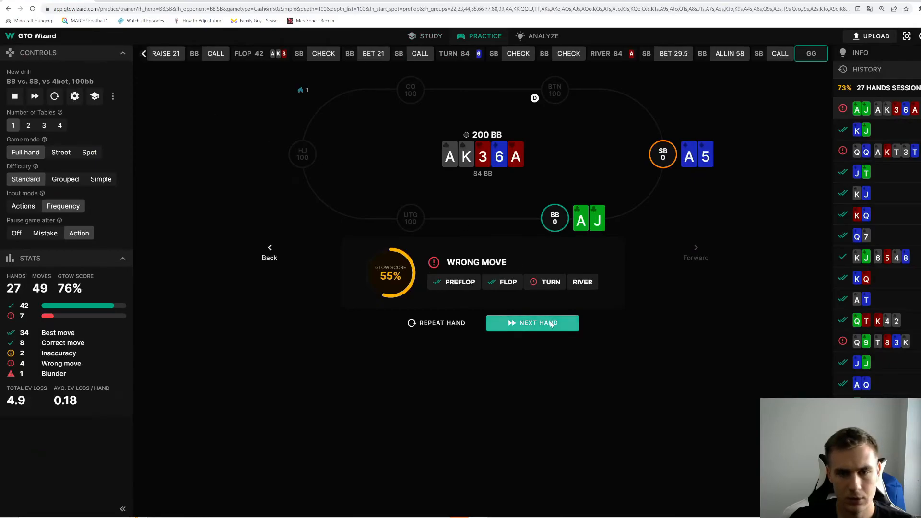
# - Deal the next hand and shove pocket kings all-in against the 4-bet, graded a best move
pyautogui.click(532, 322)
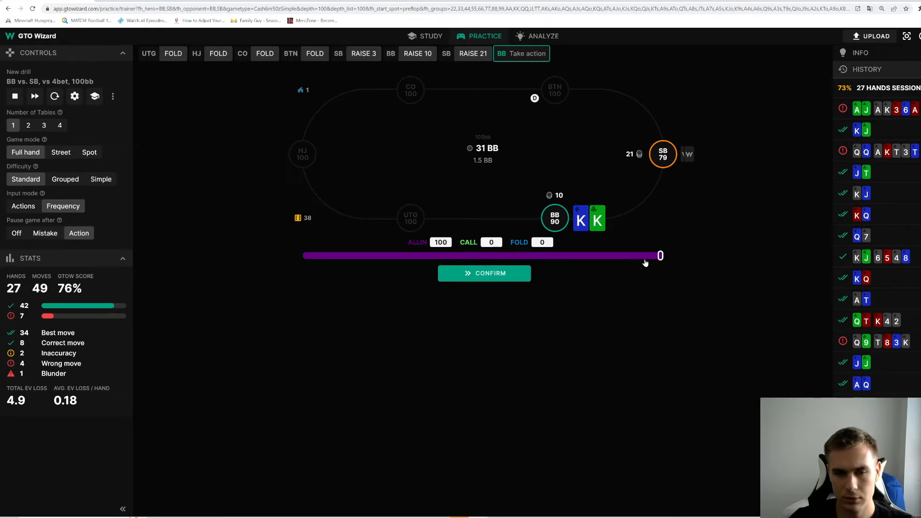
pyautogui.click(484, 272)
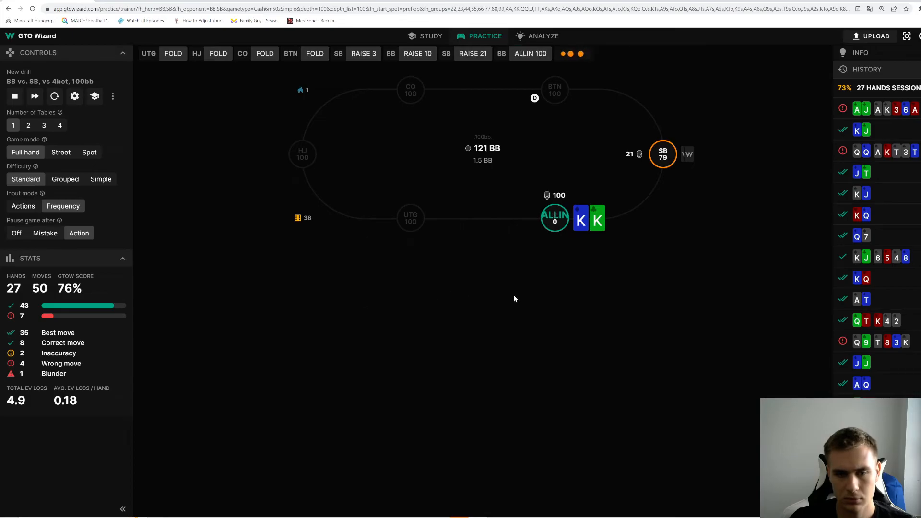
pyautogui.click(530, 54)
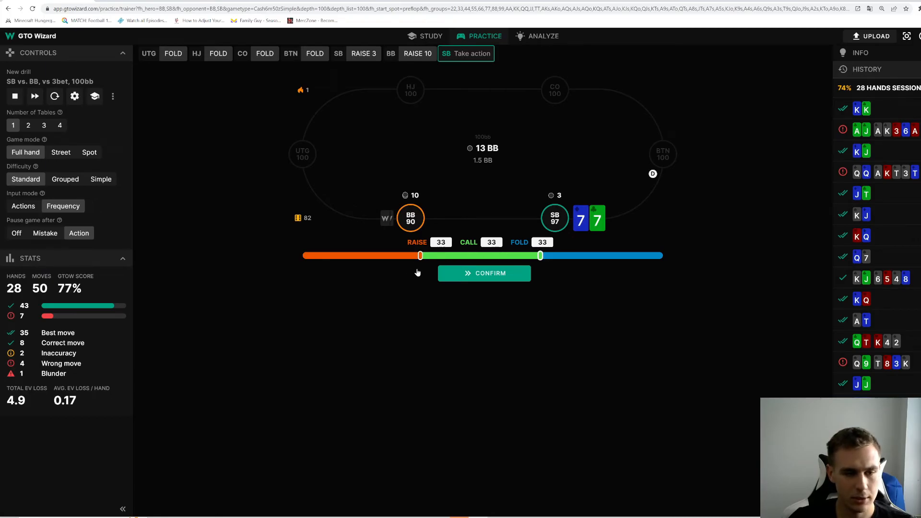
pyautogui.moveTo(106, 341)
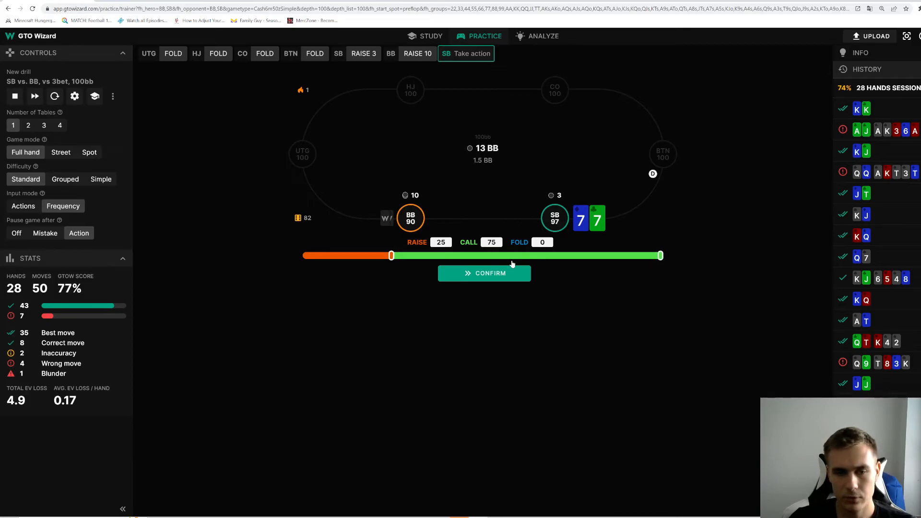
# - Play 7-7 with a 25% raise, 75% call preflop, check the K88 flop and submit a mixed response to the flop bet
pyautogui.click(484, 272)
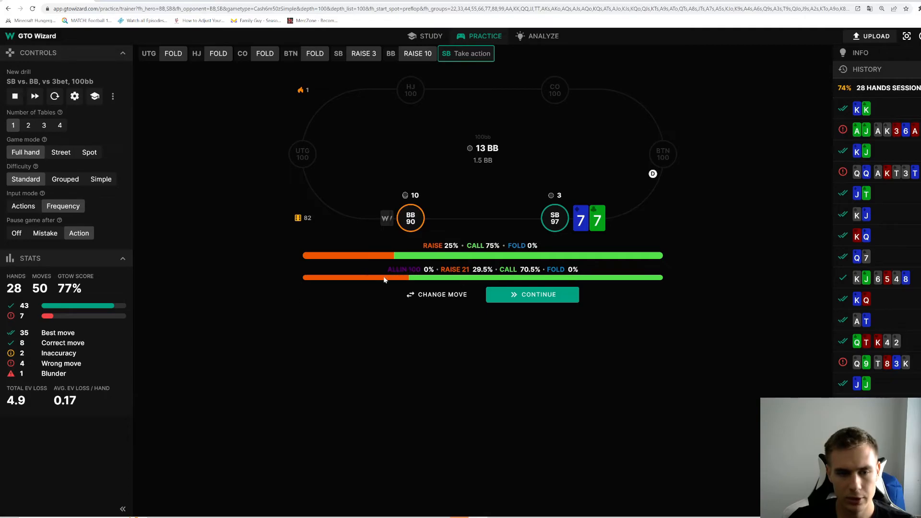
pyautogui.click(531, 295)
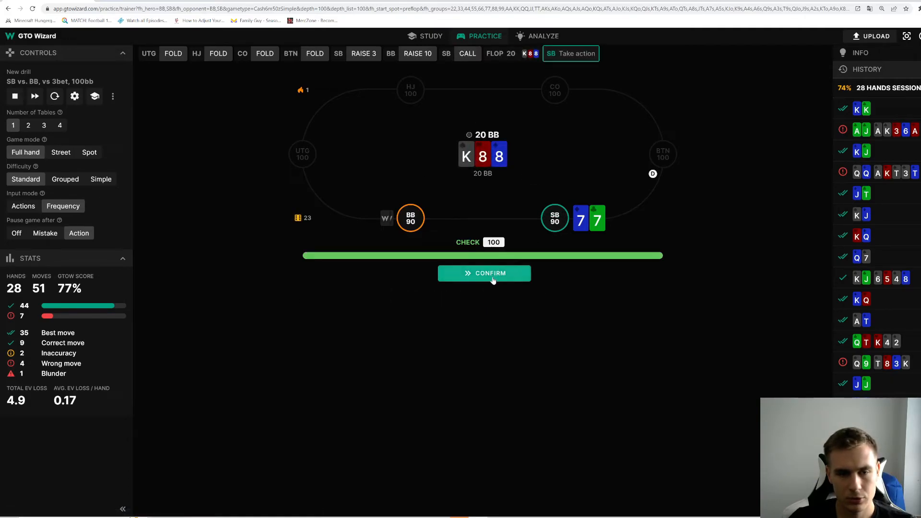
pyautogui.click(484, 273)
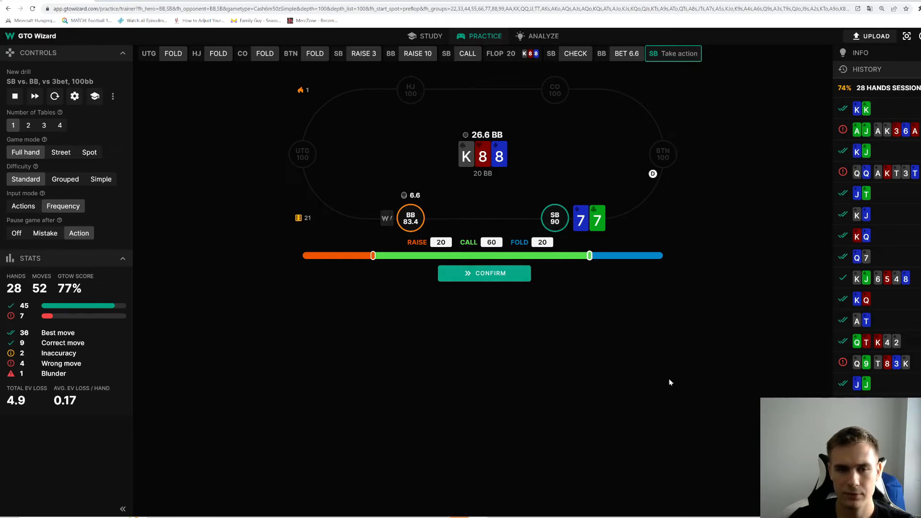
pyautogui.moveTo(497, 297)
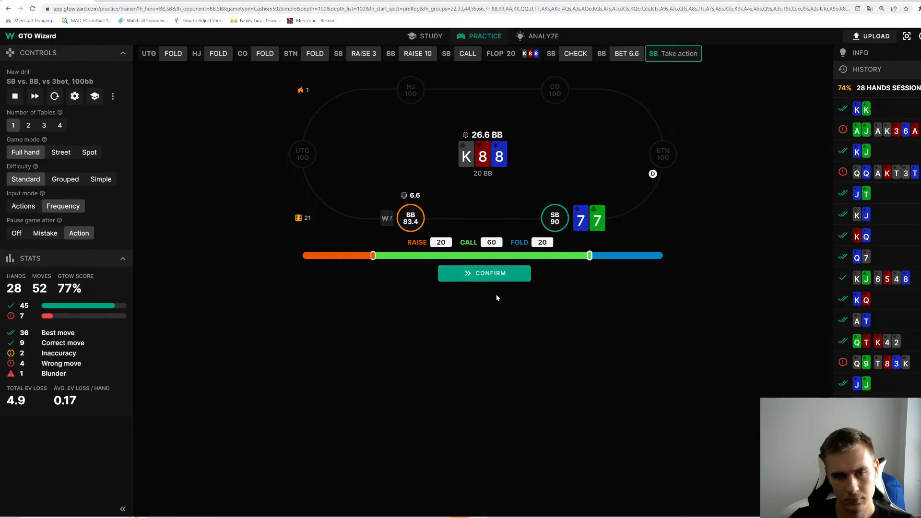
pyautogui.click(484, 272)
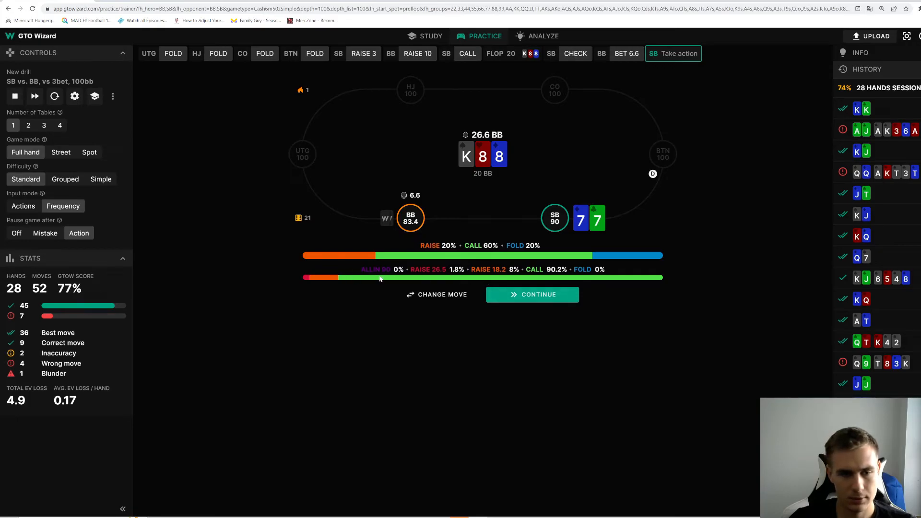
pyautogui.click(532, 294)
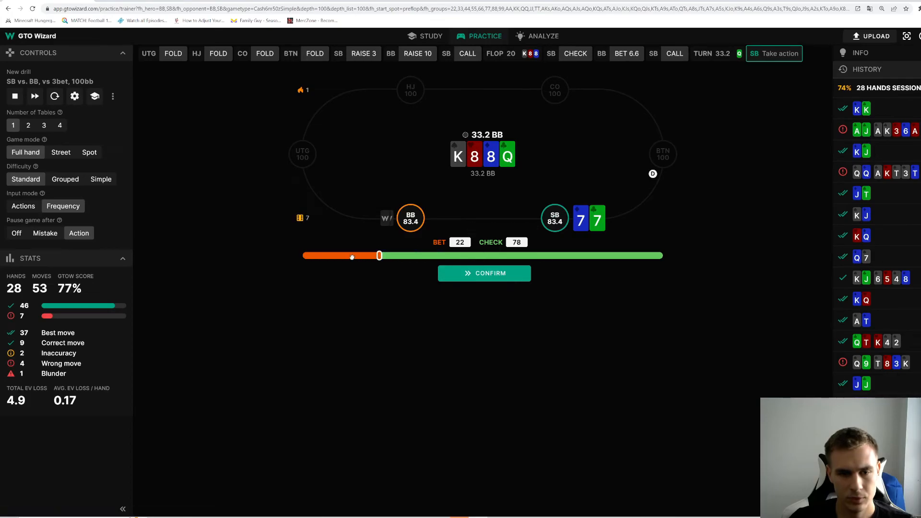
# - Submit a 22% bet, 78% check turn strategy, then a 25% call, 75% fold split and open the spot's solver strategy
pyautogui.click(484, 272)
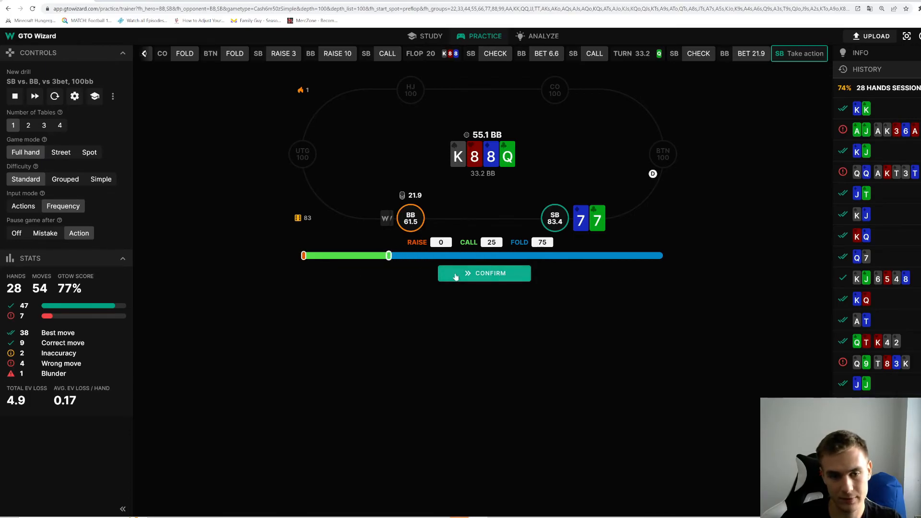
pyautogui.click(484, 272)
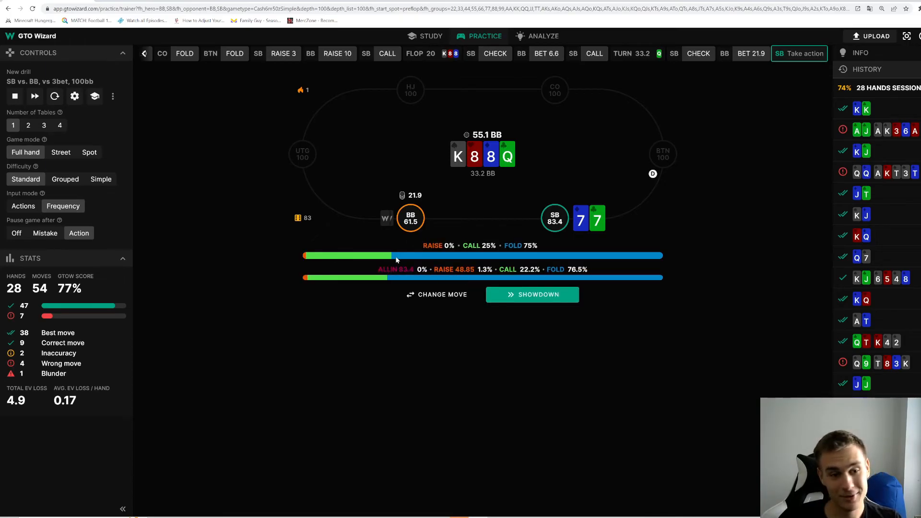
pyautogui.moveTo(156, 241)
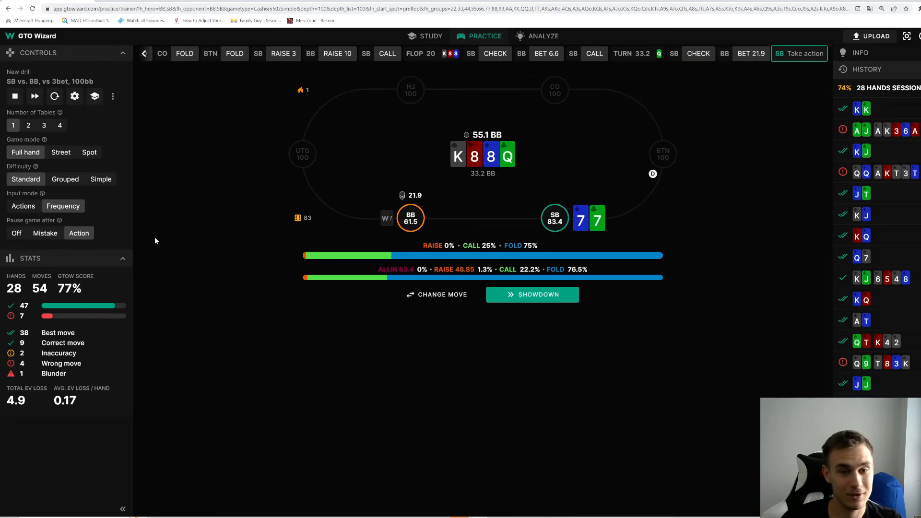
pyautogui.click(532, 294)
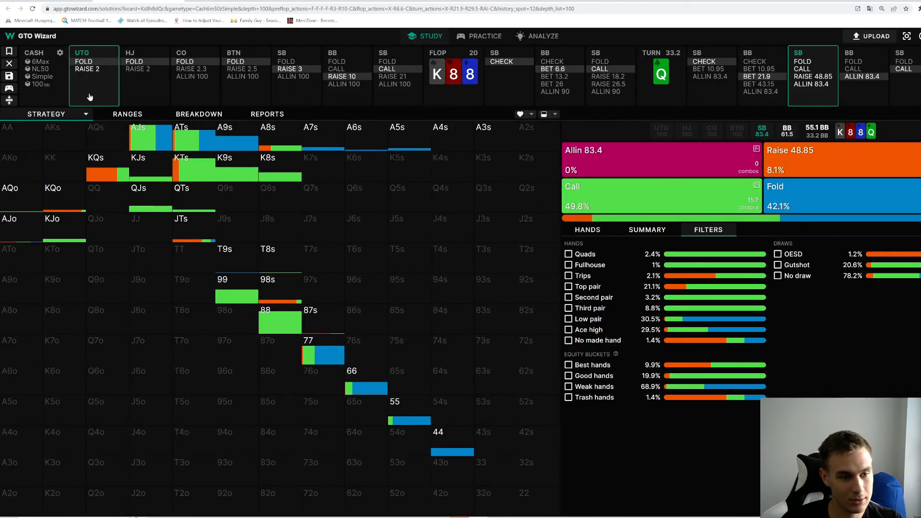
pyautogui.click(586, 229)
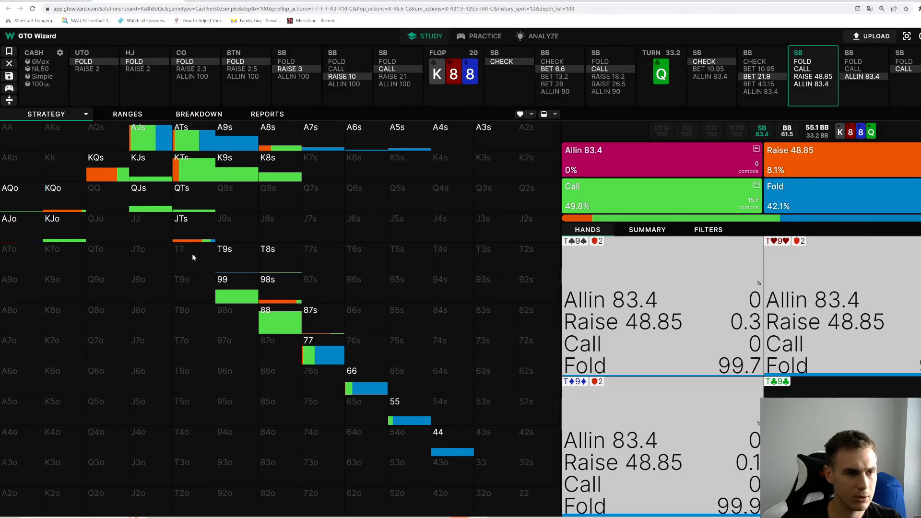
pyautogui.moveTo(186, 253)
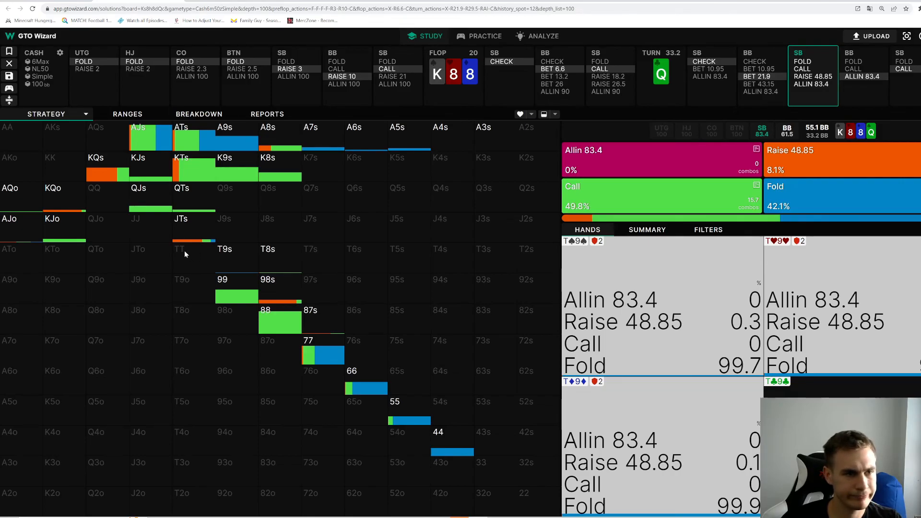
pyautogui.moveTo(182, 249)
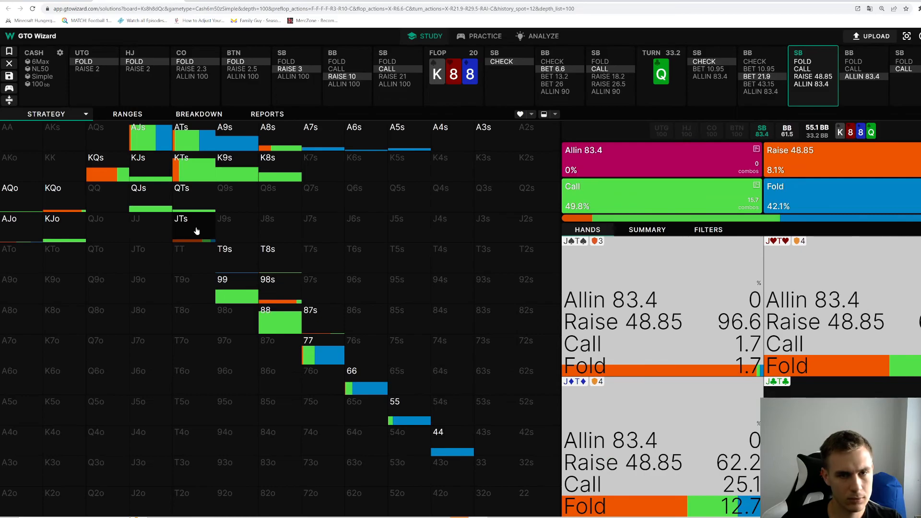
pyautogui.click(708, 229)
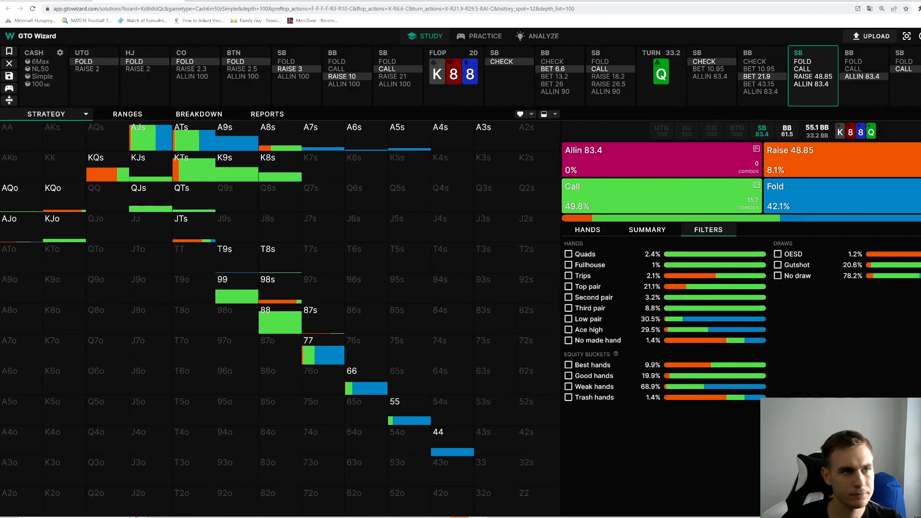
pyautogui.click(485, 35)
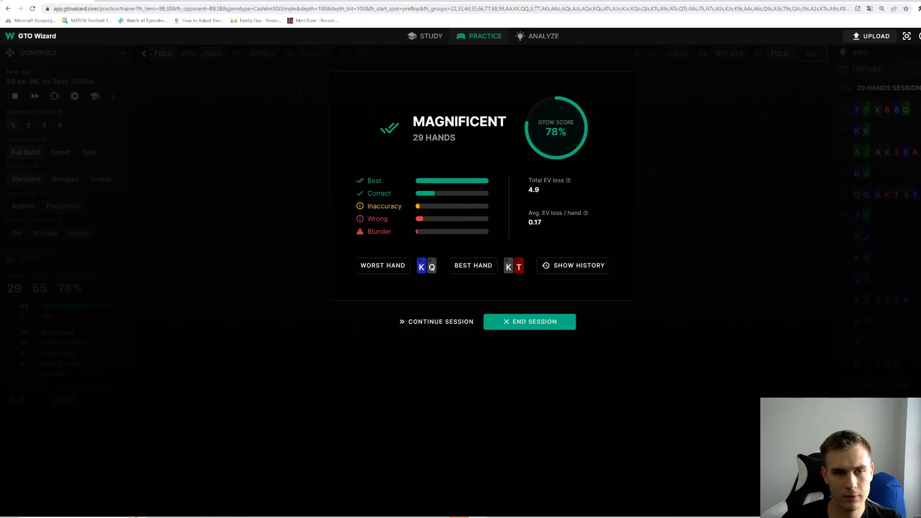
pyautogui.moveTo(419, 234)
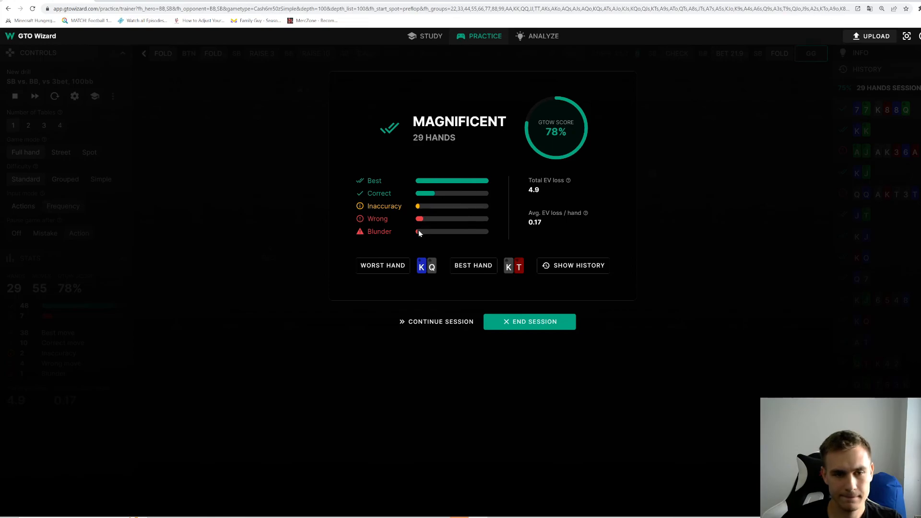
pyautogui.moveTo(507, 276)
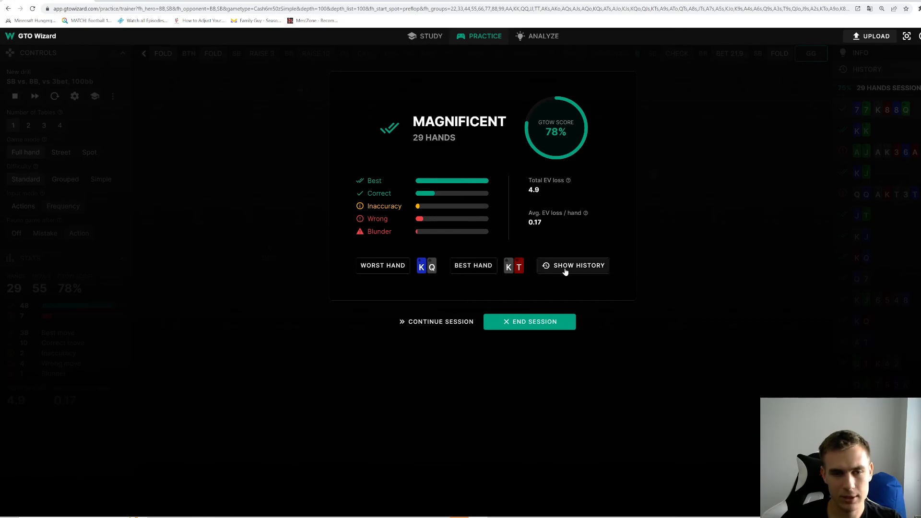
pyautogui.moveTo(383, 265)
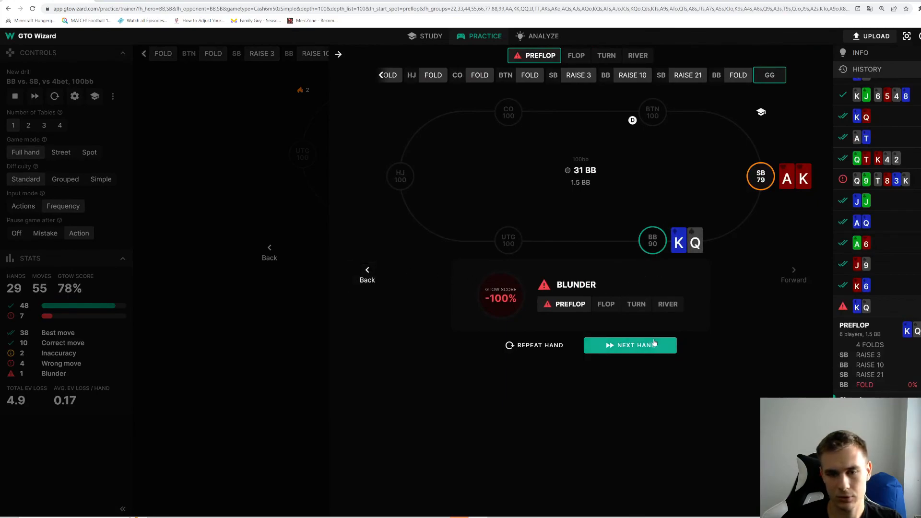
pyautogui.moveTo(367, 271)
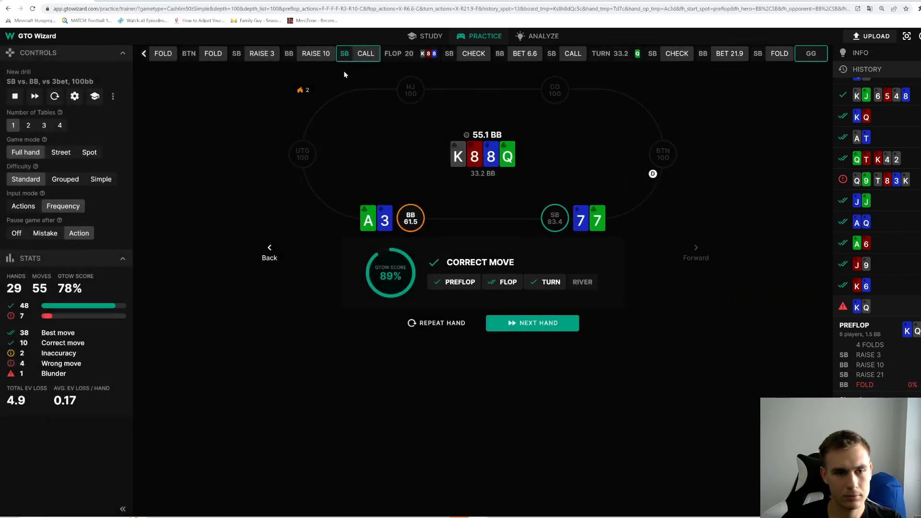
# - Bring the 29-hand session summary back up and end the practice session
pyautogui.click(95, 96)
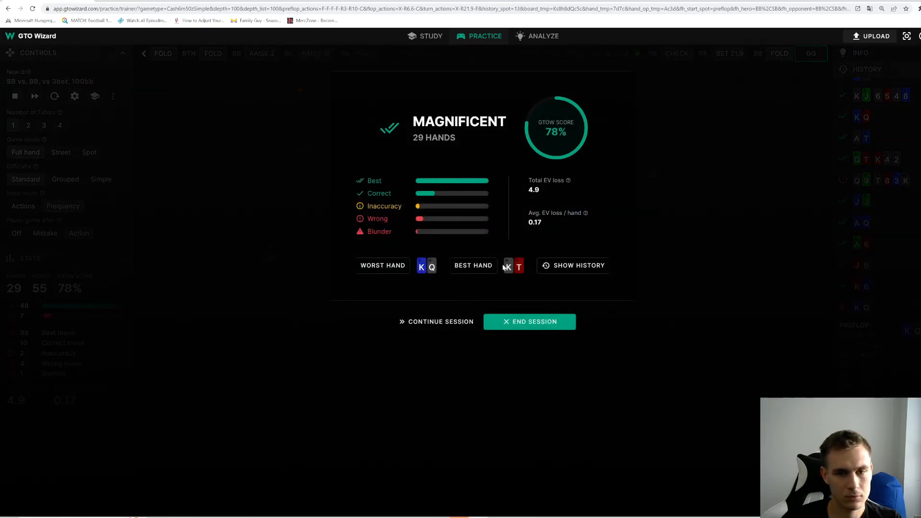
pyautogui.click(529, 322)
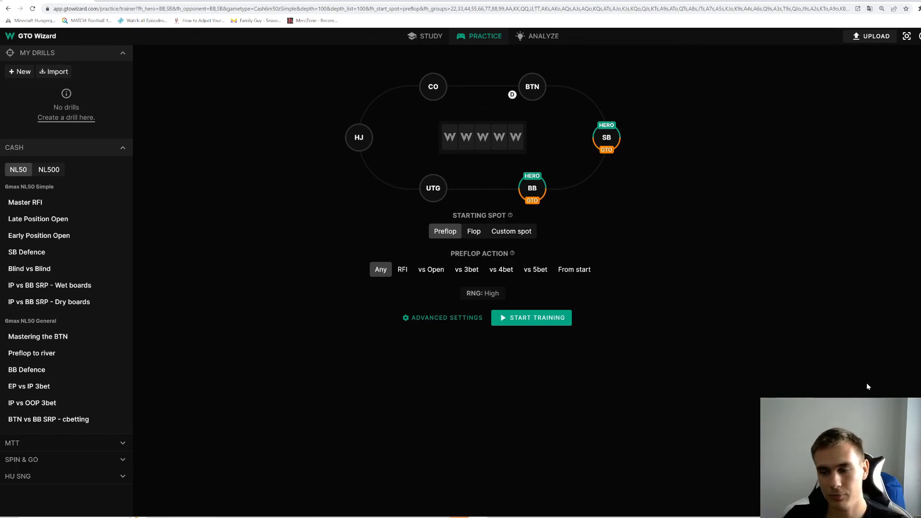
pyautogui.moveTo(875, 358)
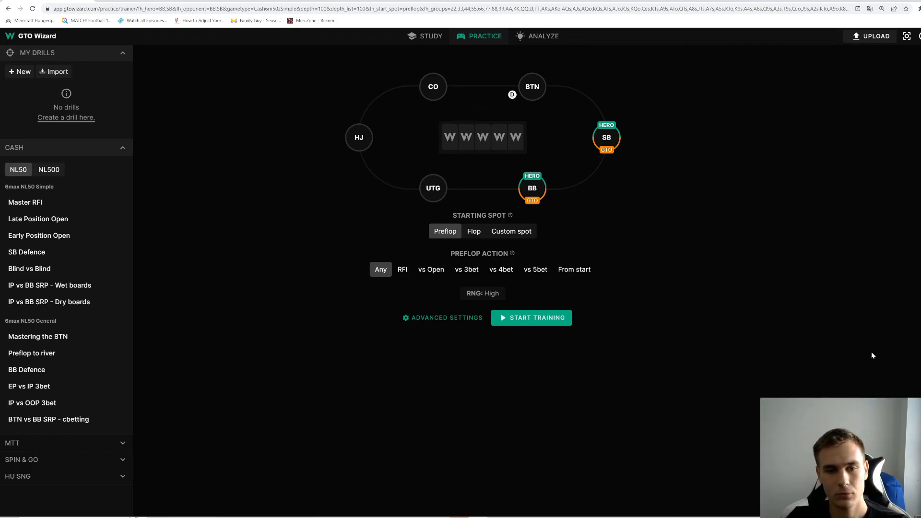
pyautogui.moveTo(637, 63)
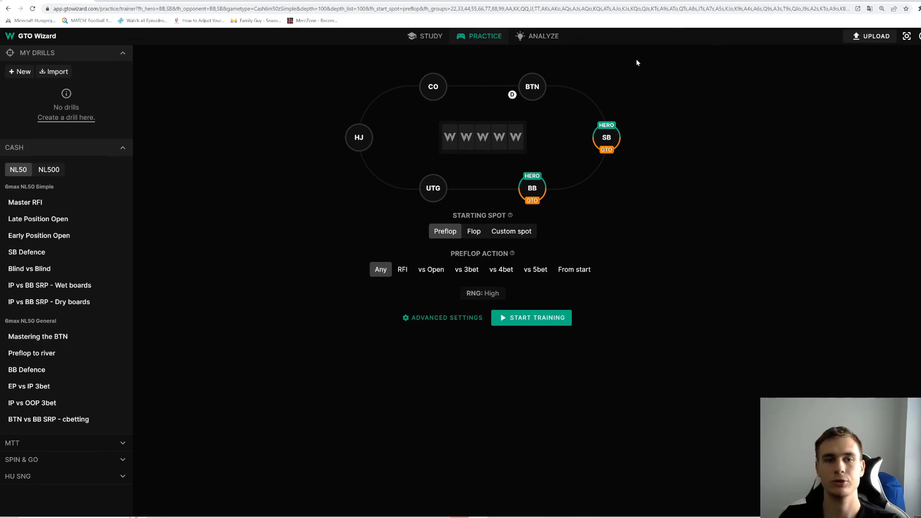
pyautogui.moveTo(730, 198)
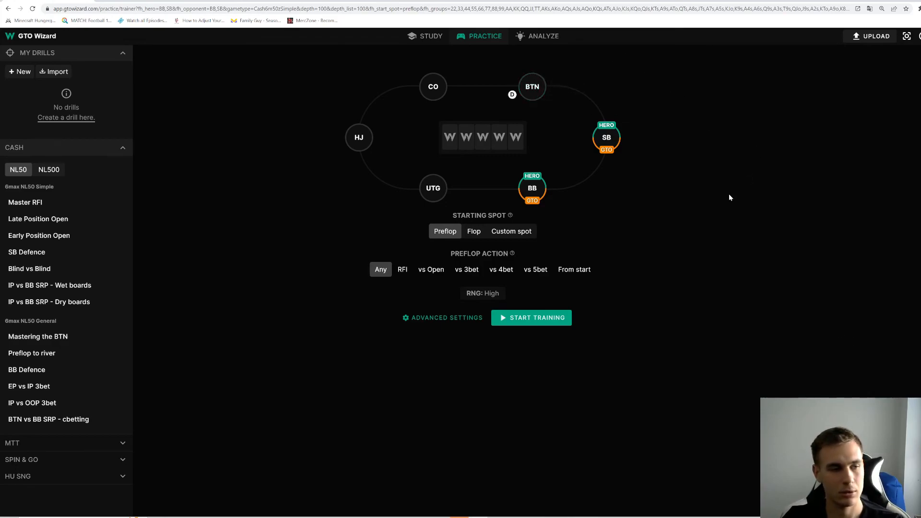